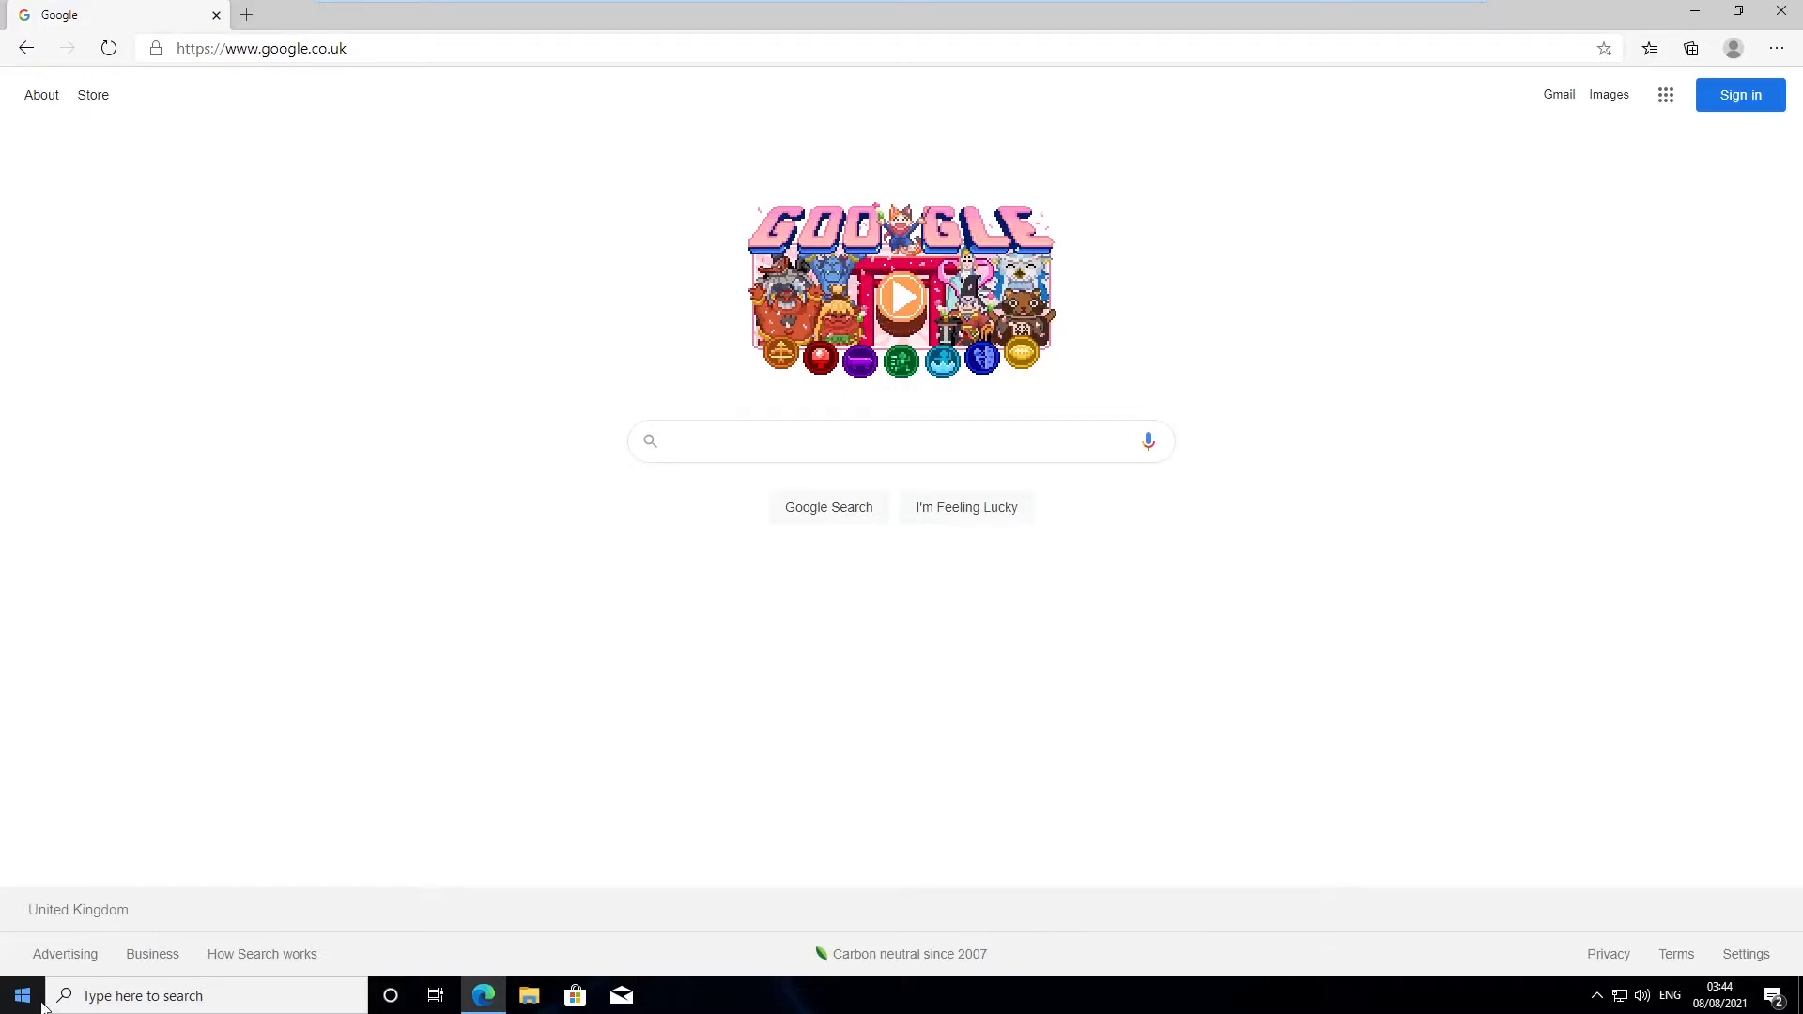
Return to the browser, search Google for 'fusion 360', and scroll the results.
{"action": "left_click", "coordinate": [21, 995]}
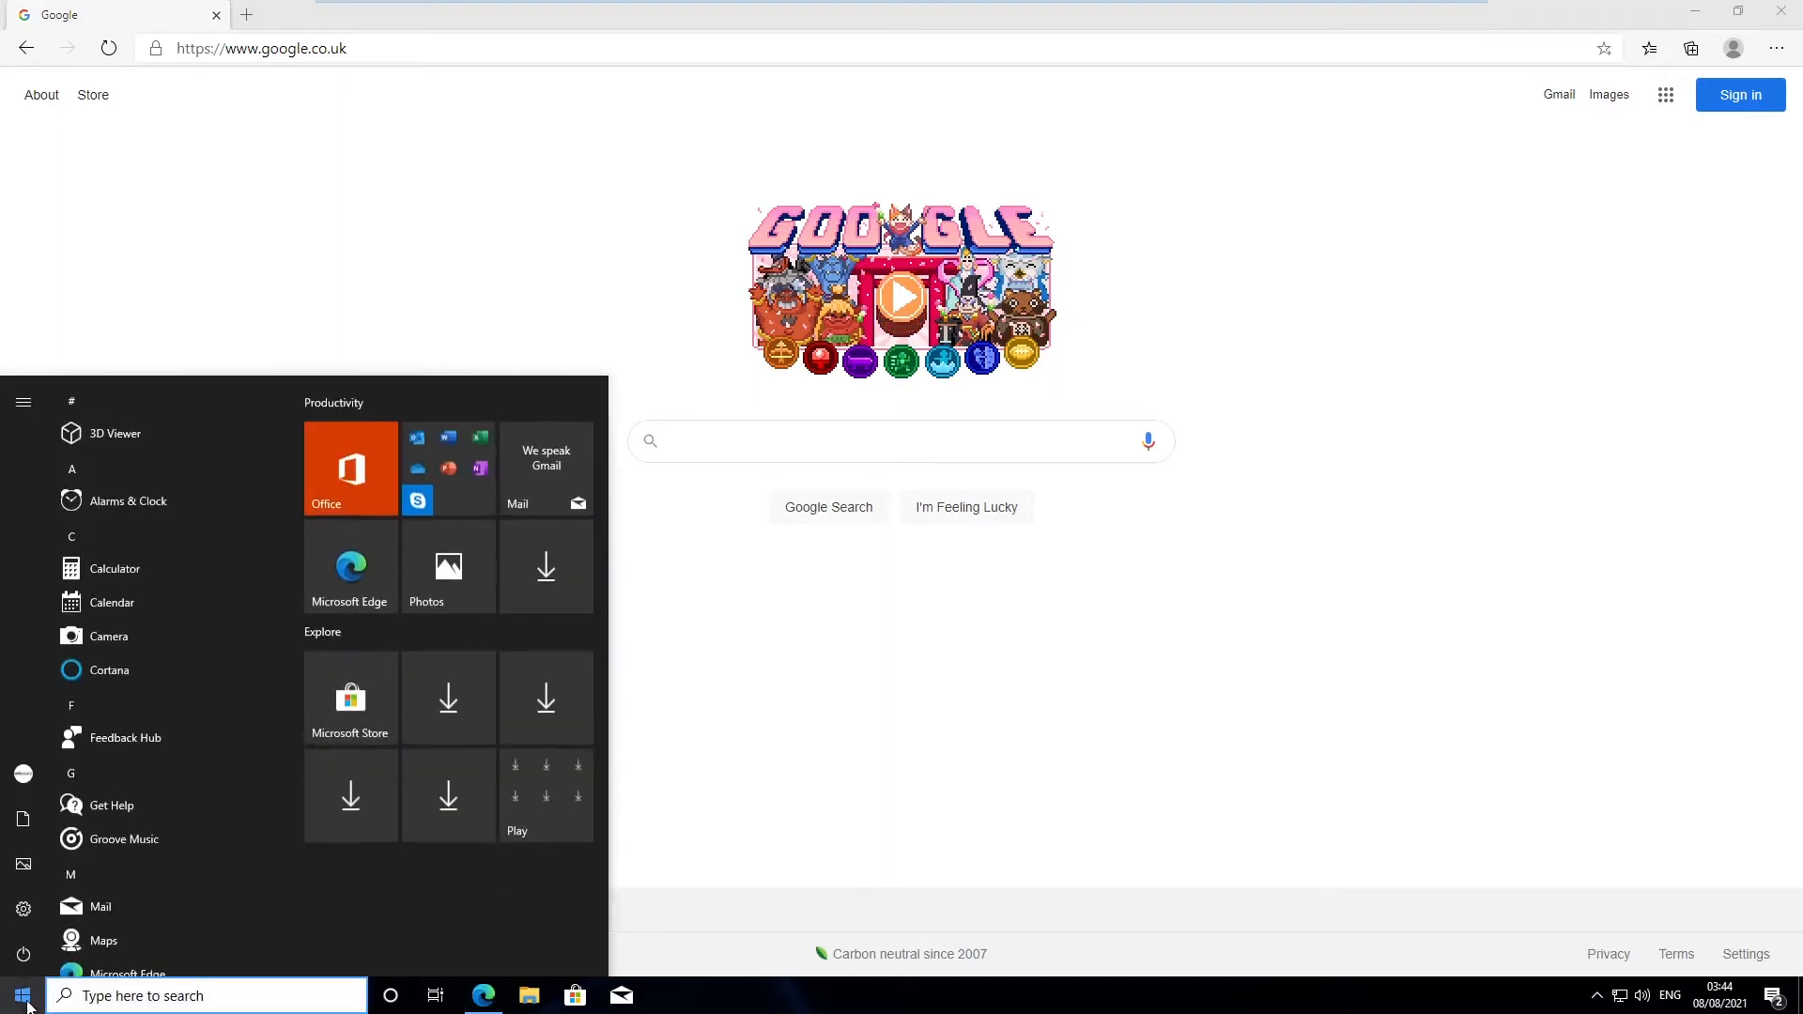
{"action": "left_click", "coordinate": [20, 995]}
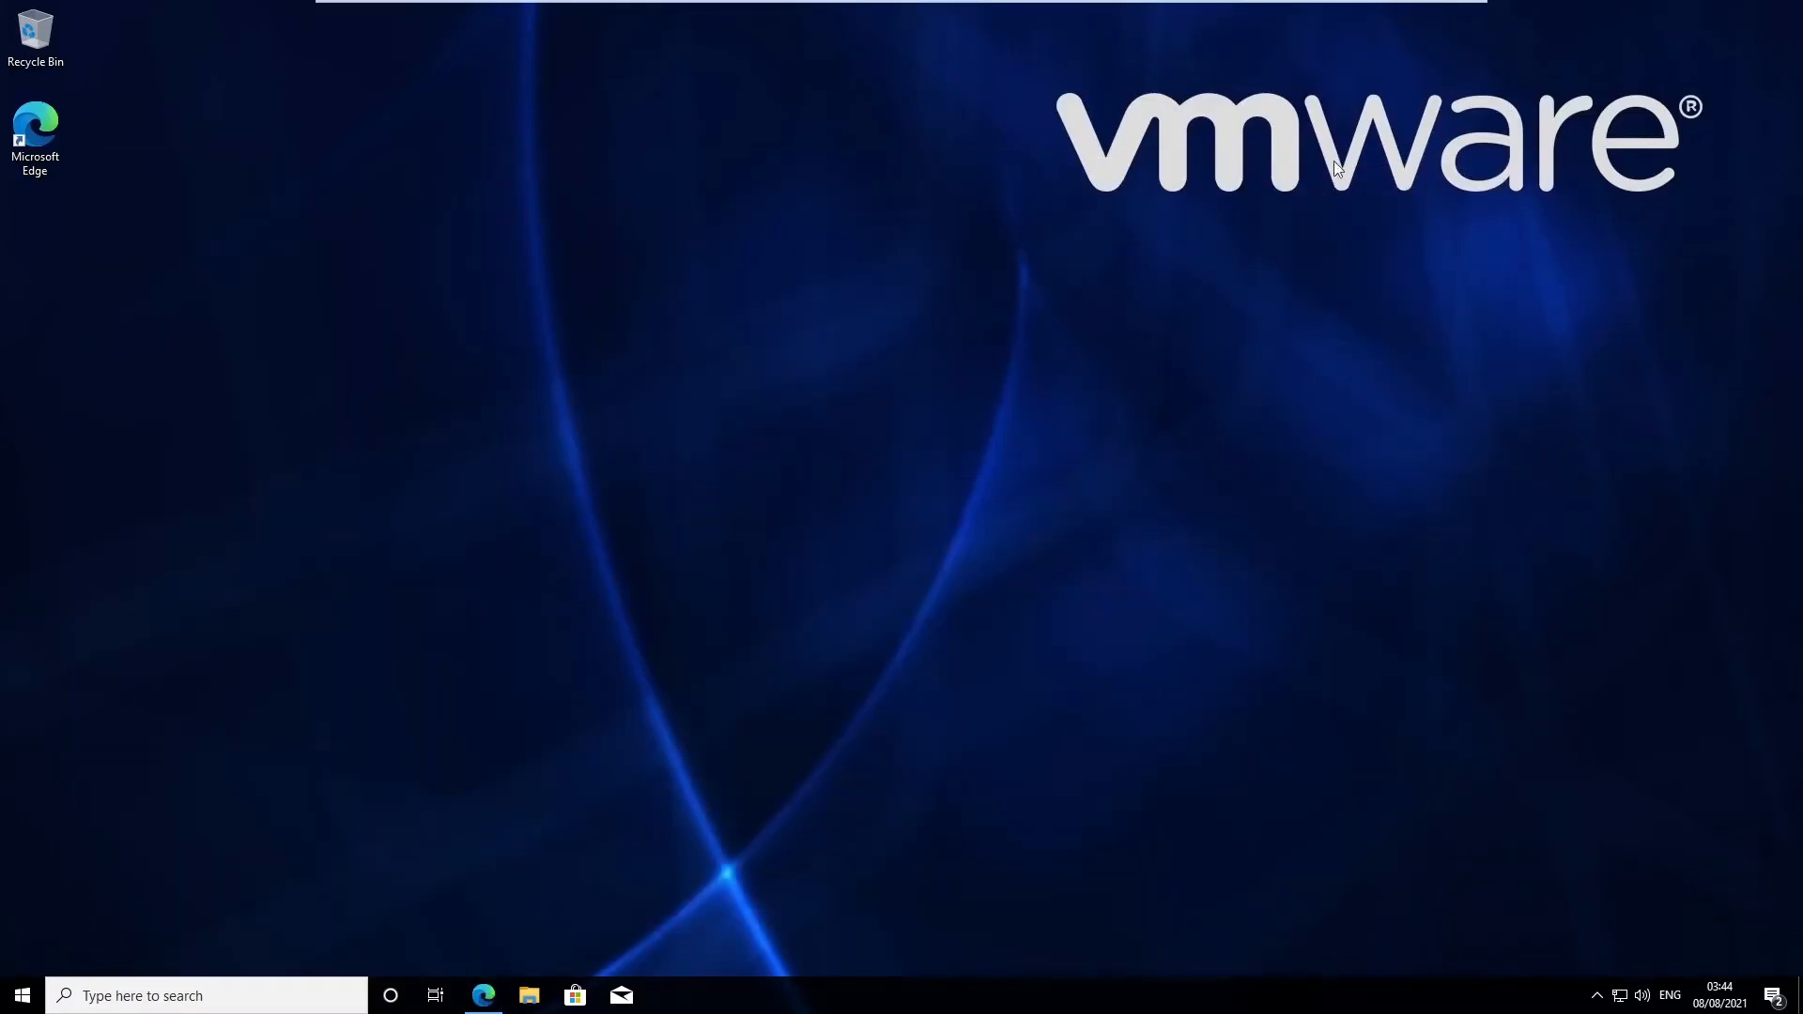
{"action": "mouse_move", "coordinate": [518, 881]}
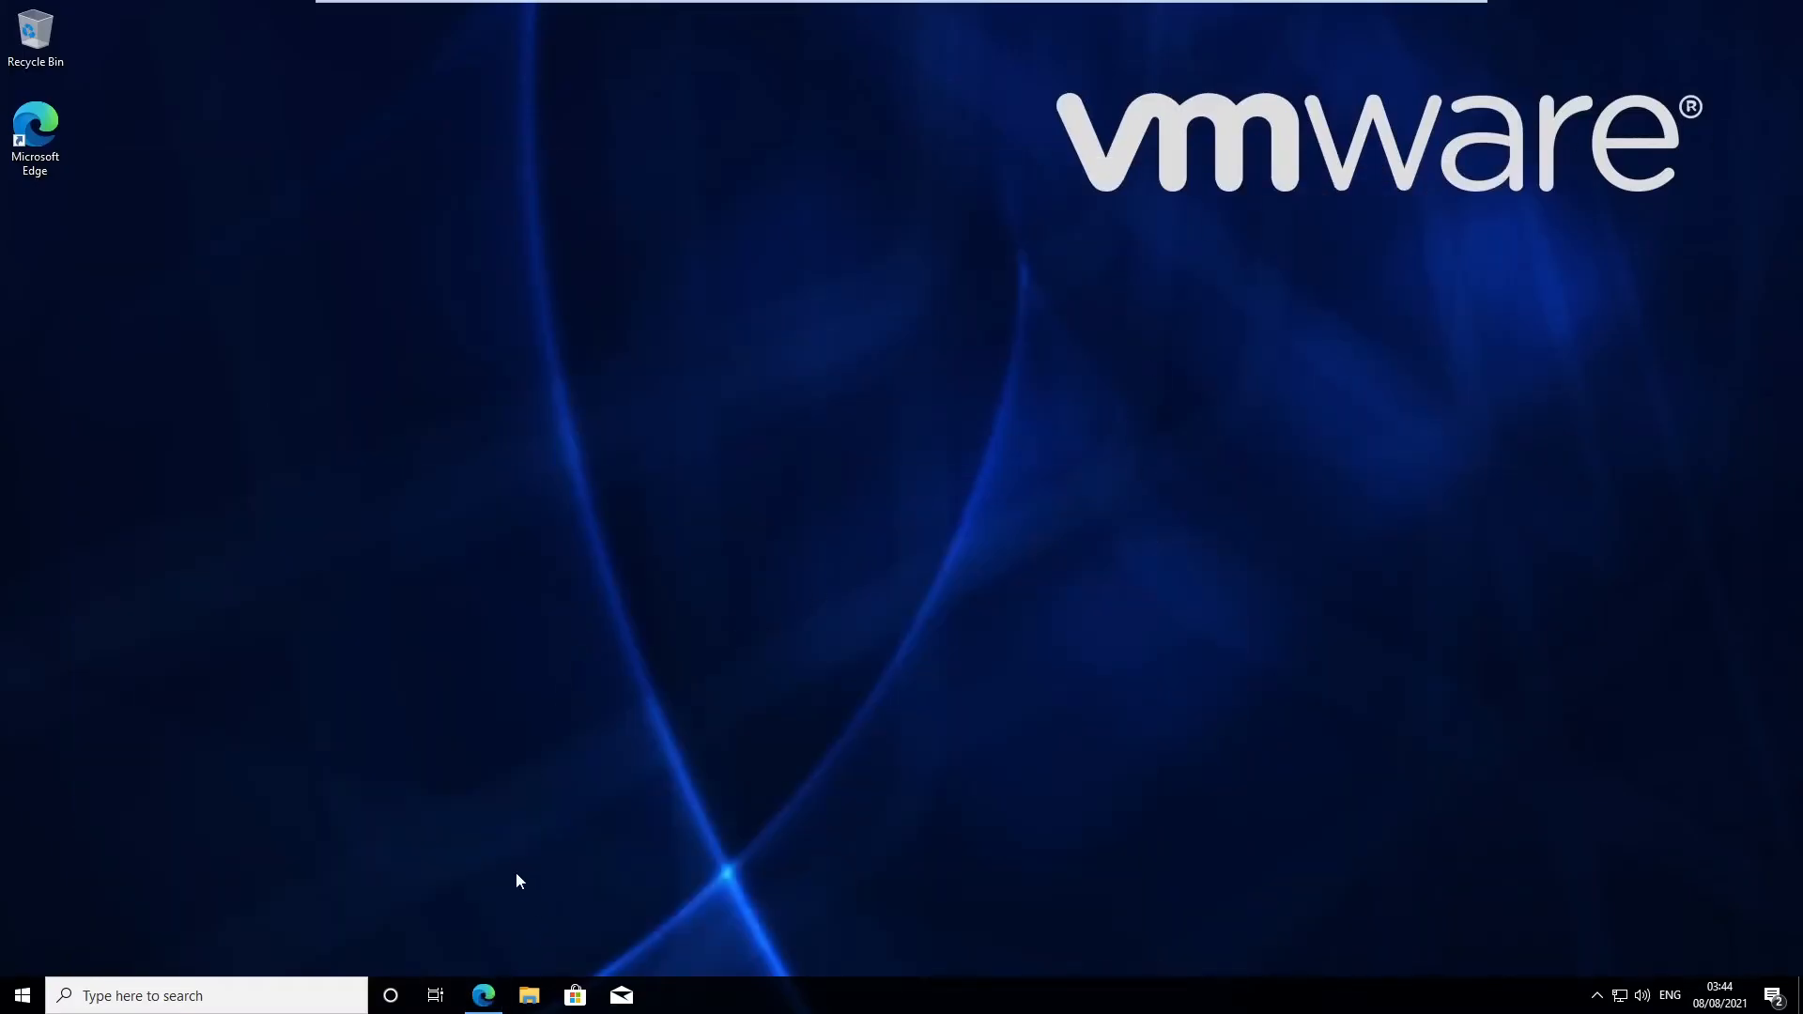
{"action": "mouse_move", "coordinate": [503, 865]}
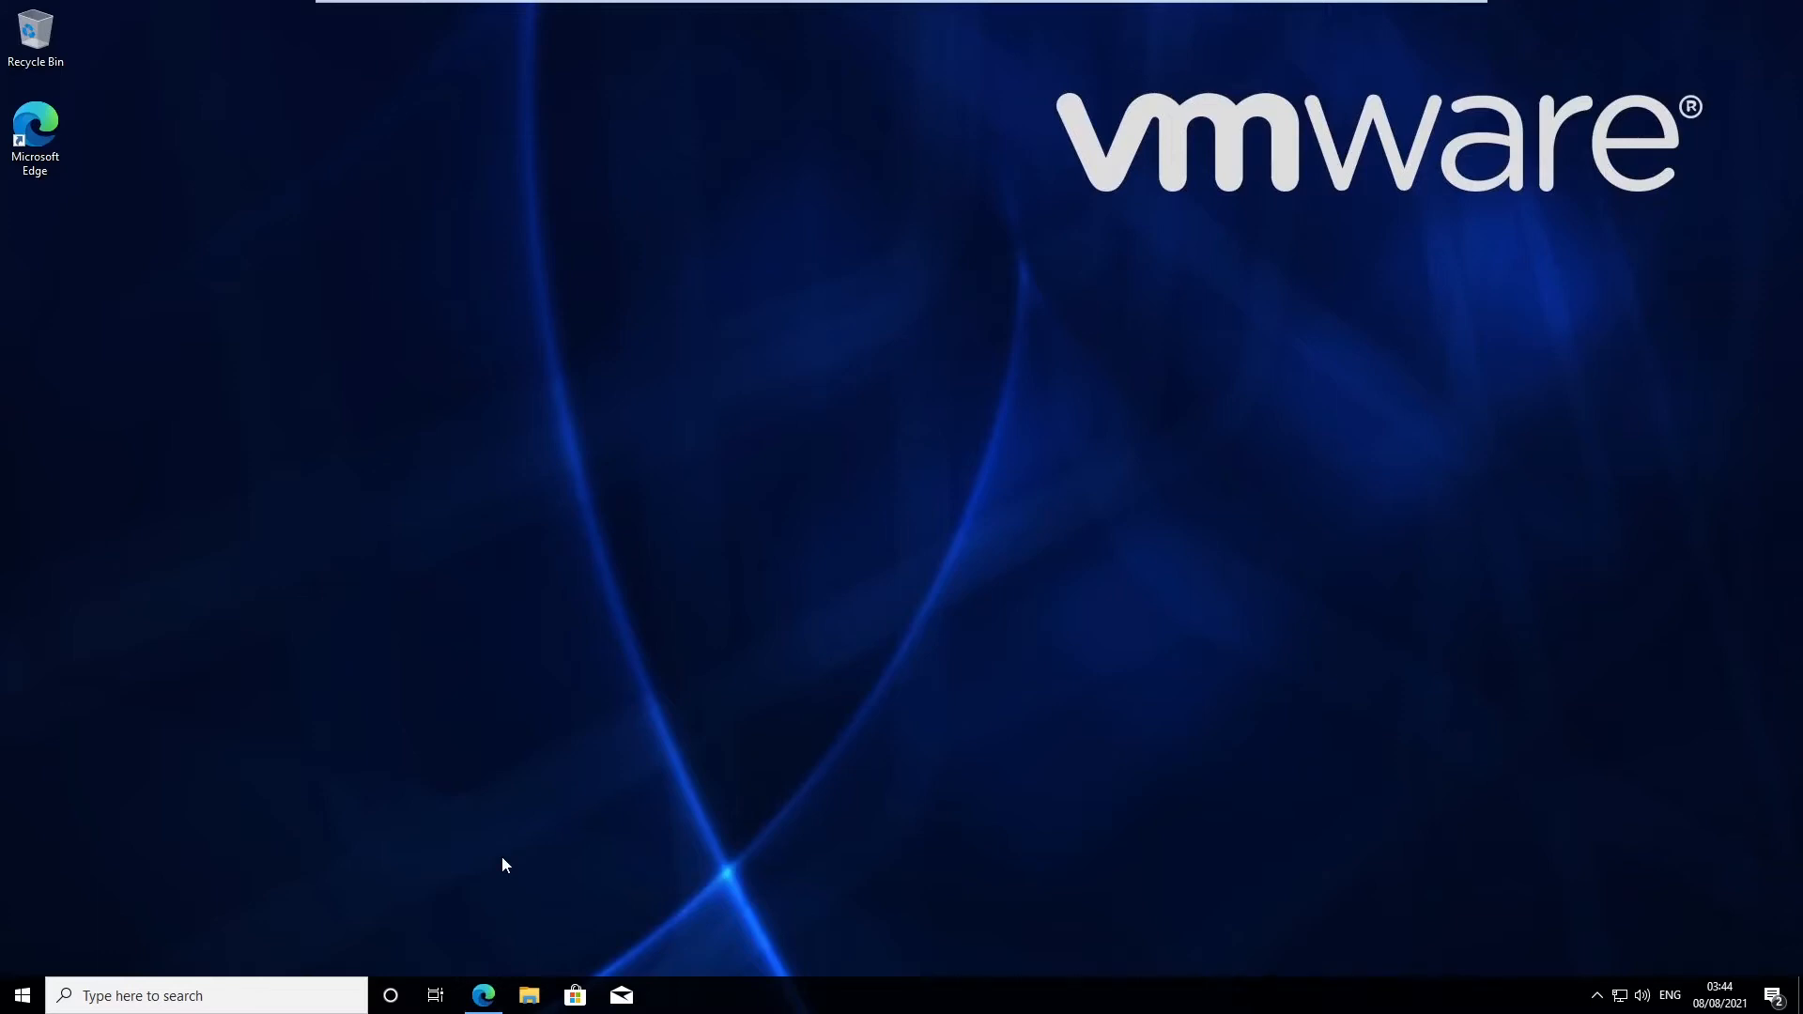
{"action": "mouse_move", "coordinate": [497, 977]}
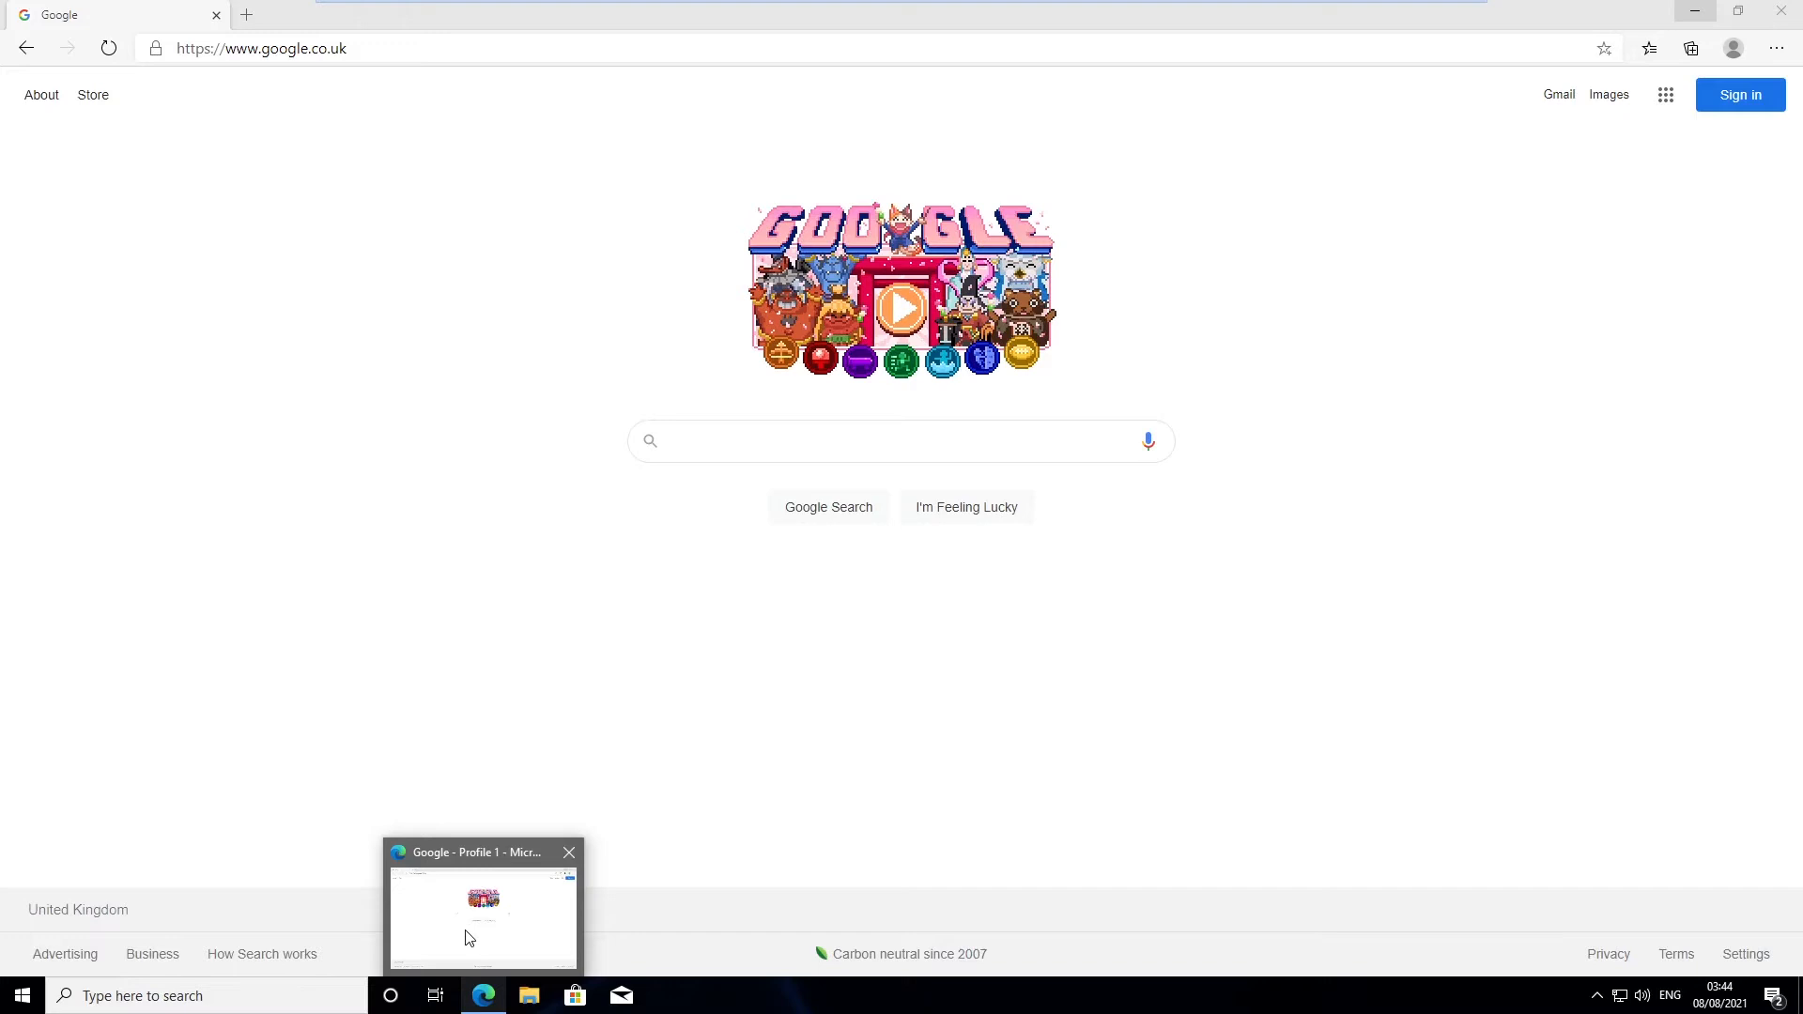
{"action": "mouse_move", "coordinate": [461, 939]}
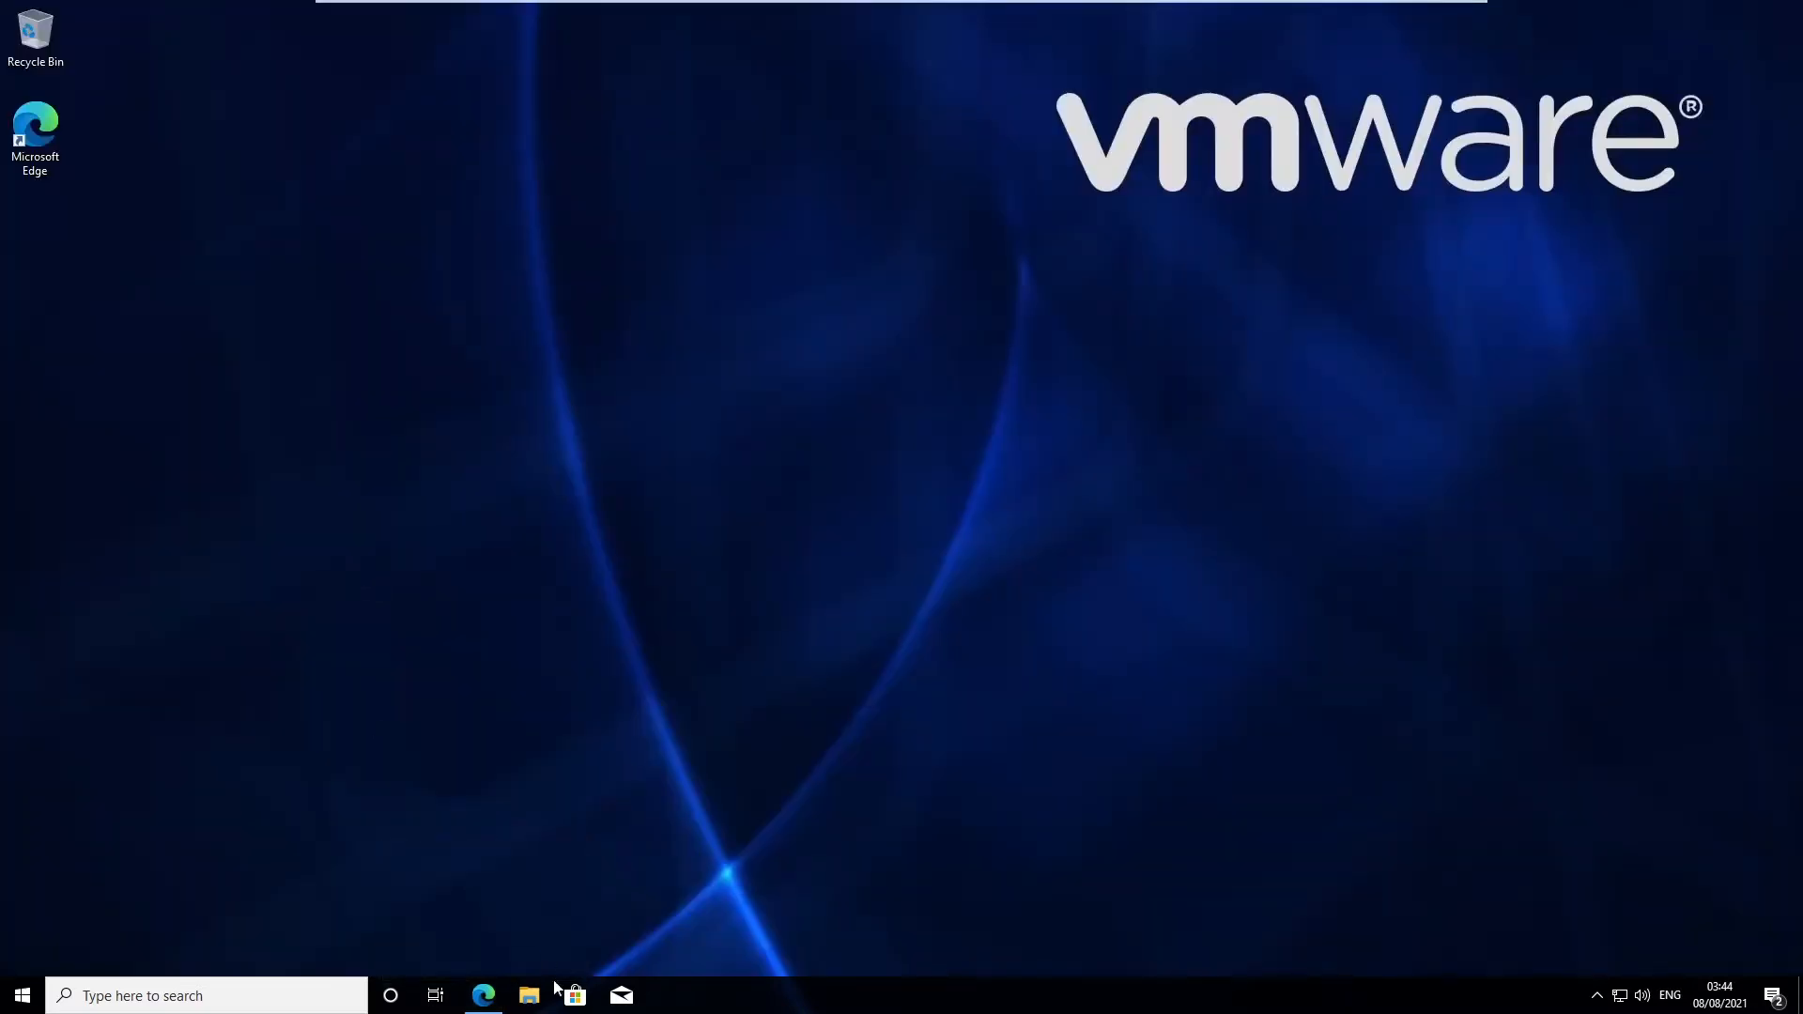
{"action": "left_click", "coordinate": [482, 996]}
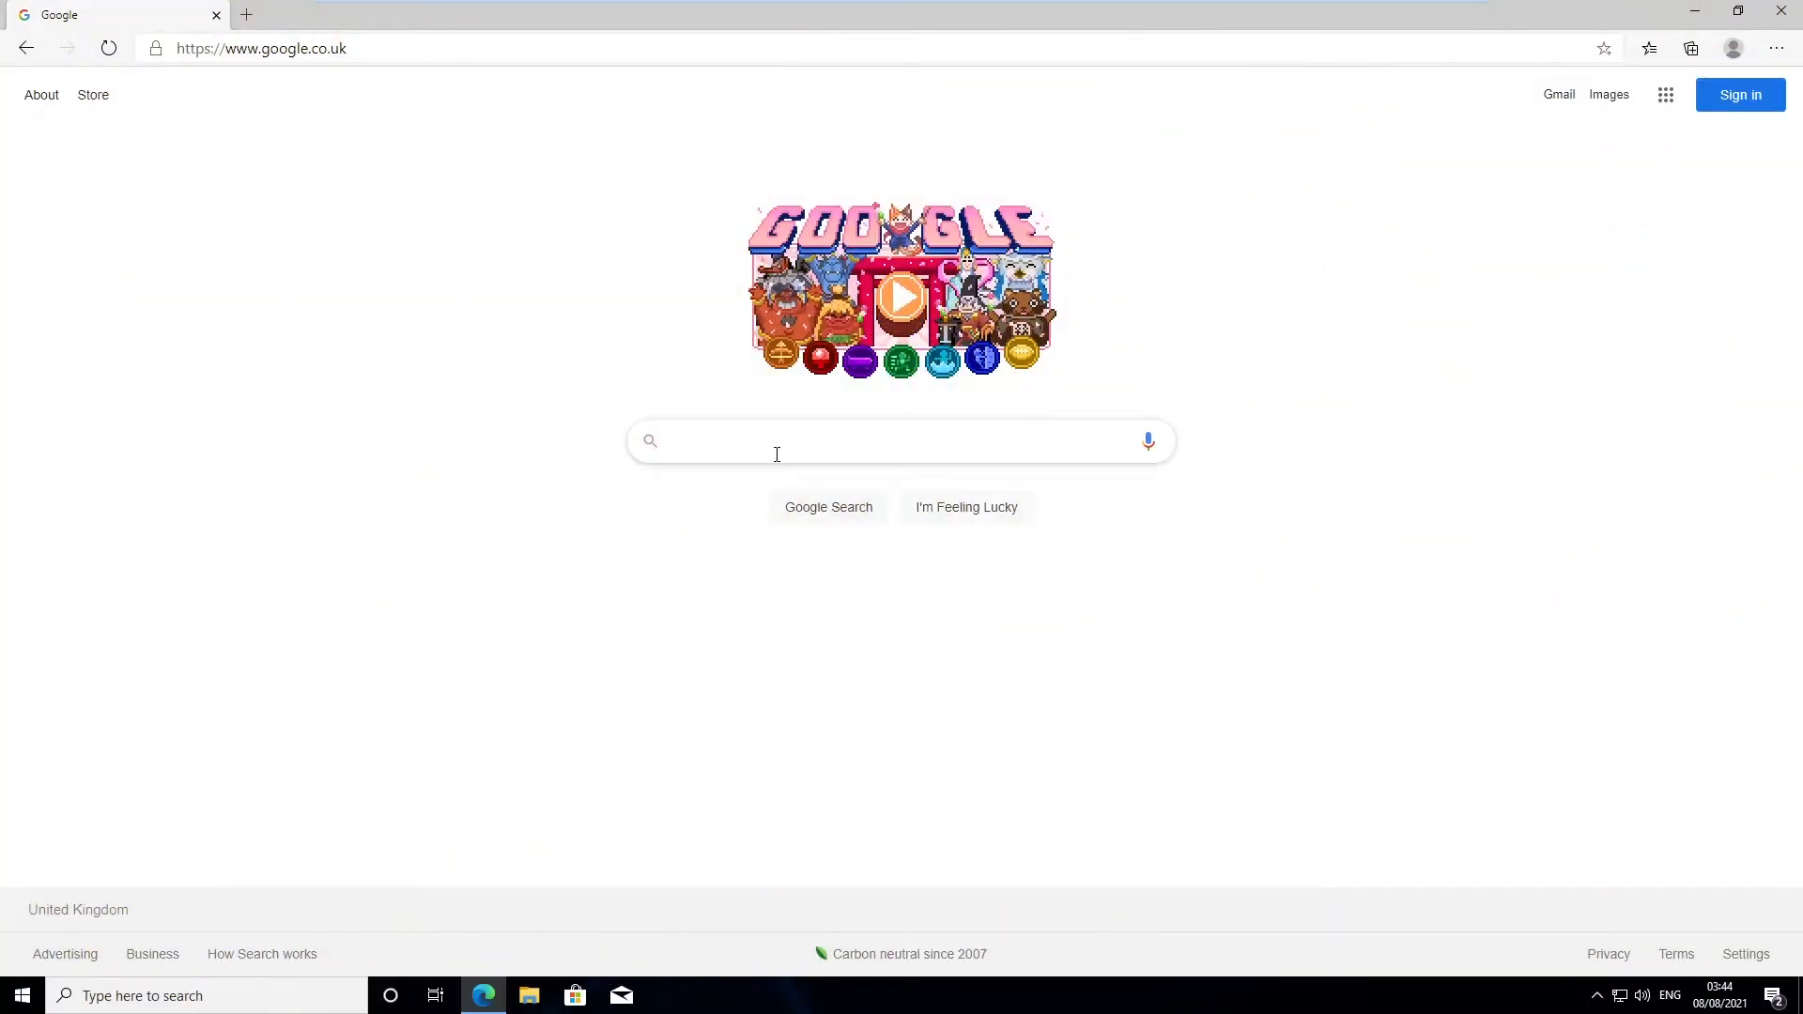
{"action": "type", "text": "fusion 360"}
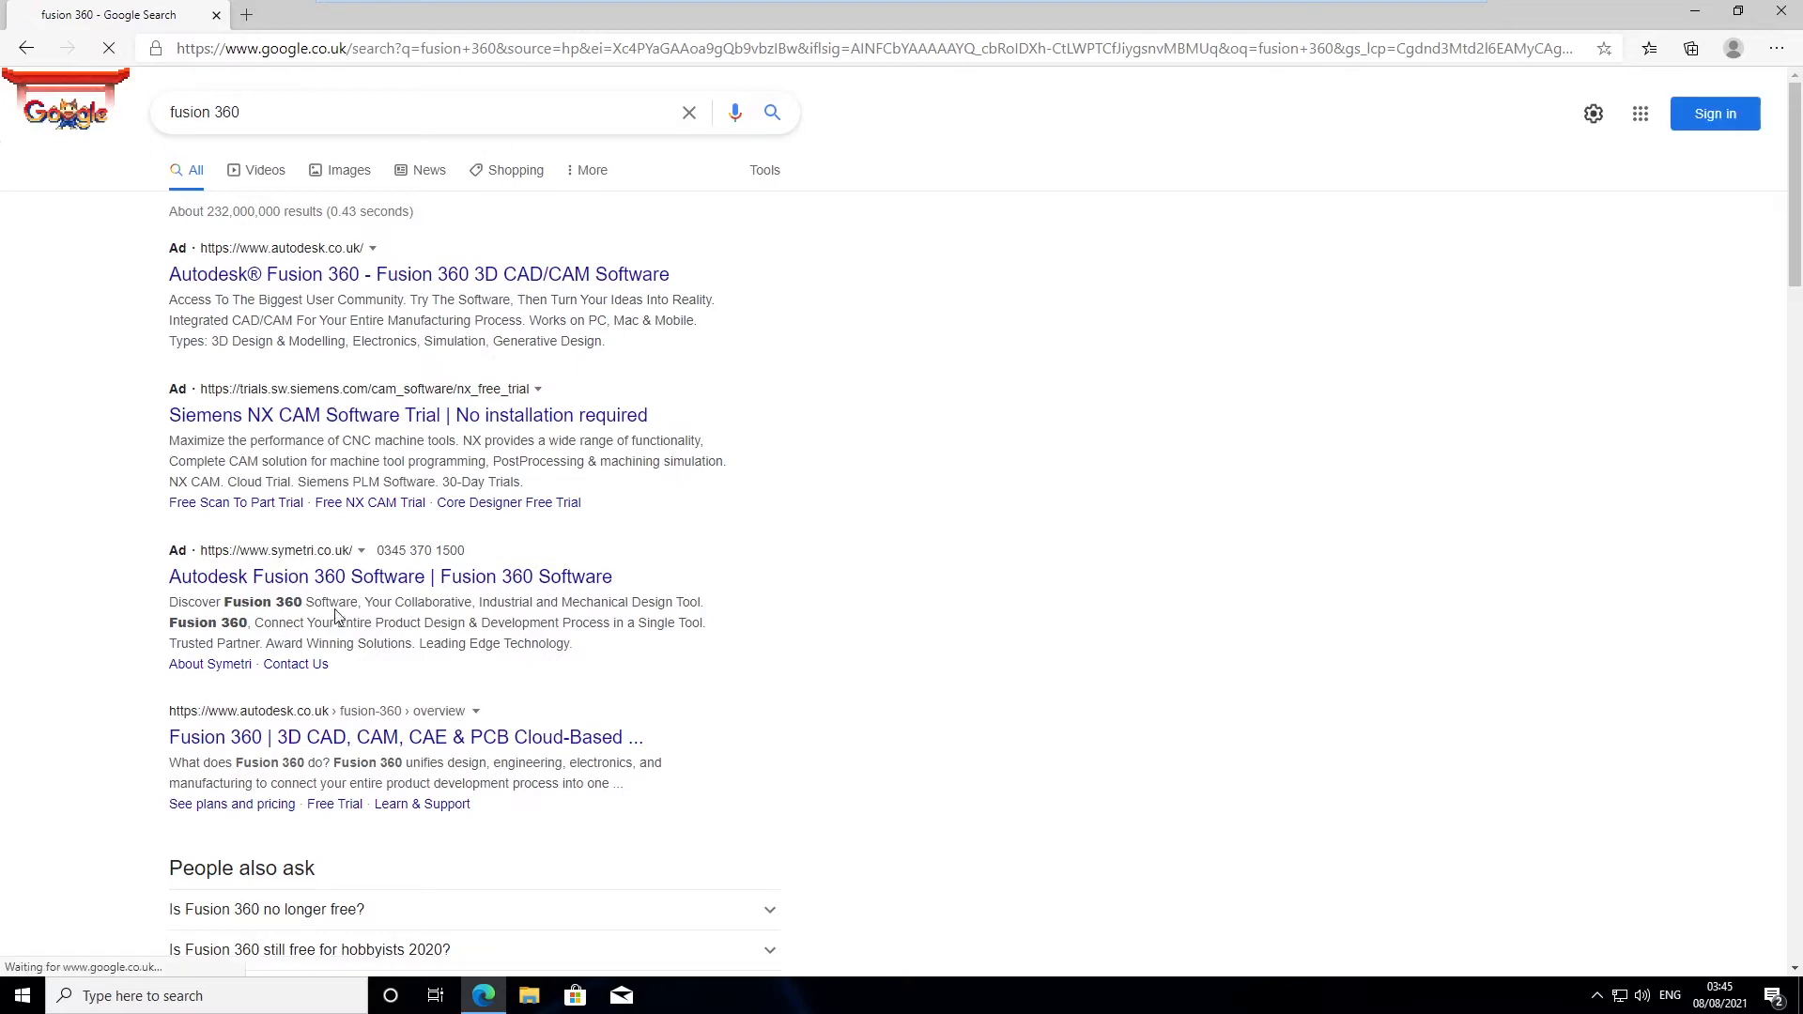
{"action": "scroll", "scroll_direction": "down", "scroll_amount": 3}
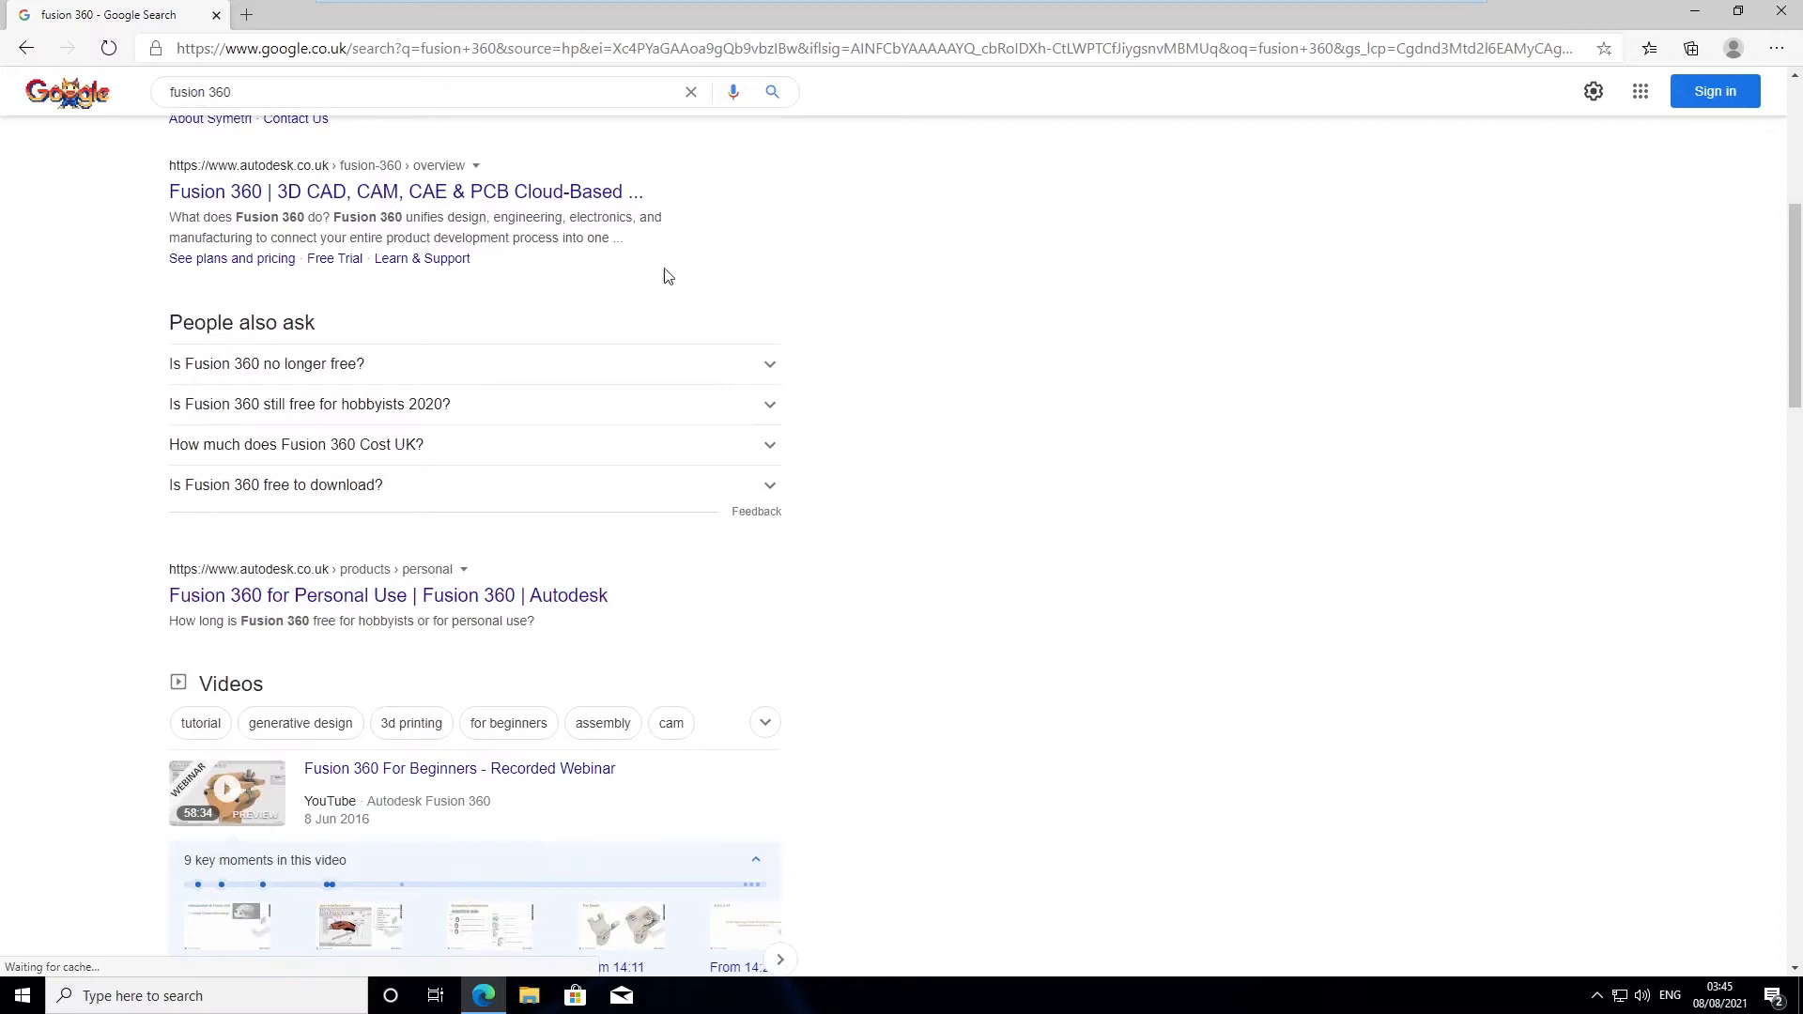
Open the 'Fusion 360 for Personal Use | Autodesk' result and scroll to Get Started.
{"action": "left_click", "coordinate": [386, 595]}
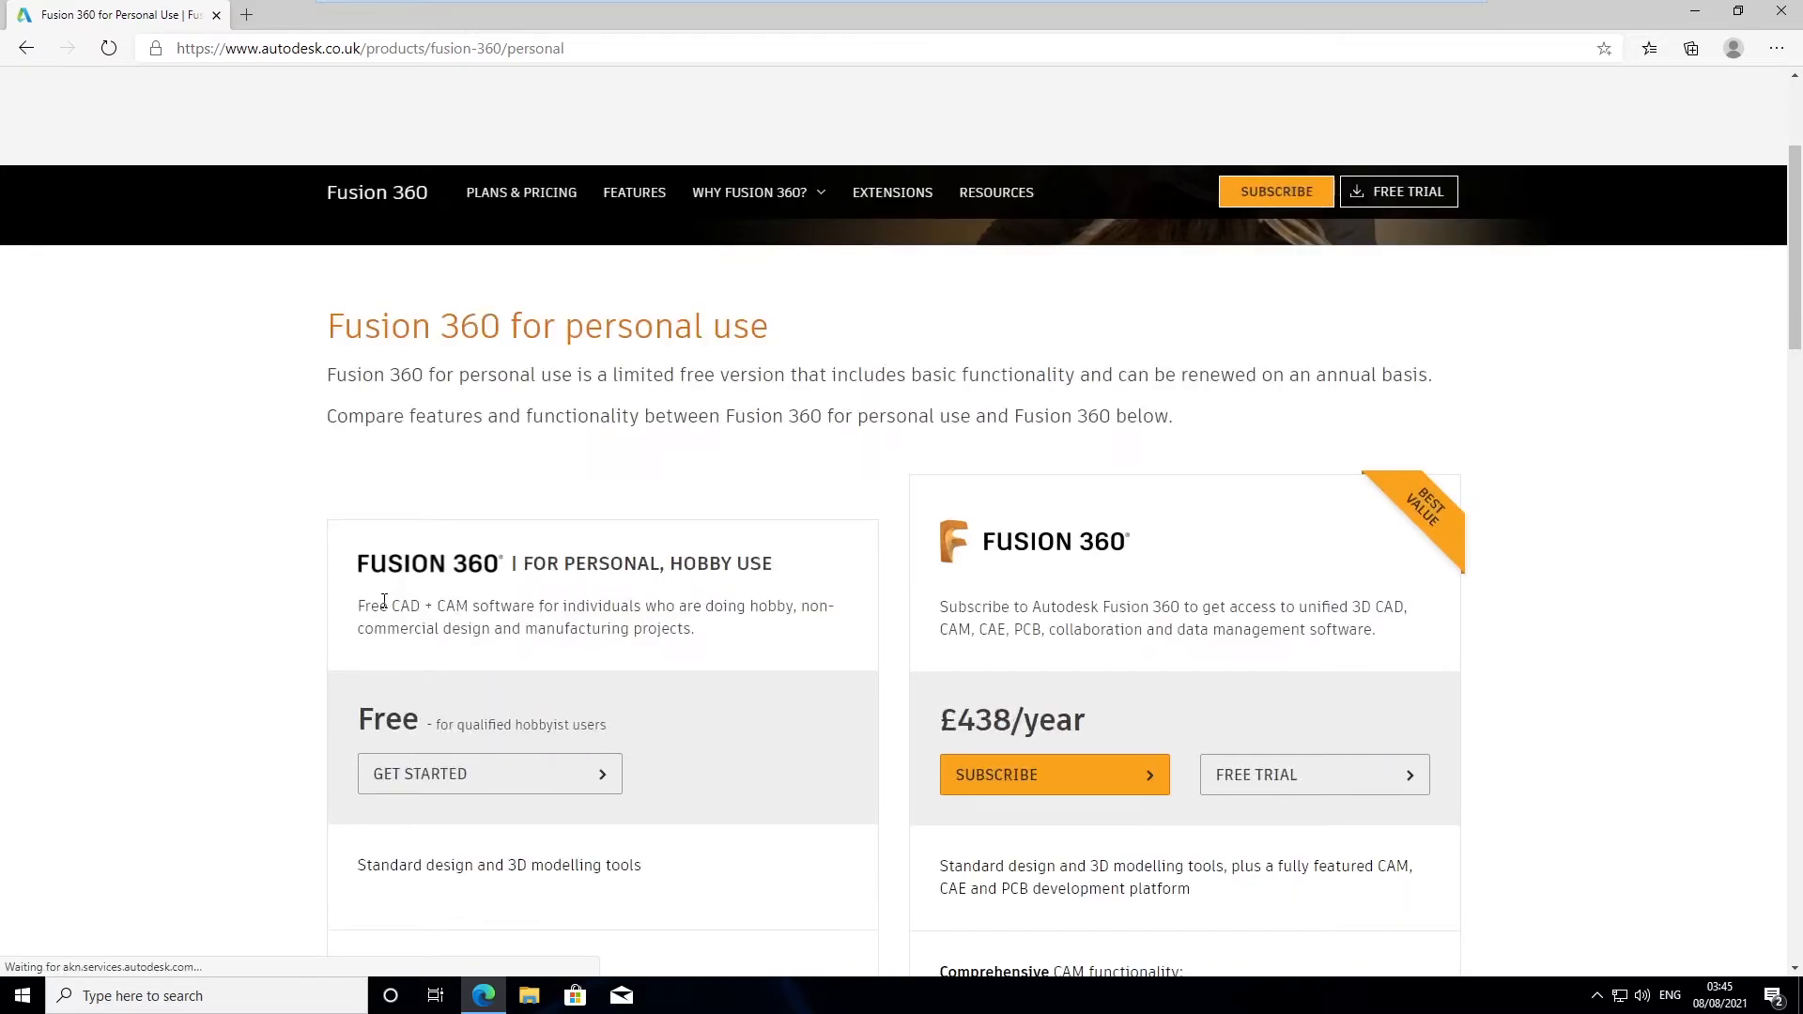
{"action": "scroll", "scroll_direction": "down", "scroll_amount": 3}
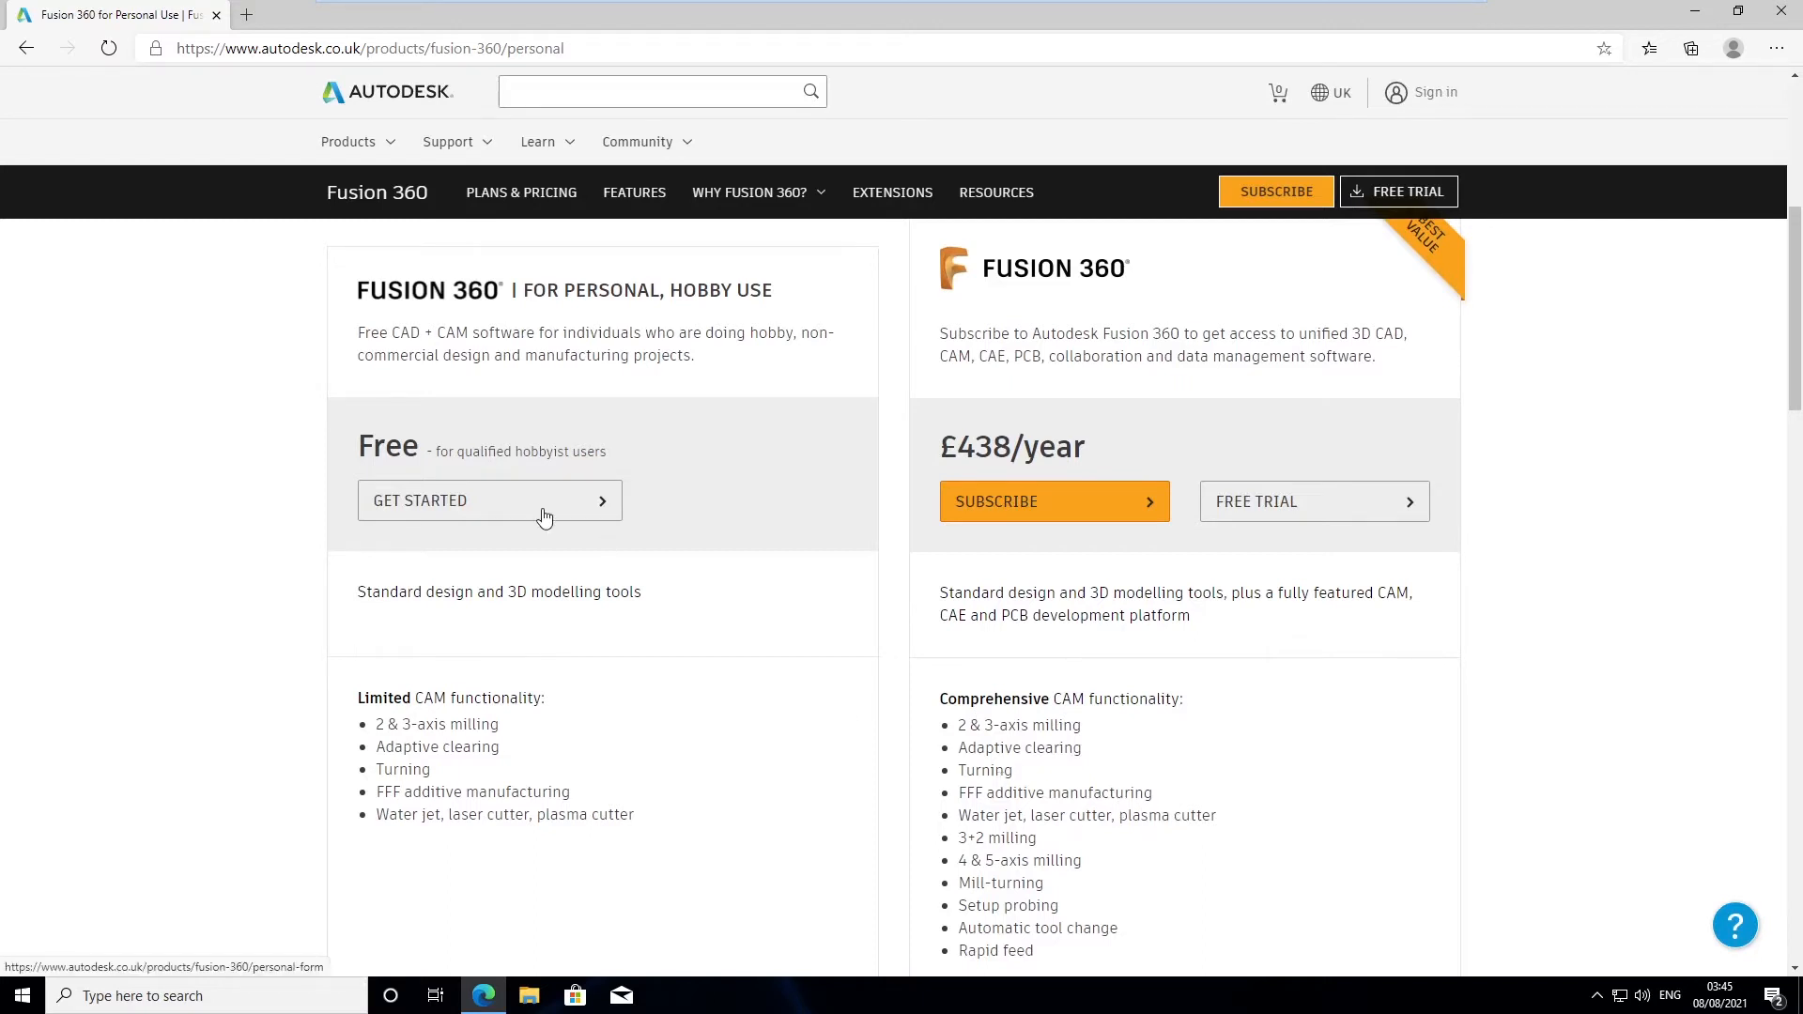
{"action": "mouse_move", "coordinate": [547, 537]}
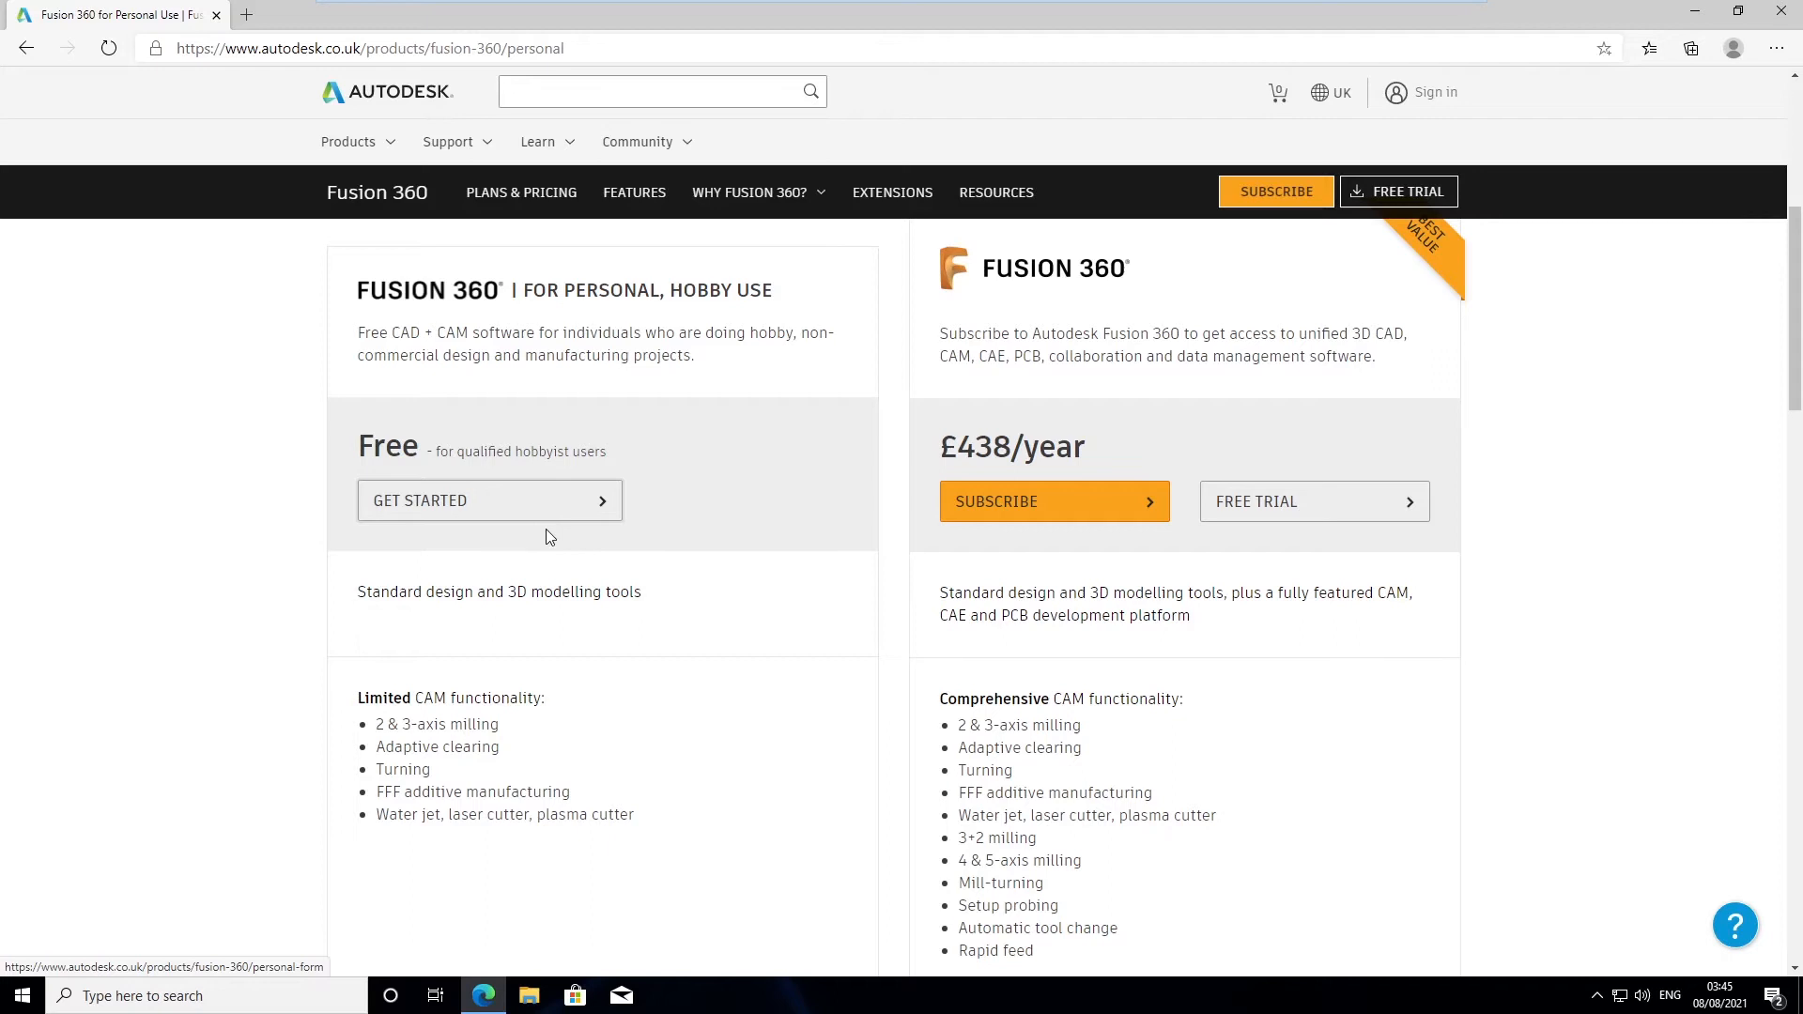
{"action": "mouse_move", "coordinate": [552, 532]}
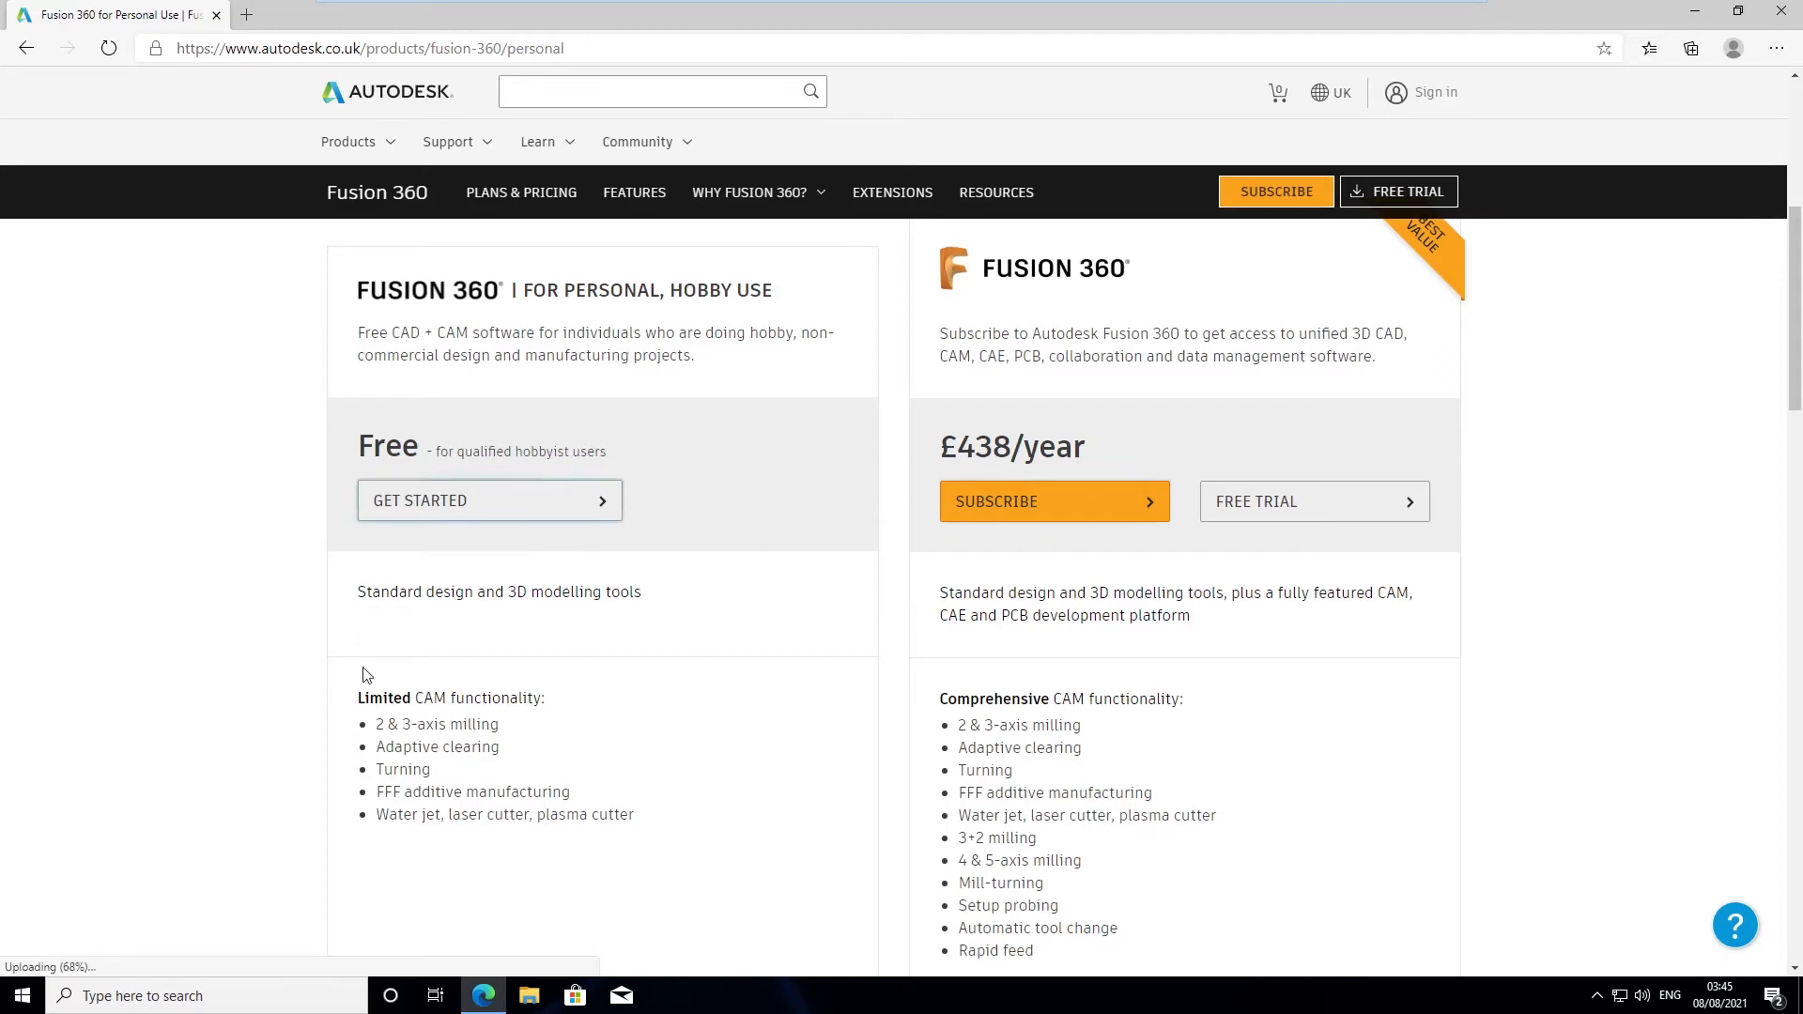
{"action": "left_click", "coordinate": [487, 501]}
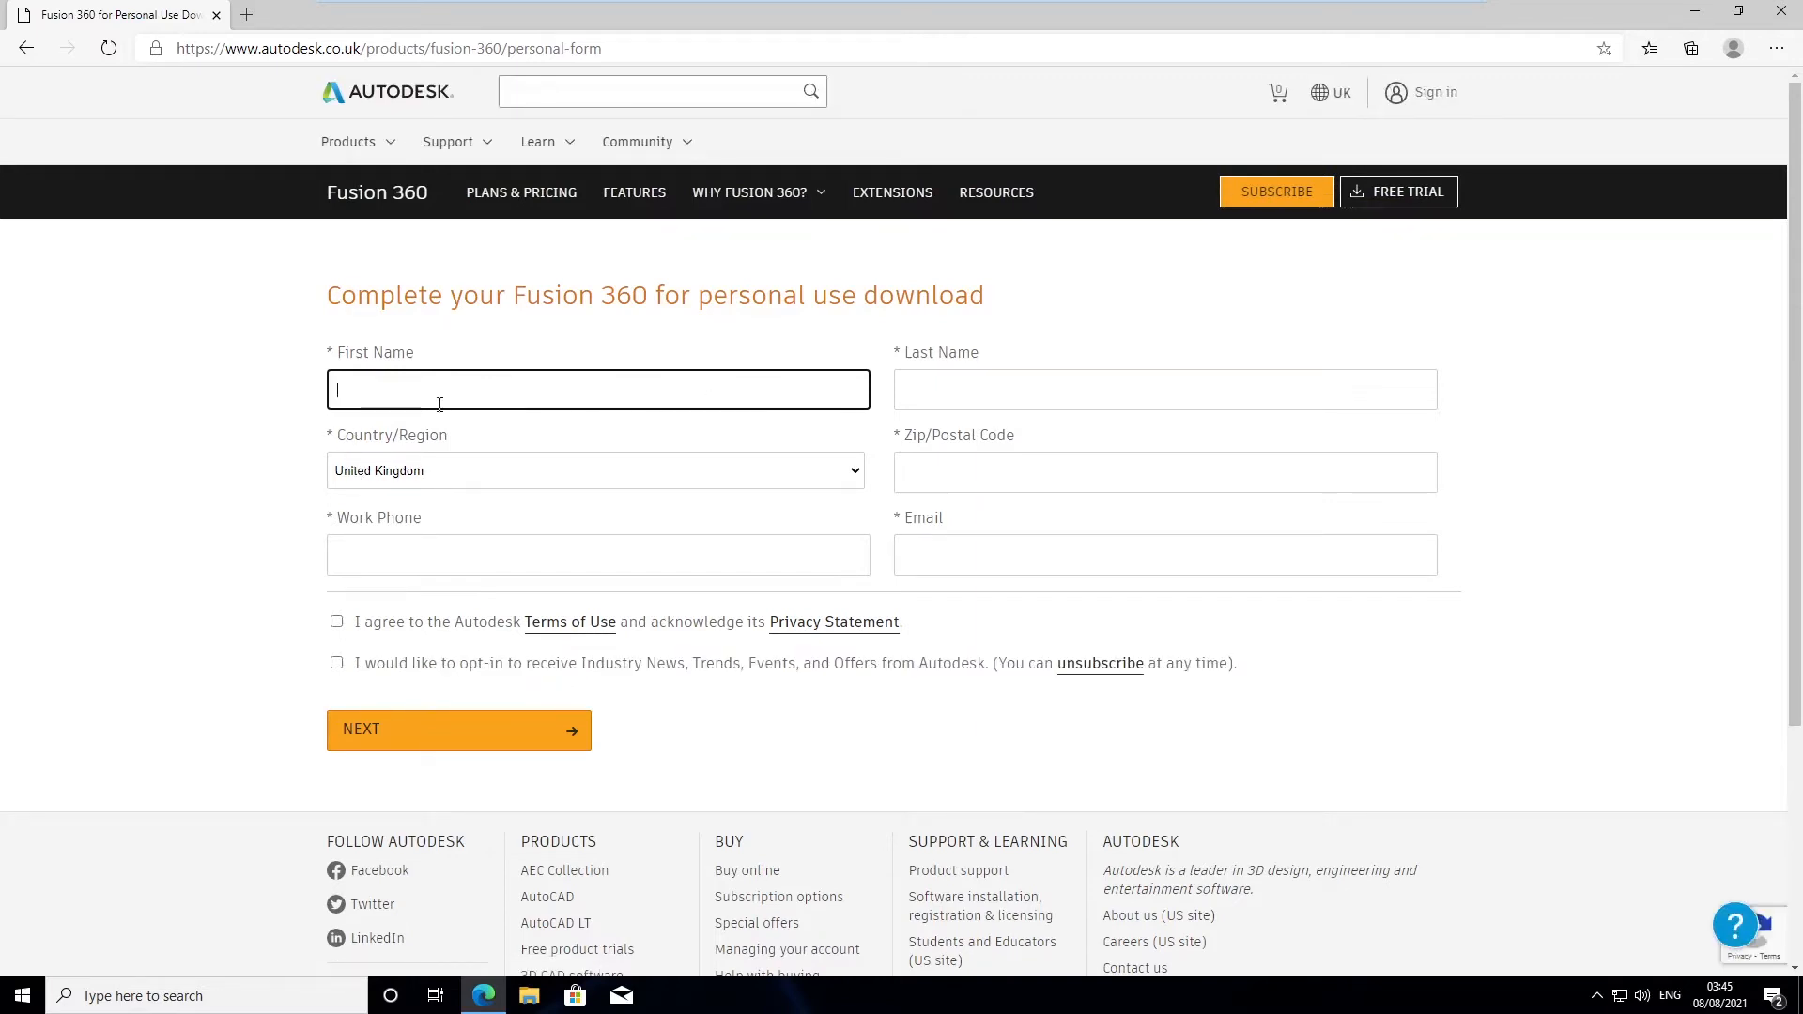
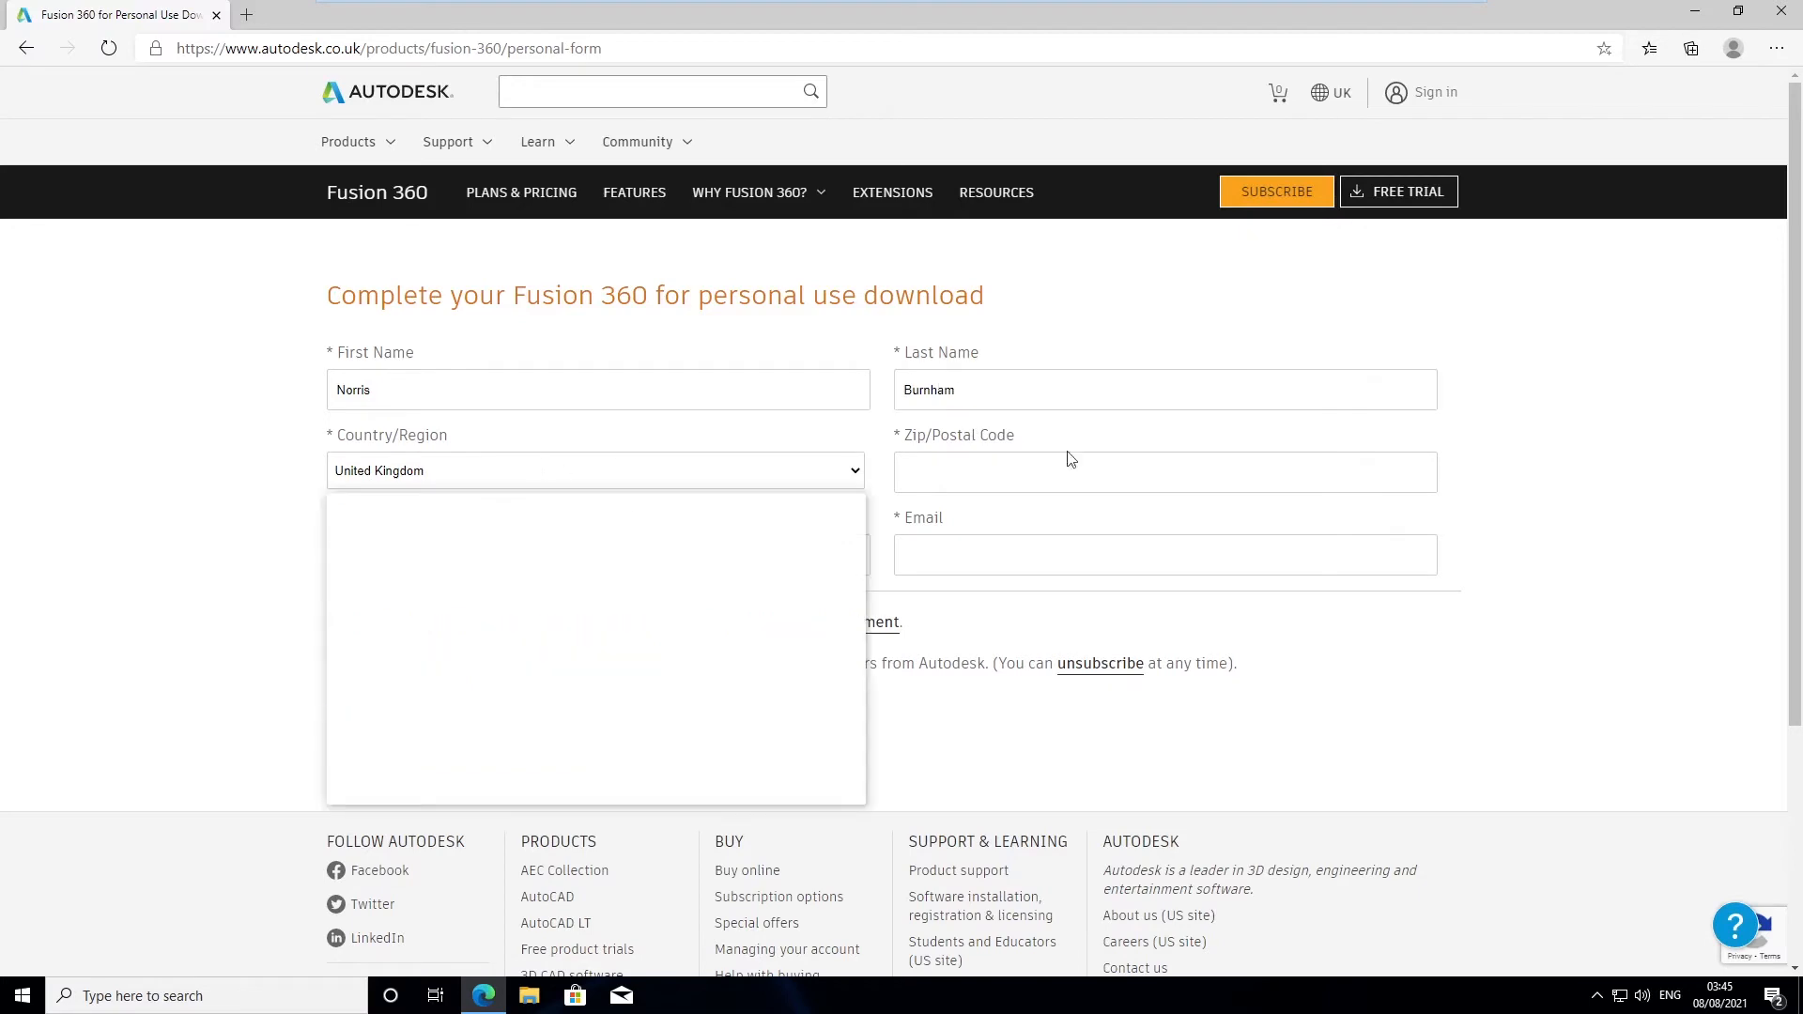
{"action": "left_click", "coordinate": [1163, 471]}
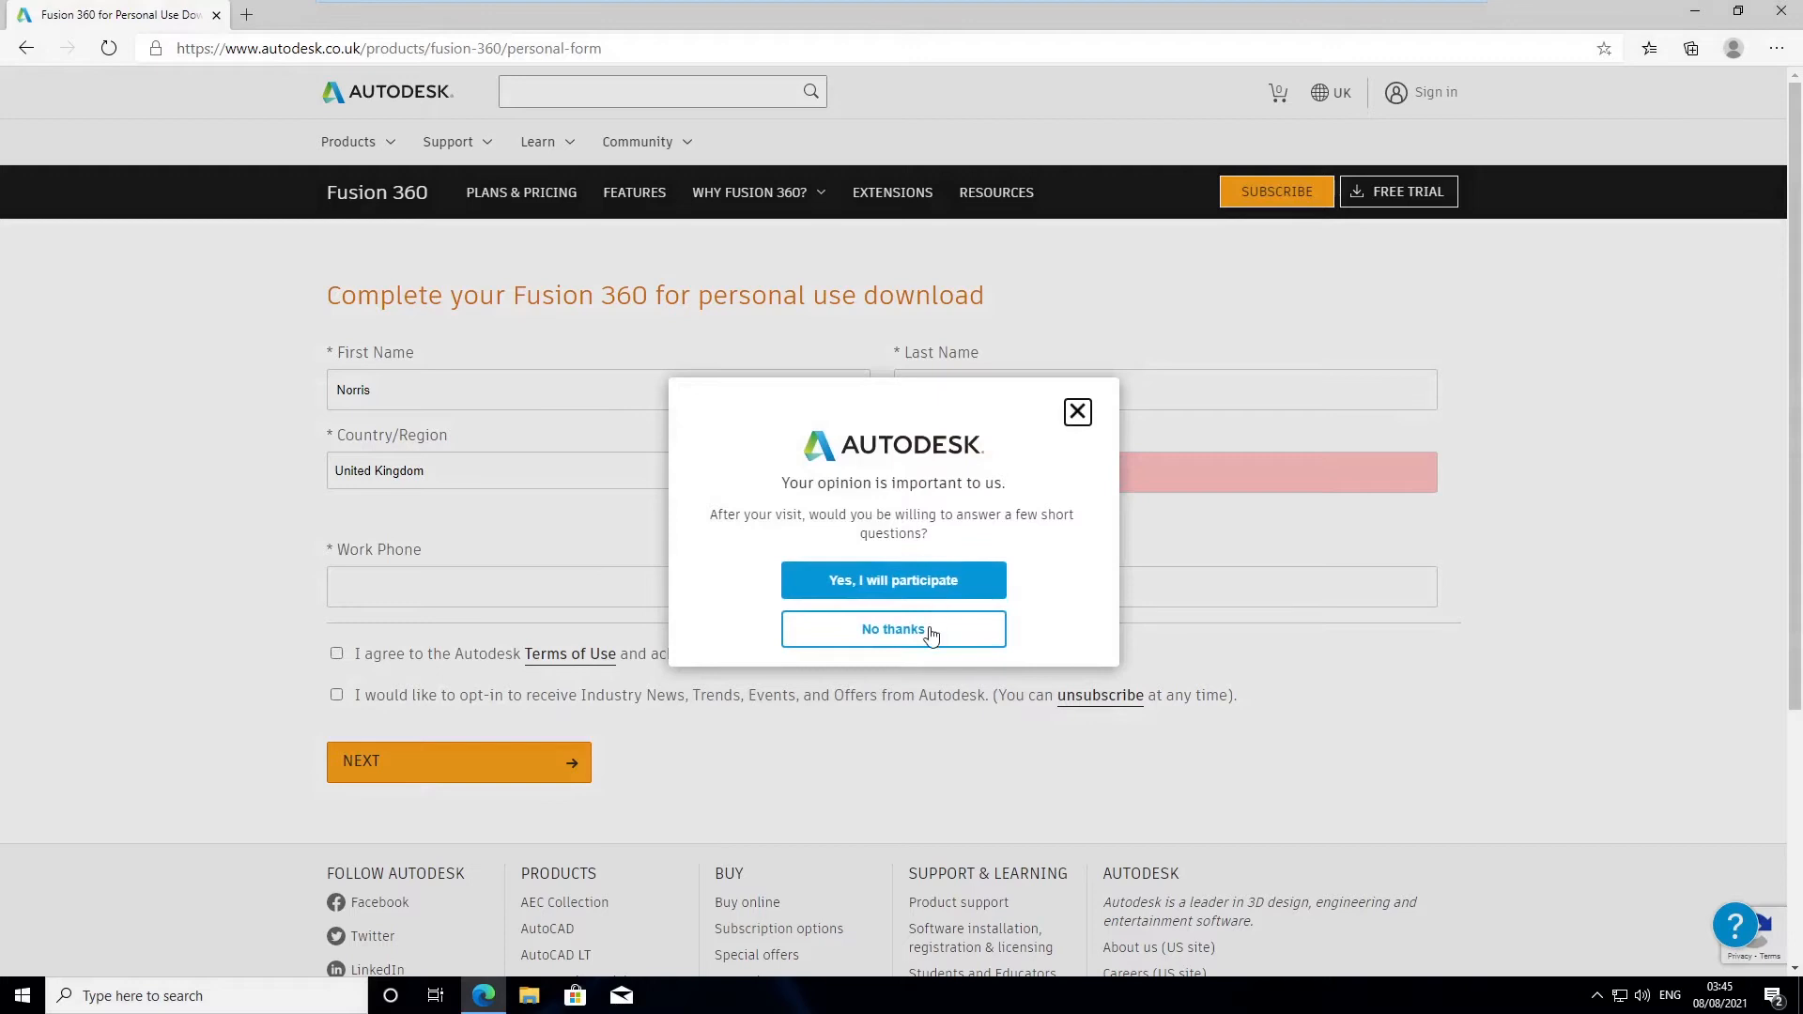
Decline the survey, enter postal code NG and phone 07777, and accept the terms.
{"action": "left_click", "coordinate": [892, 629]}
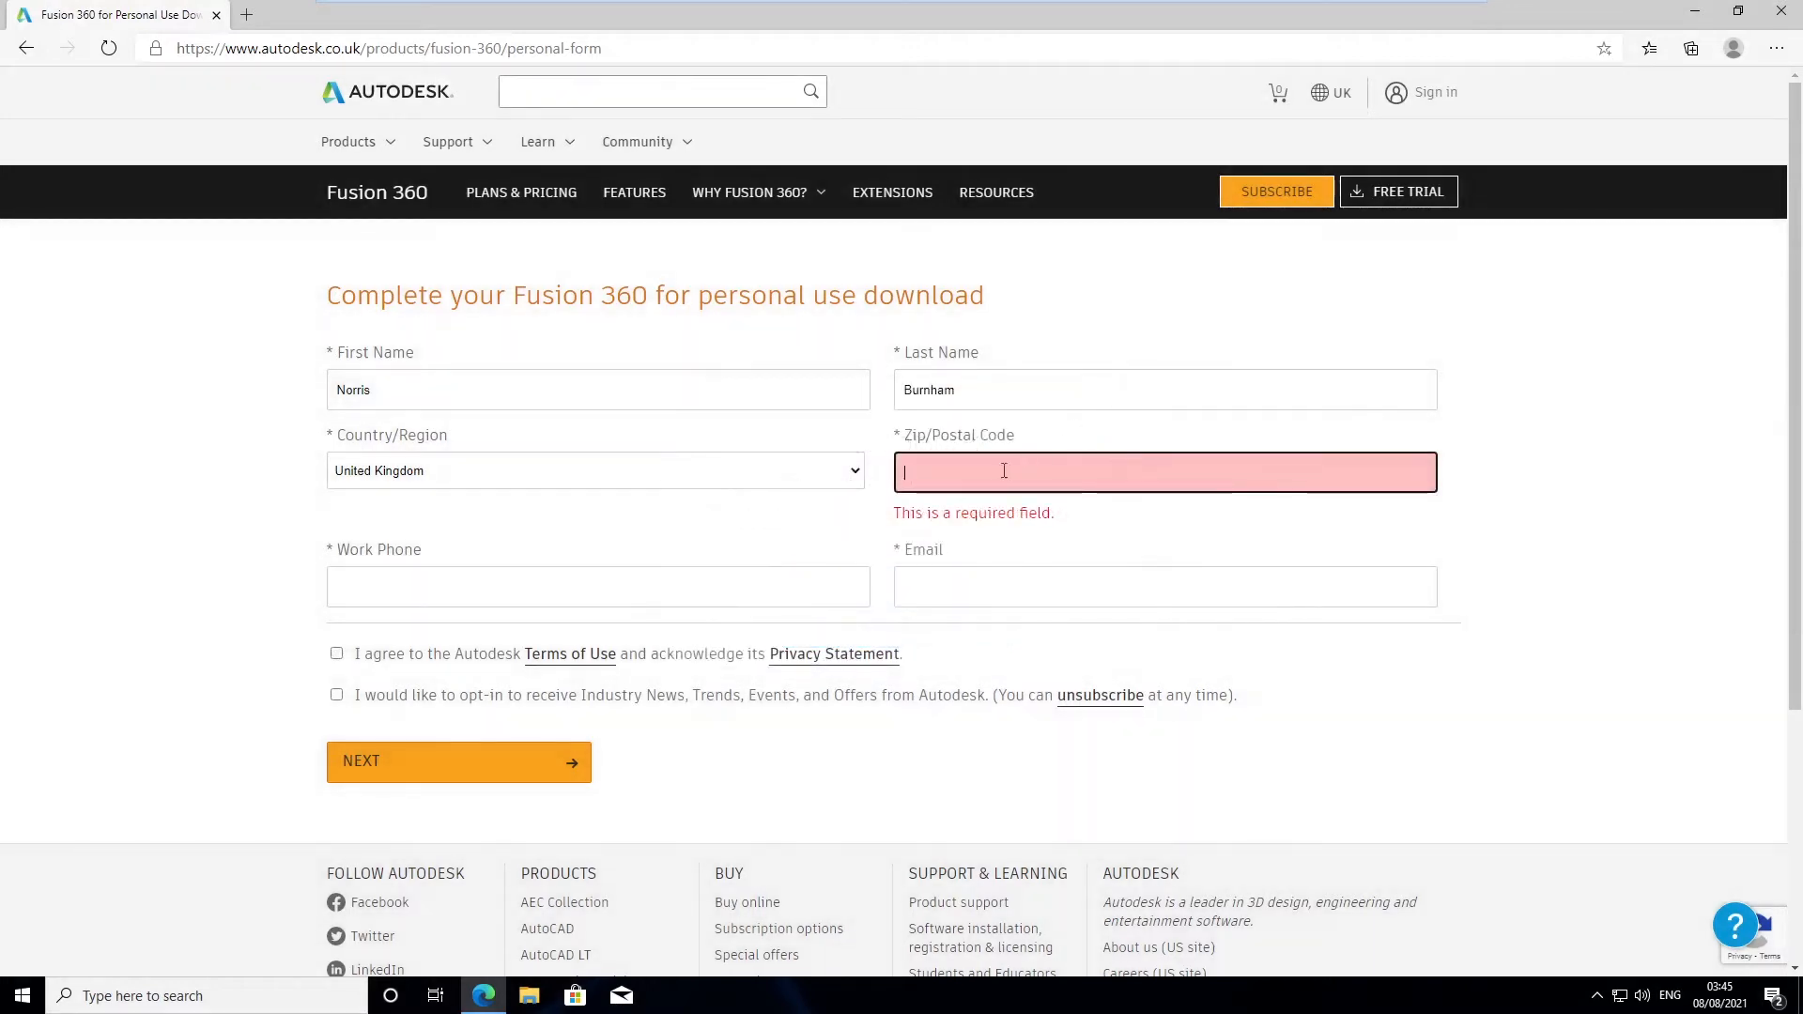
{"action": "type", "text": "NG12 8TY"}
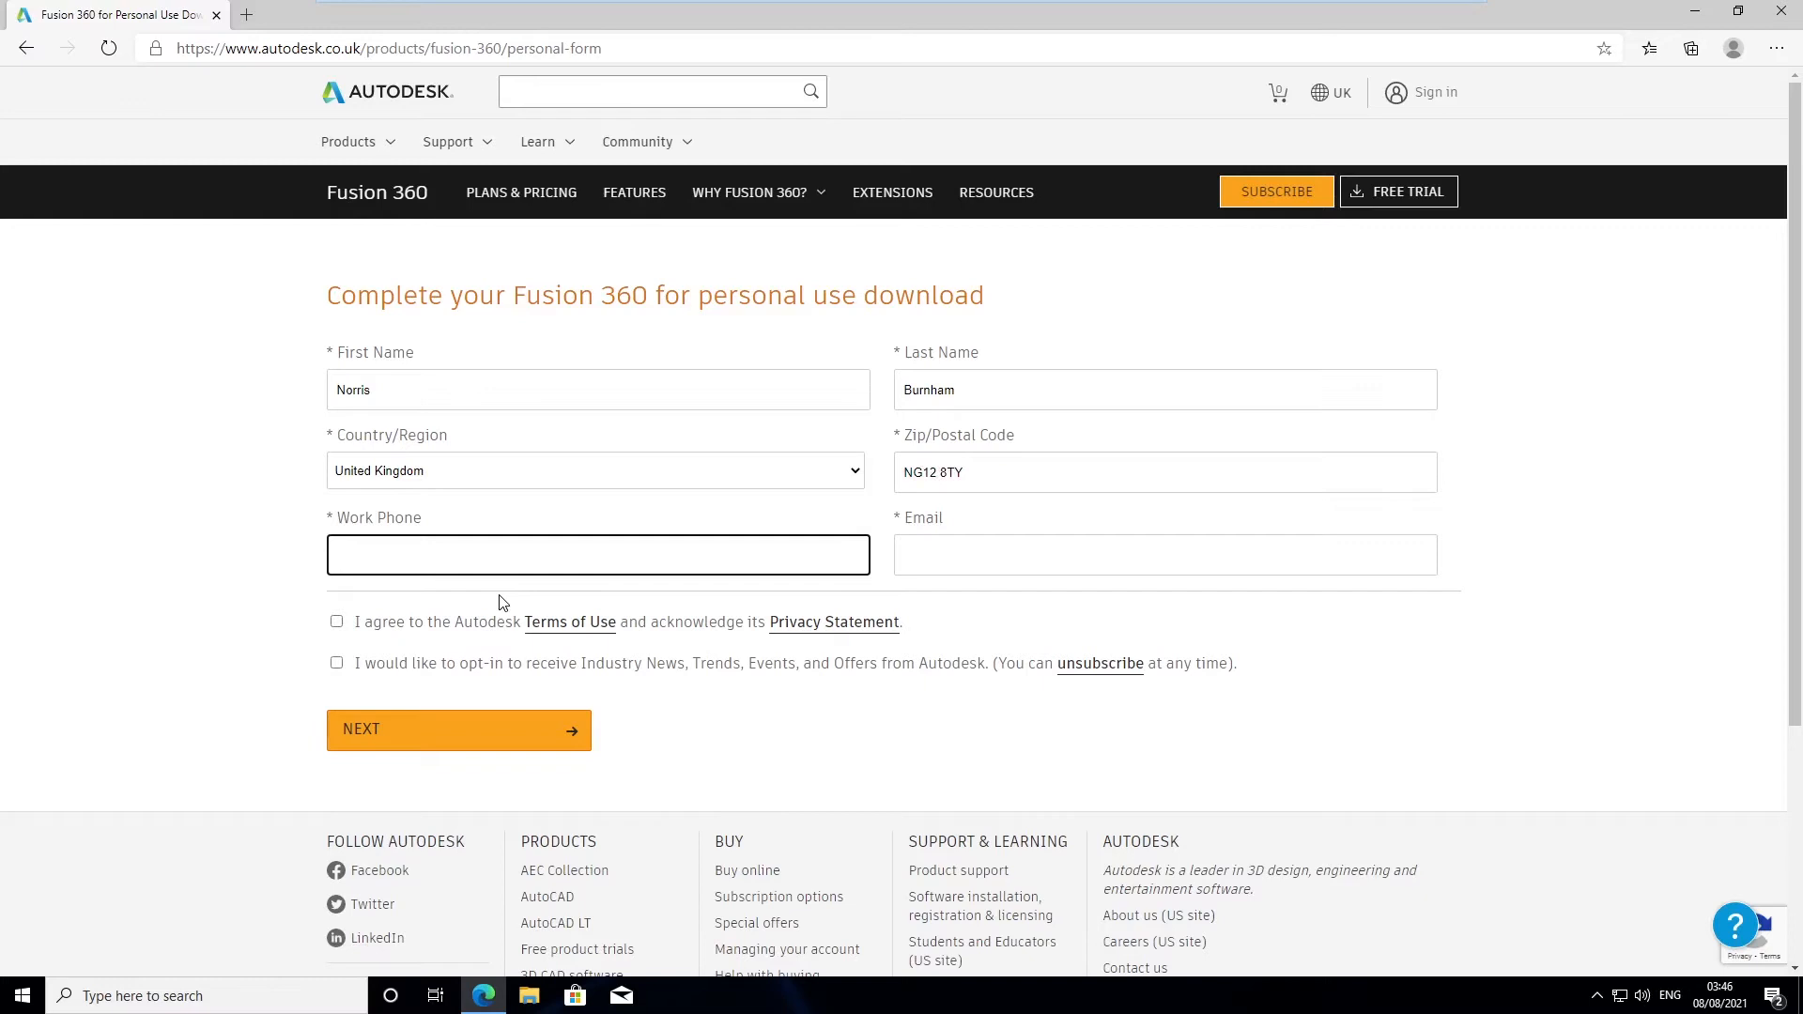
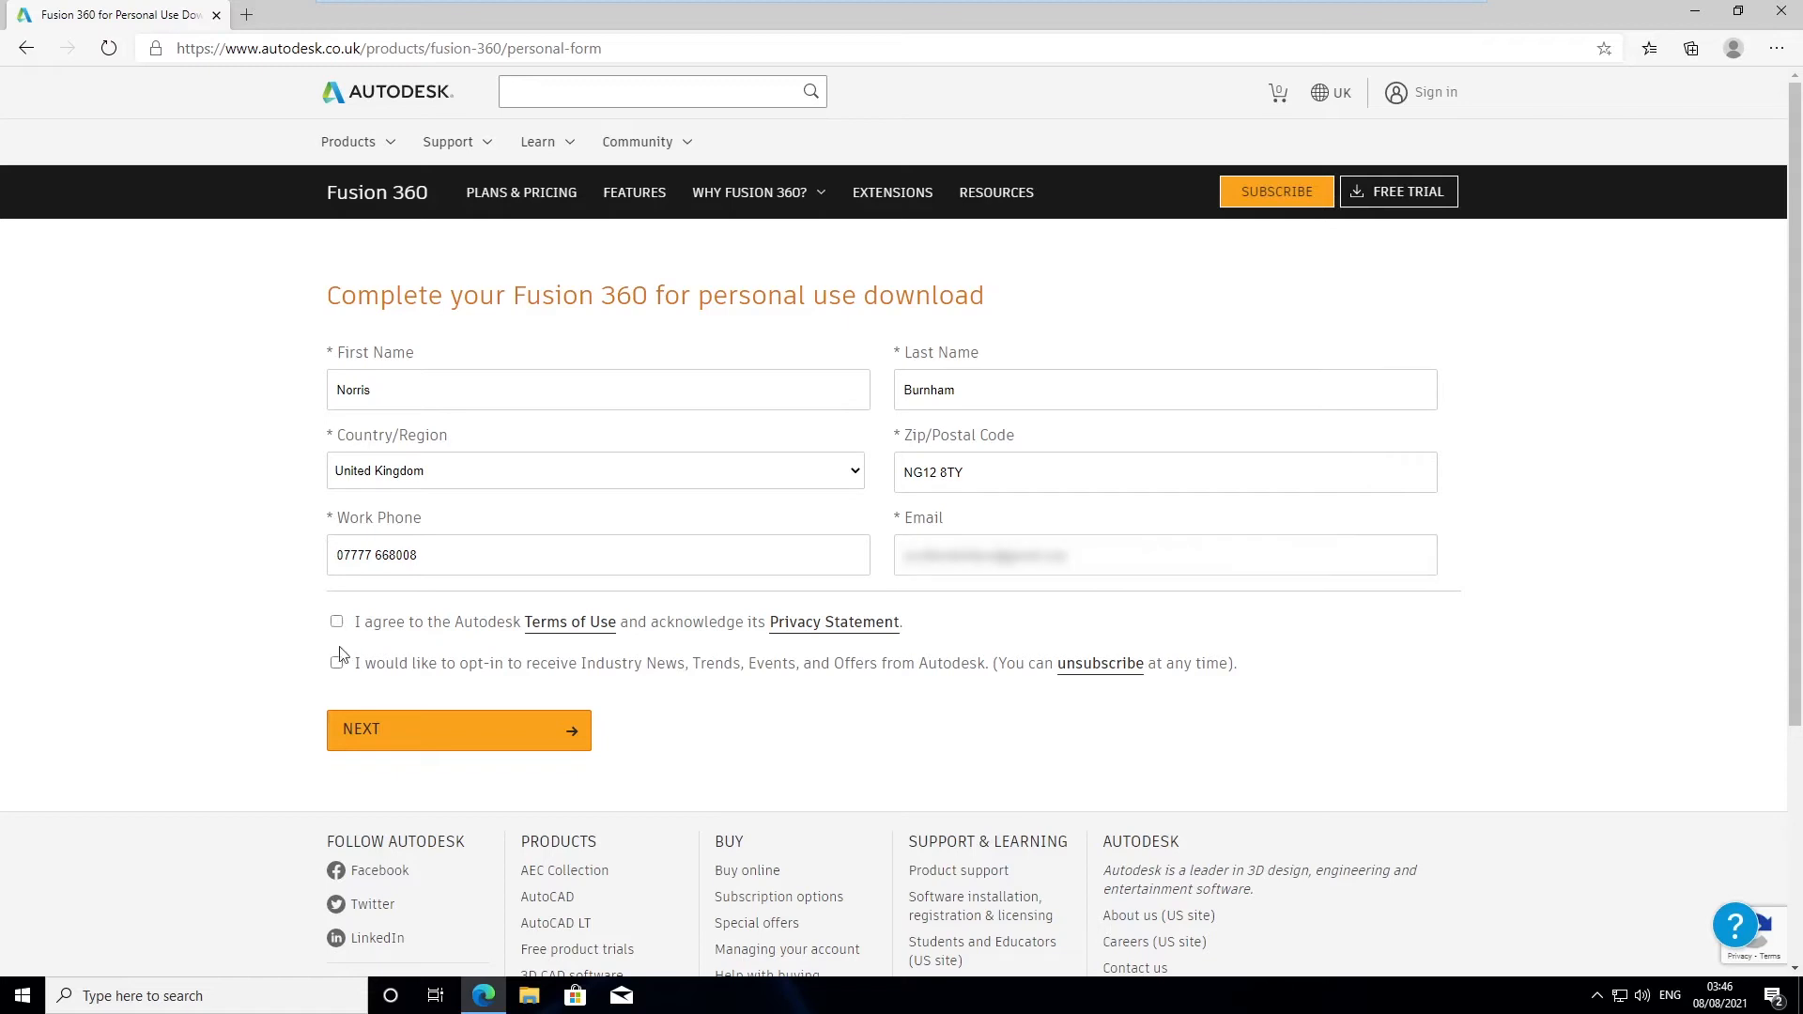
{"action": "left_click", "coordinate": [338, 662]}
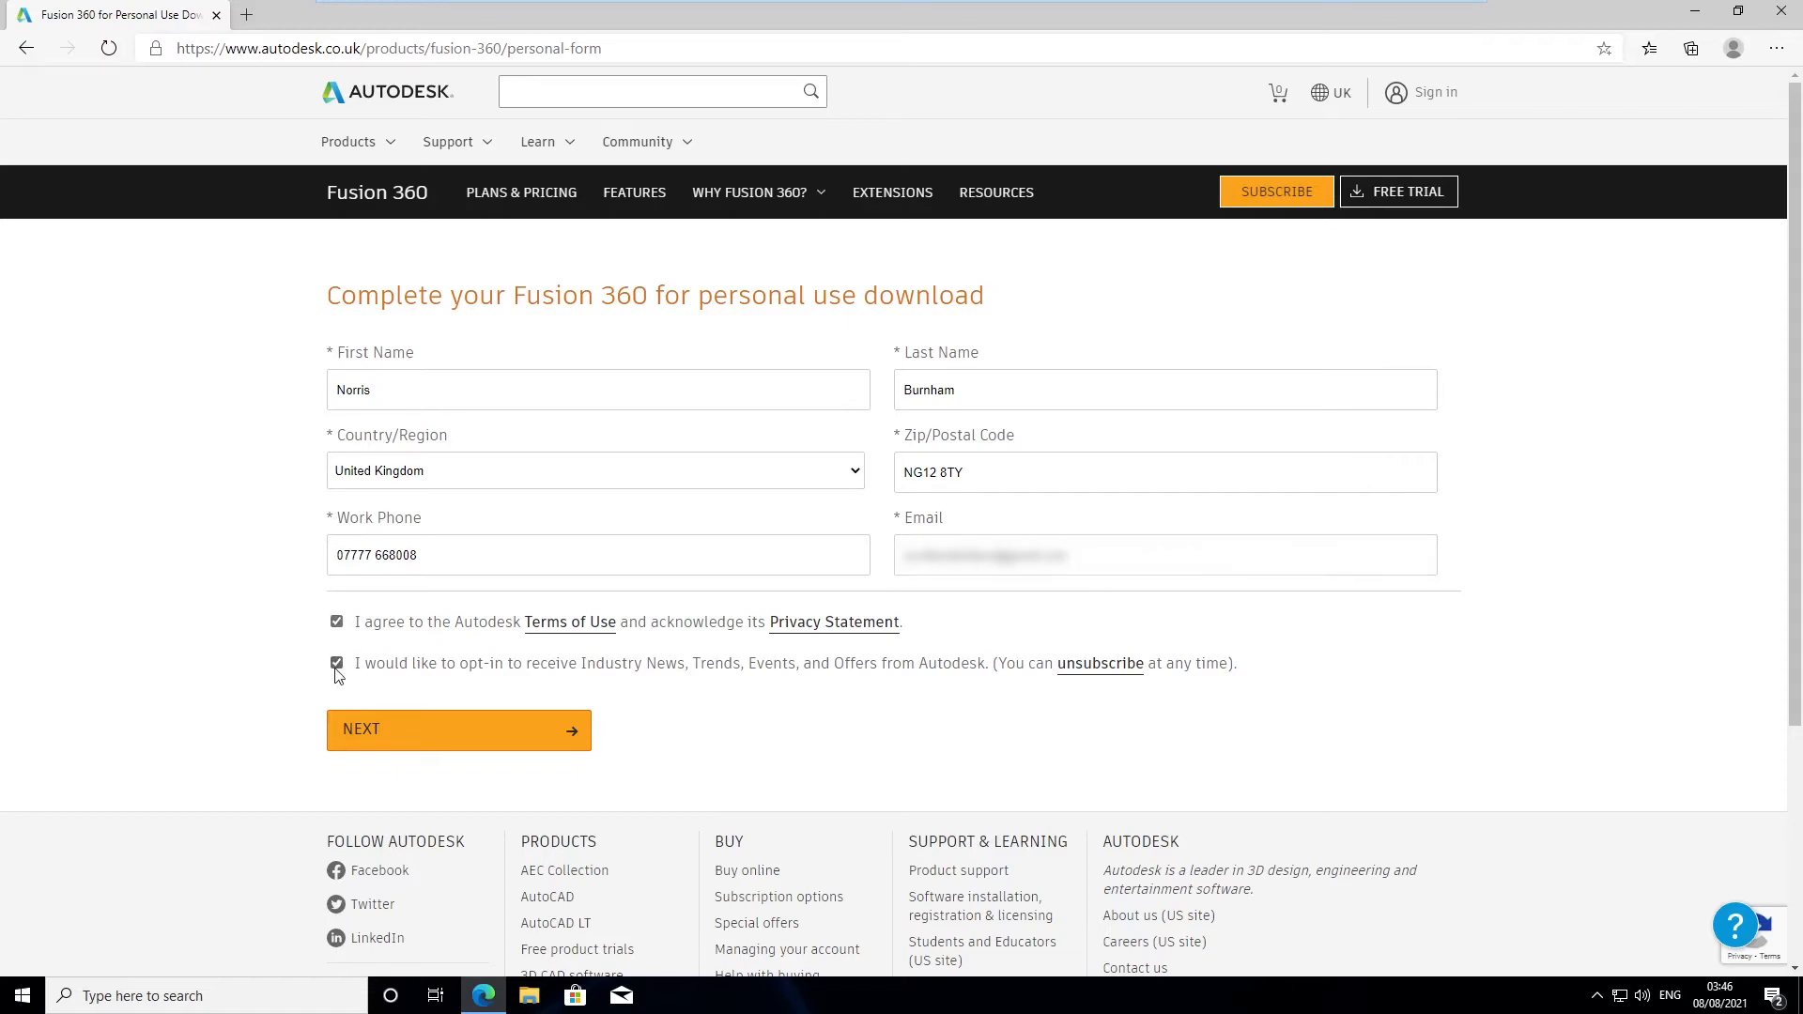
{"action": "left_click", "coordinate": [336, 662]}
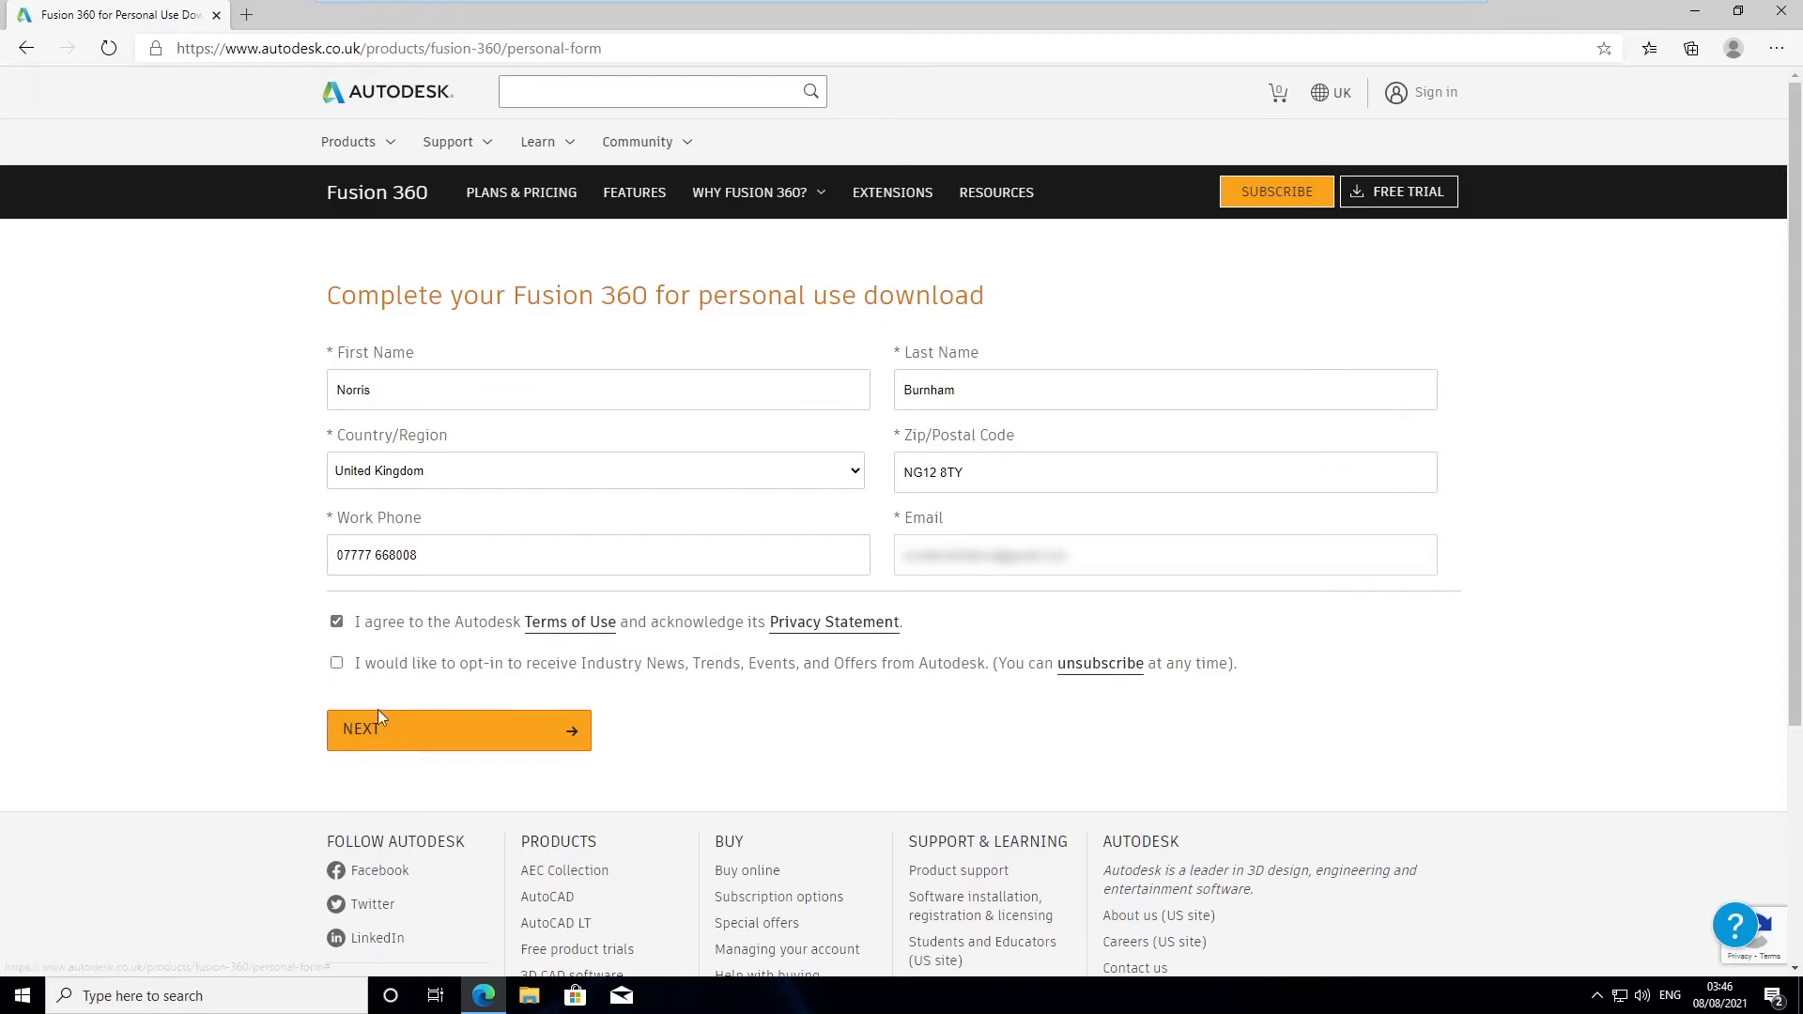
Submit the form, start the Fusion 360 download, and check the browser's downloads.
{"action": "left_click", "coordinate": [457, 730]}
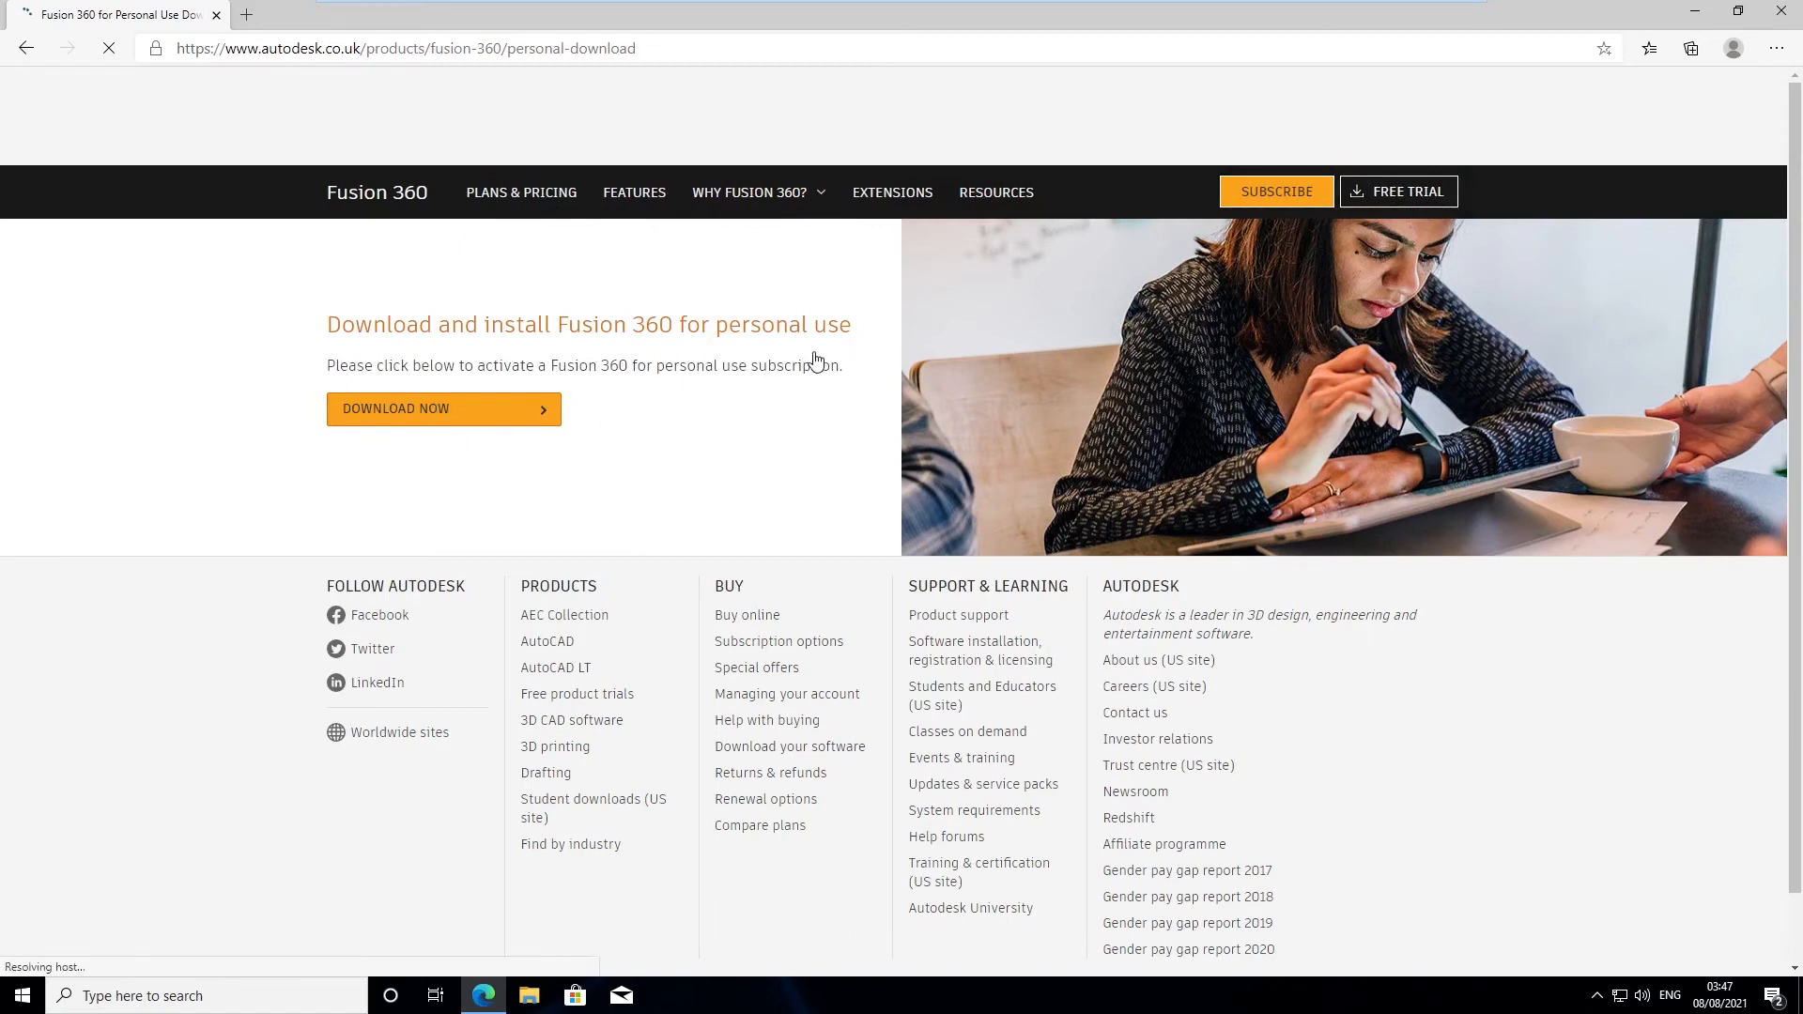
{"action": "left_click", "coordinate": [445, 408]}
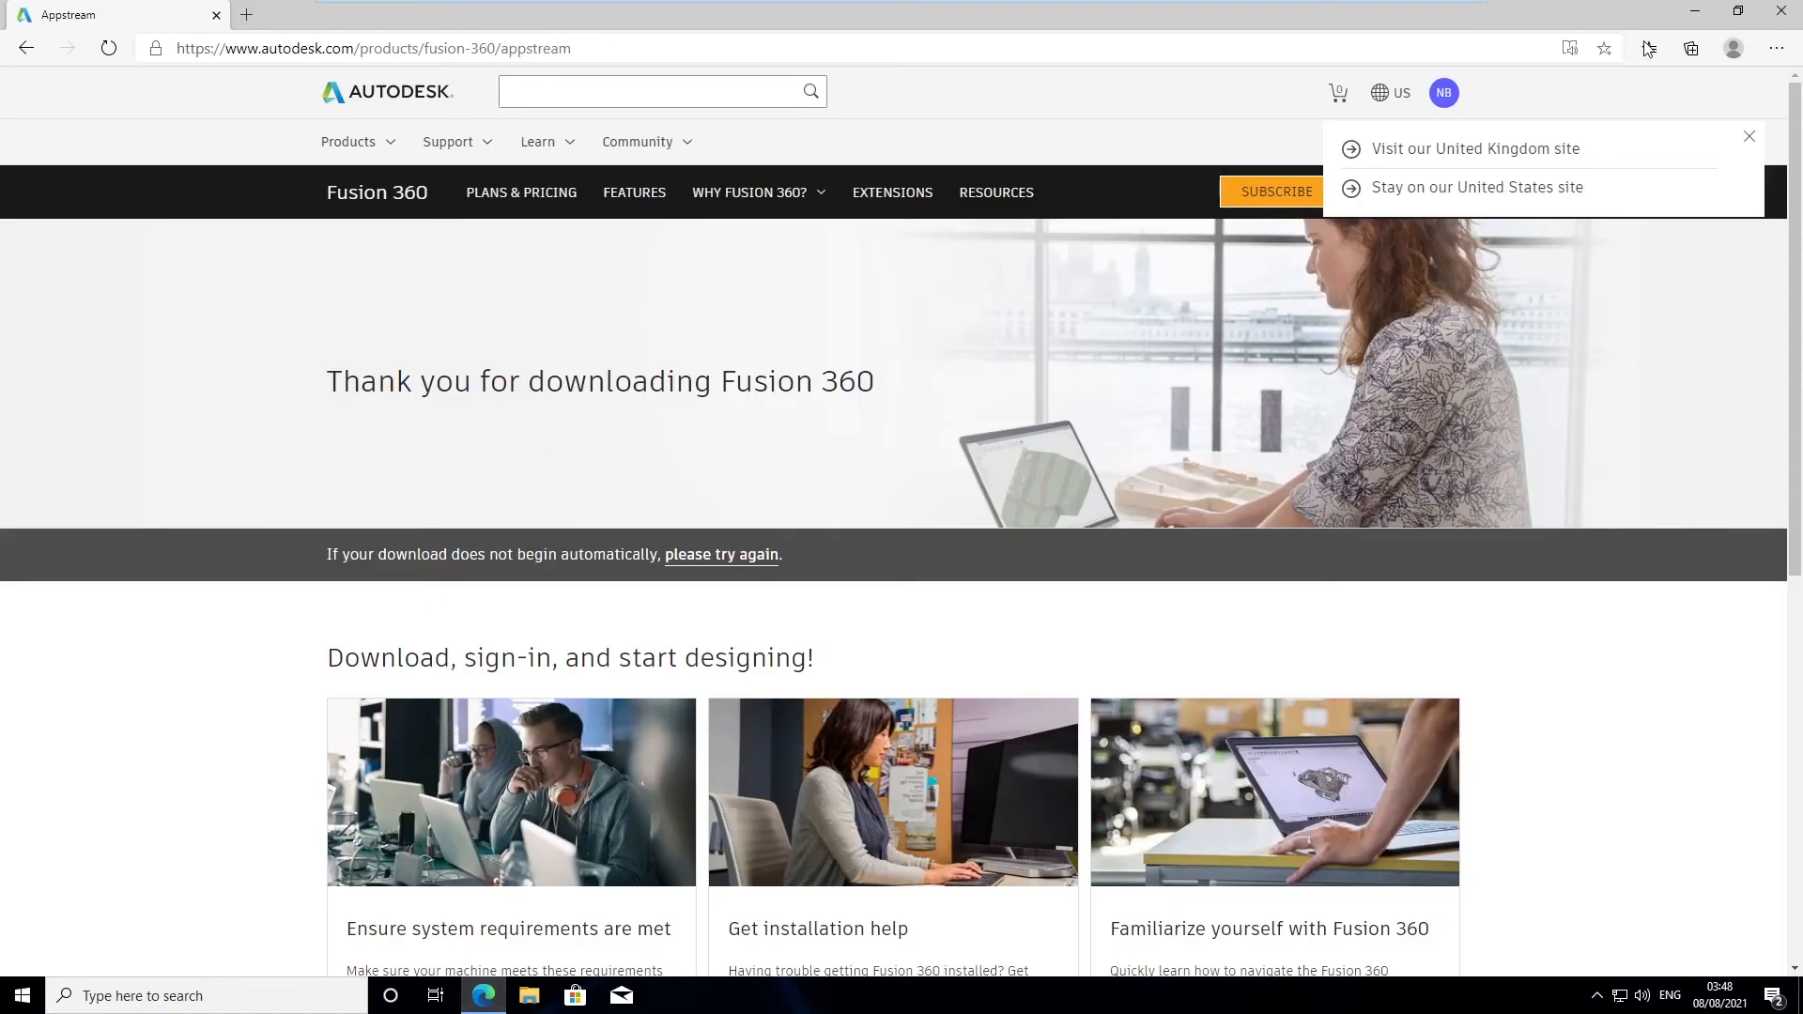
{"action": "left_click", "coordinate": [1774, 47]}
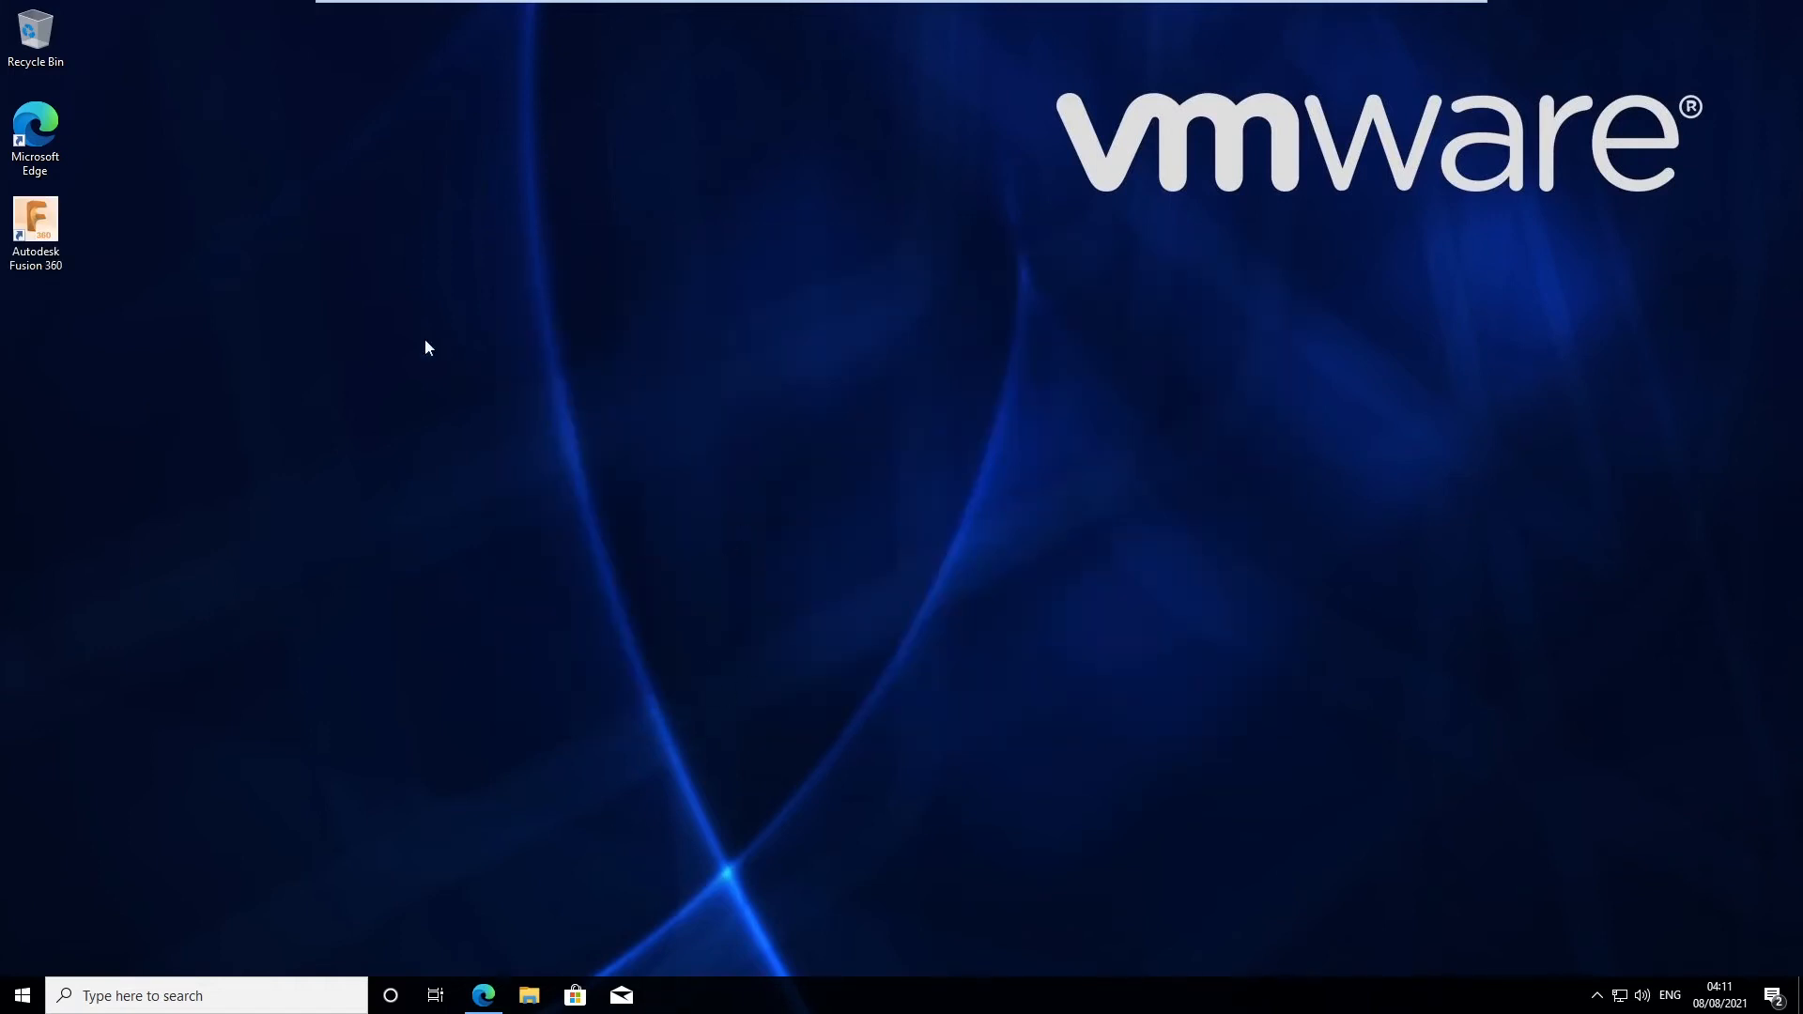
Launch Fusion 360 from its desktop shortcut and wait for the time mismatch warning.
{"action": "double_click", "coordinate": [35, 218]}
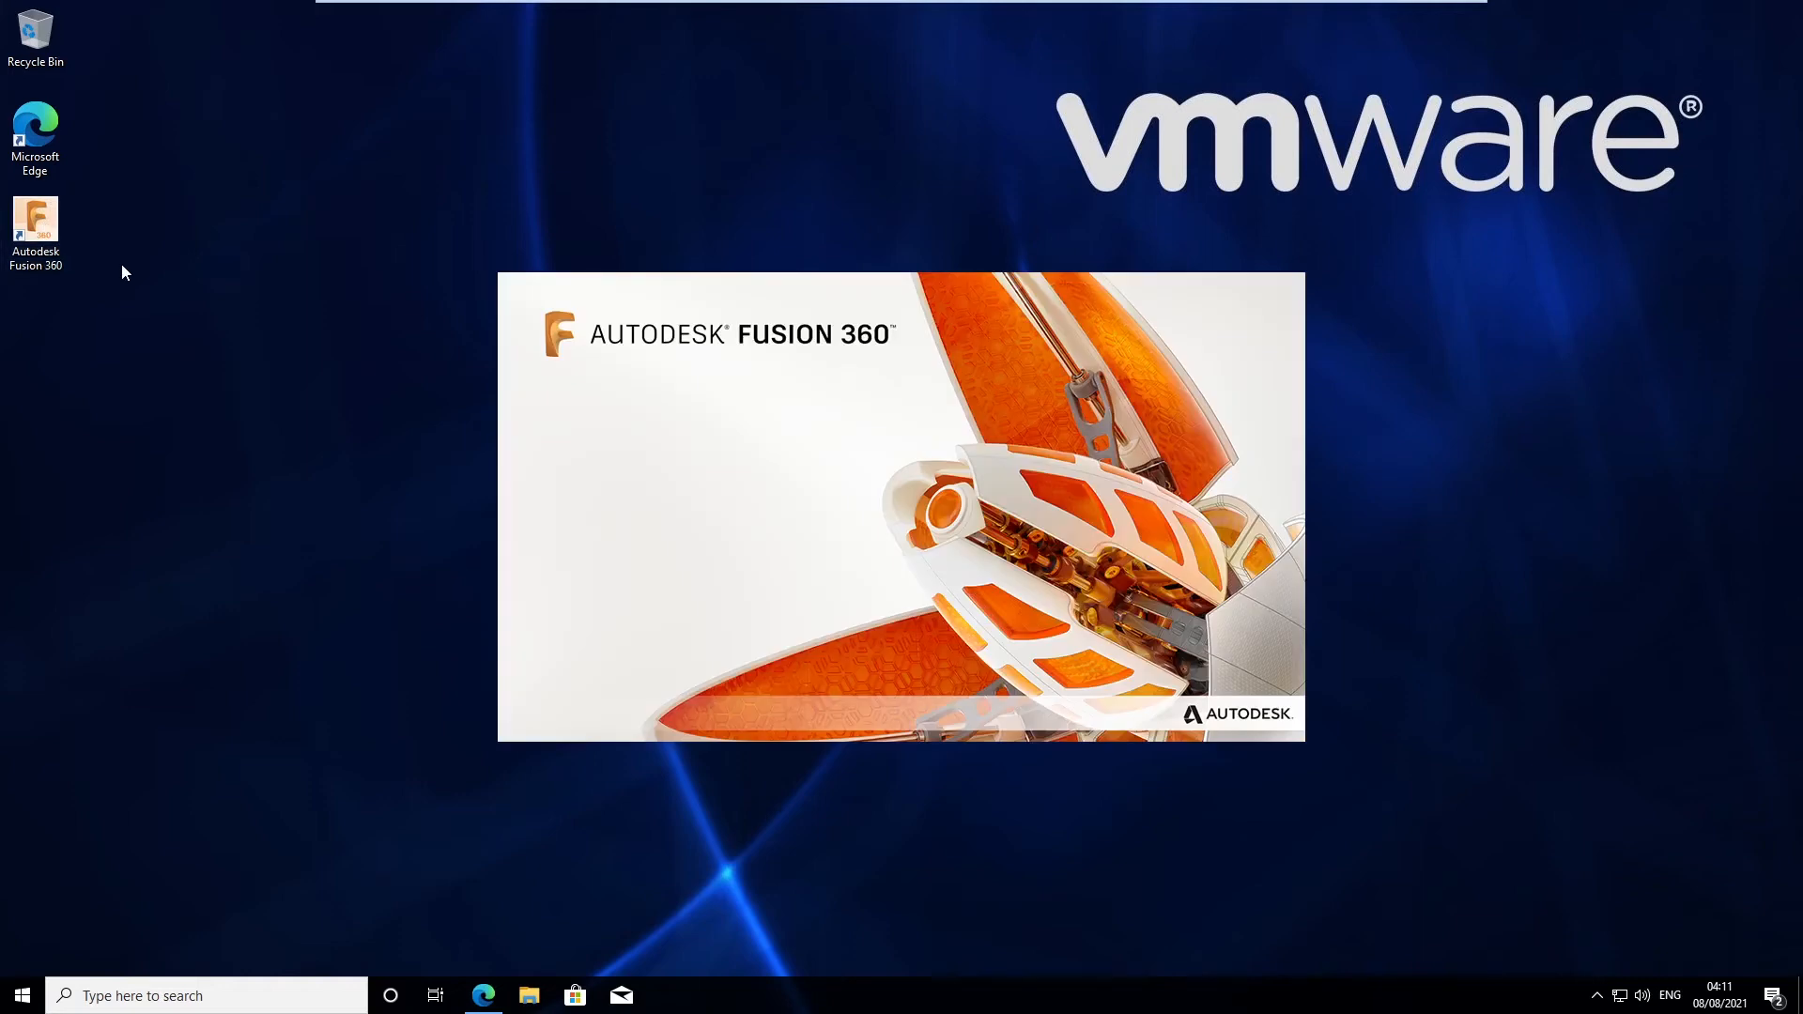
{"action": "mouse_move", "coordinate": [275, 355]}
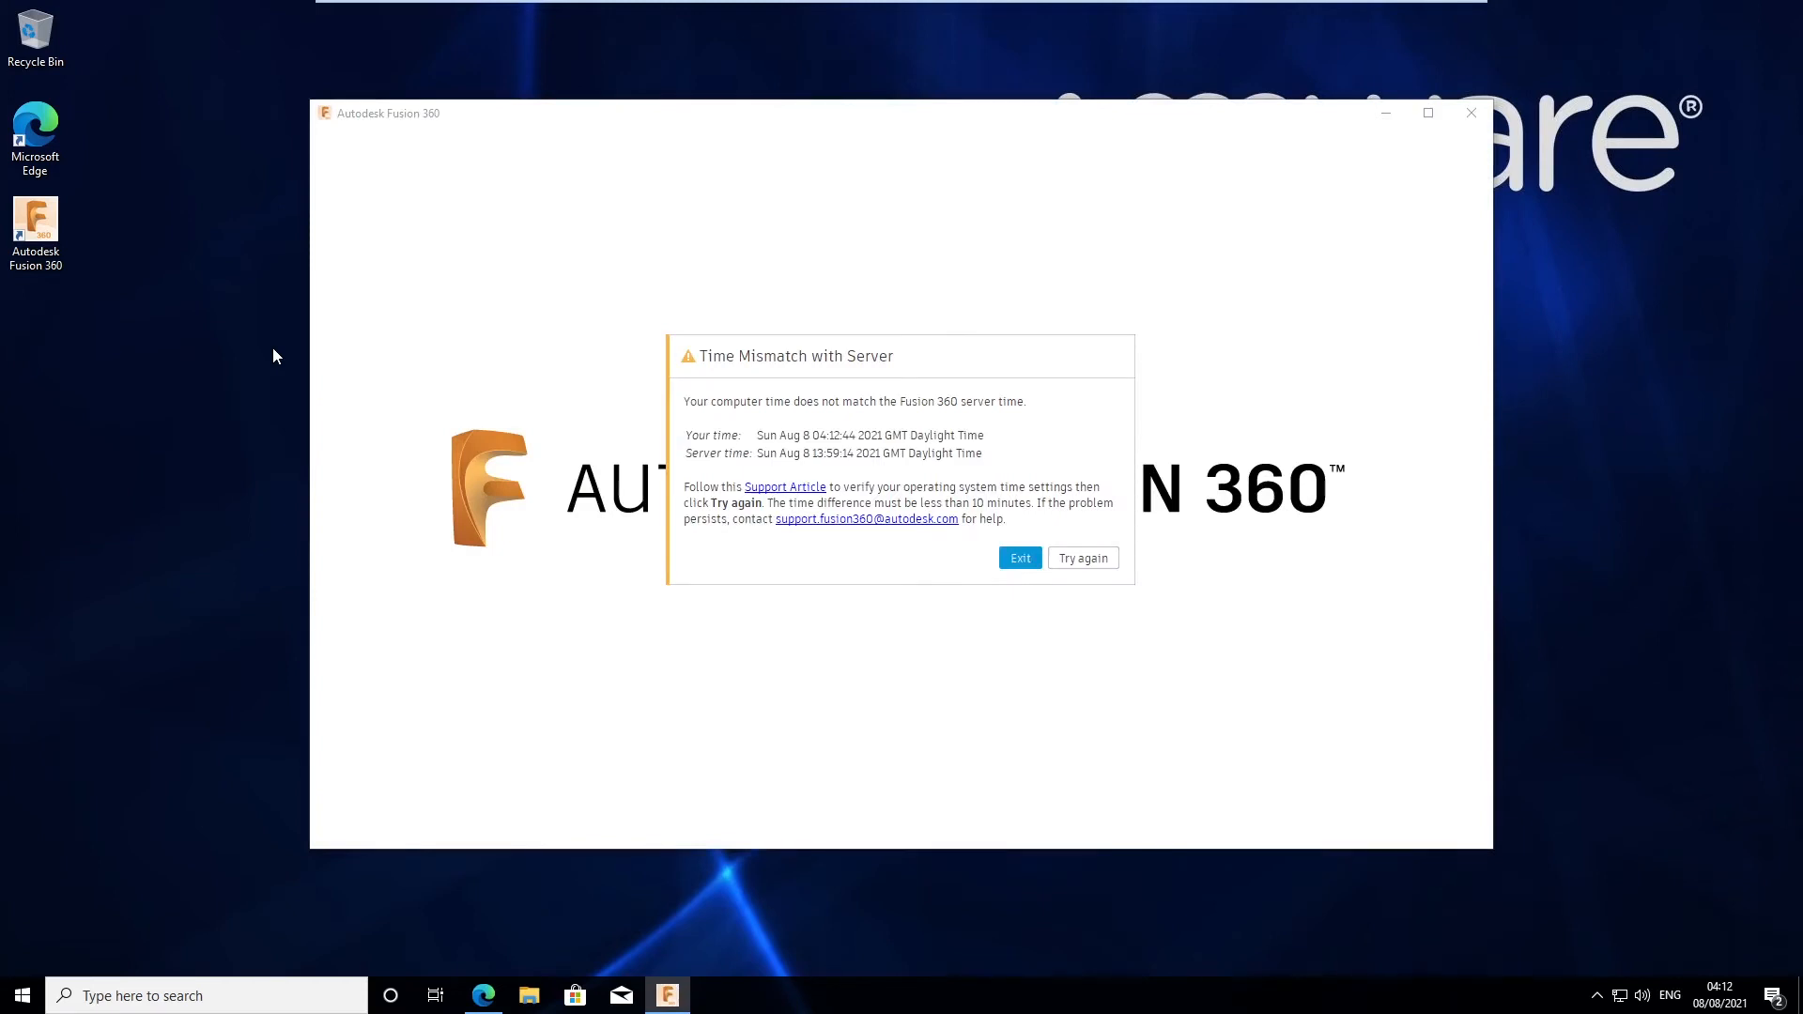
{"action": "mouse_move", "coordinate": [1024, 625]}
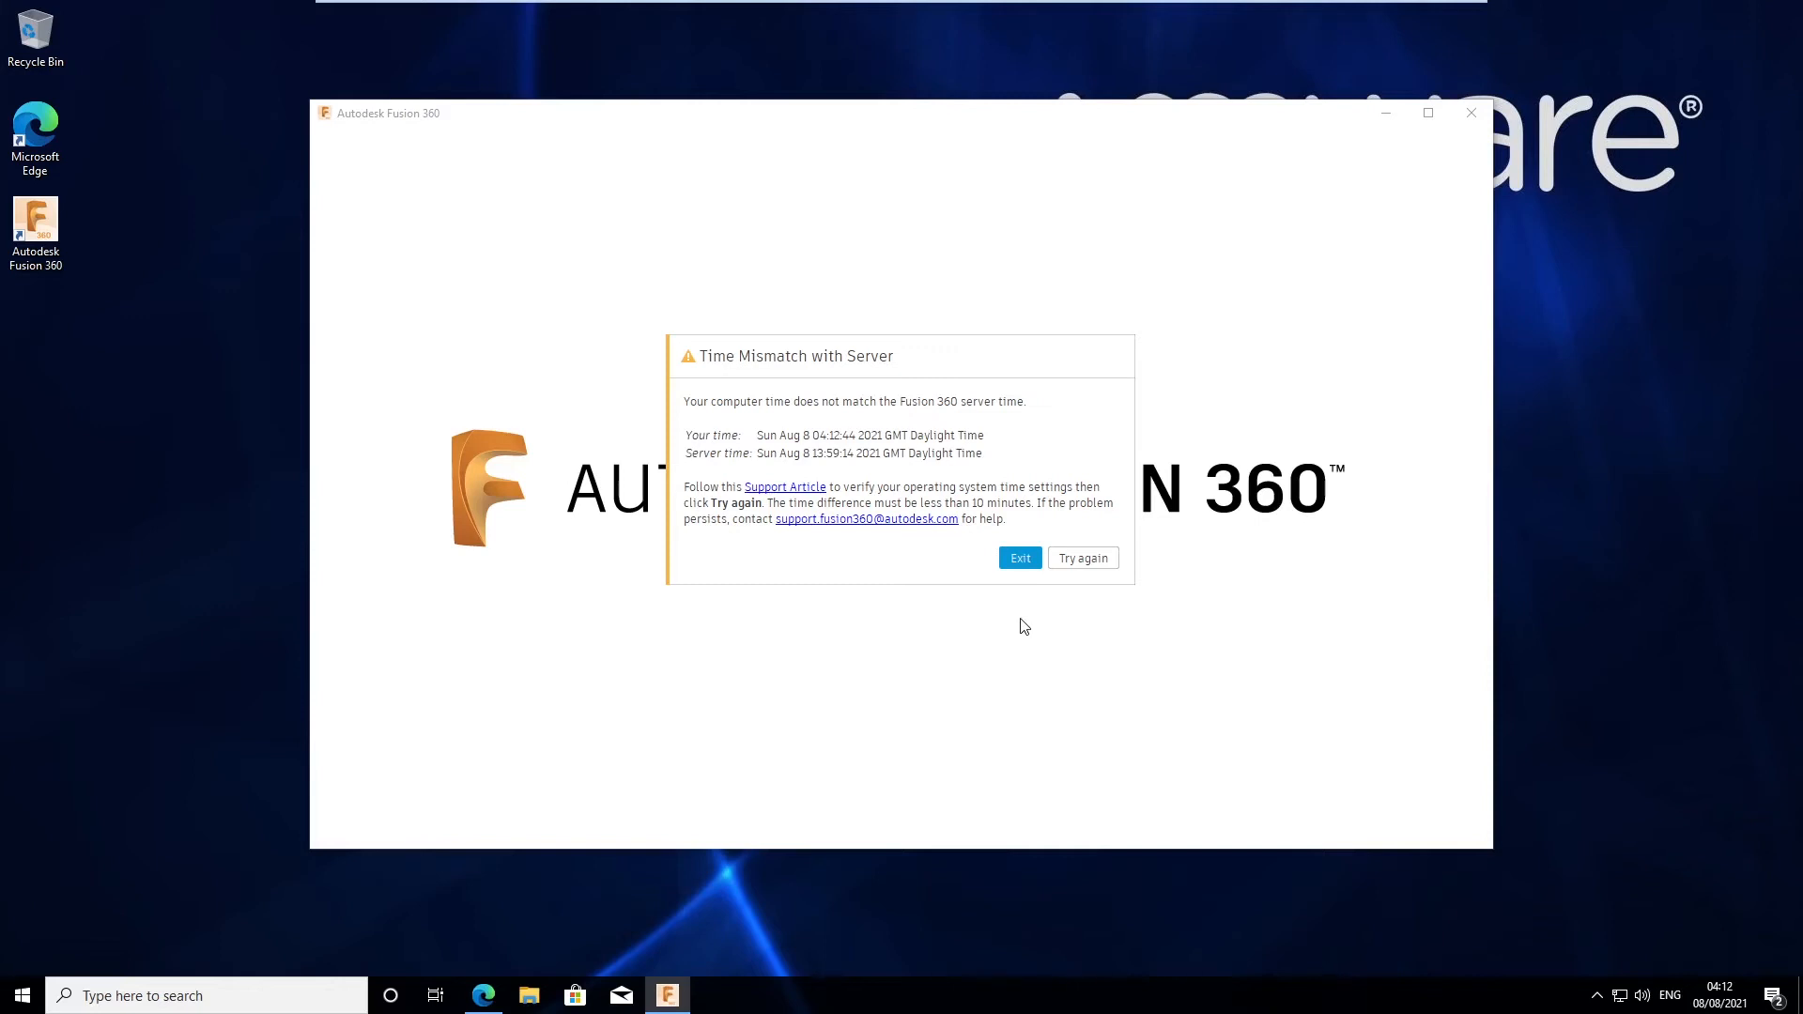
{"action": "mouse_move", "coordinate": [914, 648]}
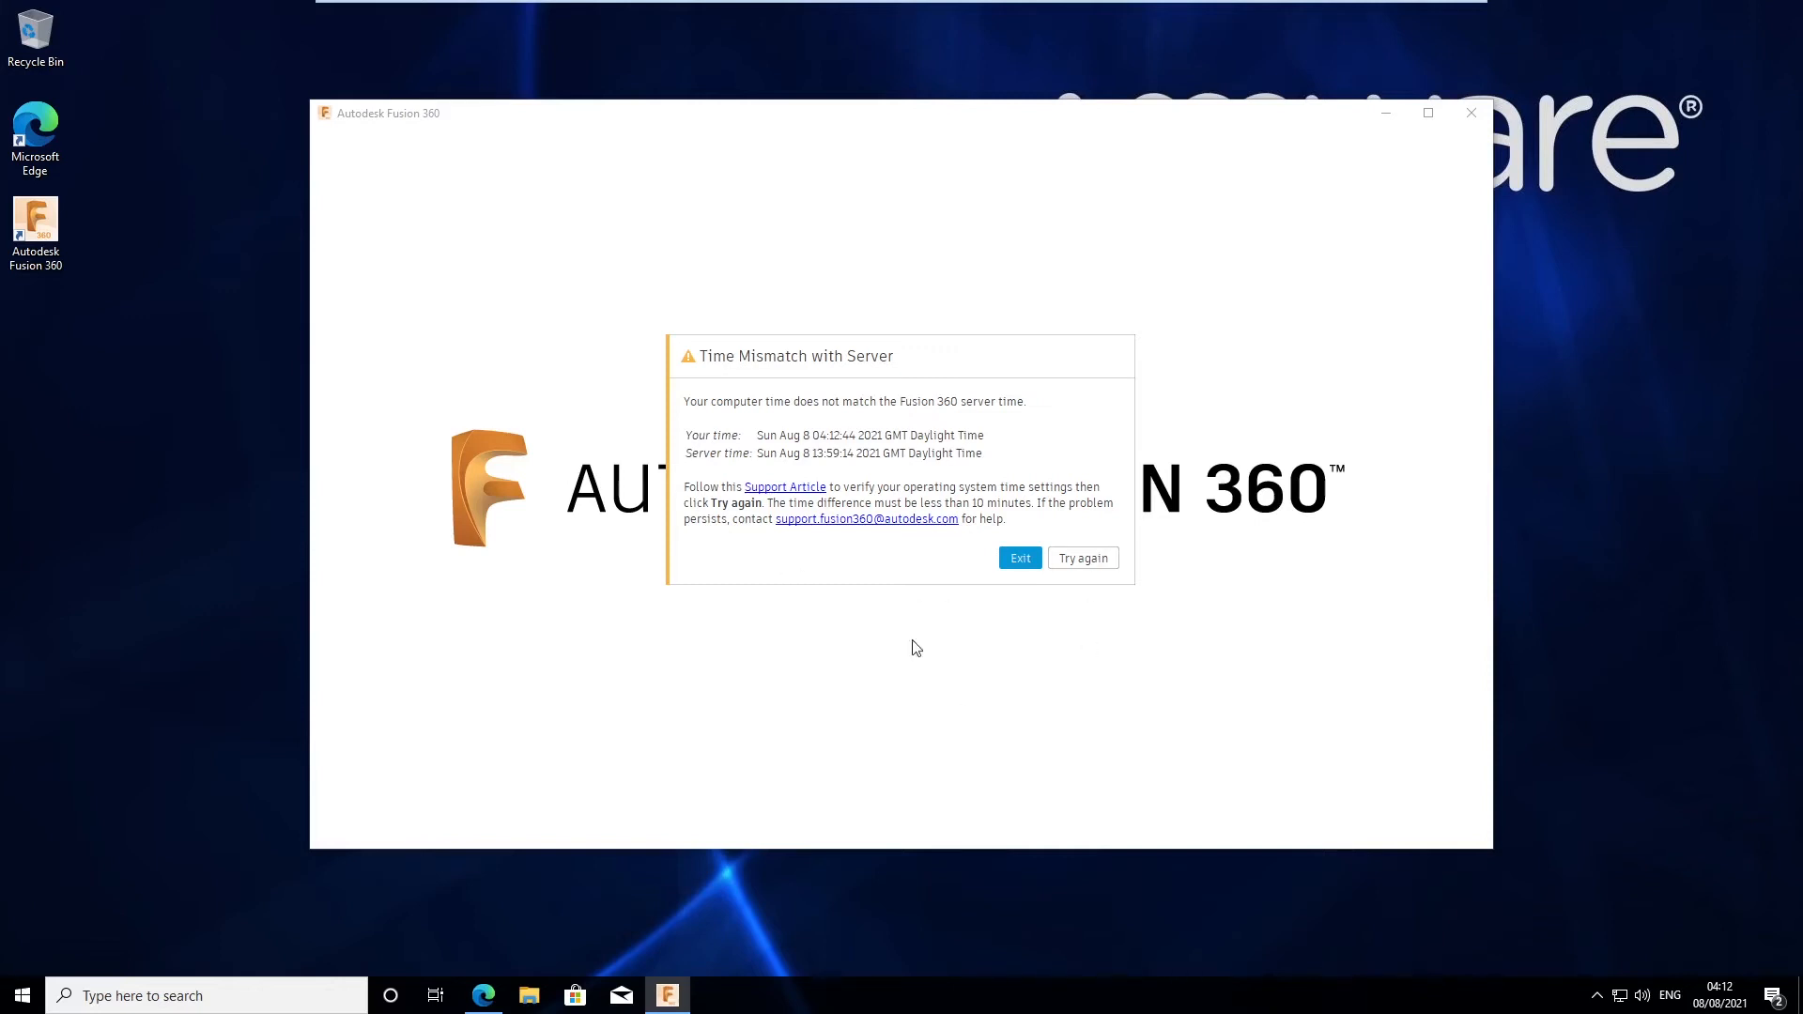
{"action": "mouse_move", "coordinate": [1021, 539]}
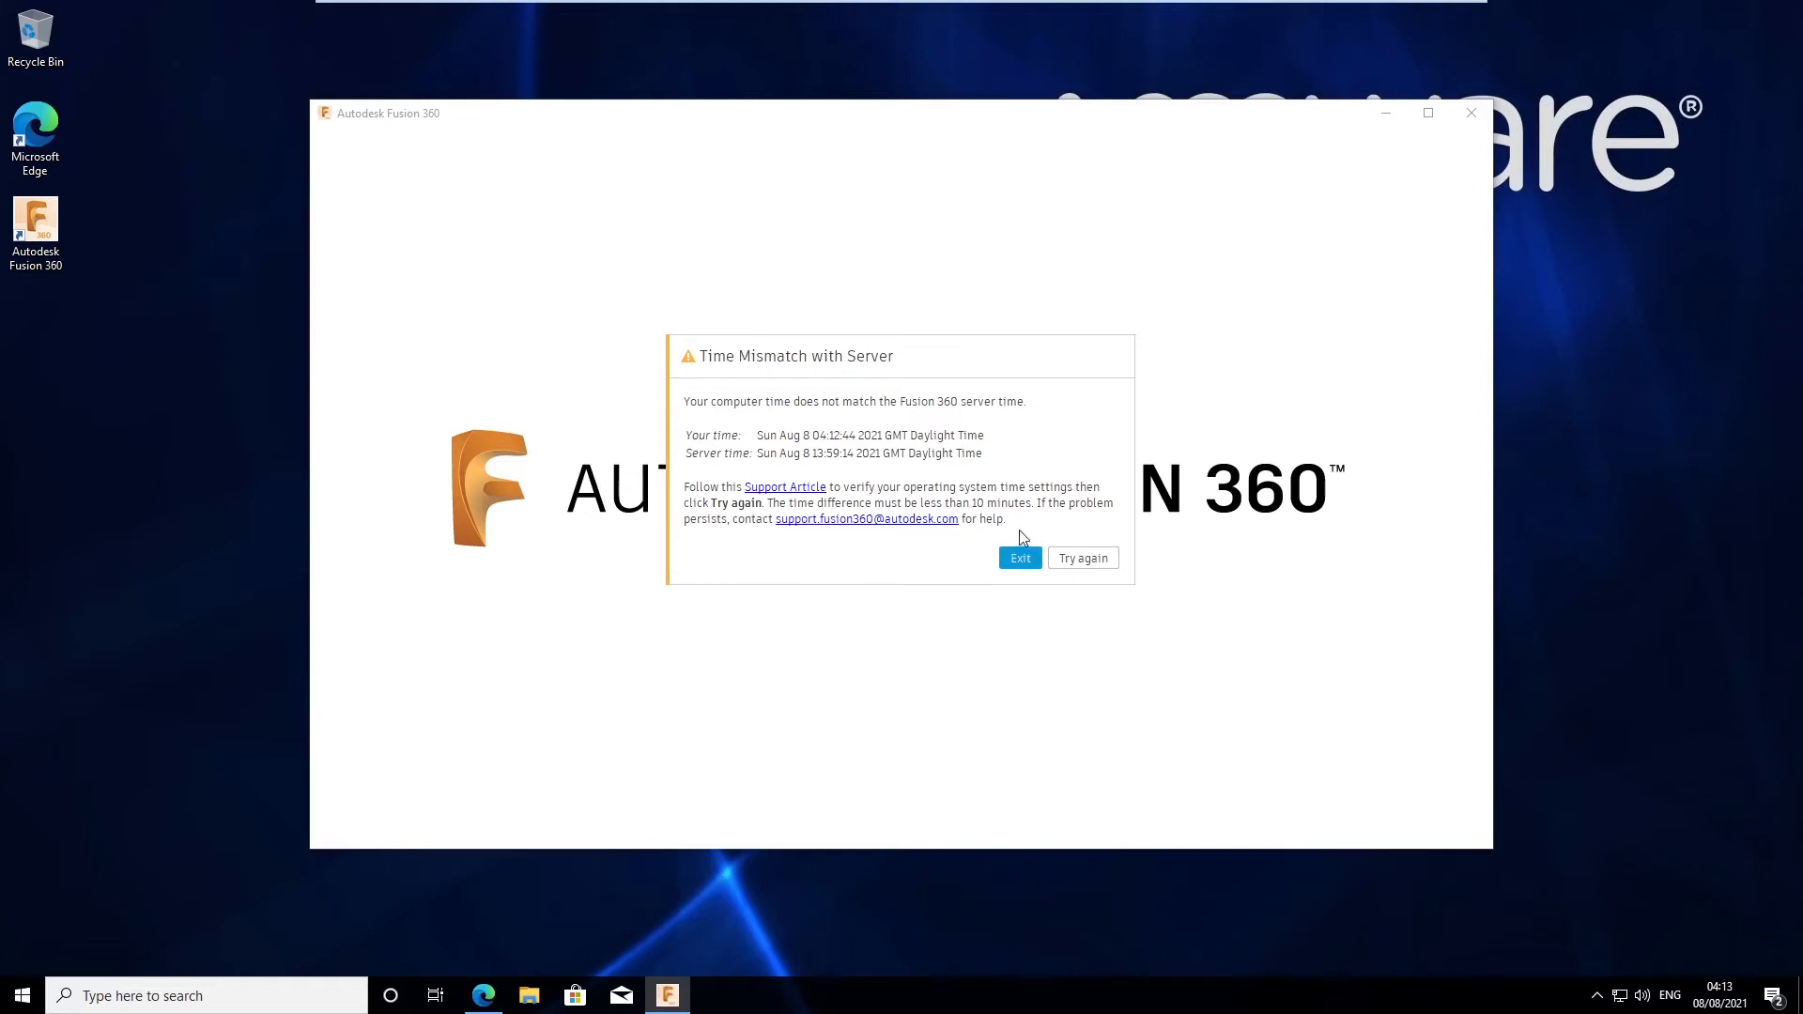
{"action": "mouse_move", "coordinate": [21, 994]}
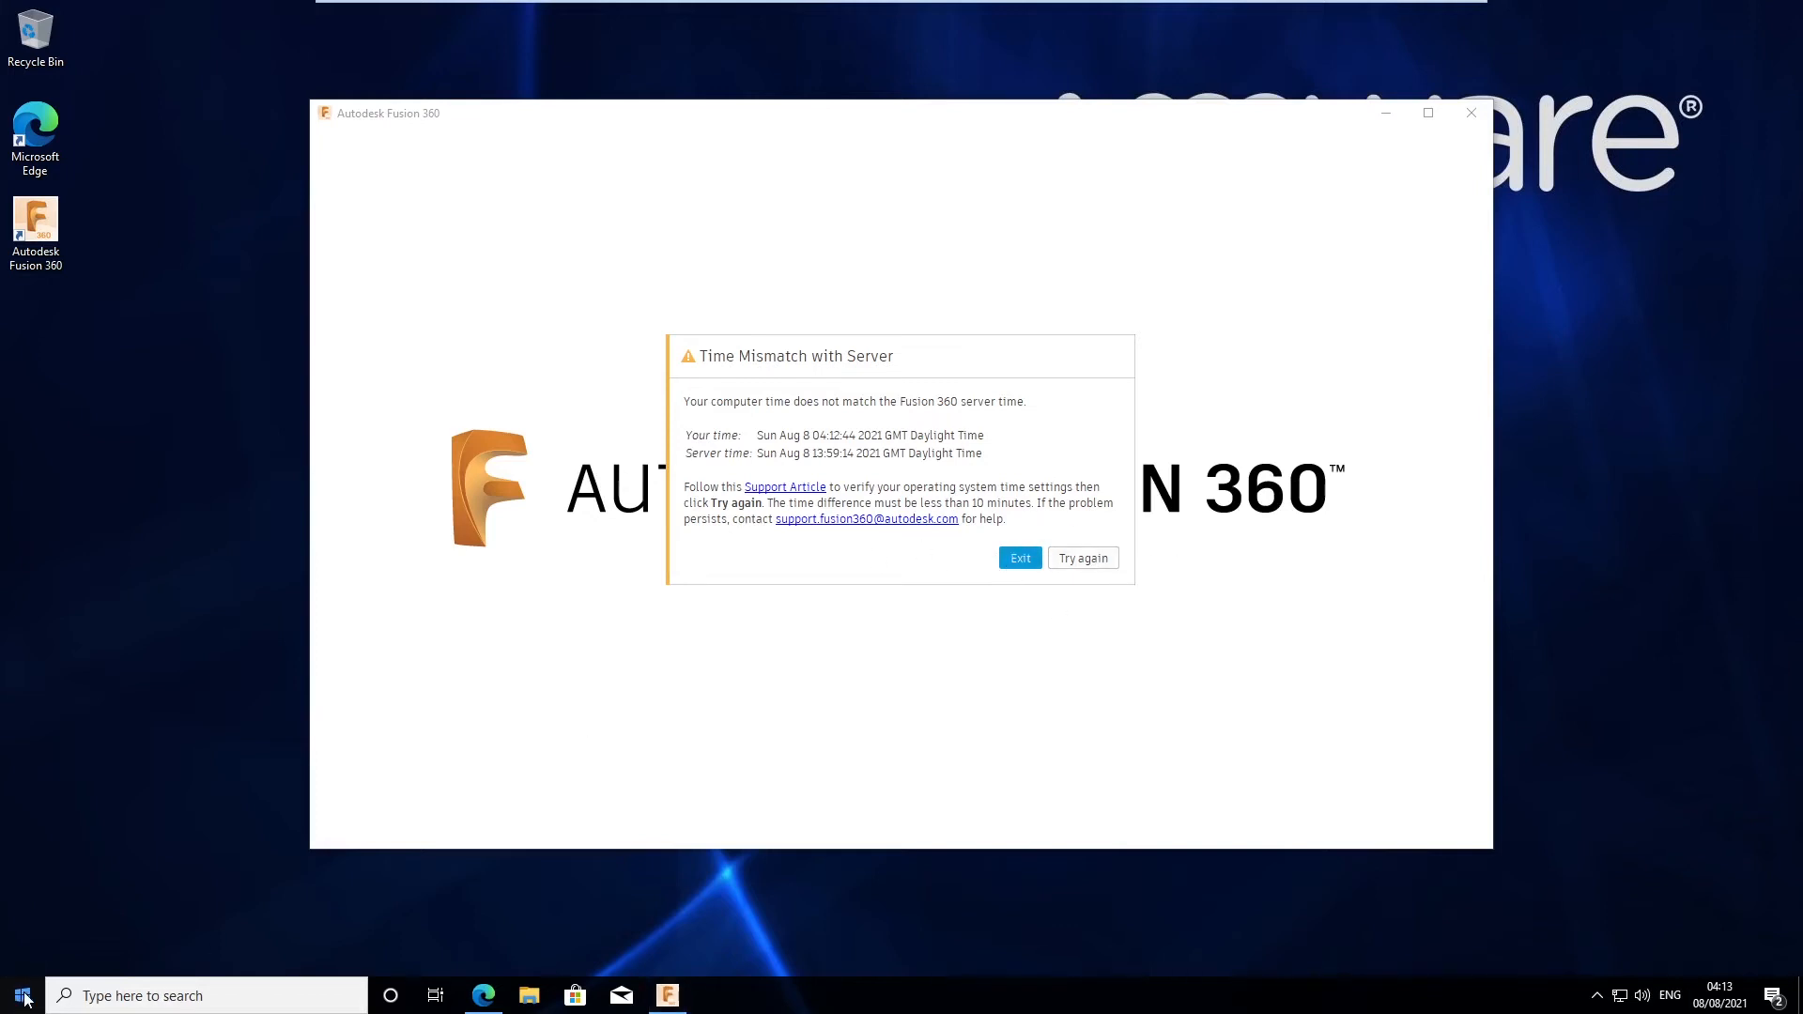
Sync the Windows clock from the Date & time settings so it reads 14:00.
{"action": "left_click", "coordinate": [20, 994]}
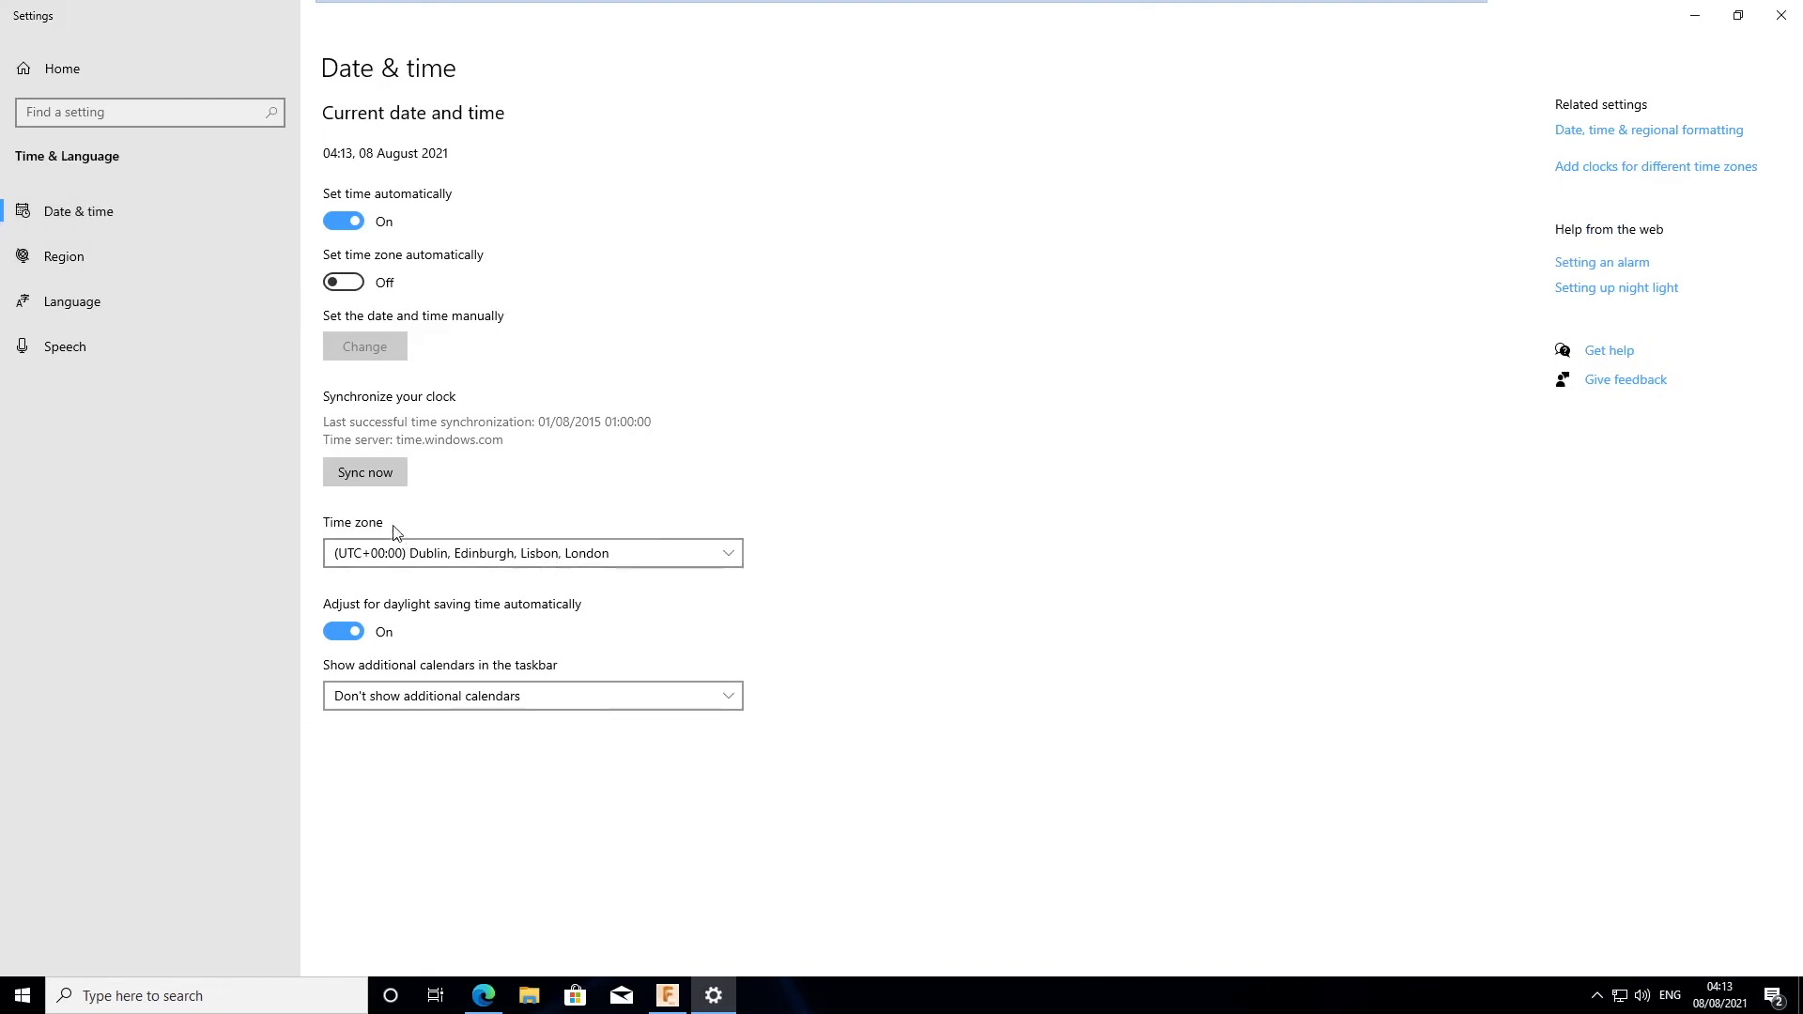
{"action": "left_click", "coordinate": [363, 471]}
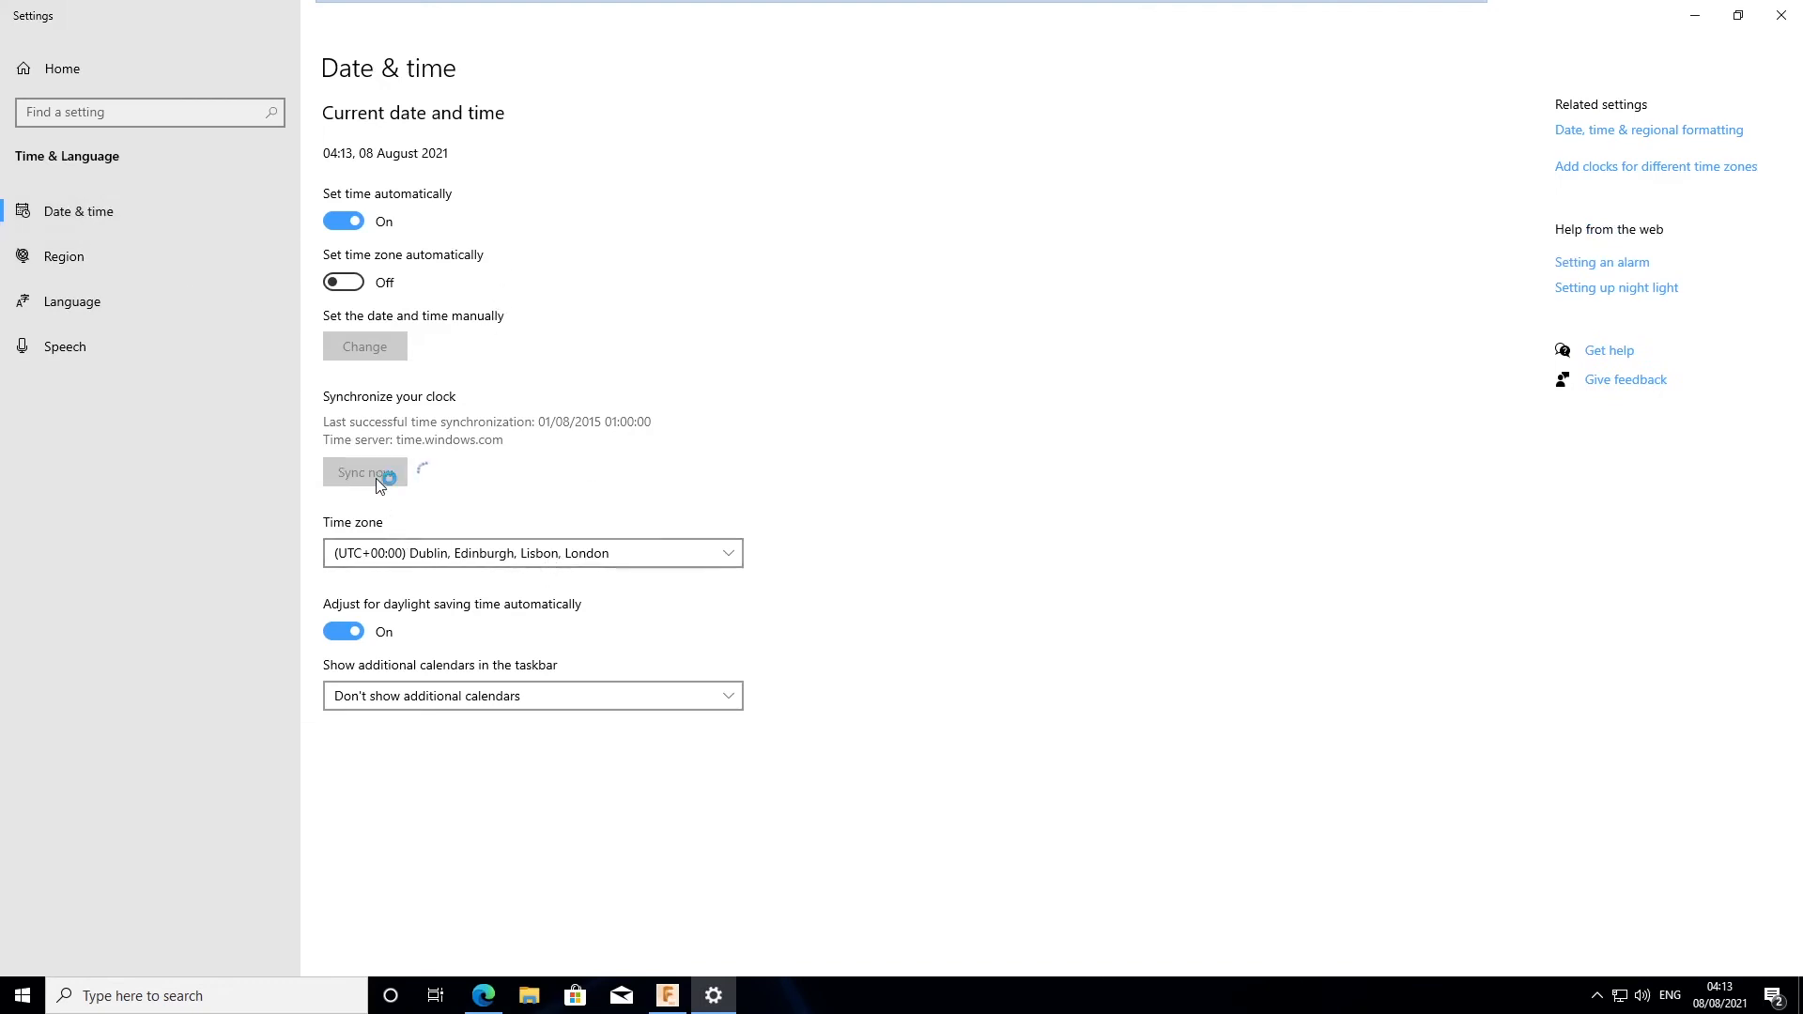
{"action": "left_click", "coordinate": [364, 472]}
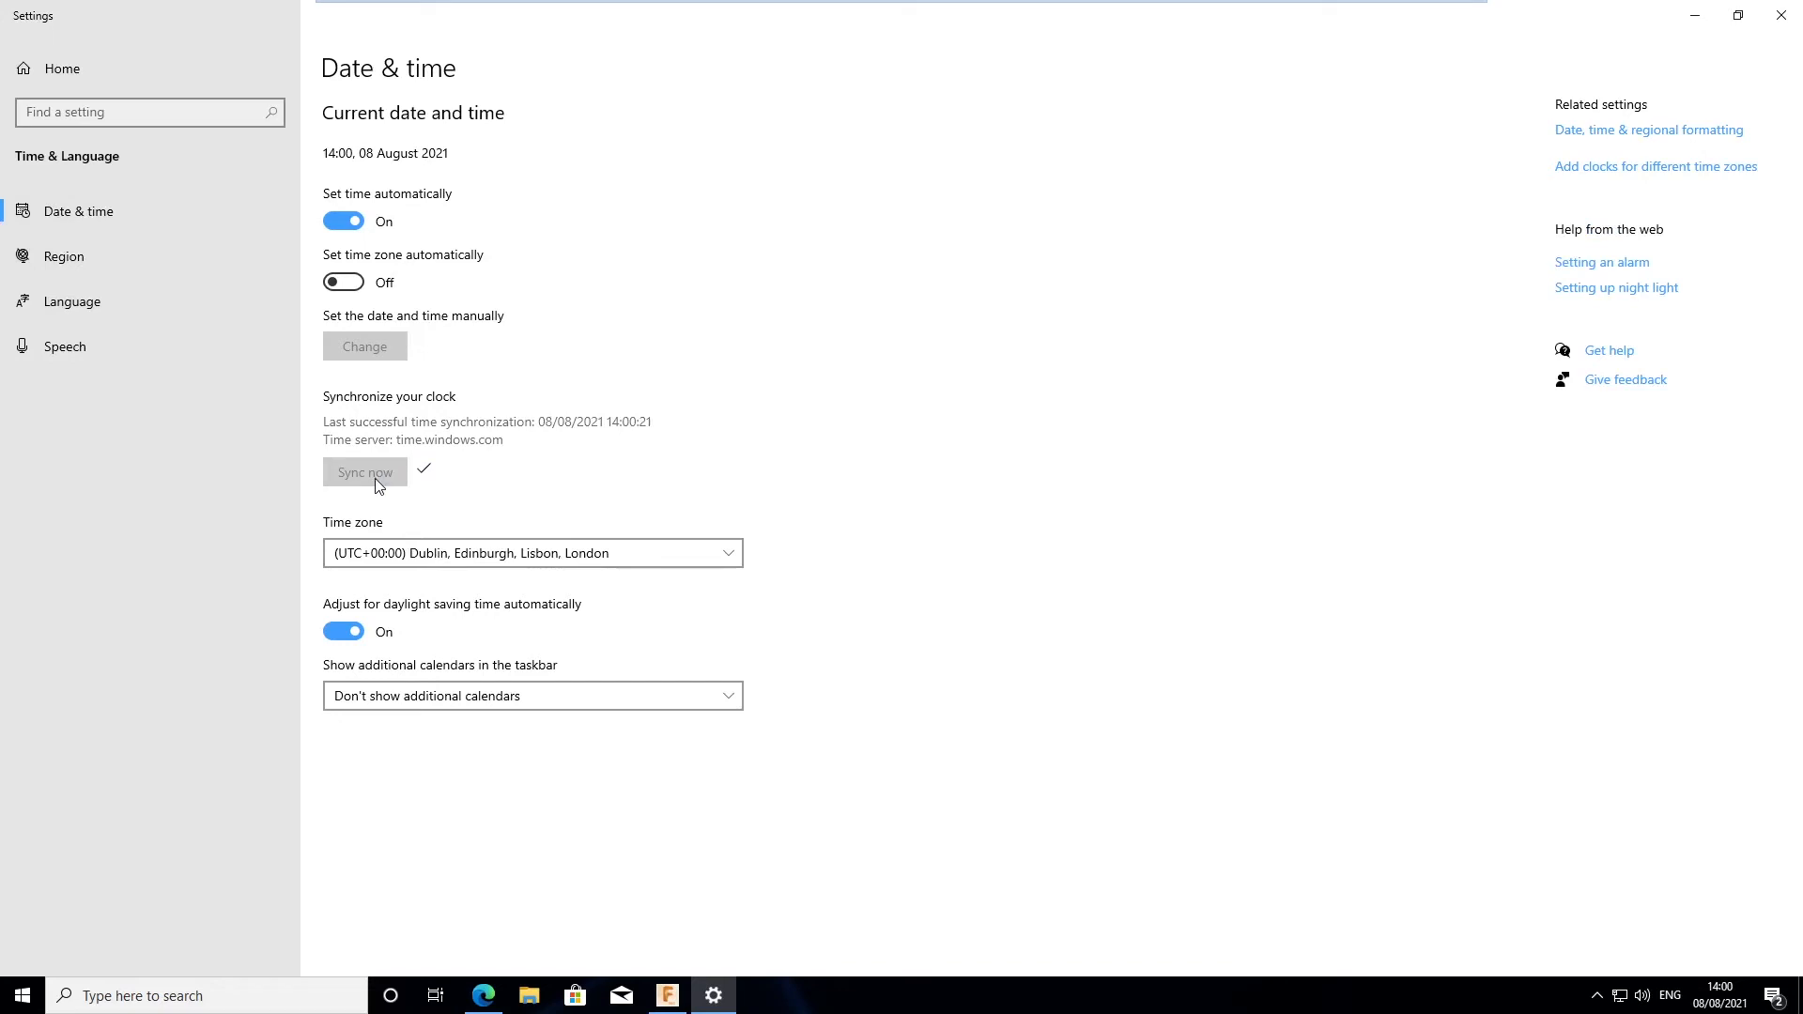
{"action": "mouse_move", "coordinate": [1786, 15]}
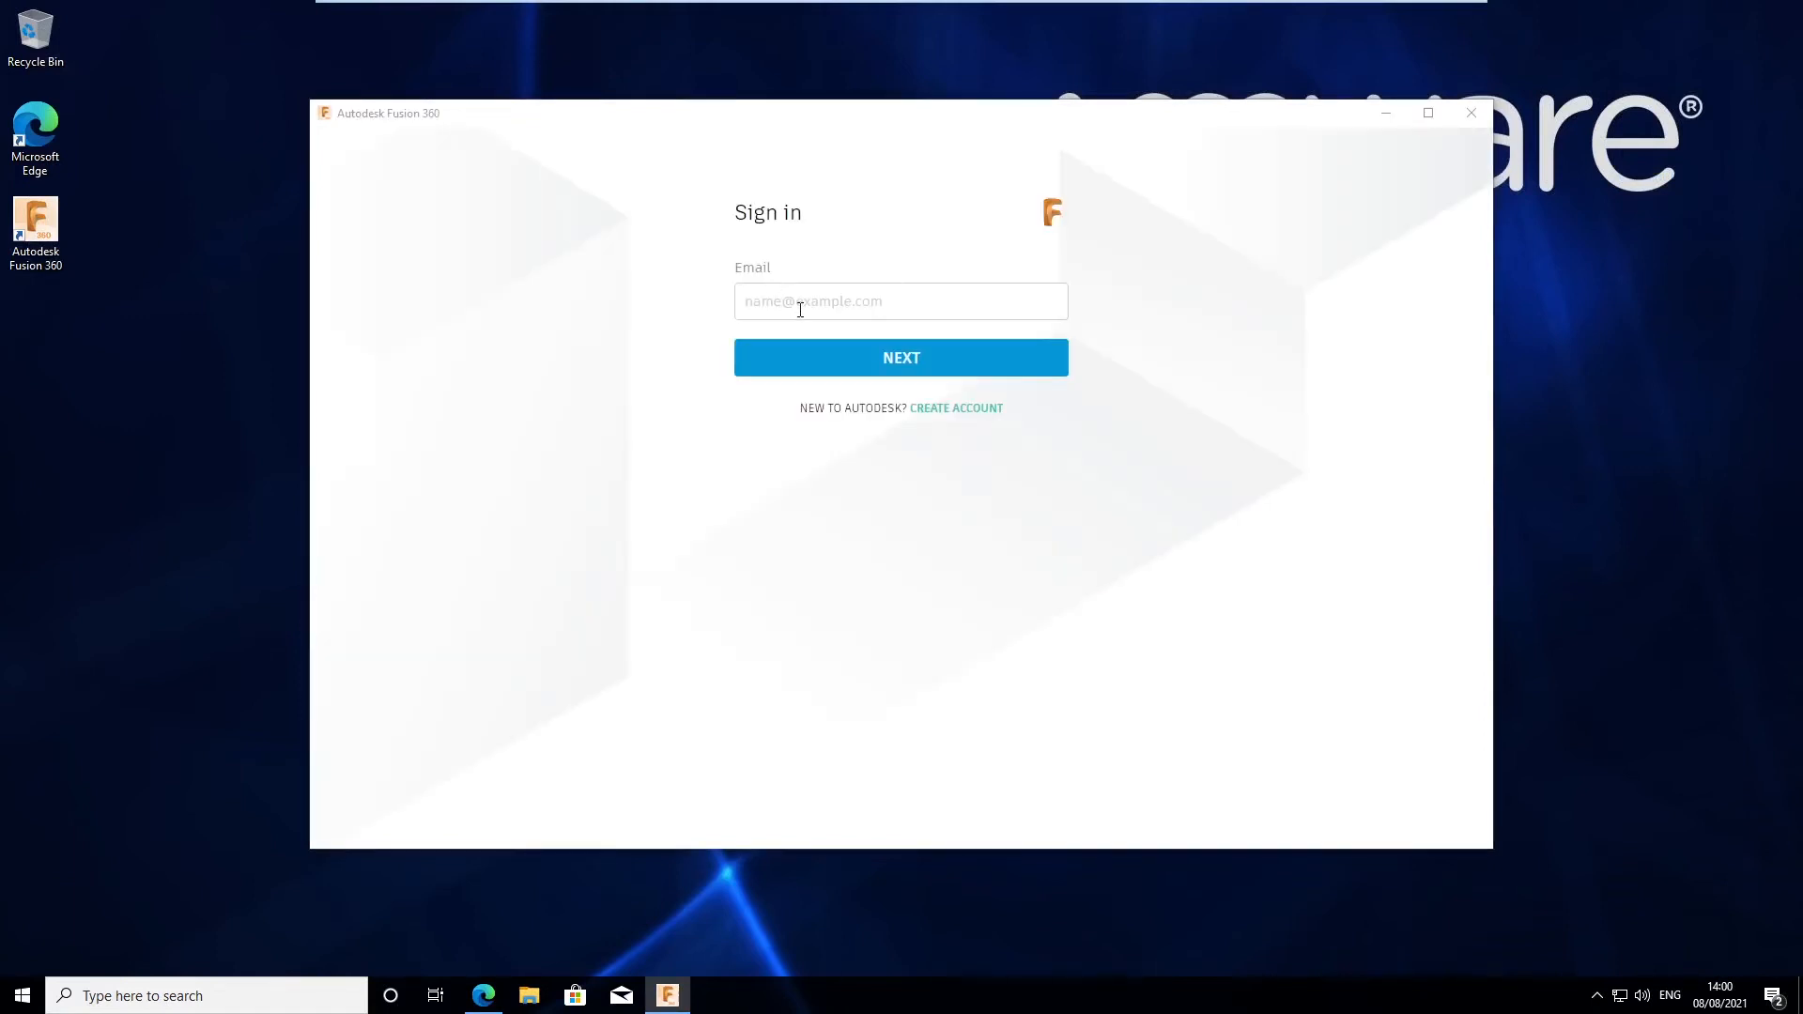
Sign in to Fusion 360 with the account email and password, then request verification email.
{"action": "left_click", "coordinate": [901, 301]}
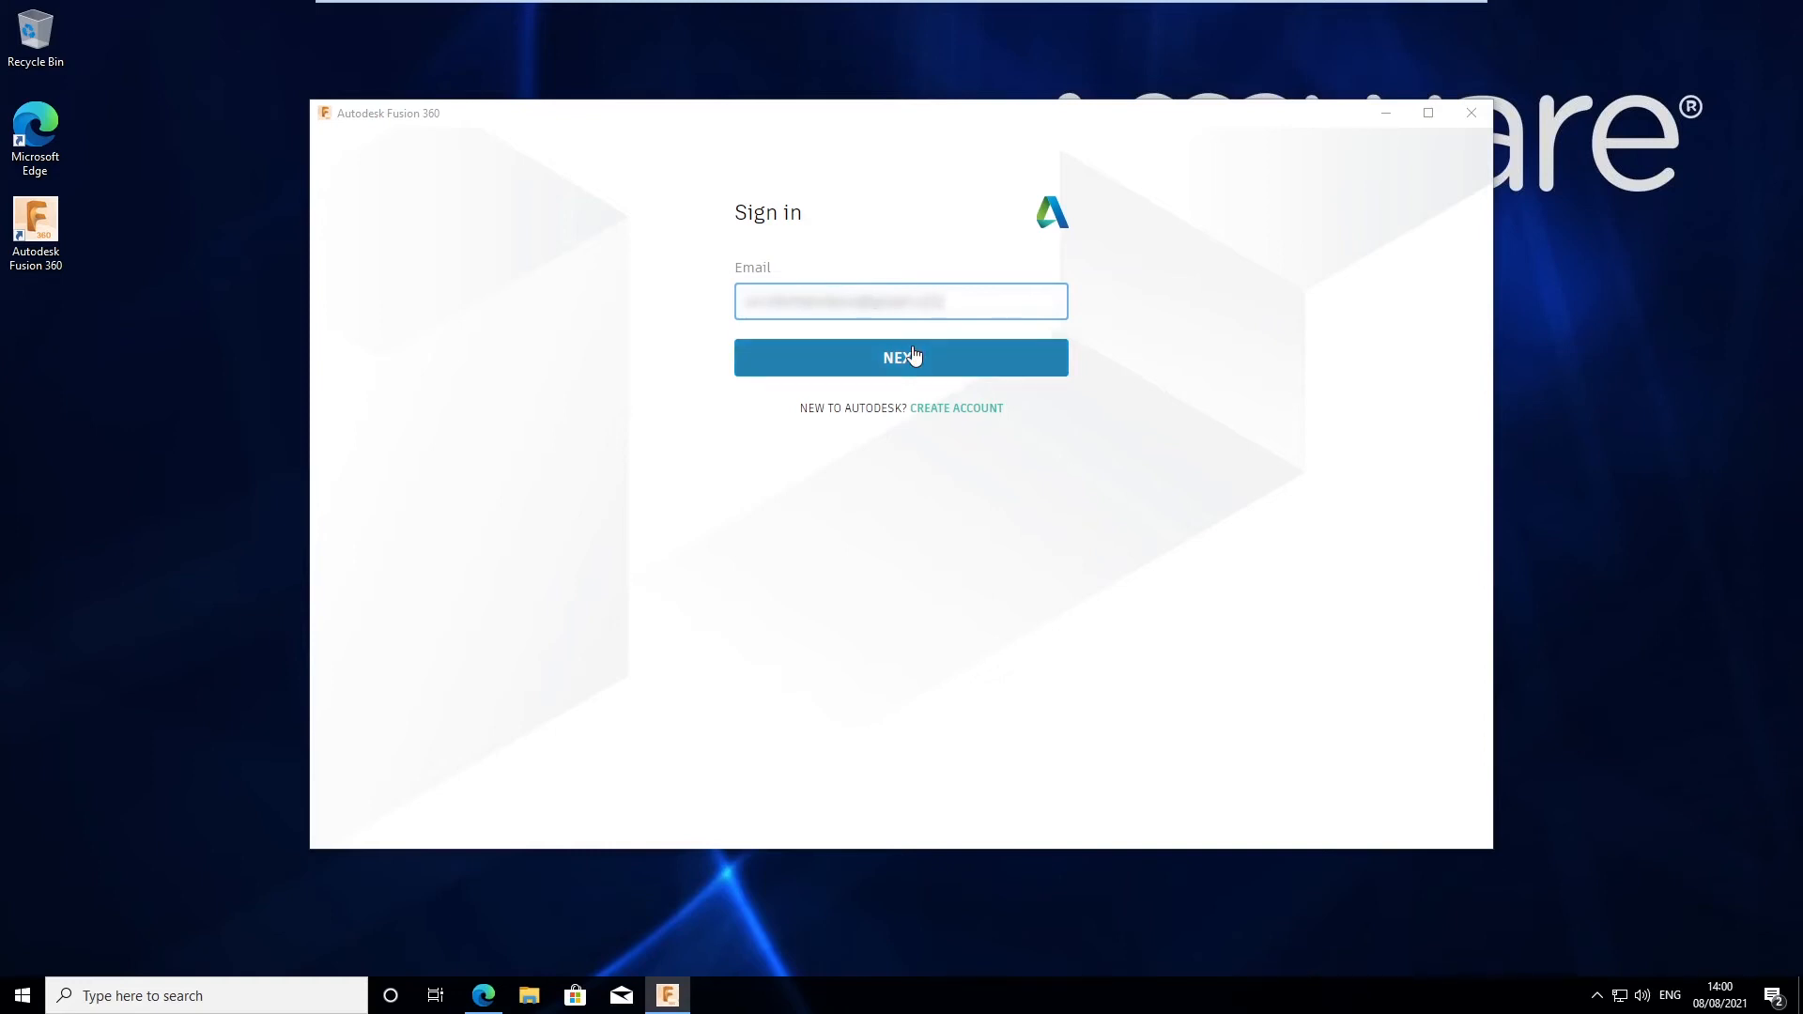
{"action": "left_click", "coordinate": [900, 358]}
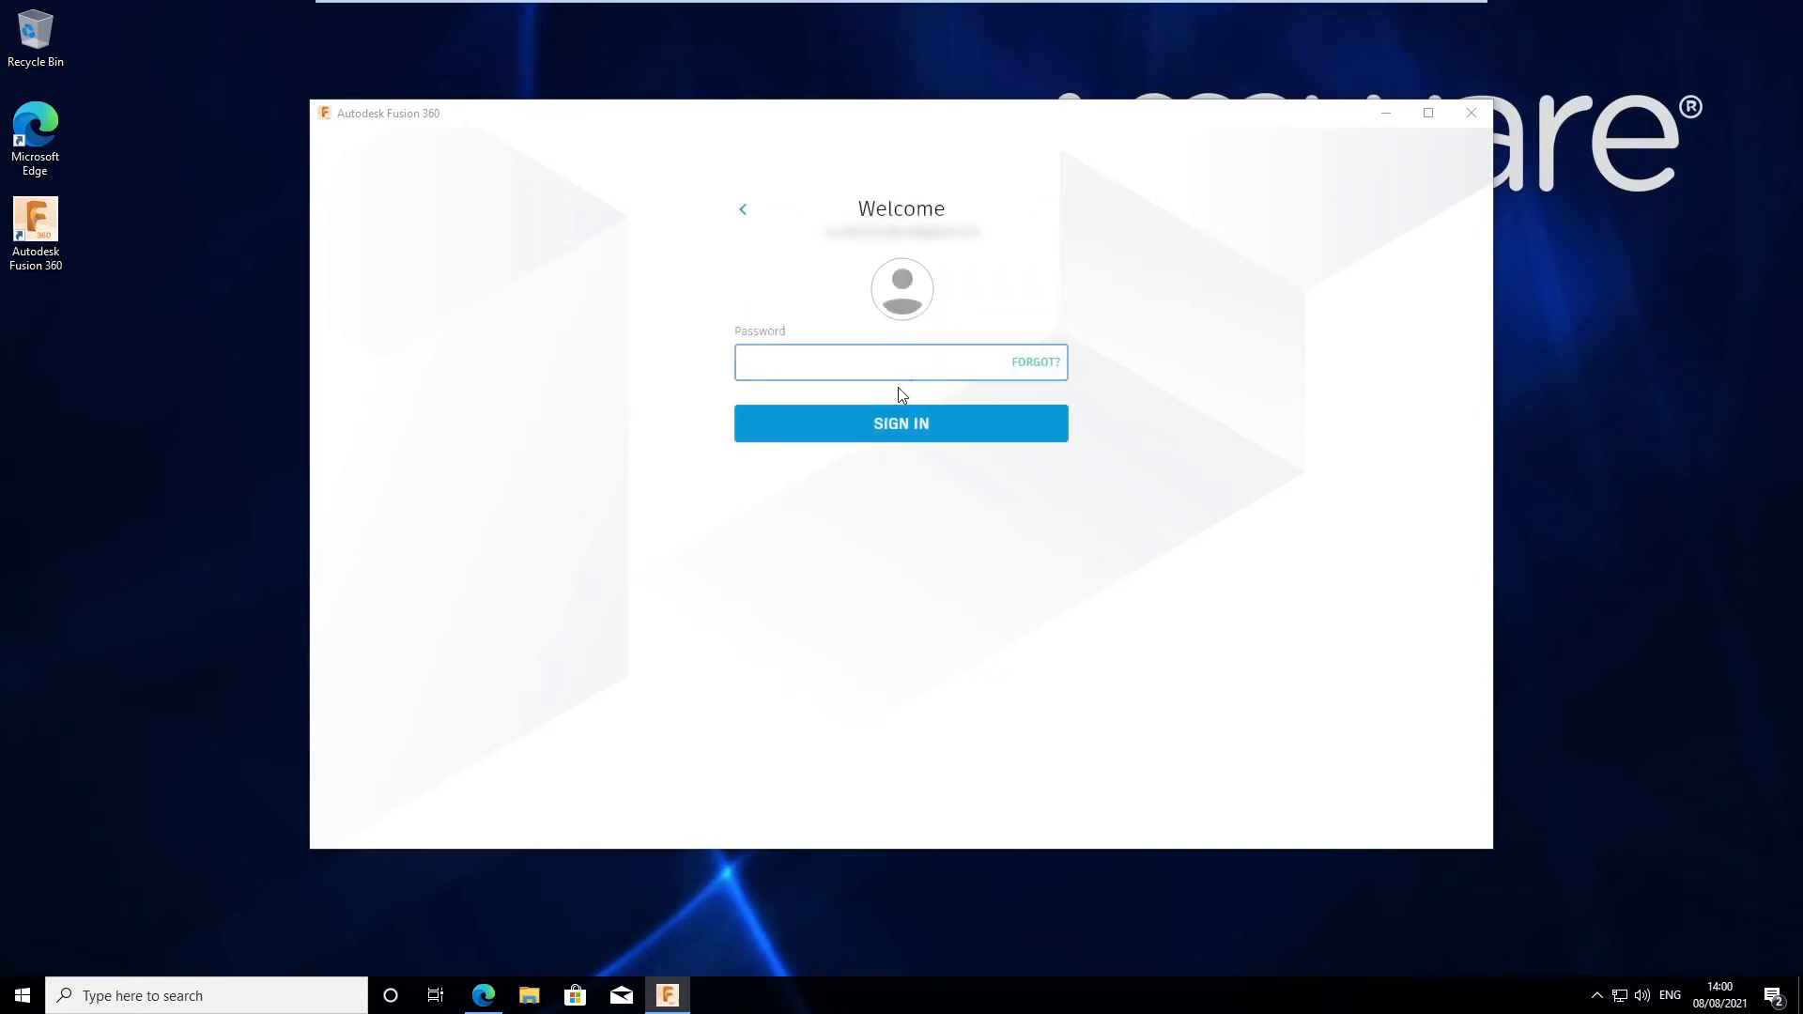
{"action": "type", "text": "•"}
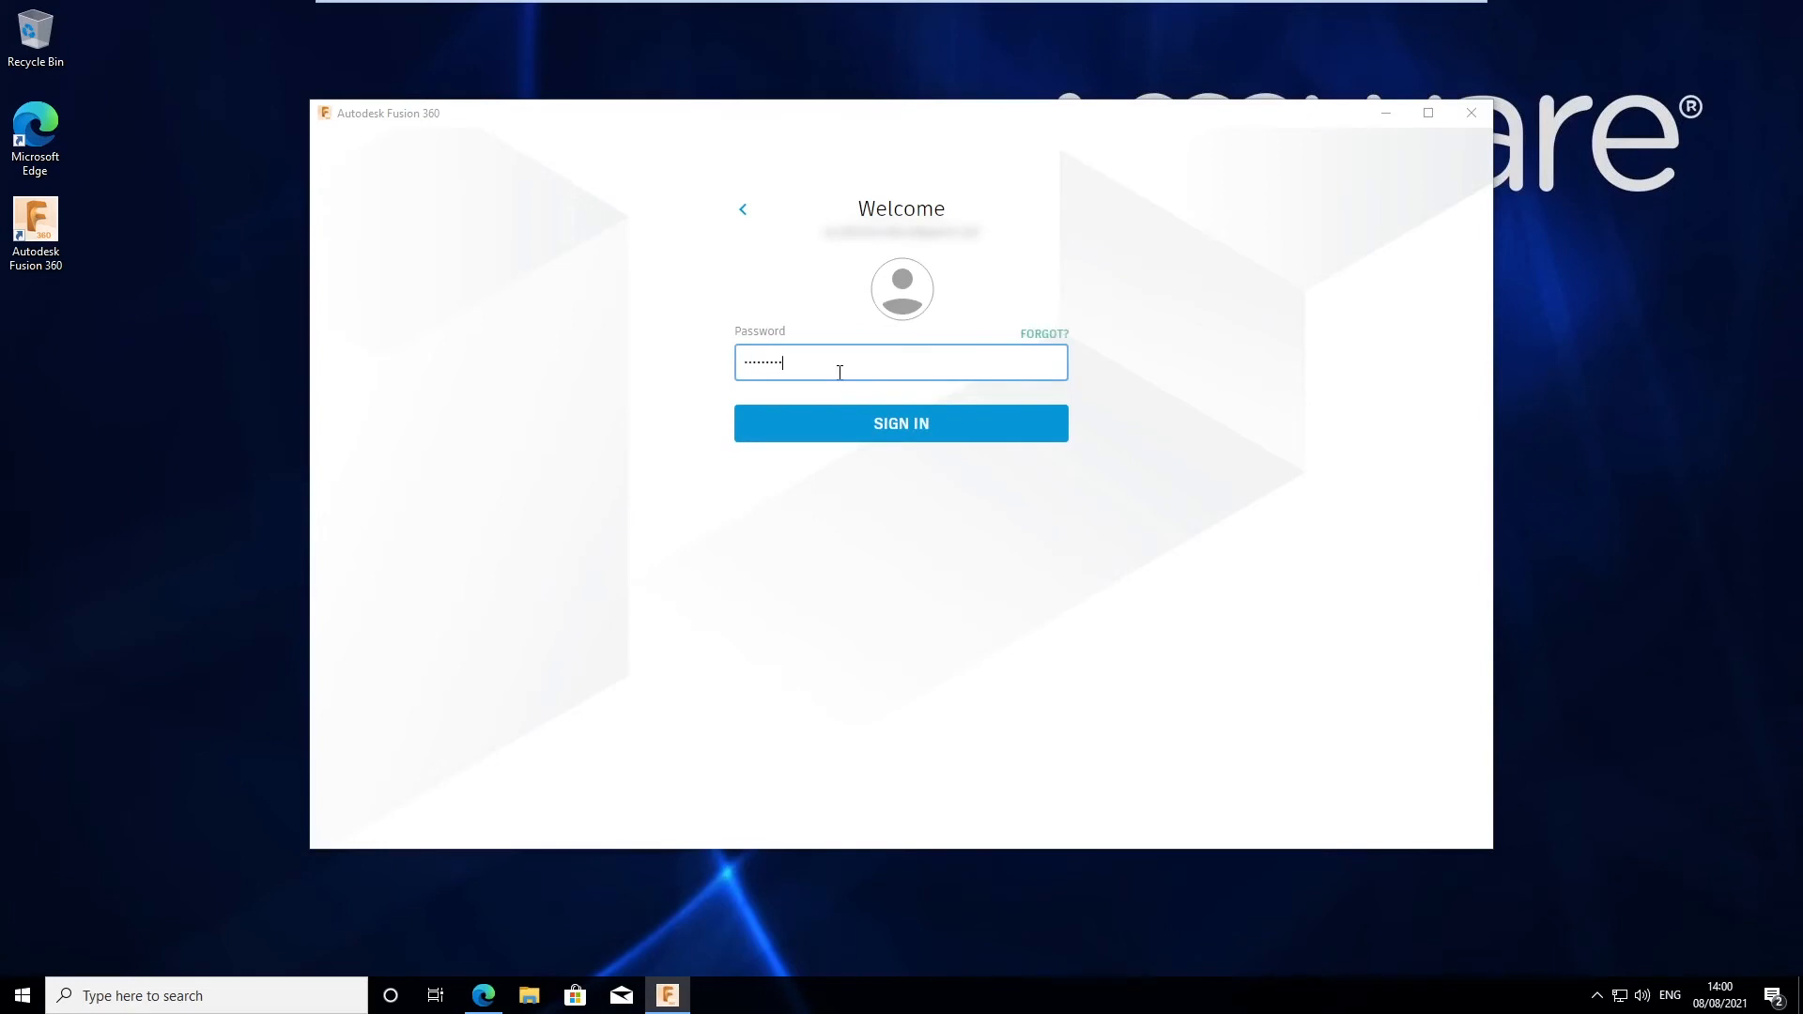
{"action": "left_click", "coordinate": [901, 423]}
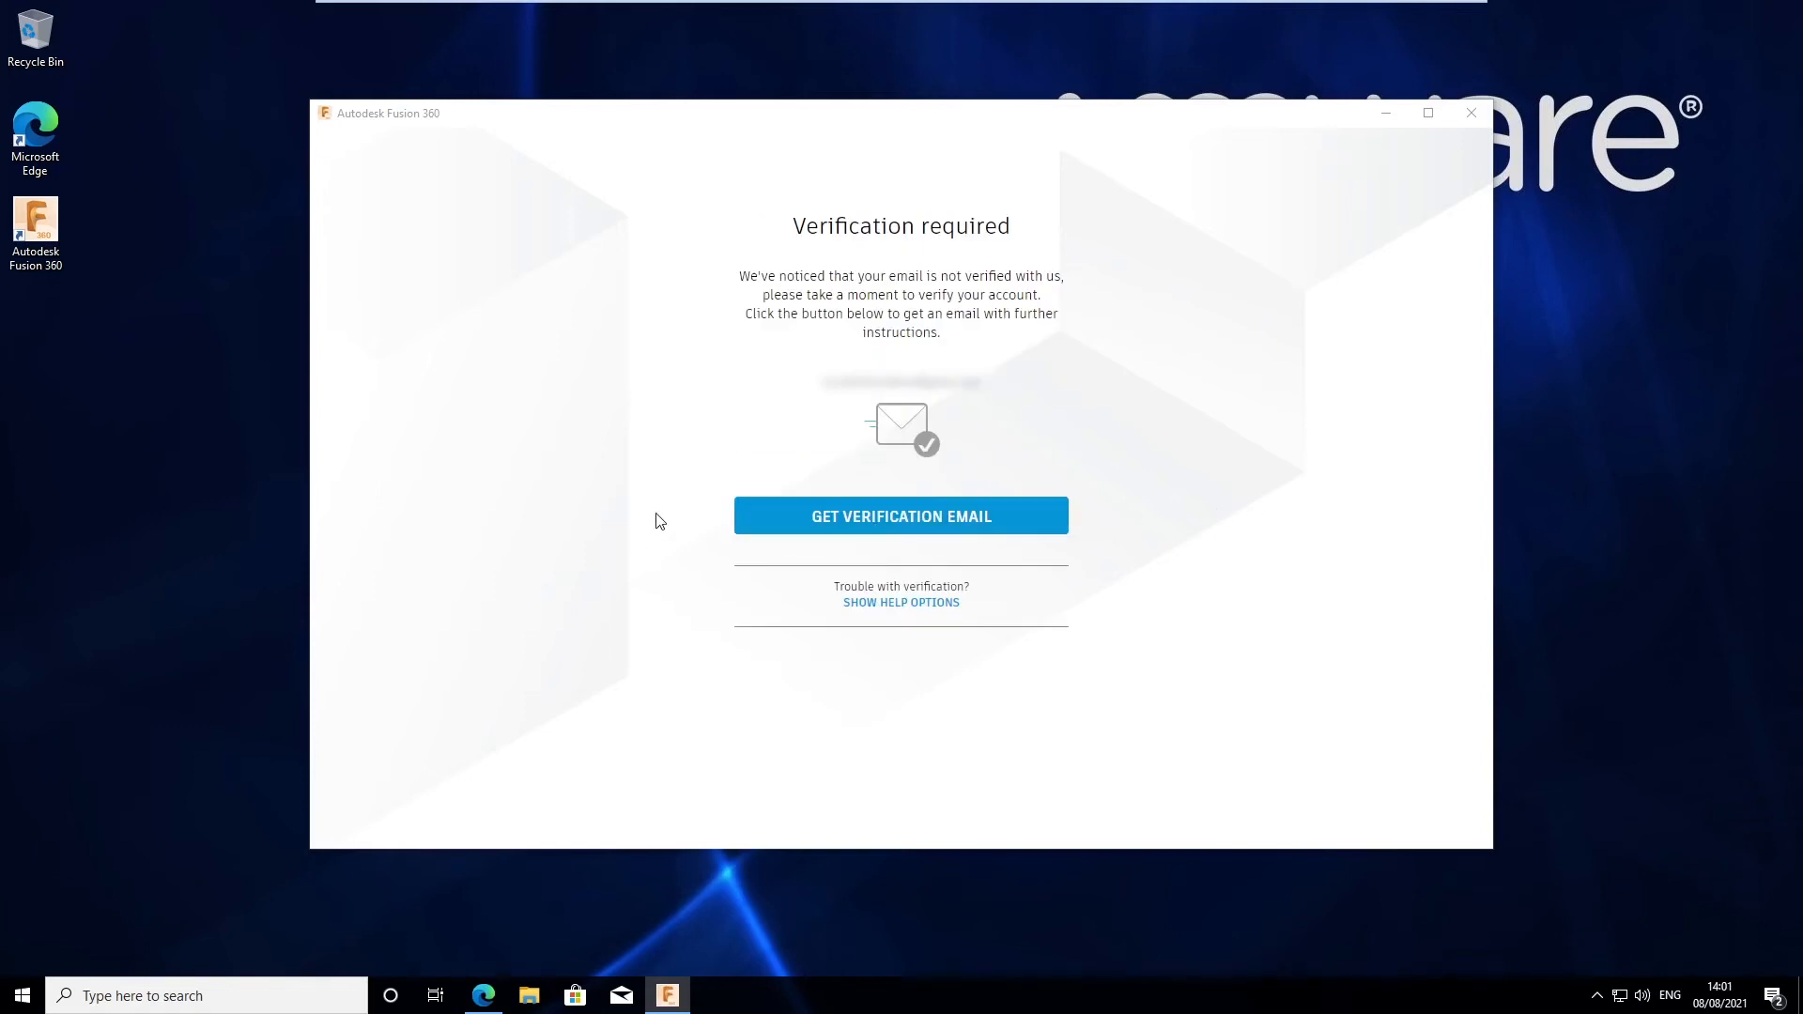
{"action": "left_click", "coordinate": [901, 516]}
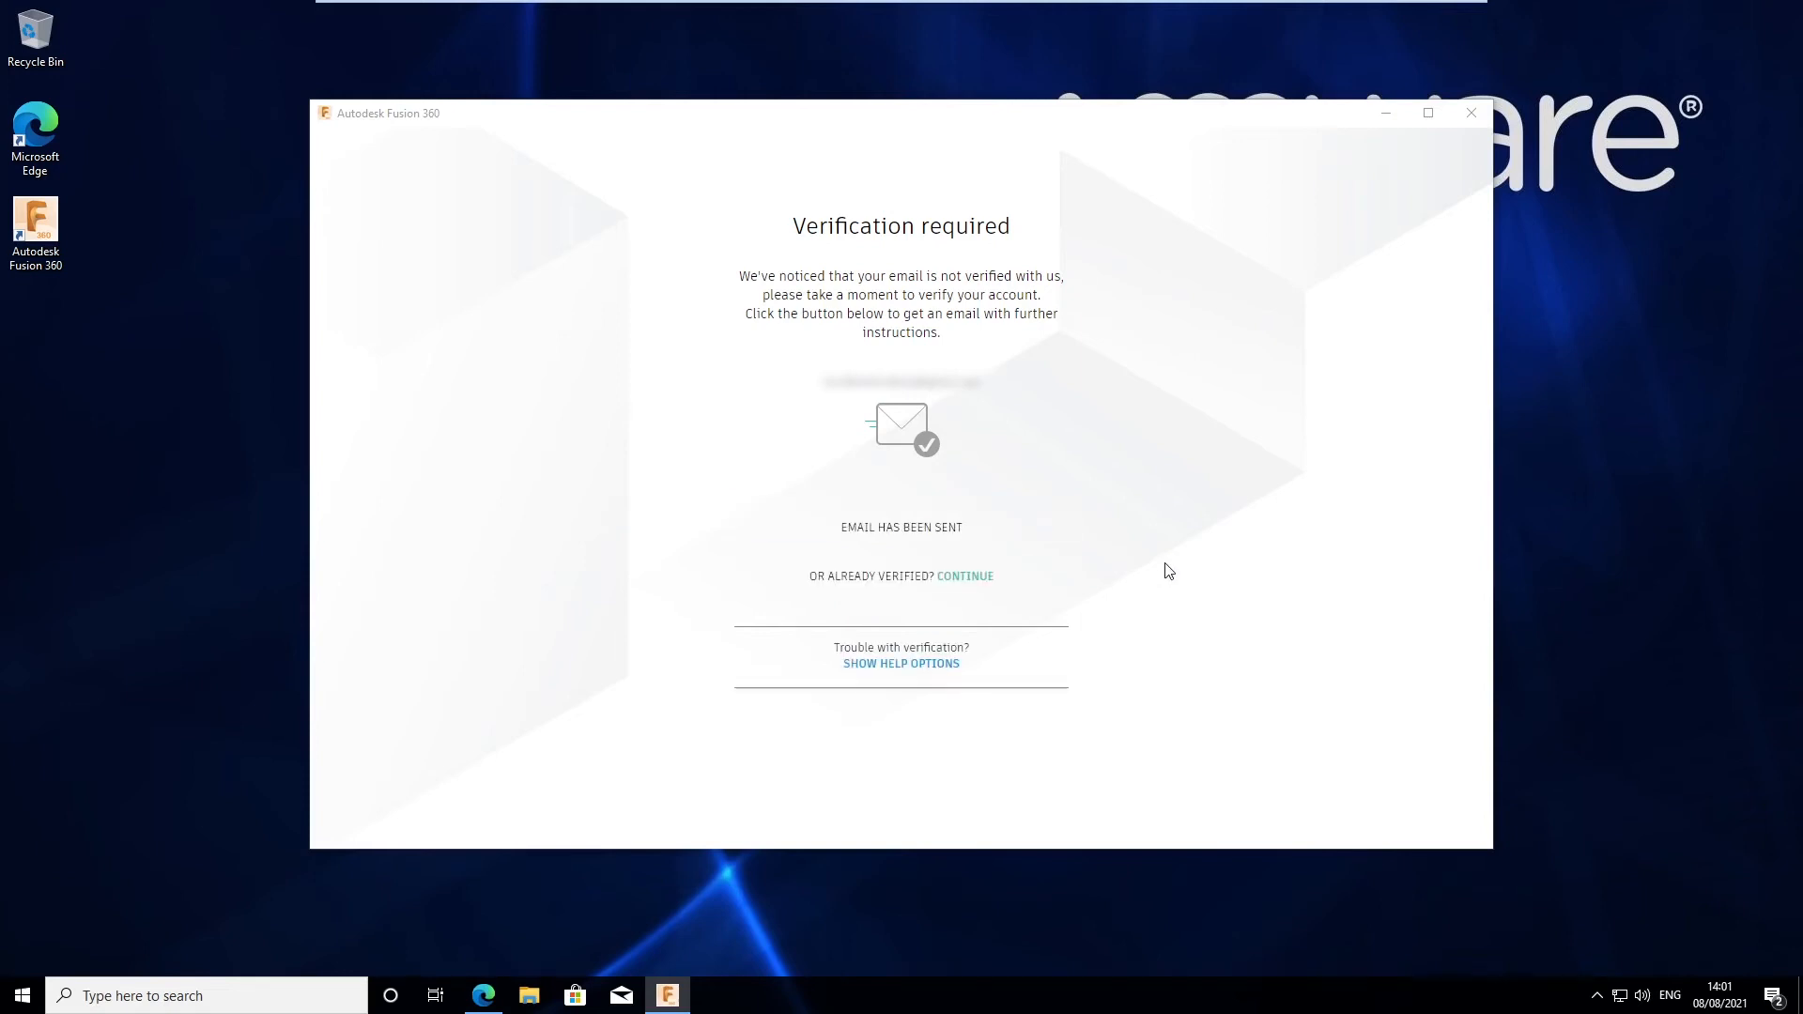
{"action": "mouse_move", "coordinate": [1098, 542]}
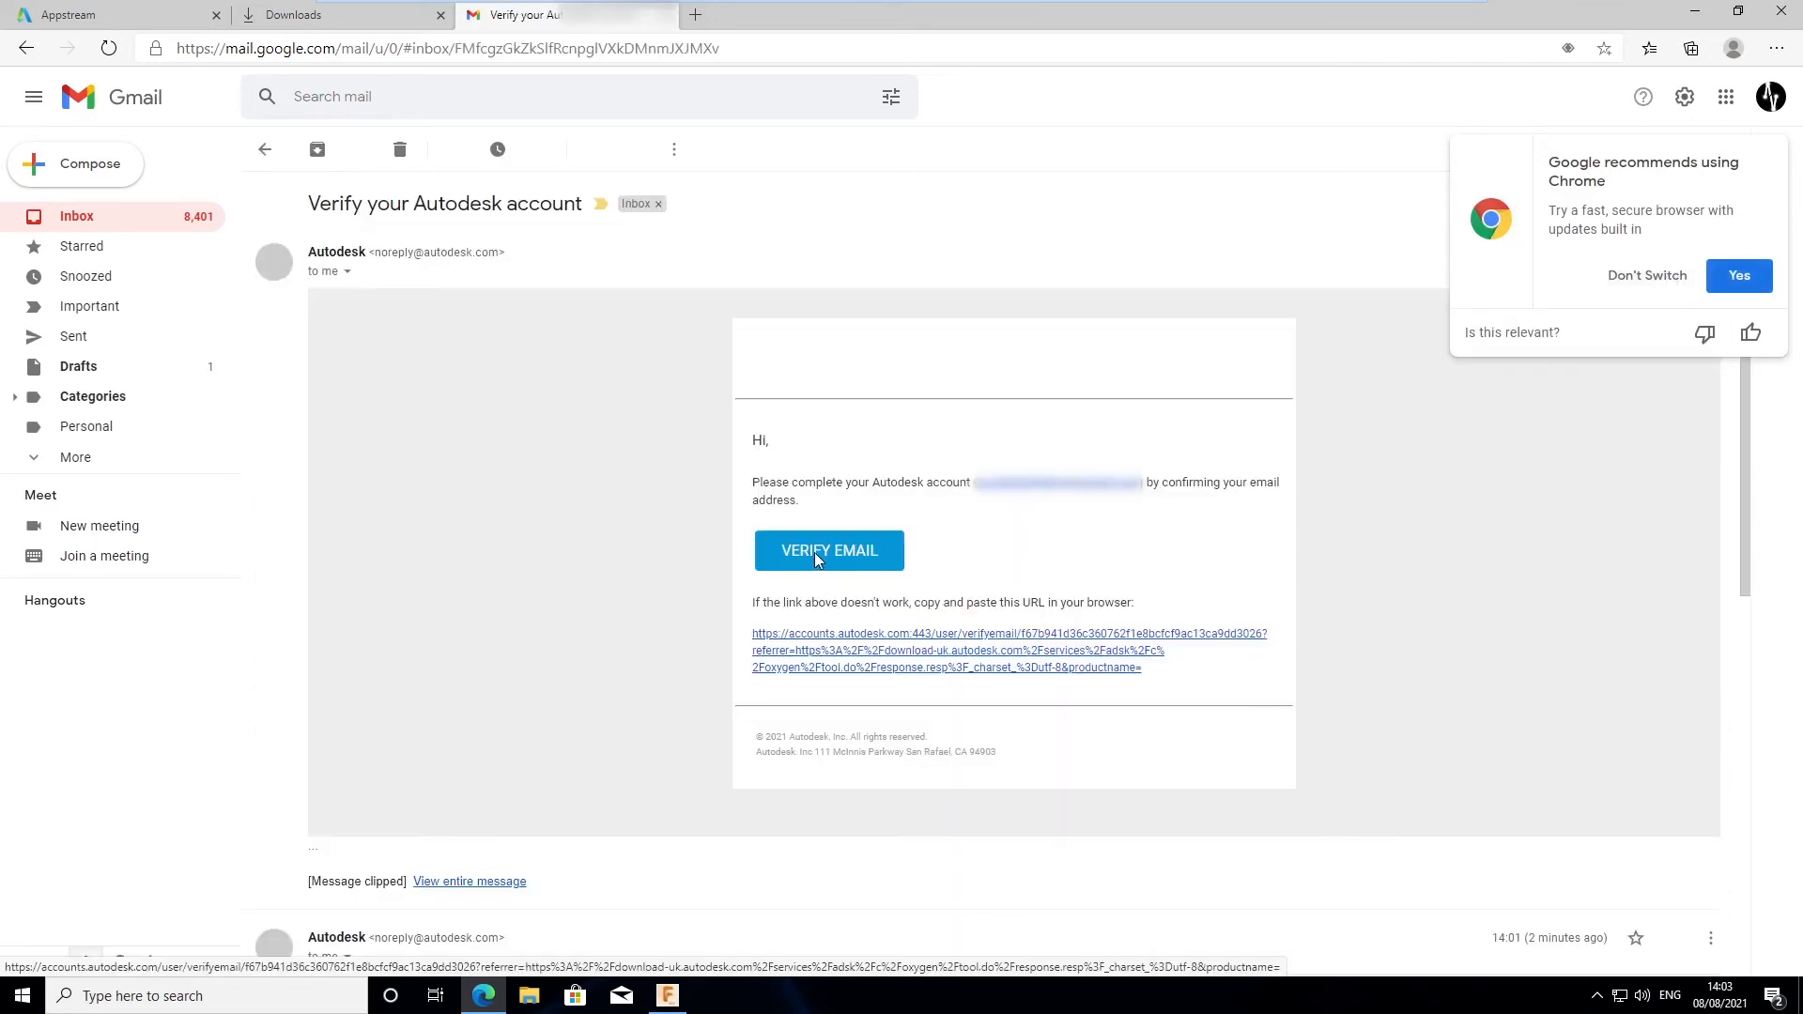
Click Verify Email in the 'Verify your Autodesk account' Gmail message.
{"action": "left_click", "coordinate": [829, 552]}
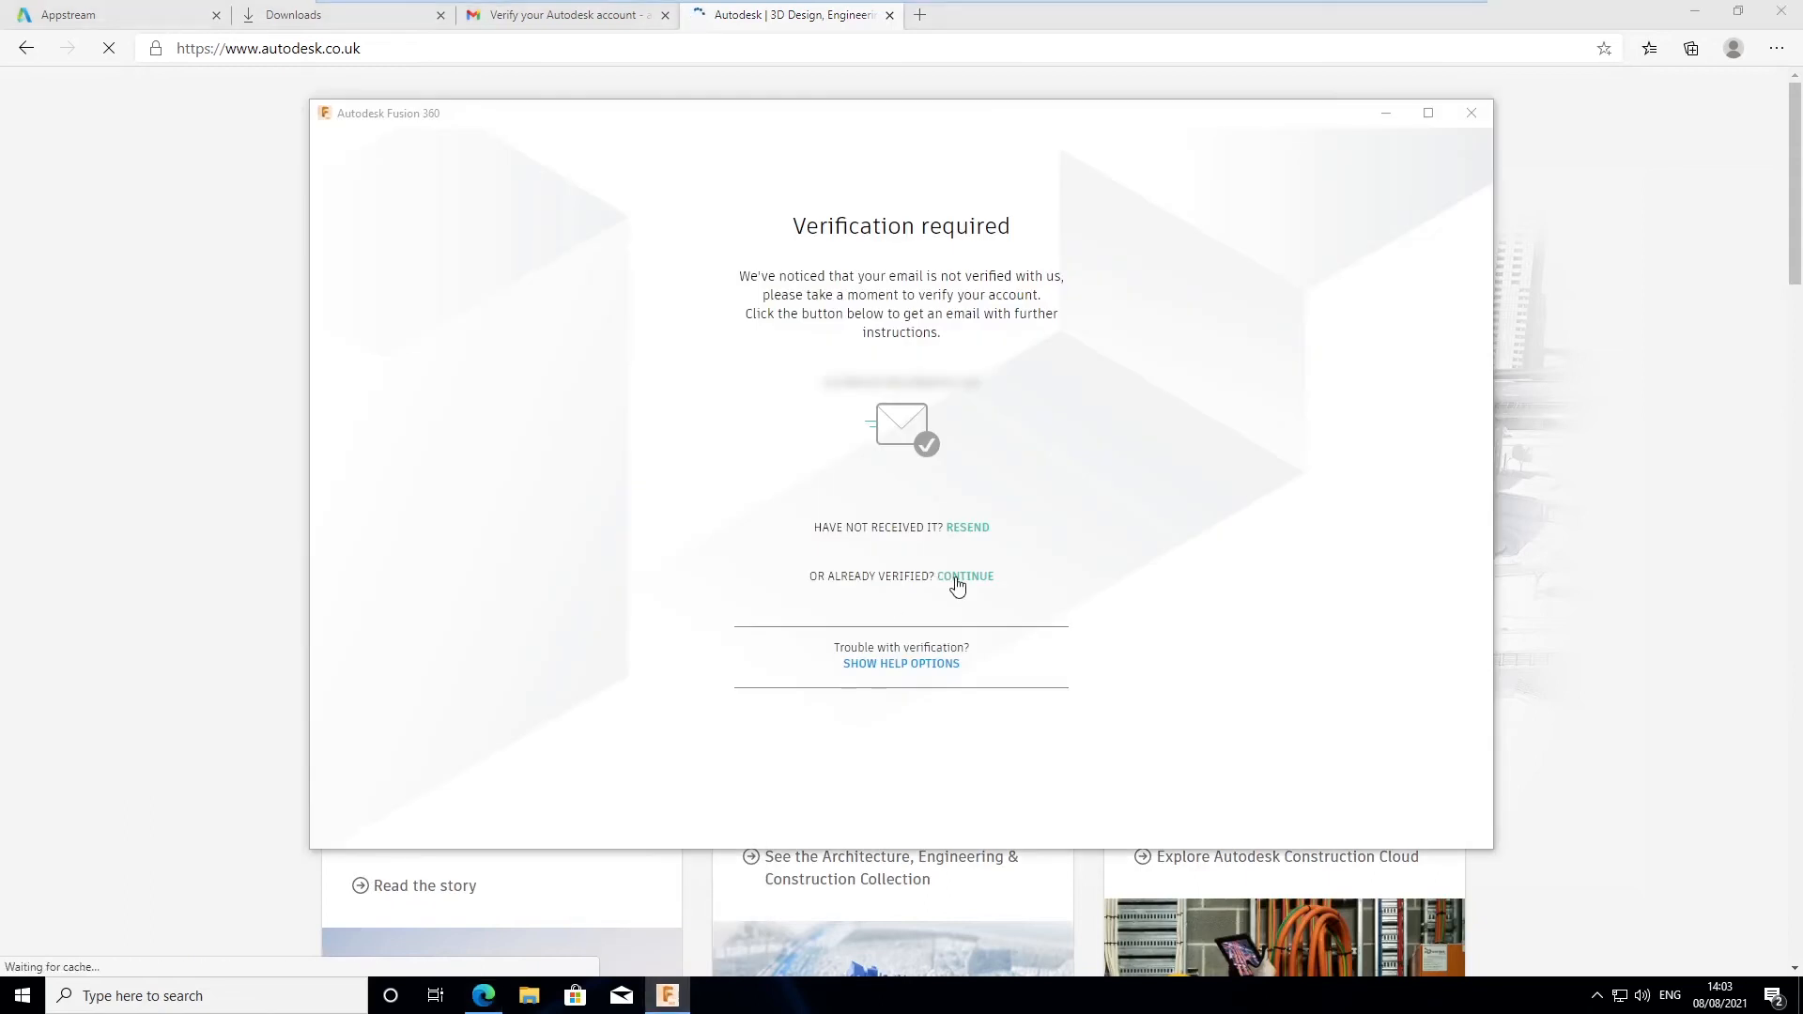
Choose Continue beside 'Or already verified?' to reach the team name prompt.
{"action": "left_click", "coordinate": [964, 576]}
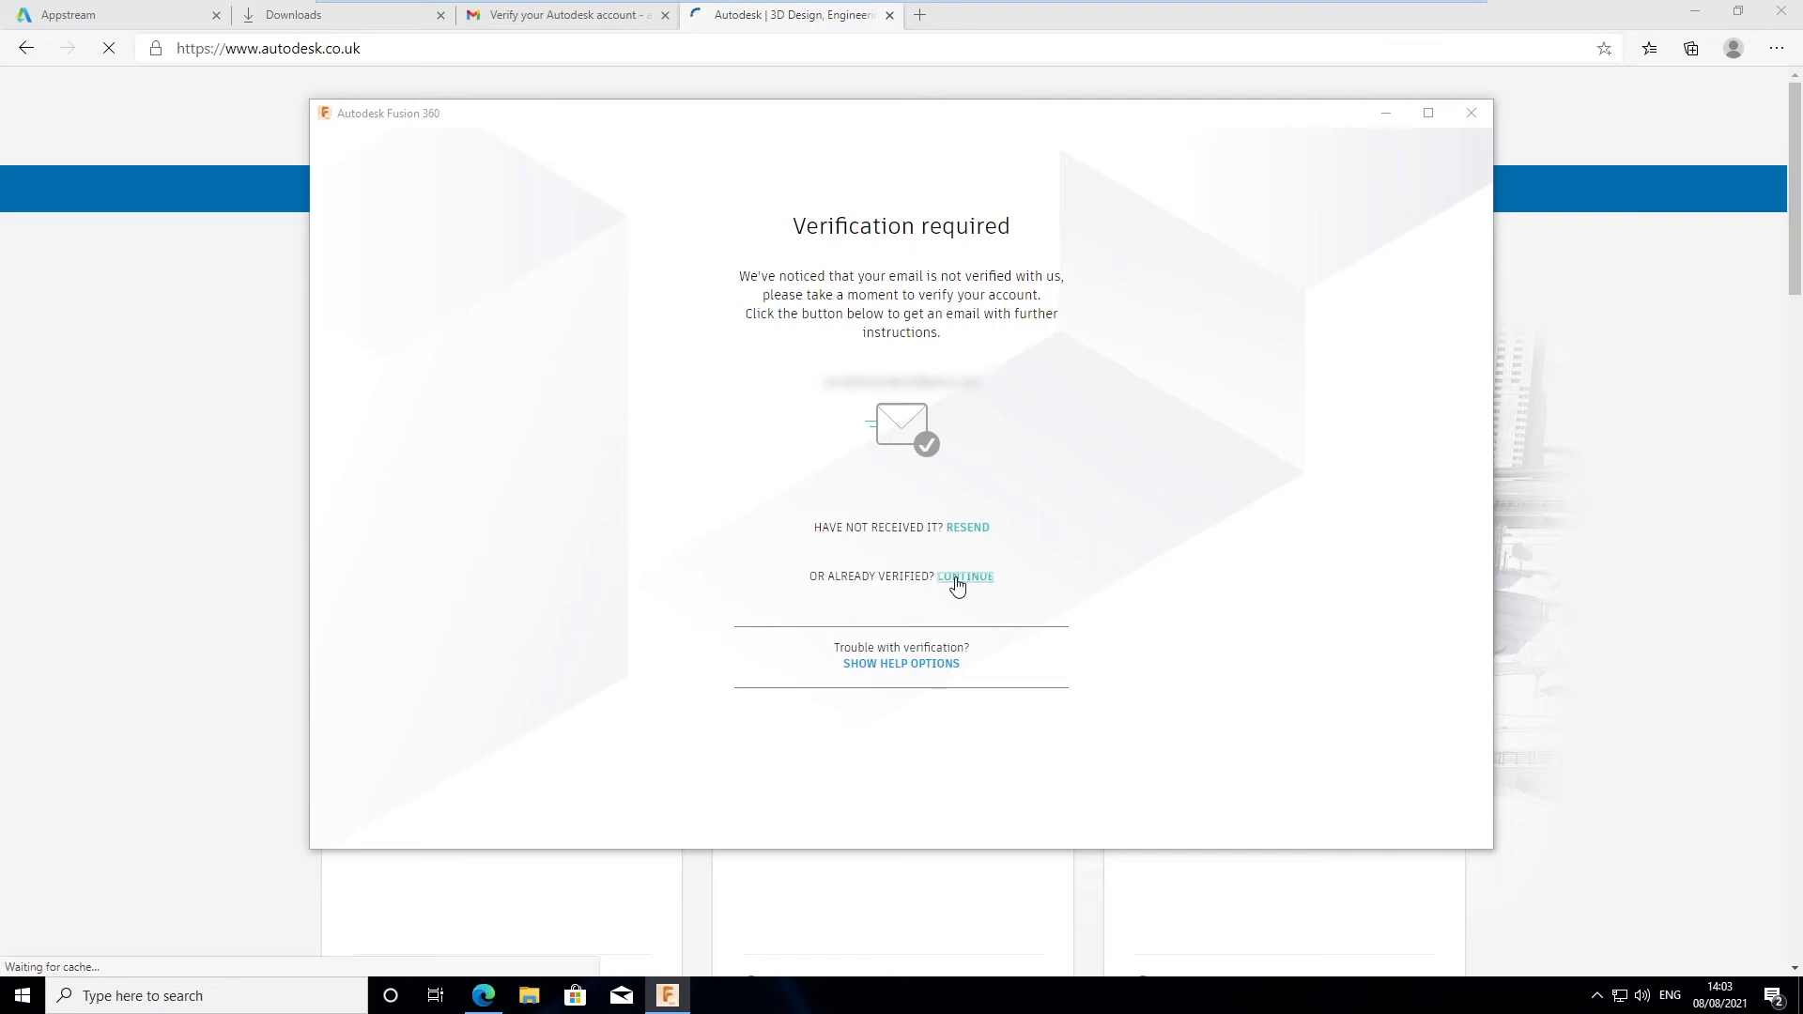
{"action": "left_click", "coordinate": [963, 576]}
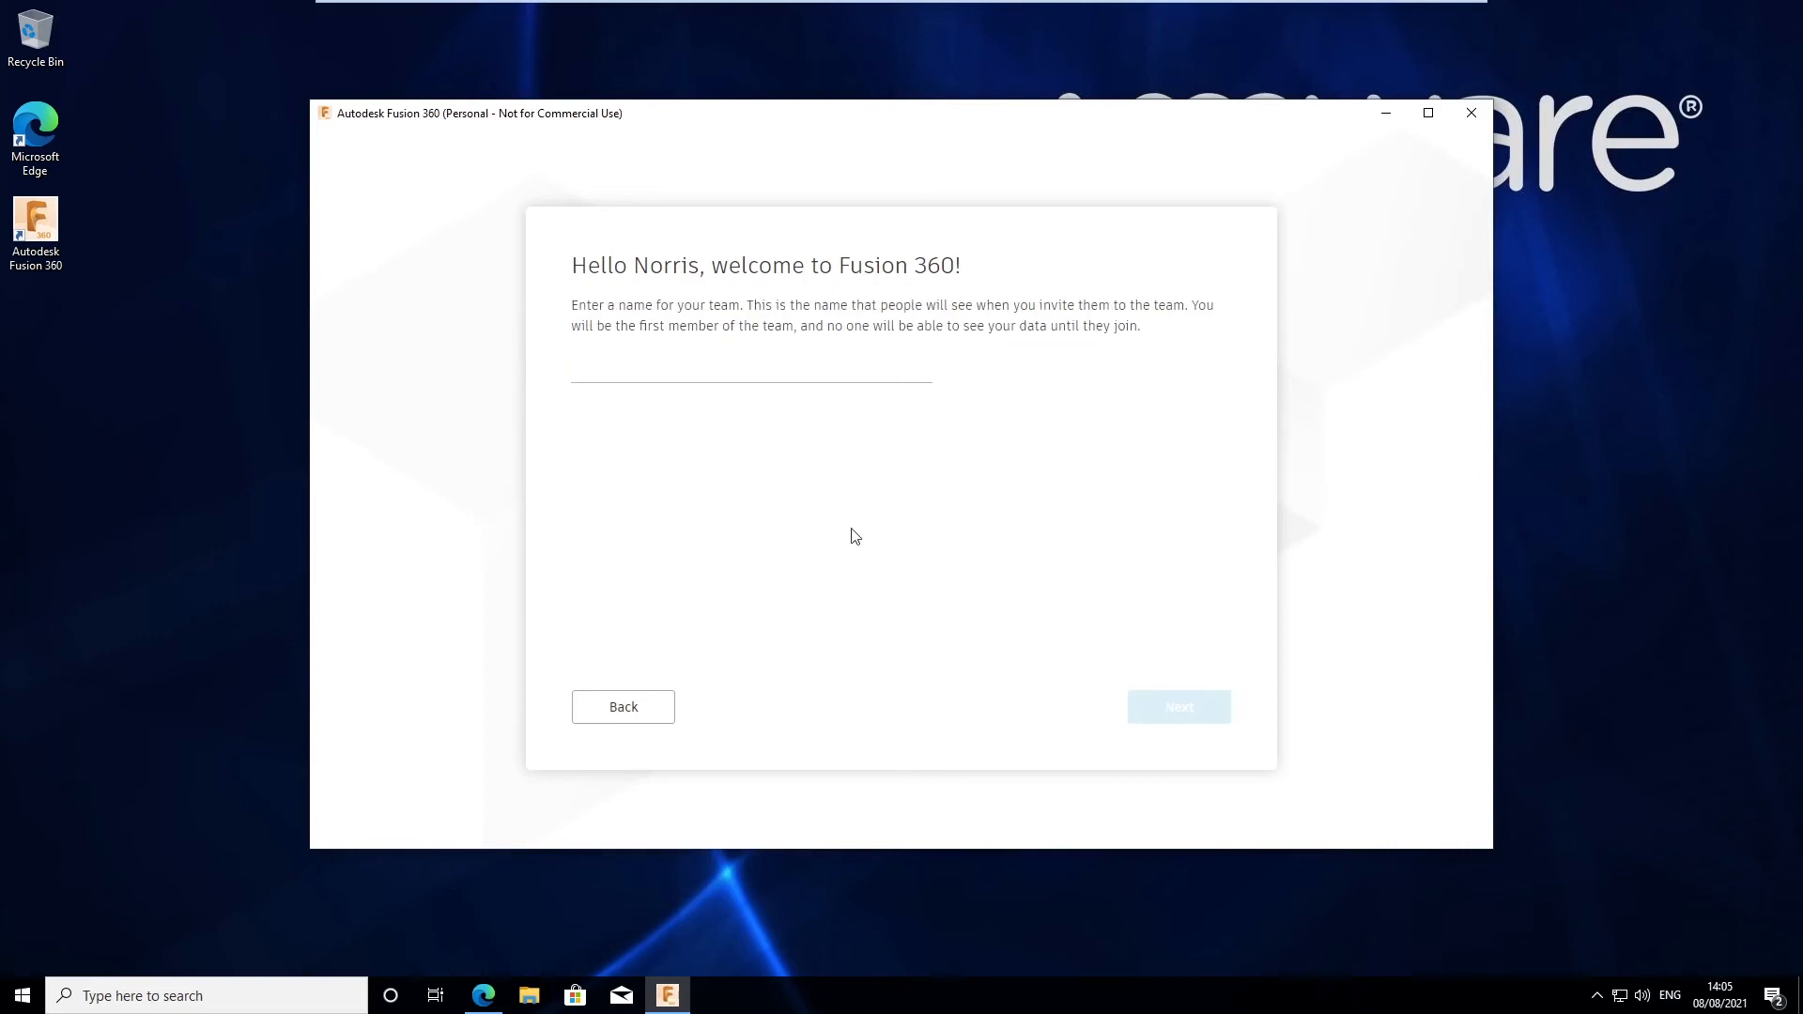
Name the team 'TutorialTeam', create it without discovery, and go to the team.
{"action": "left_click", "coordinate": [750, 368]}
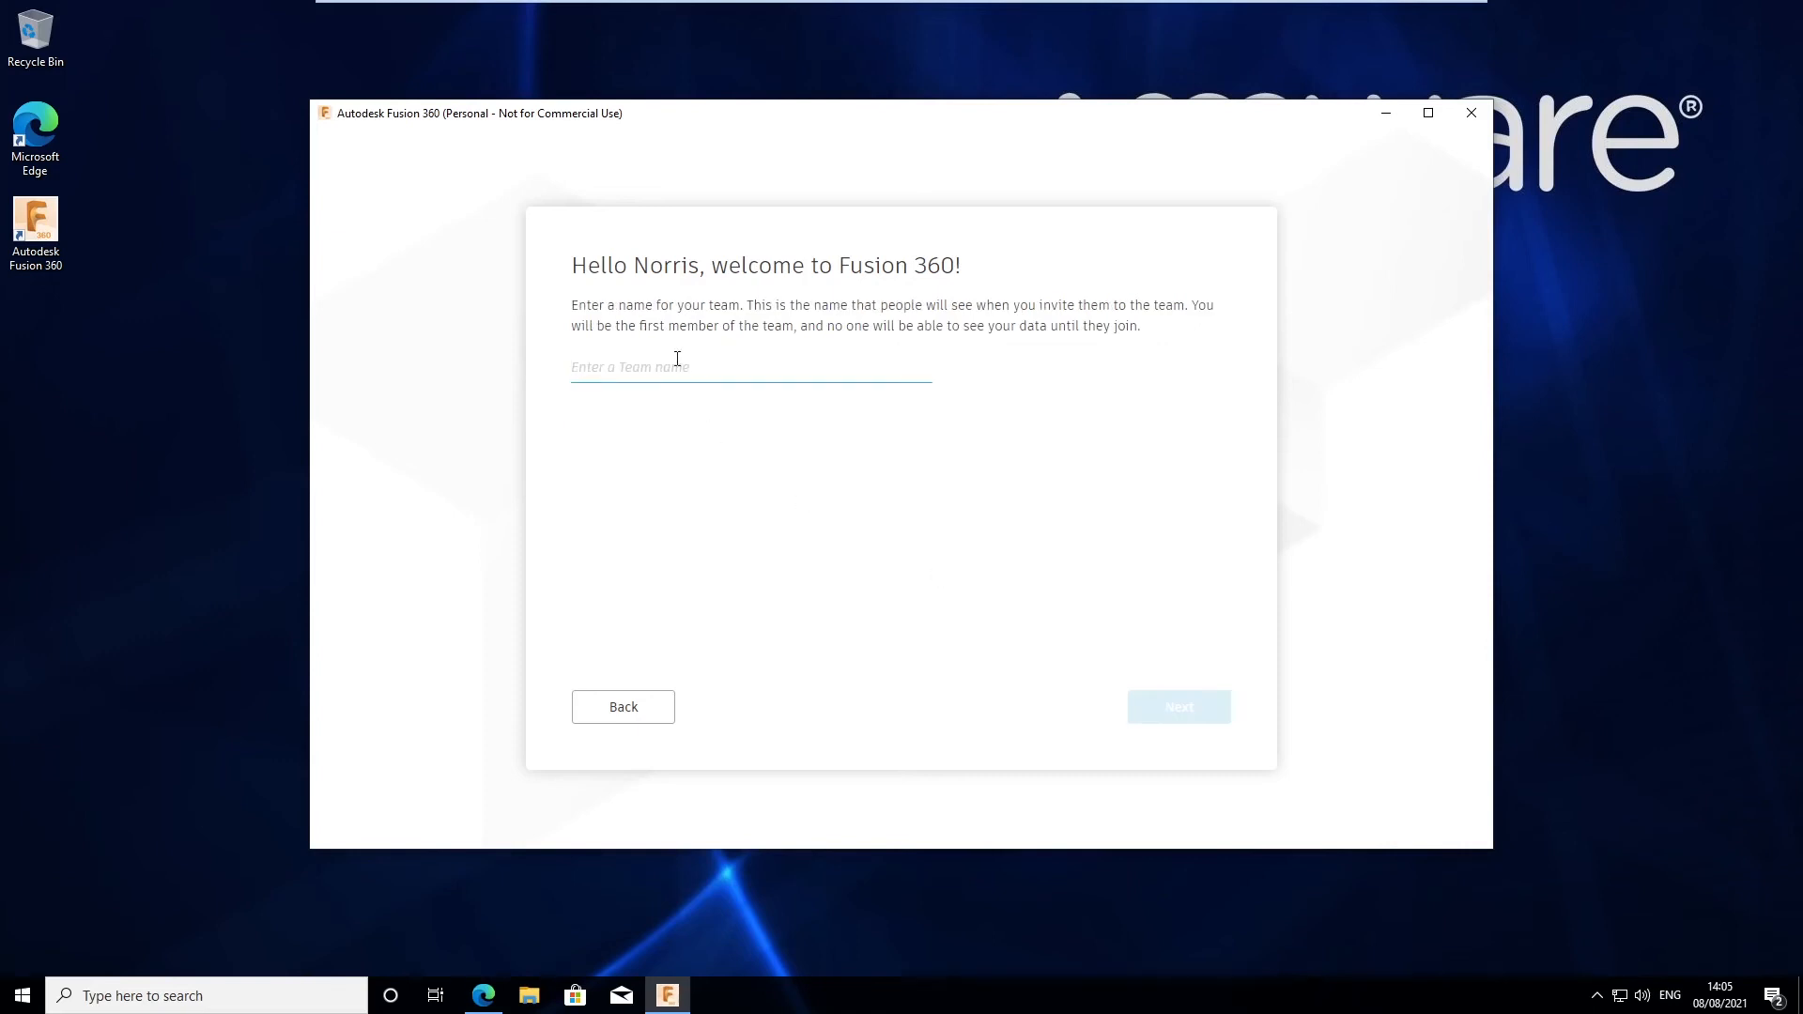
{"action": "type", "text": "Tutorial"}
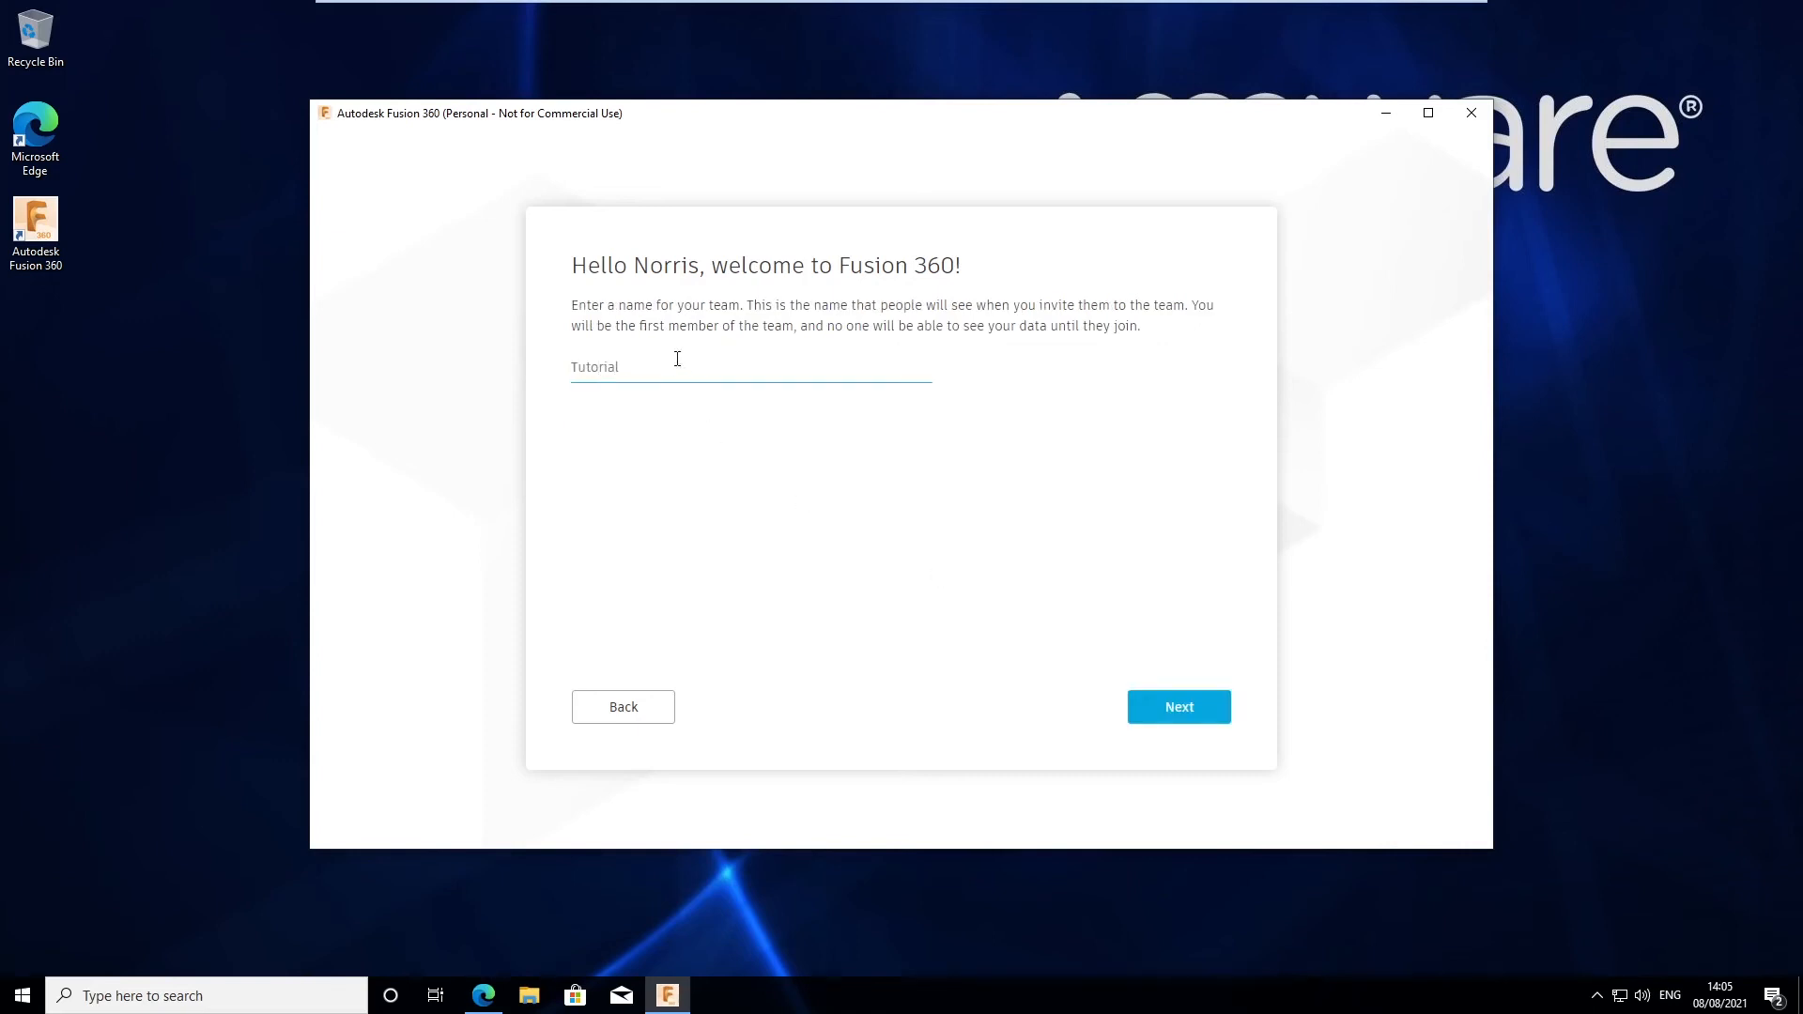
{"action": "type", "text": "Team"}
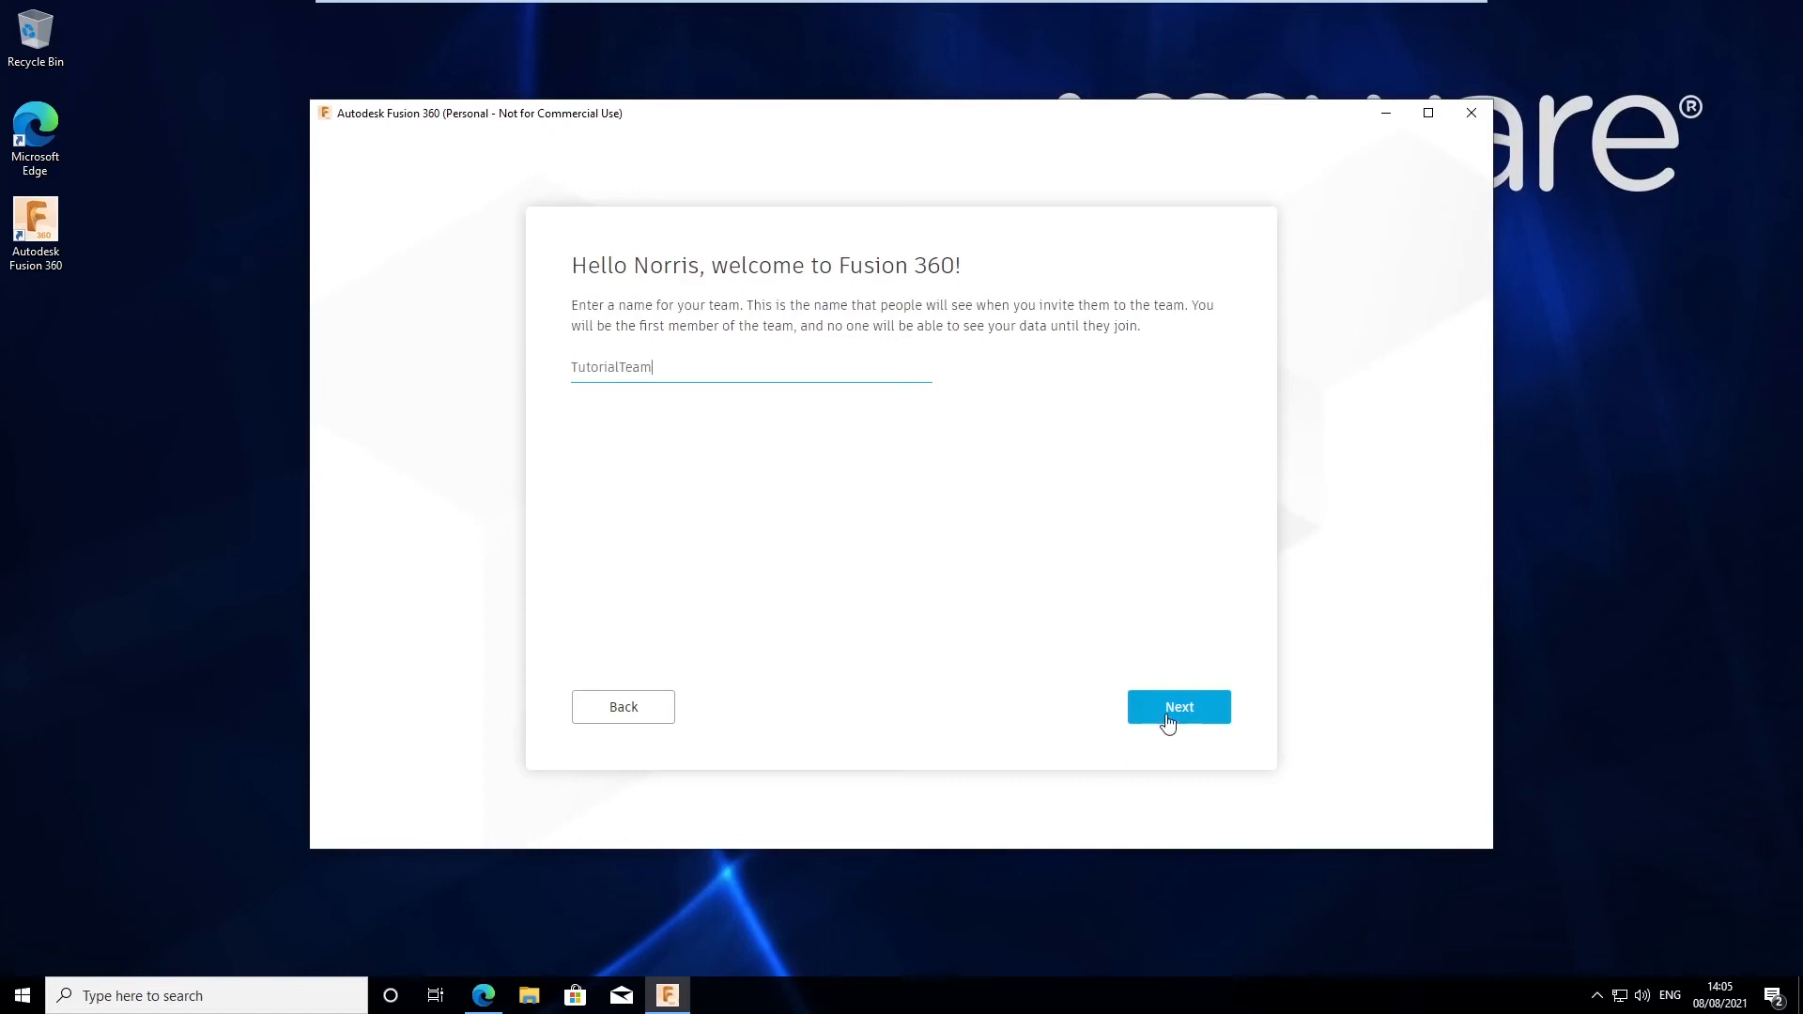
{"action": "left_click", "coordinate": [1178, 706]}
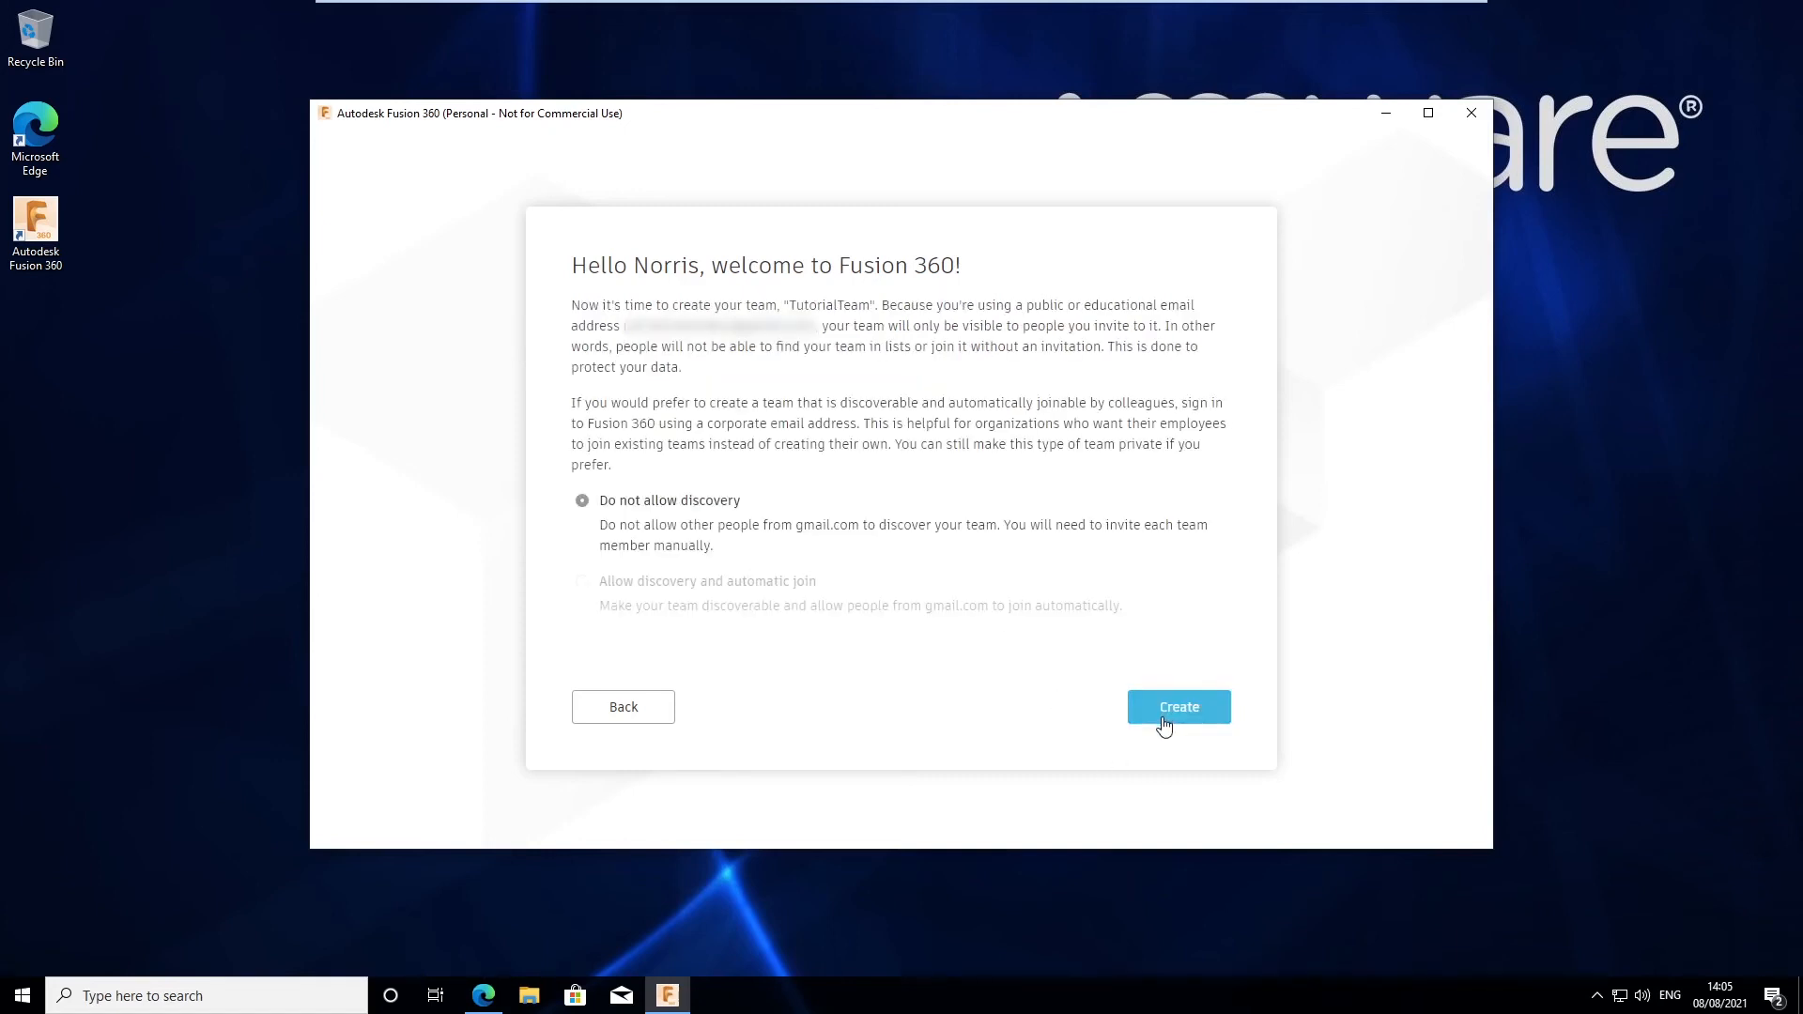
{"action": "left_click", "coordinate": [1178, 706]}
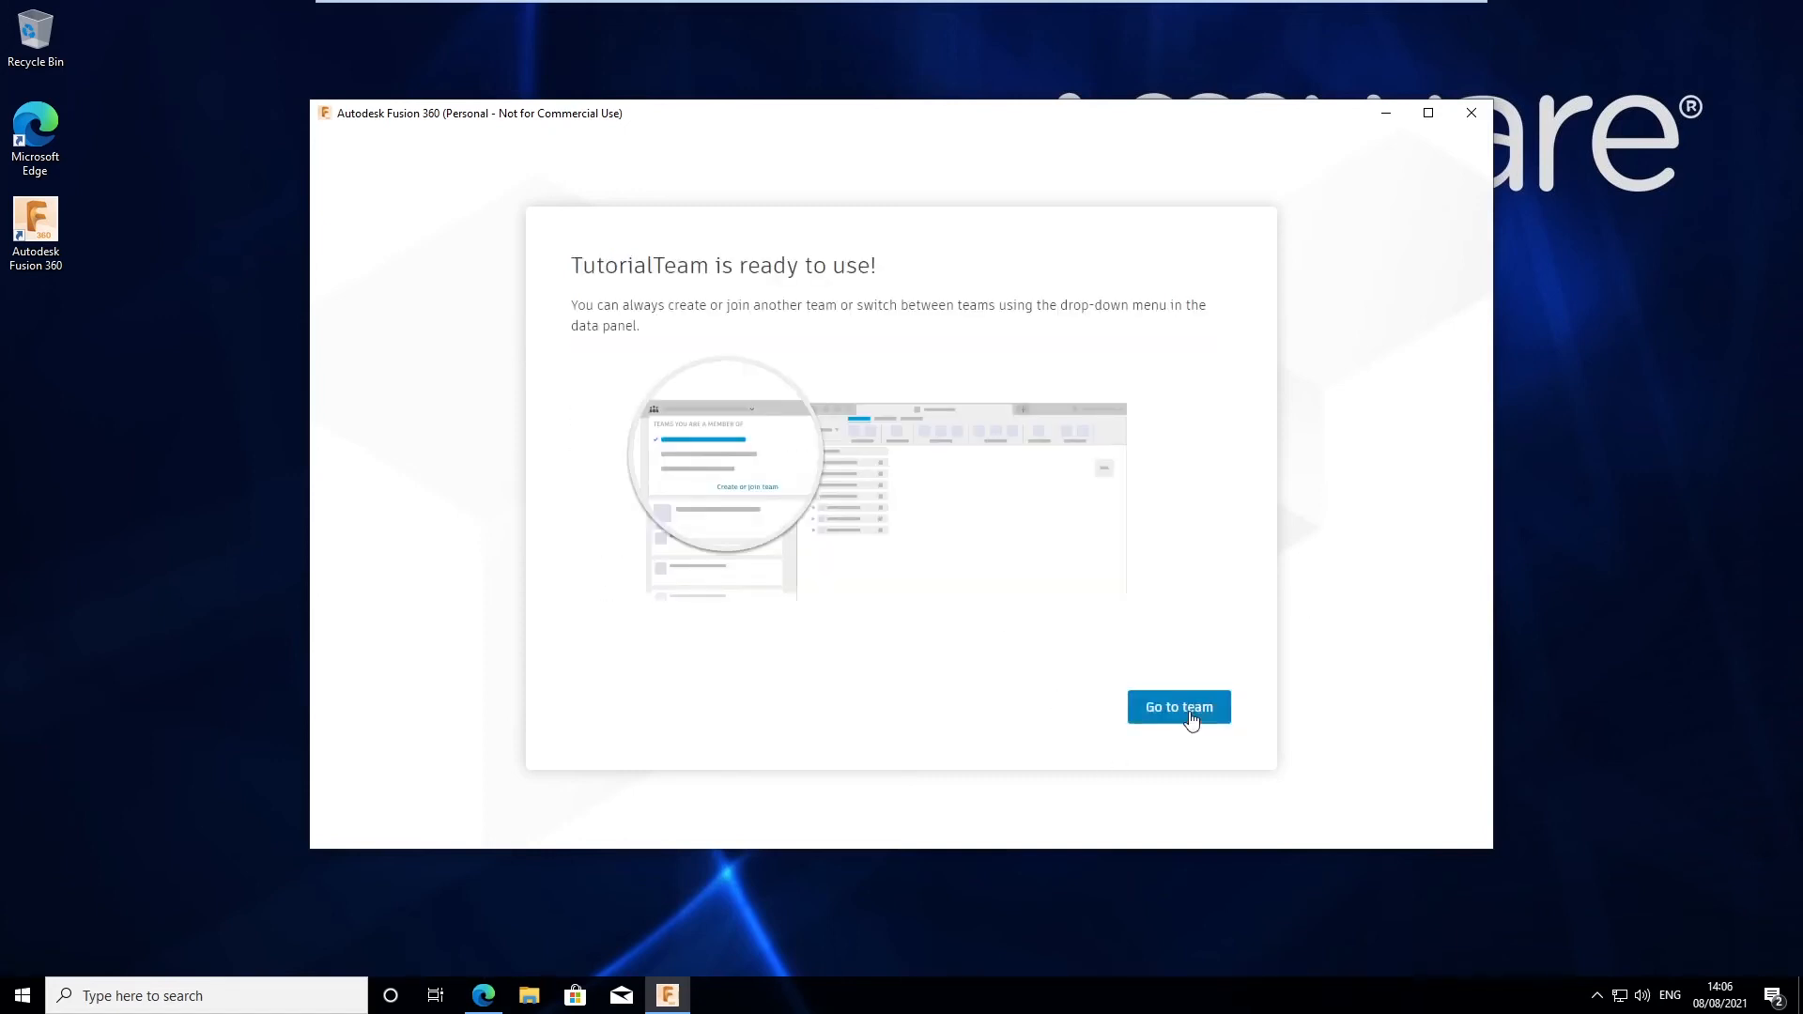
{"action": "left_click", "coordinate": [1178, 706]}
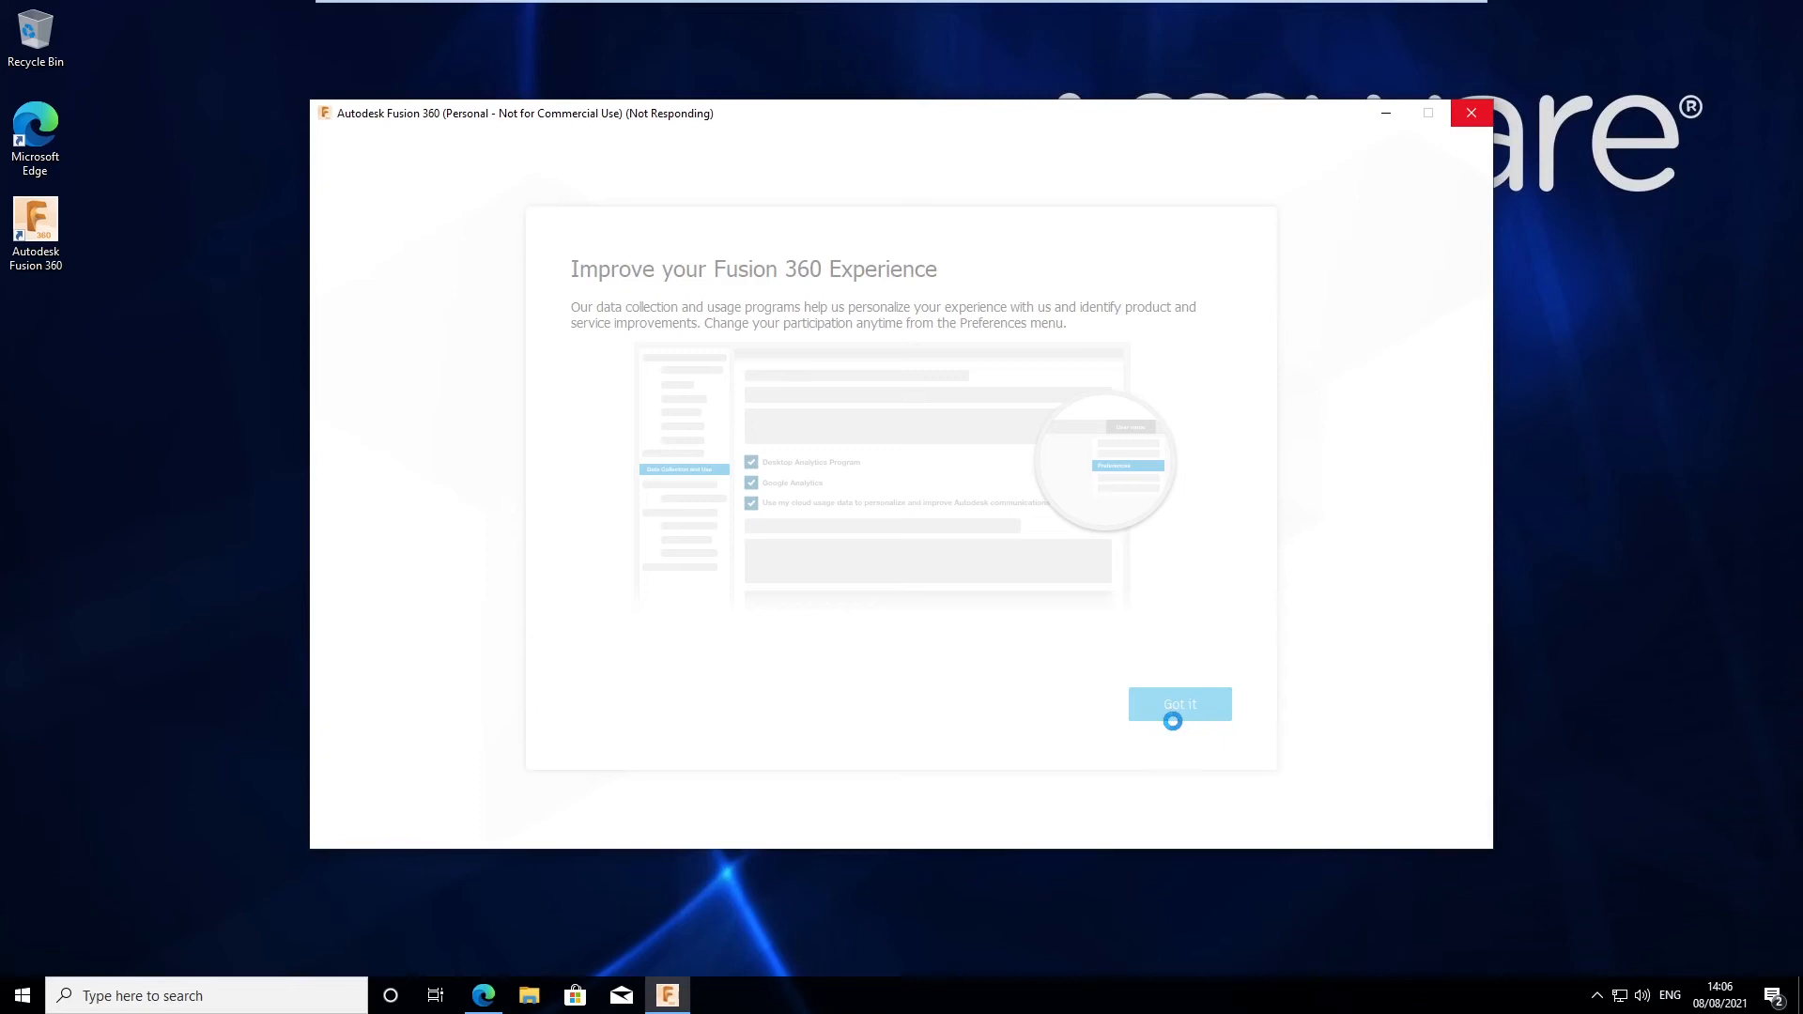
Accept the 'Improve your Fusion 360 Experience' usage-data notice and let the untitled design load.
{"action": "left_click", "coordinate": [1179, 703]}
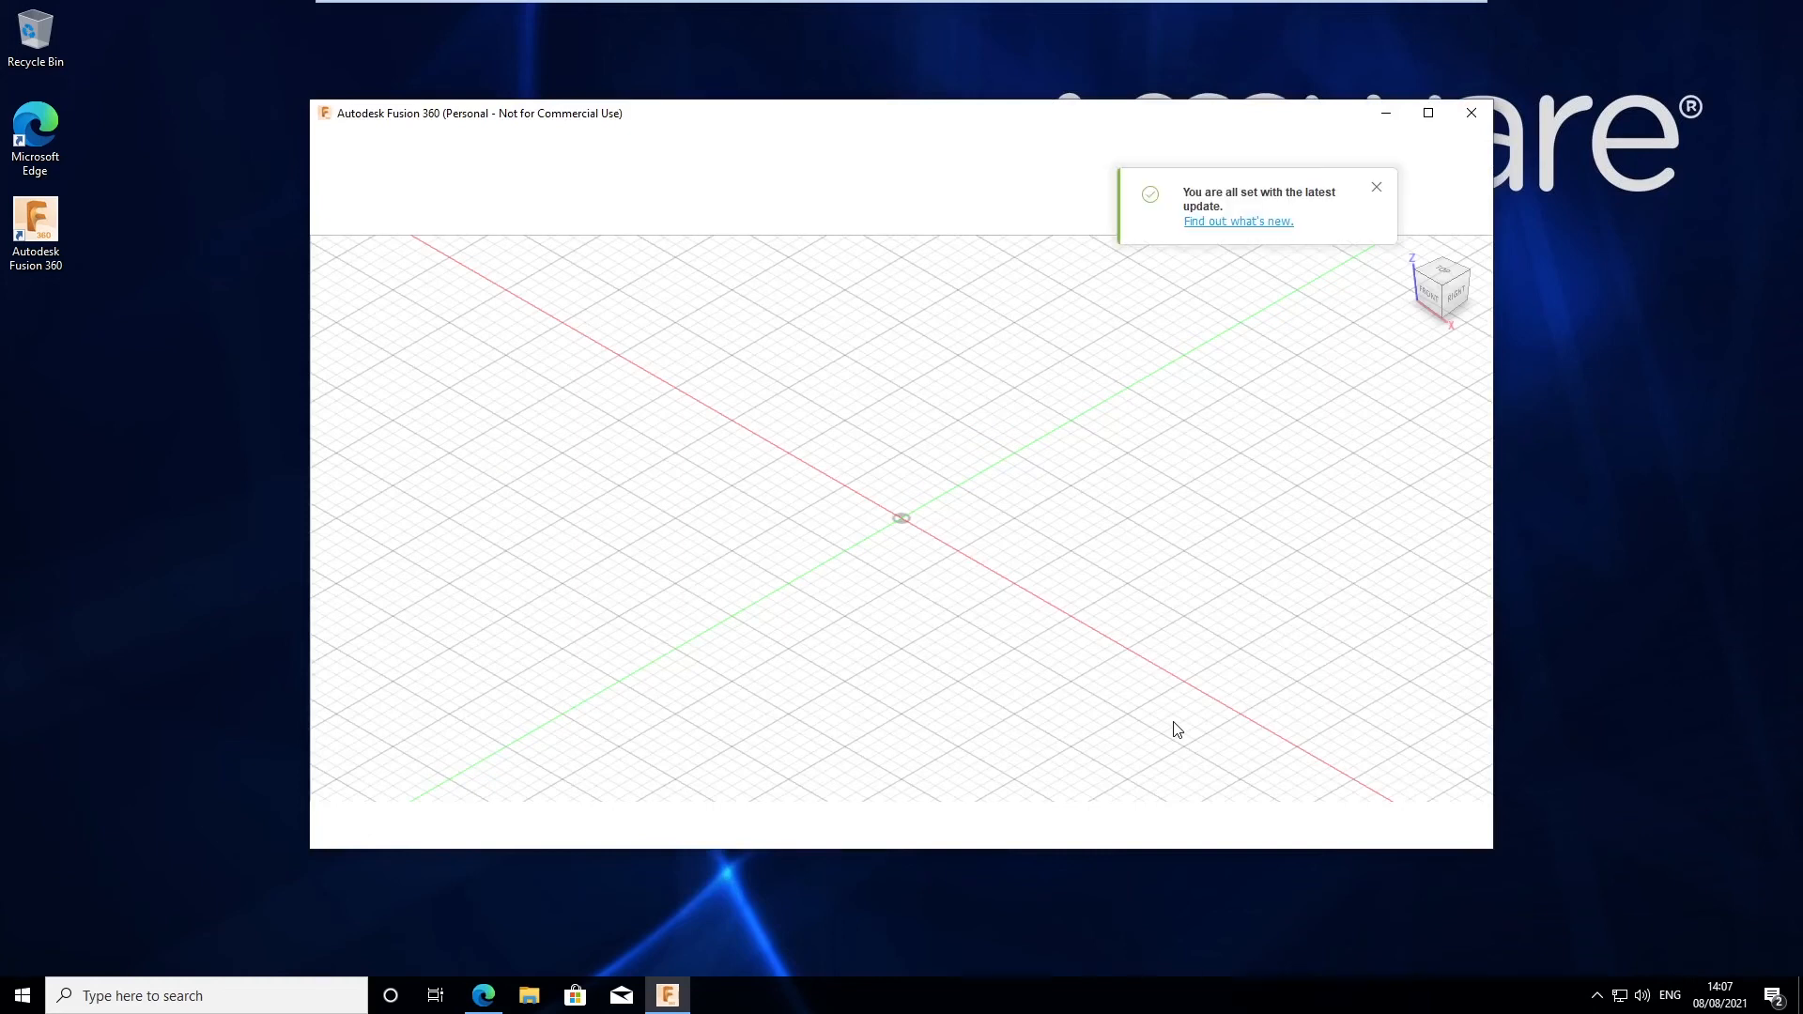
{"action": "mouse_move", "coordinate": [1194, 239]}
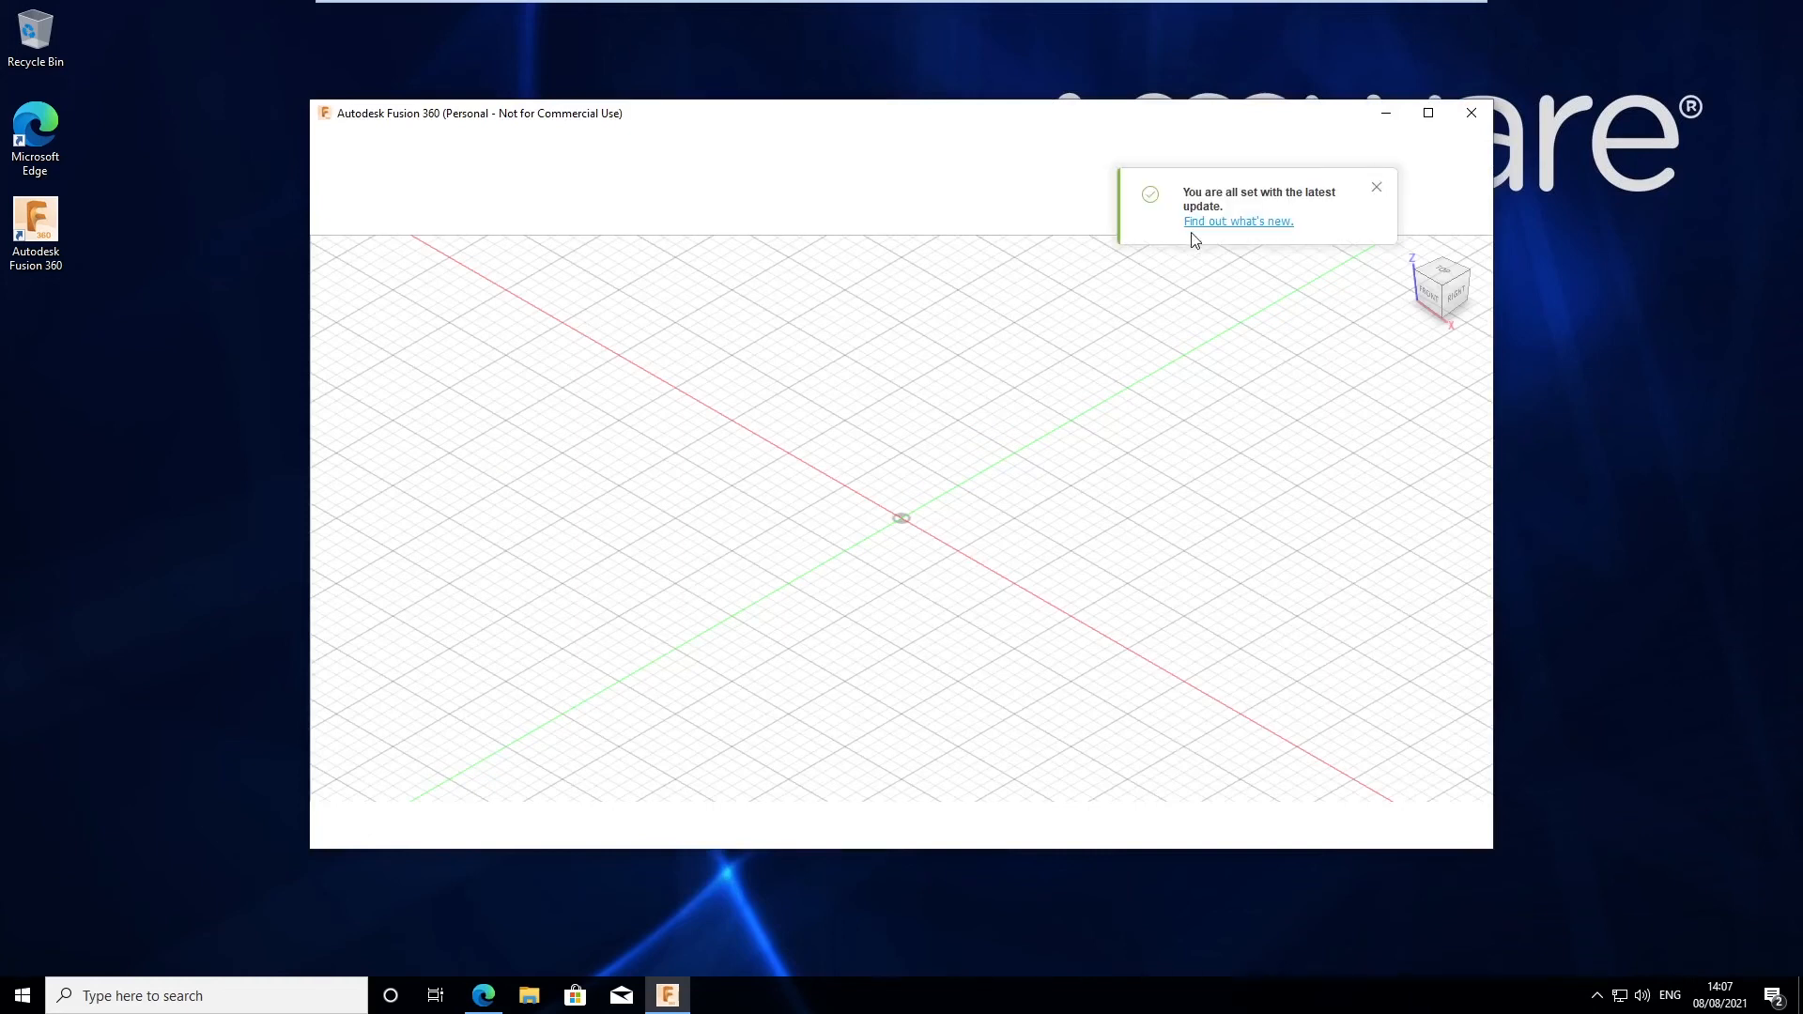
{"action": "left_click", "coordinate": [1375, 186]}
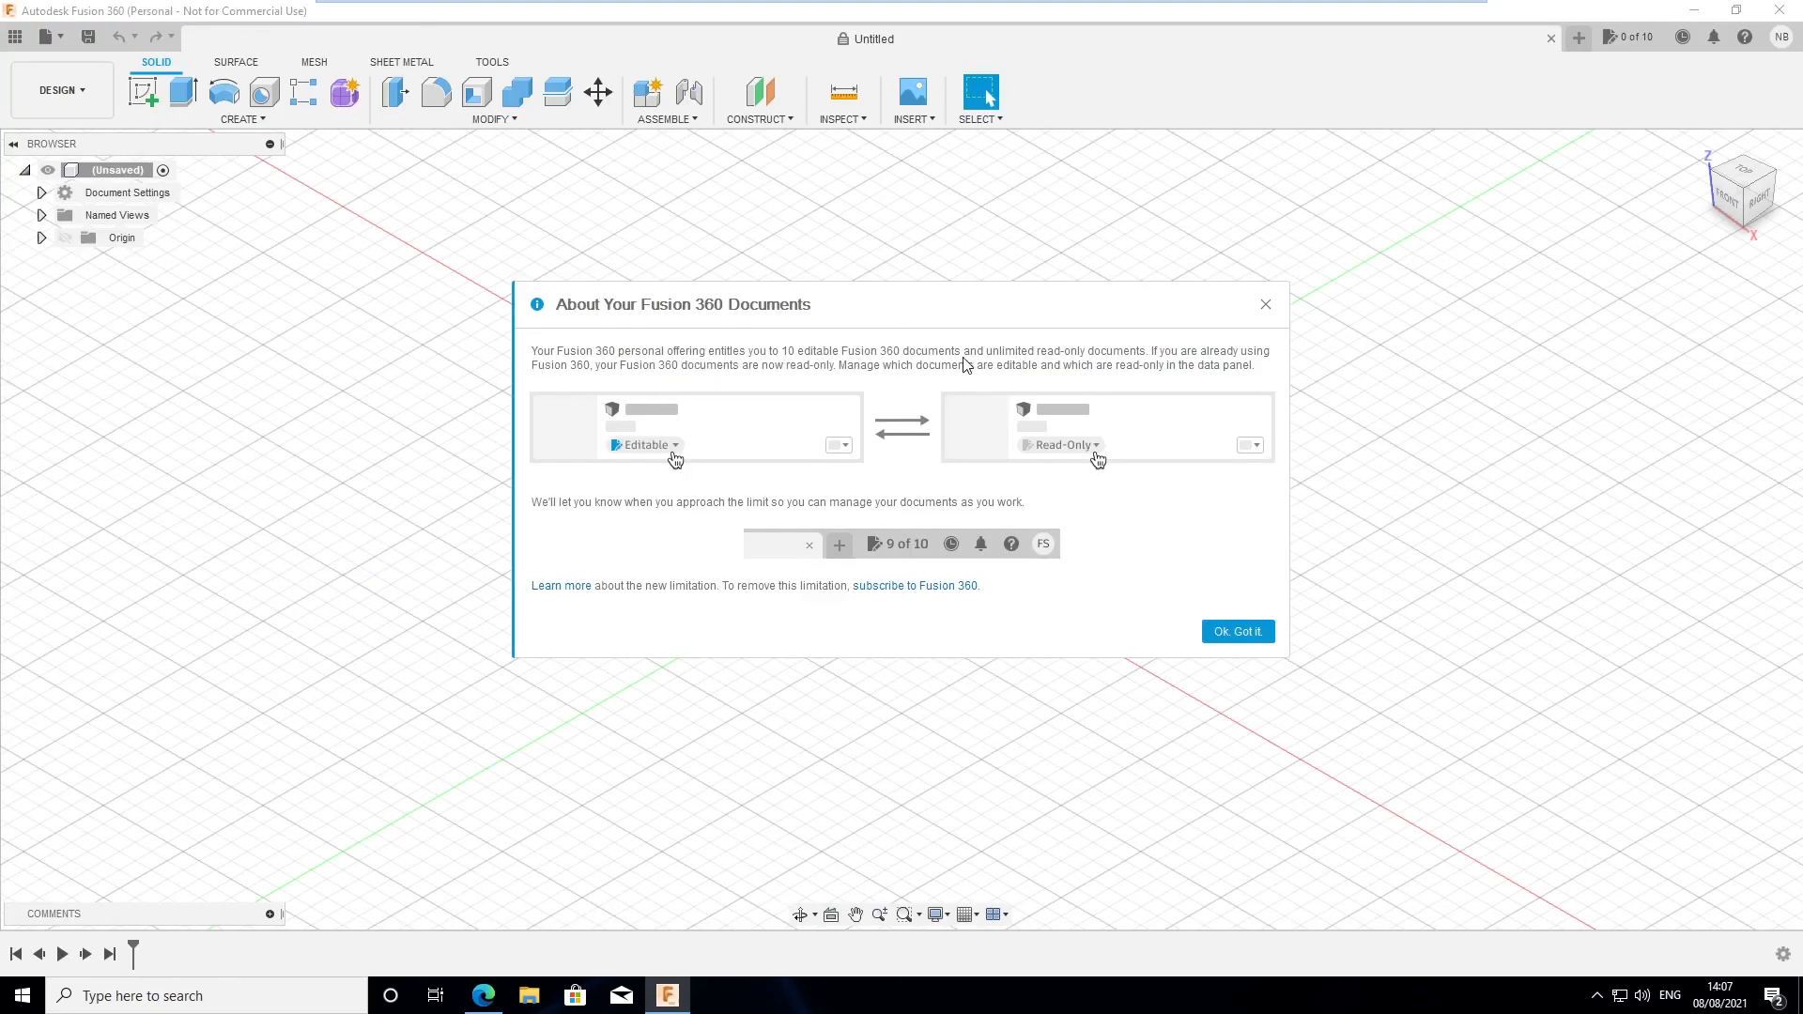
{"action": "mouse_move", "coordinate": [1165, 381]}
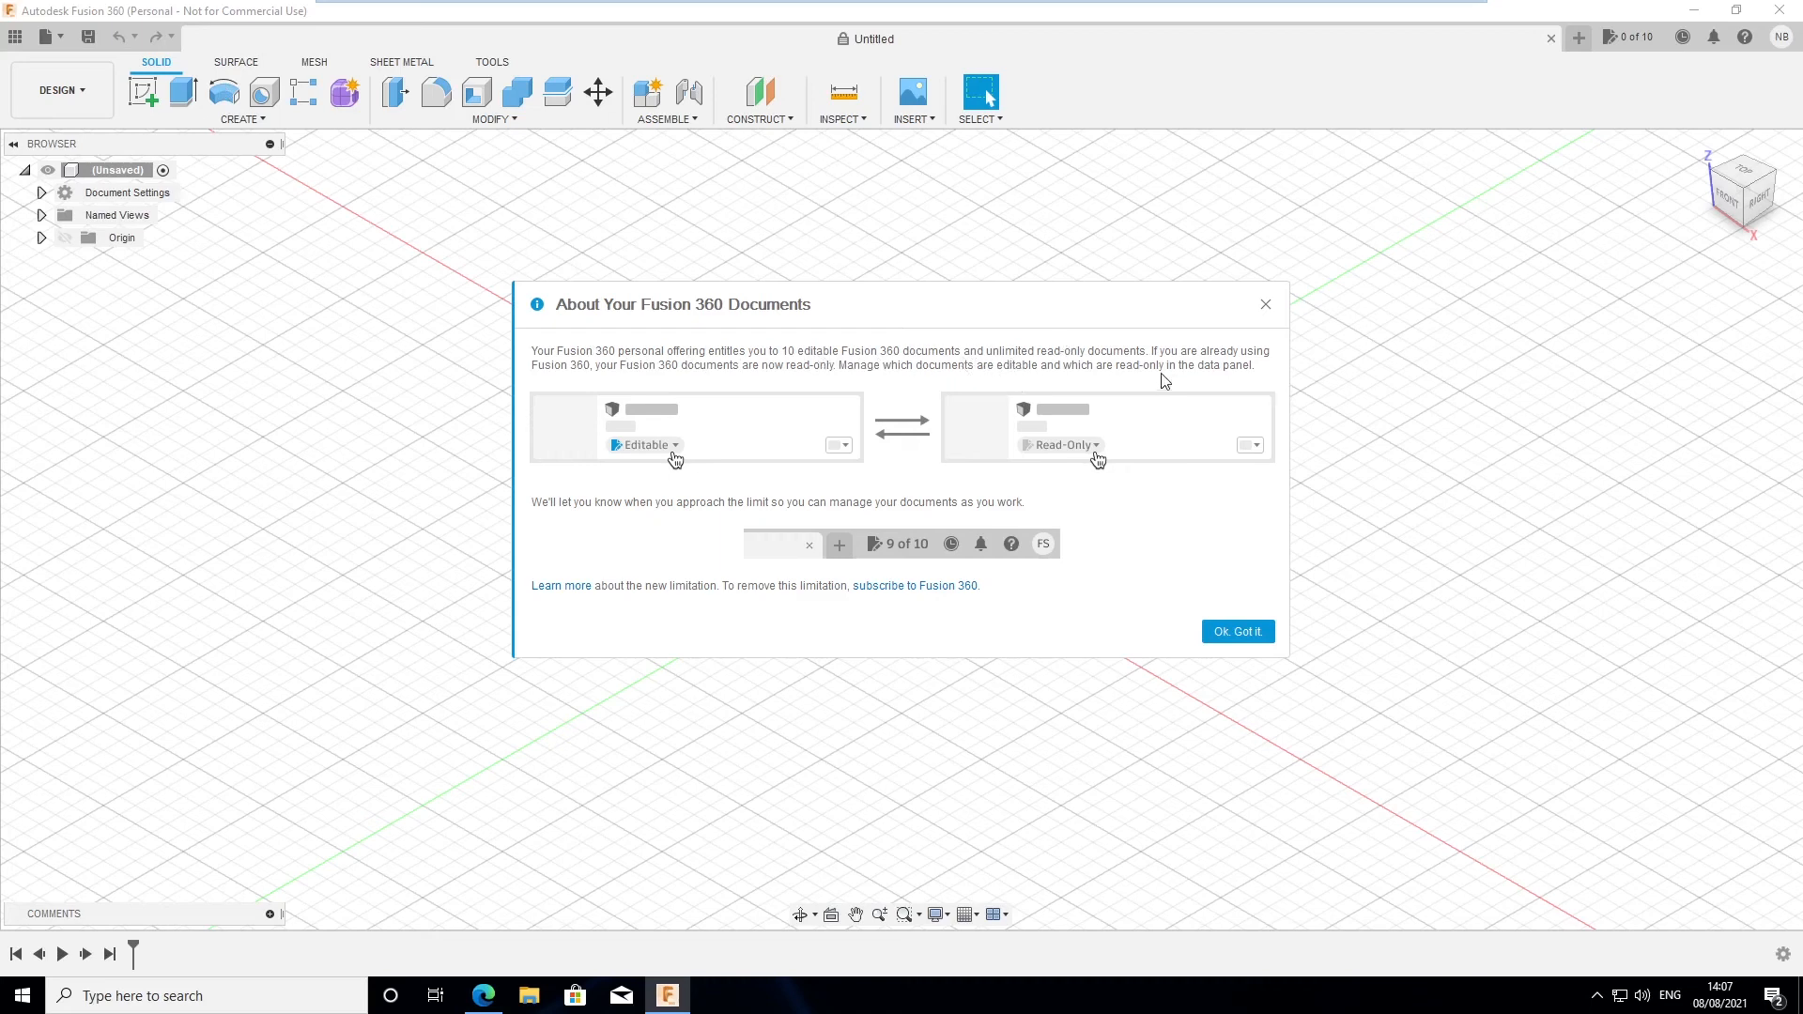
{"action": "mouse_move", "coordinate": [735, 394]}
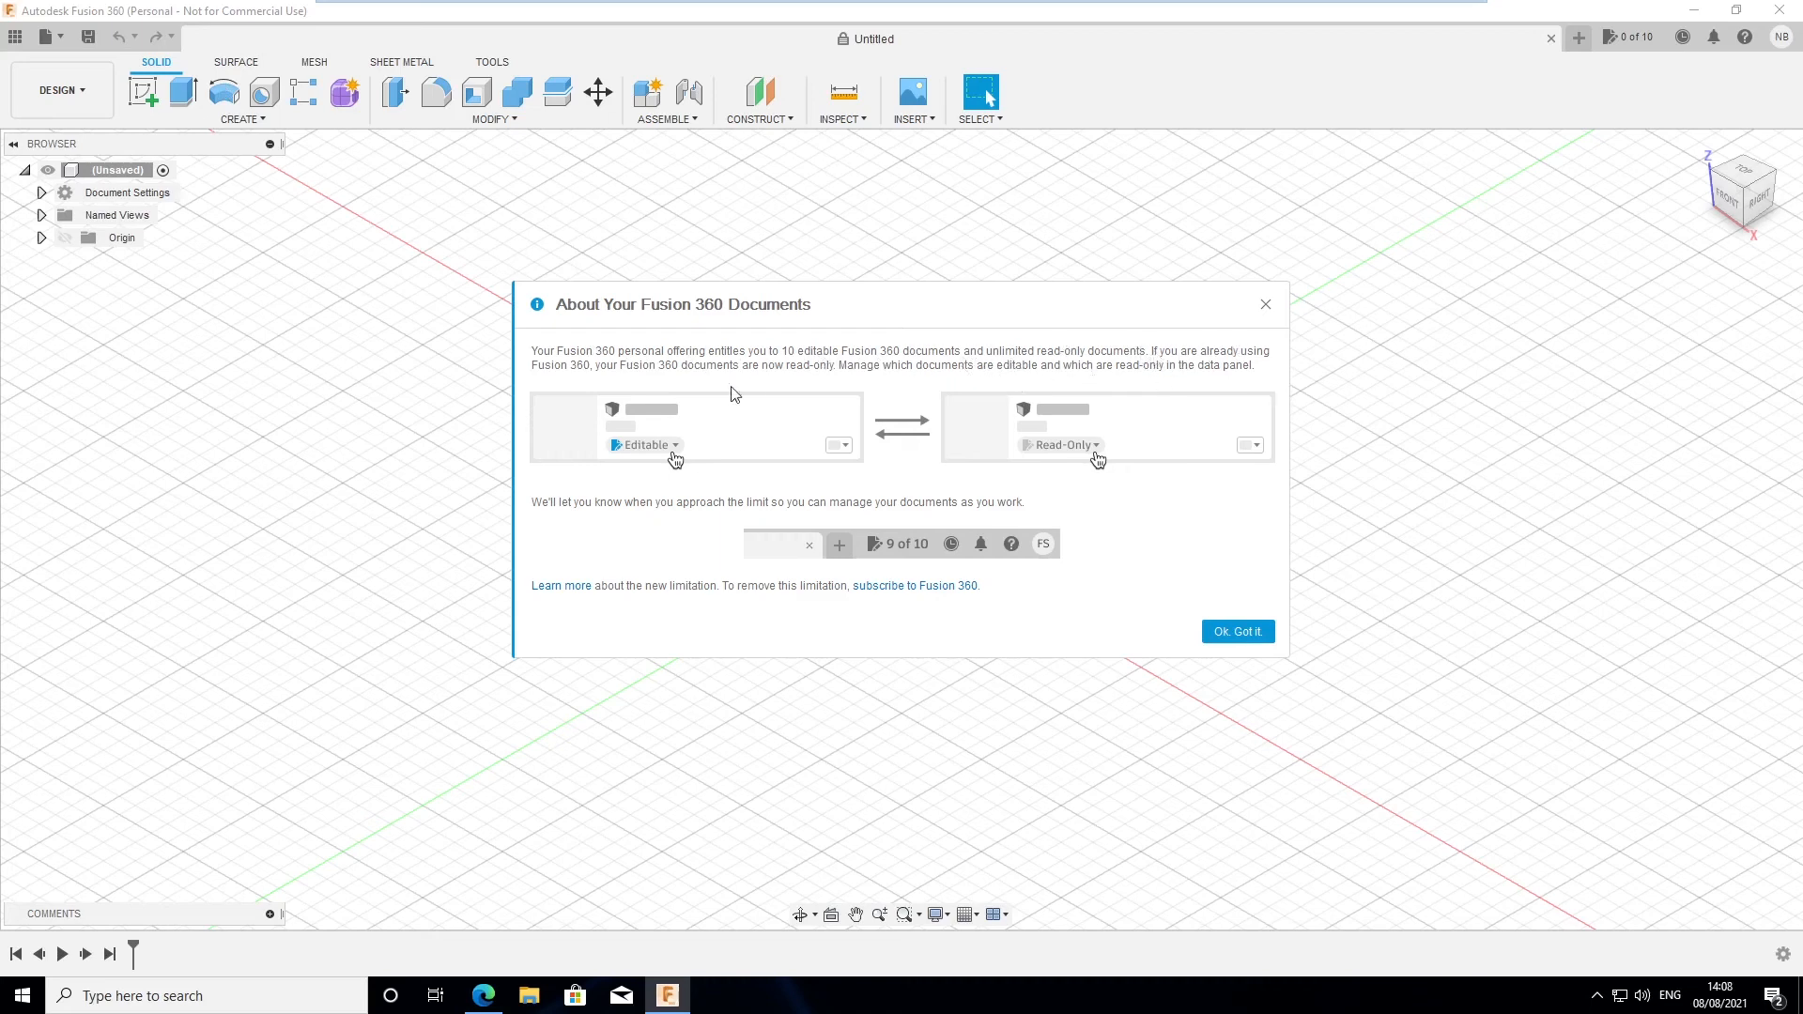
{"action": "mouse_move", "coordinate": [1499, 261]}
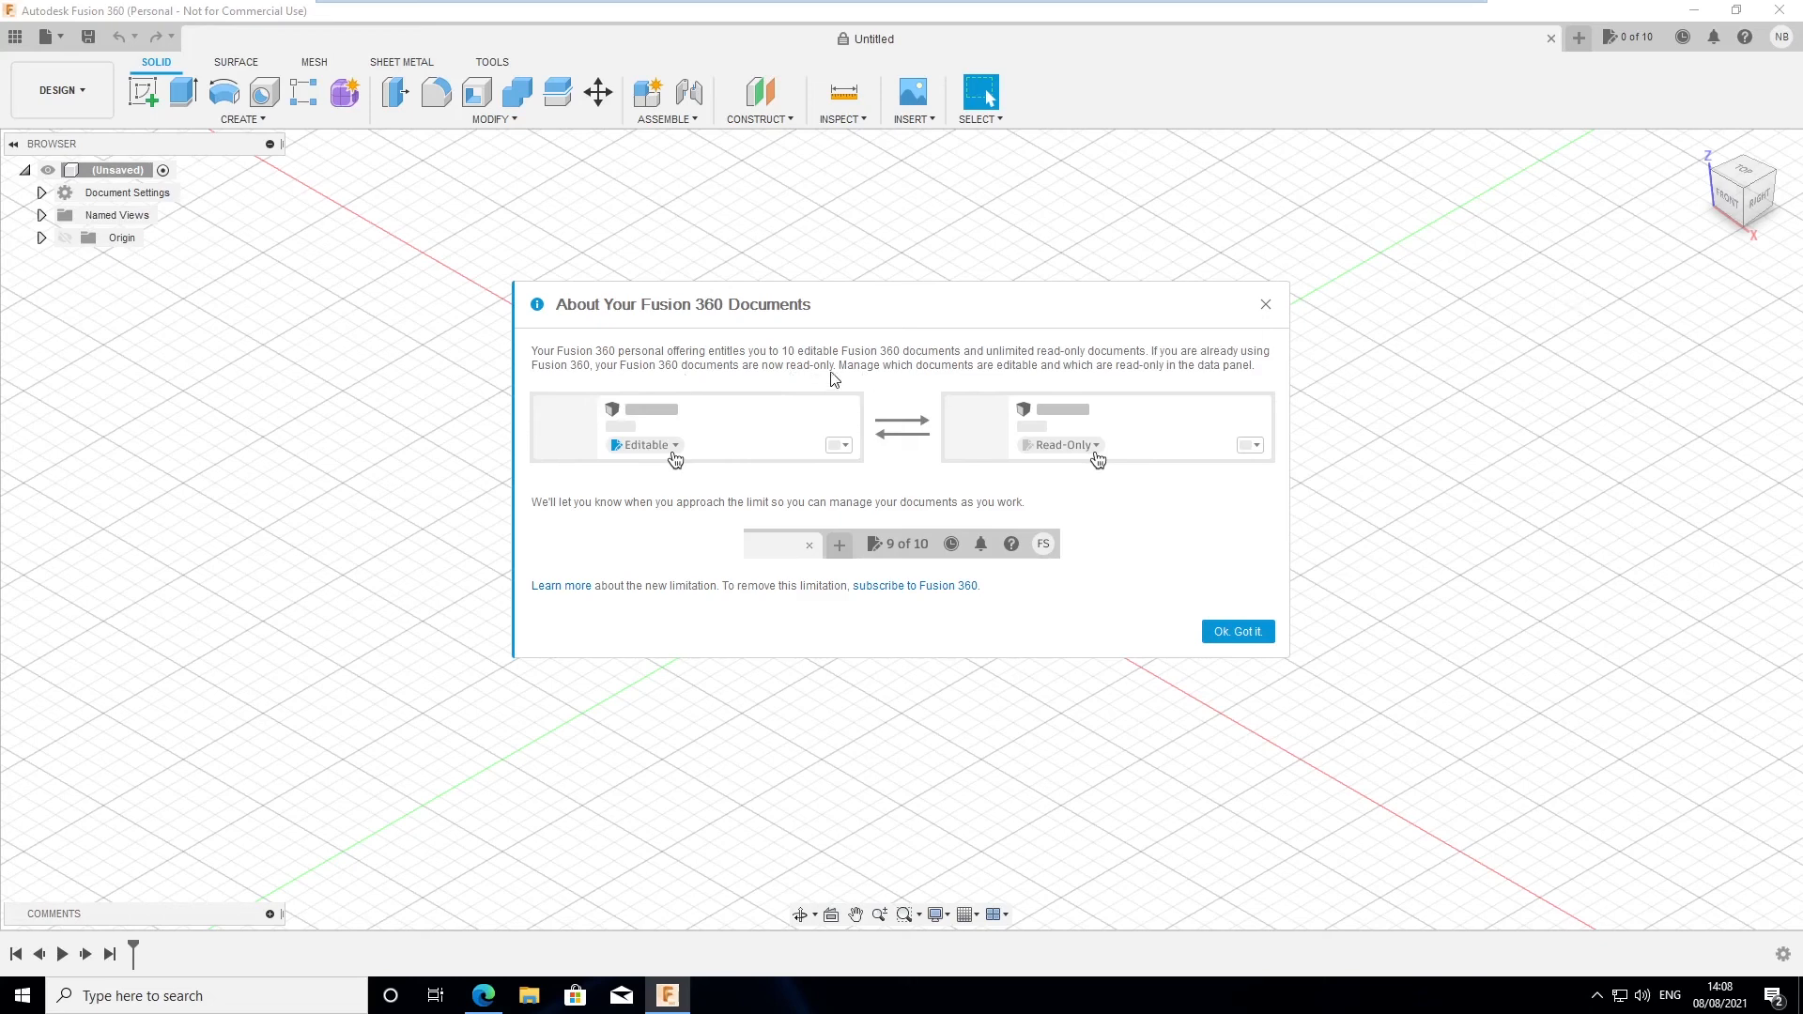
{"action": "mouse_move", "coordinate": [780, 375]}
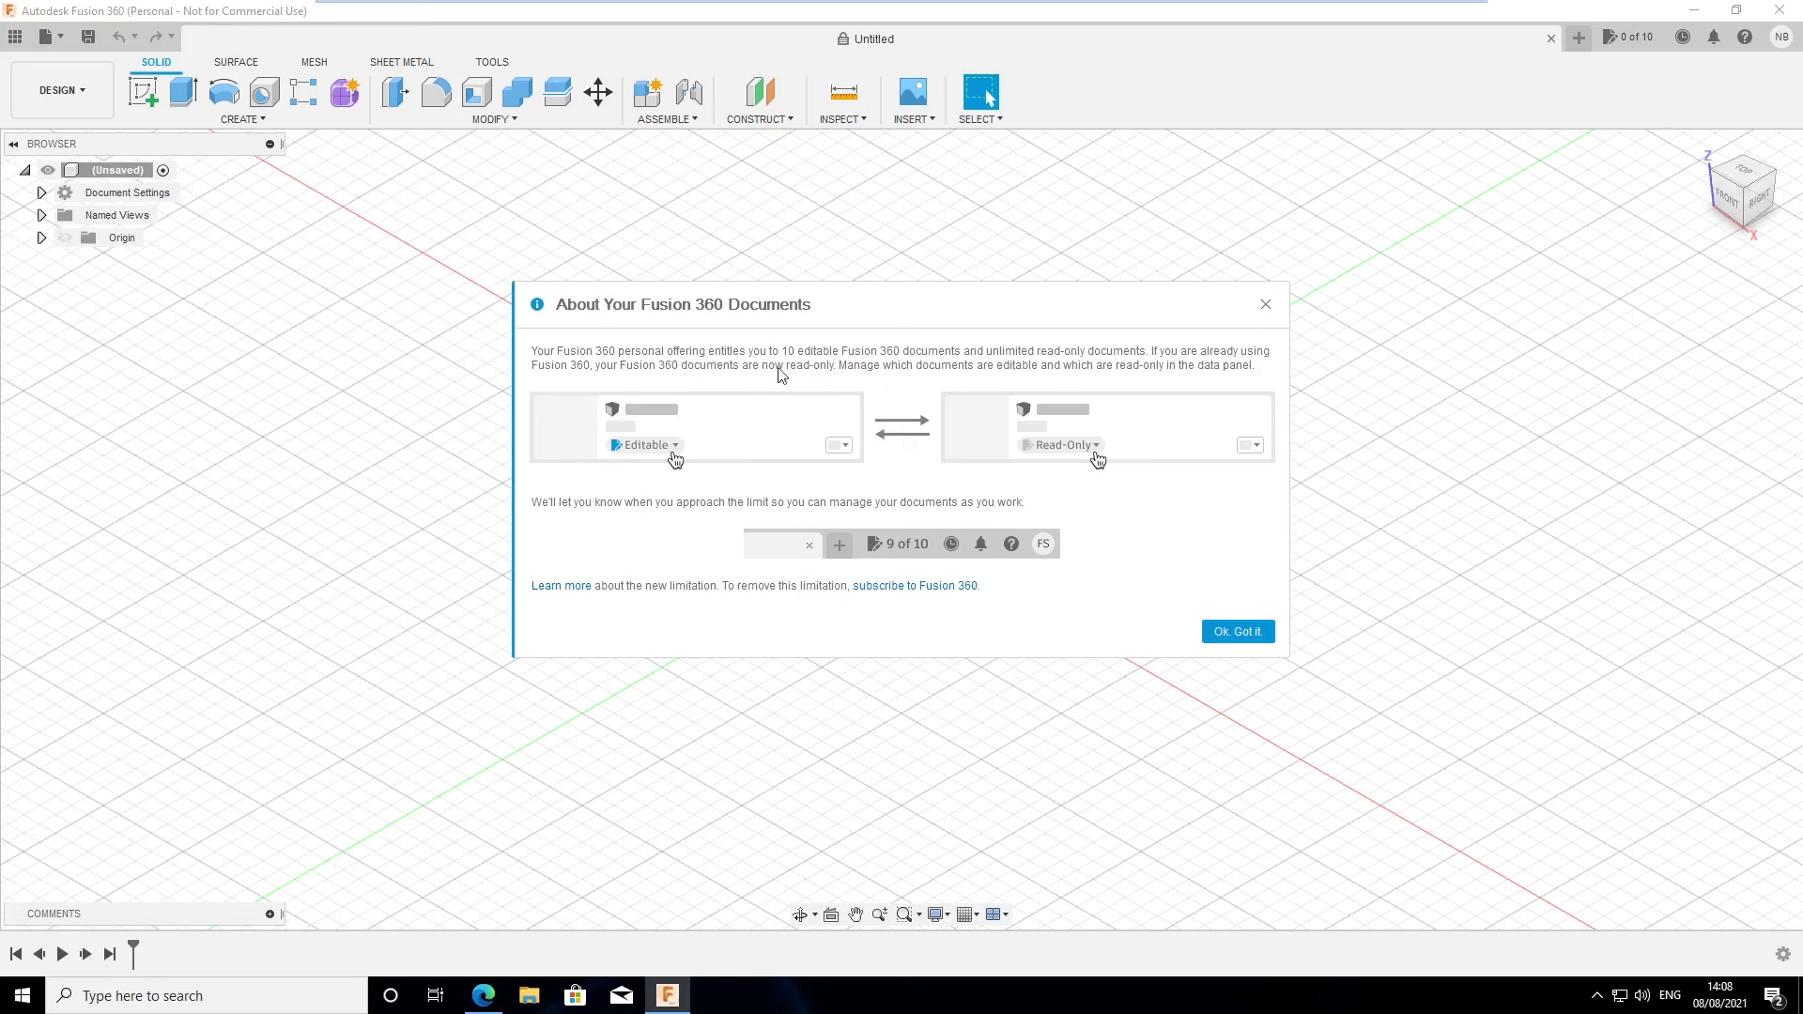
{"action": "mouse_move", "coordinate": [870, 301]}
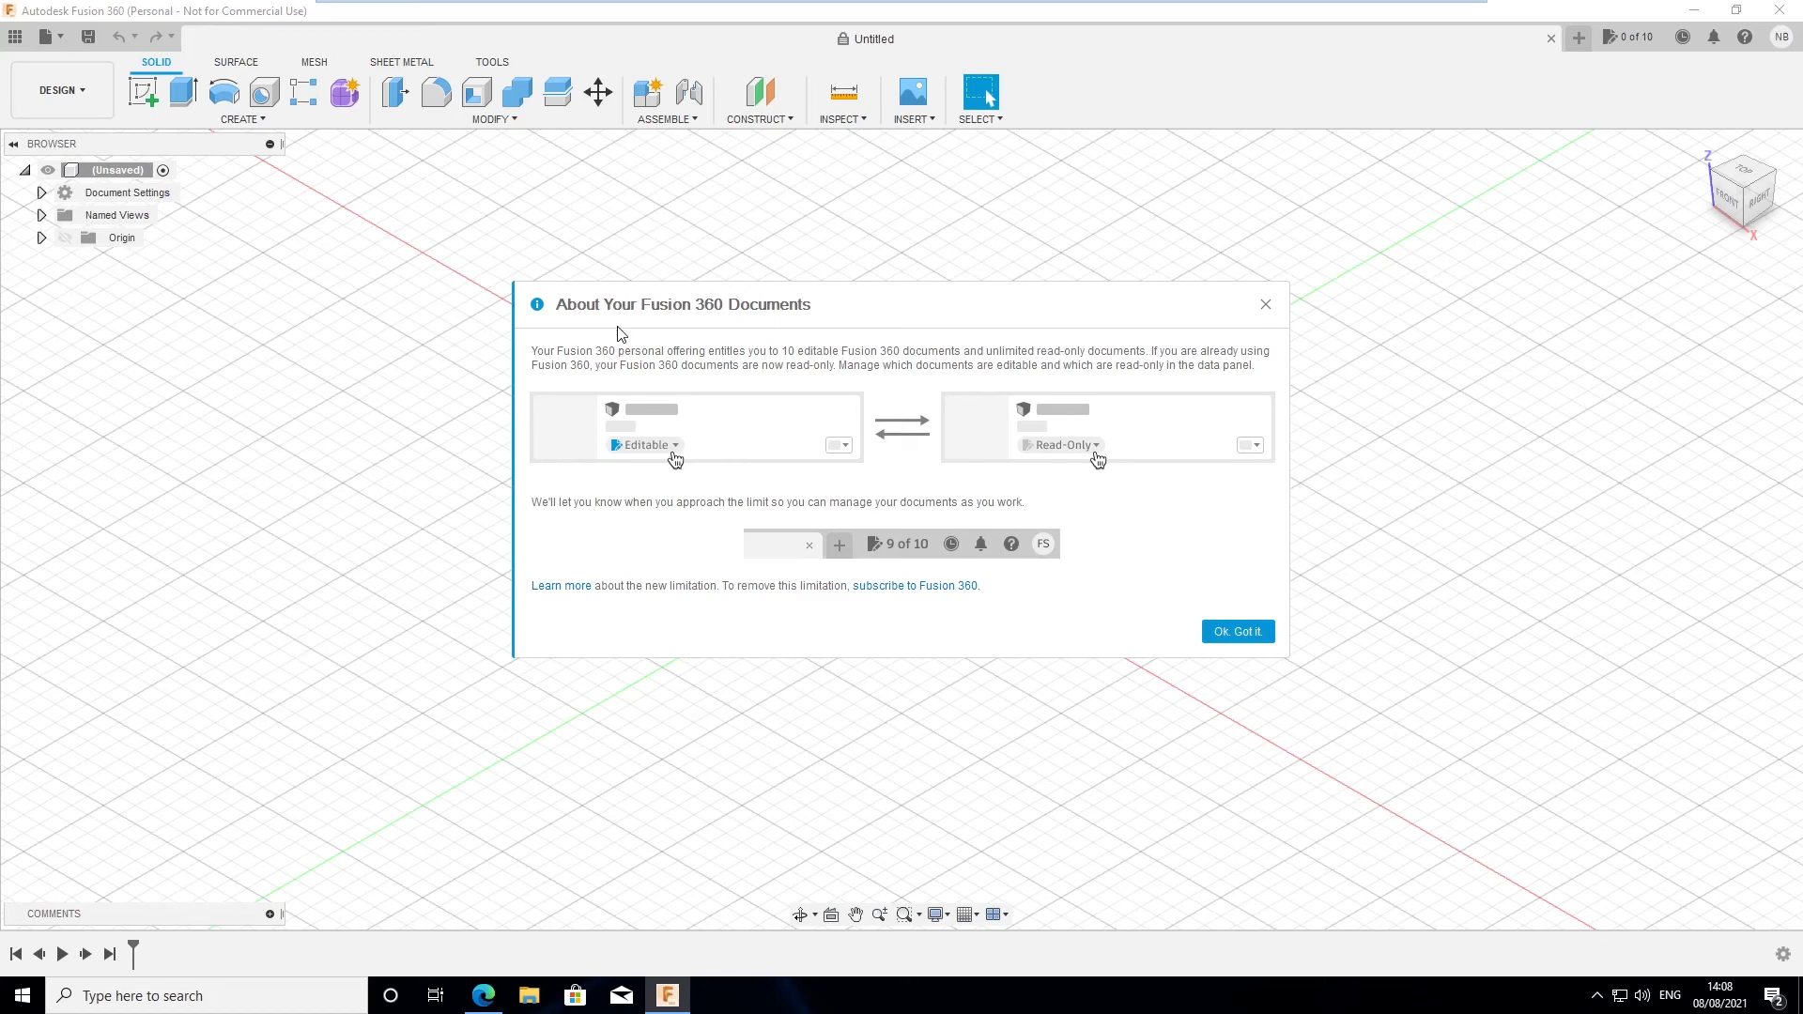
{"action": "mouse_move", "coordinate": [678, 562]}
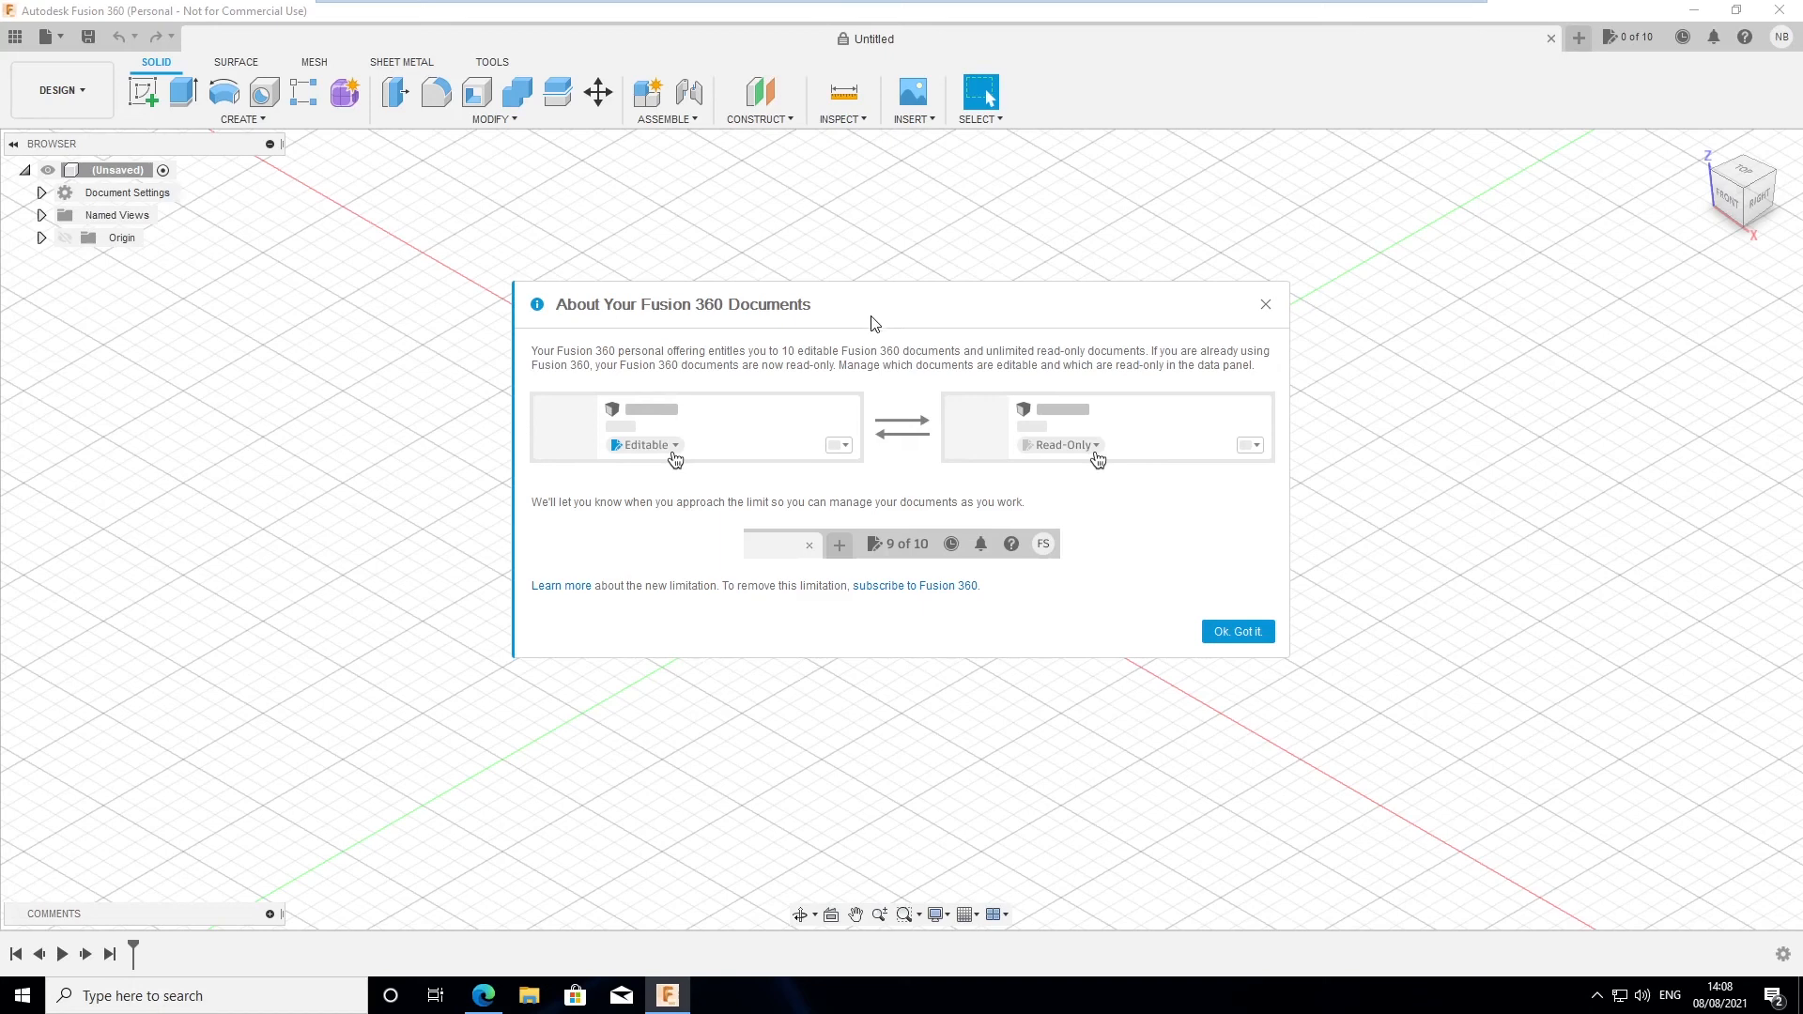
{"action": "mouse_move", "coordinate": [542, 452]}
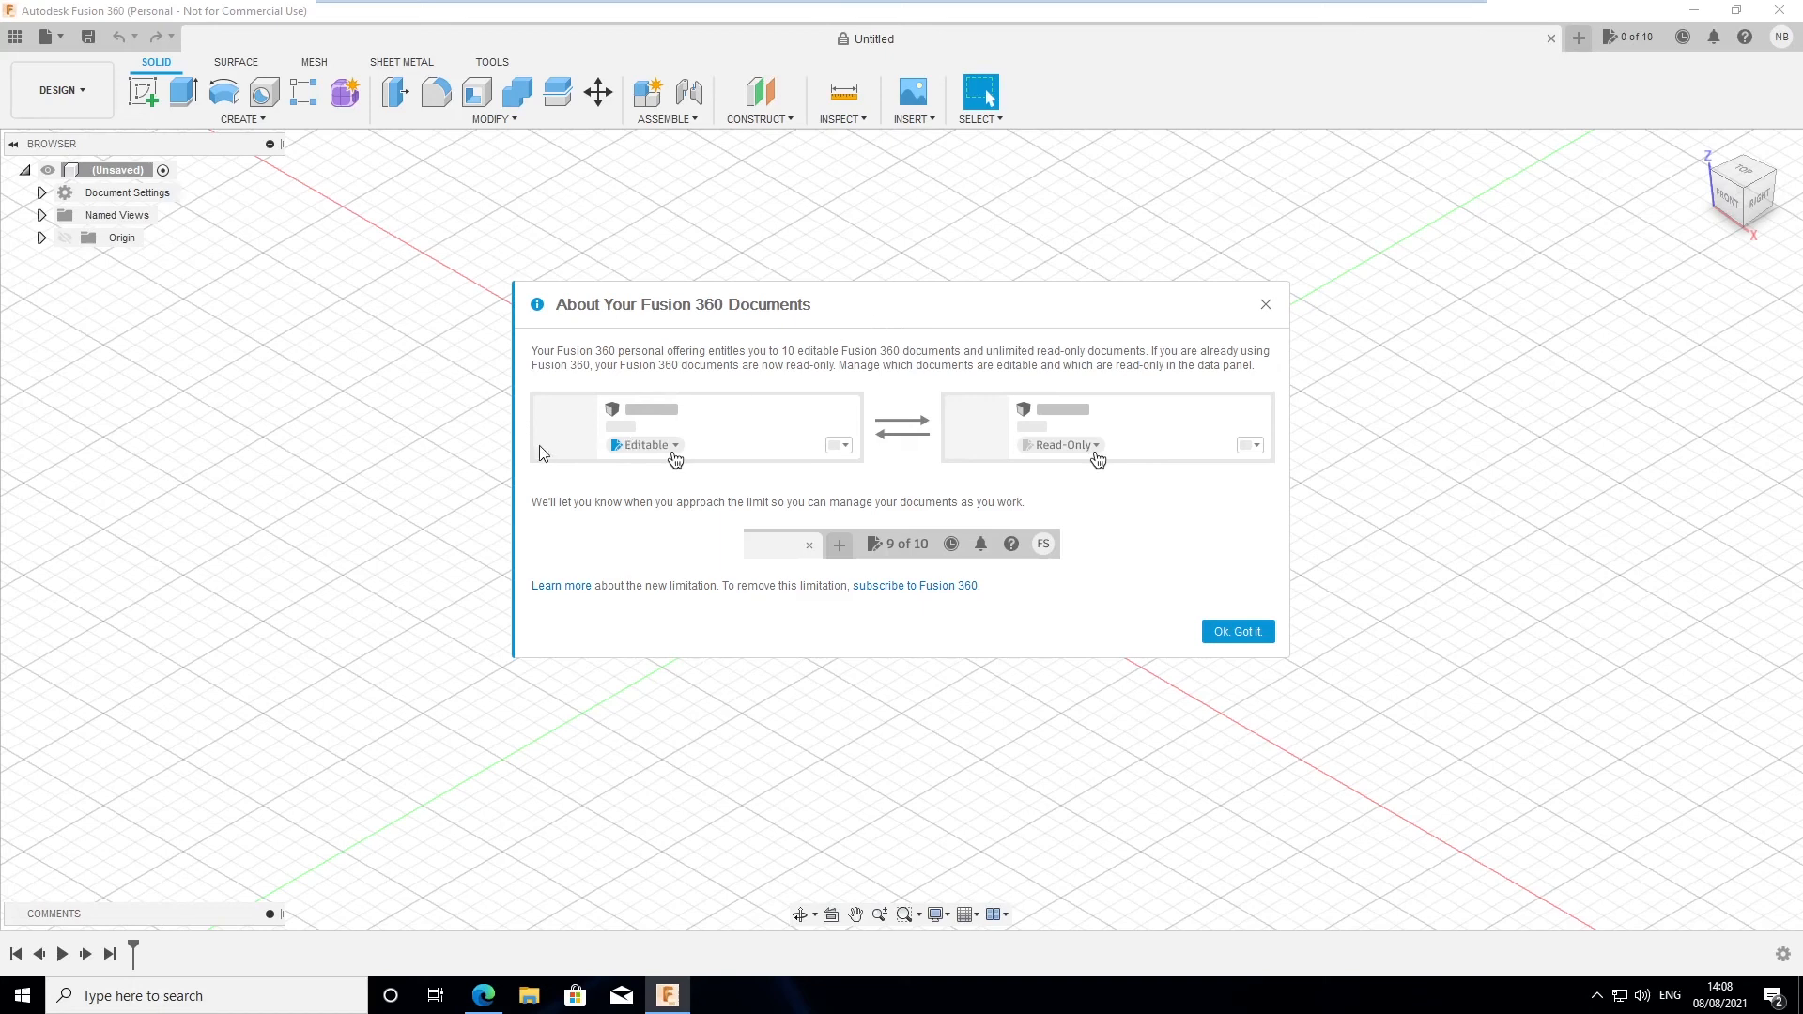
{"action": "mouse_move", "coordinate": [780, 483]}
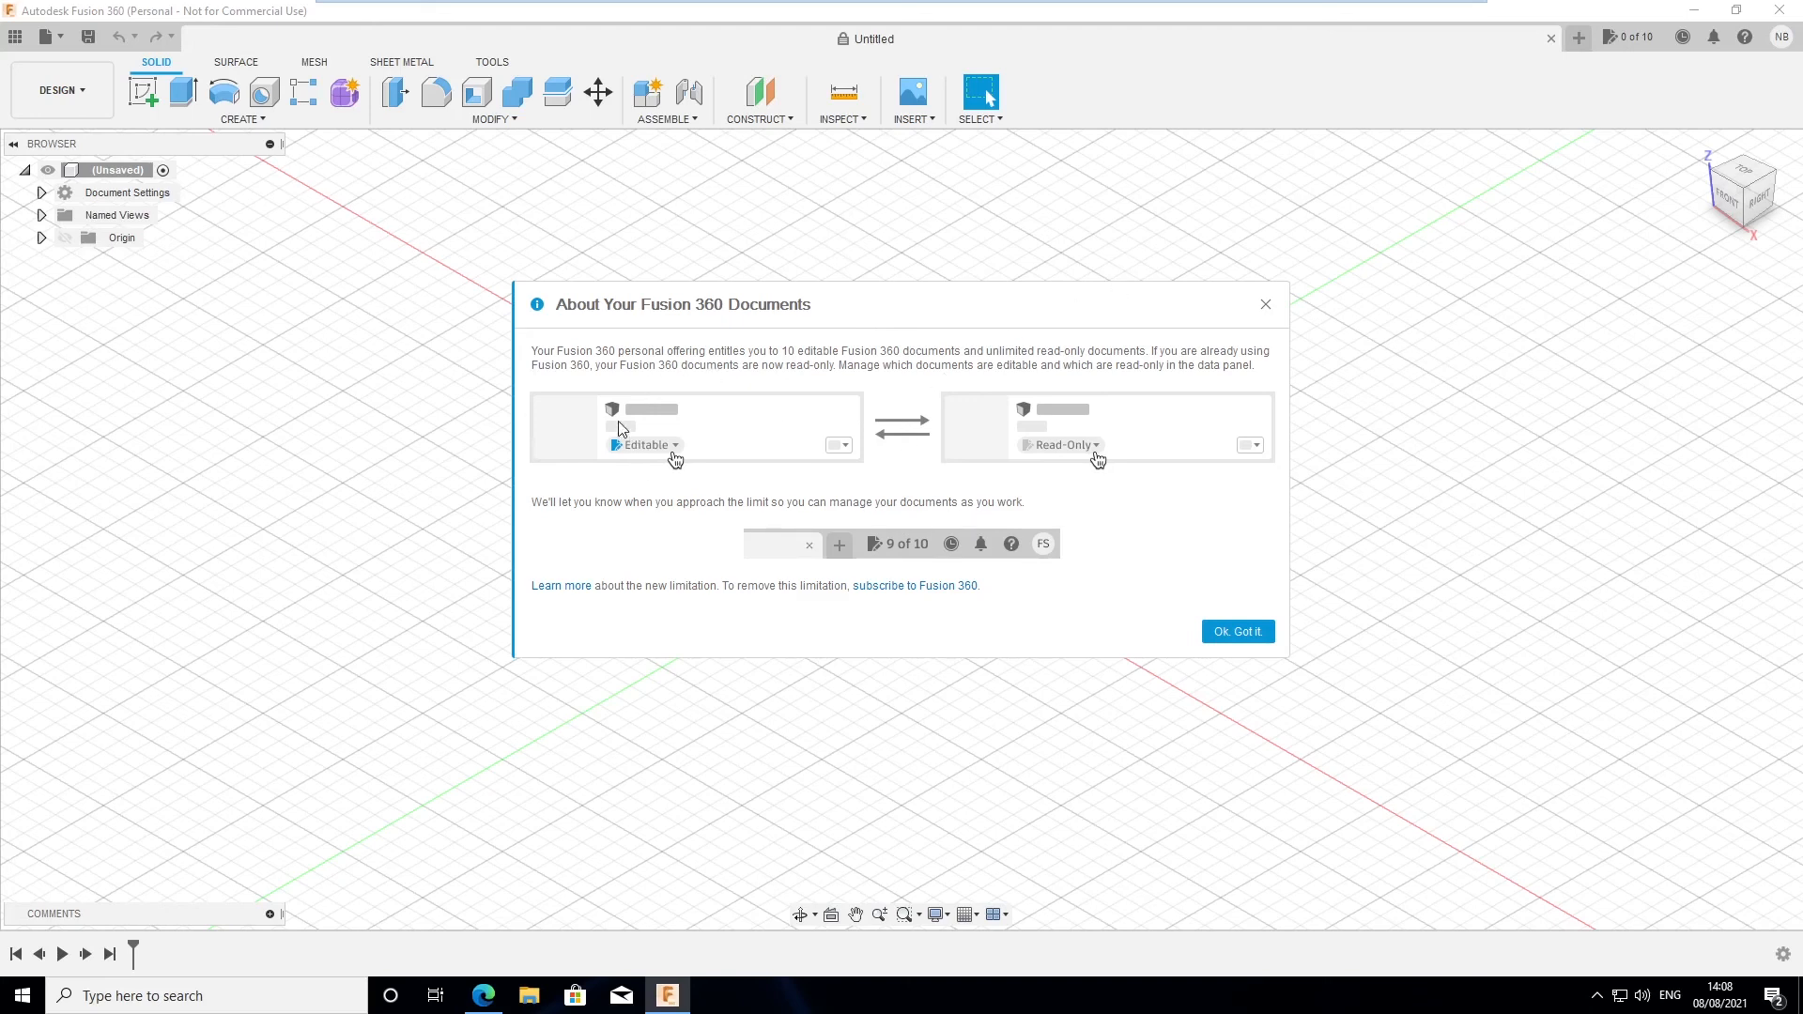
{"action": "mouse_move", "coordinate": [667, 452]}
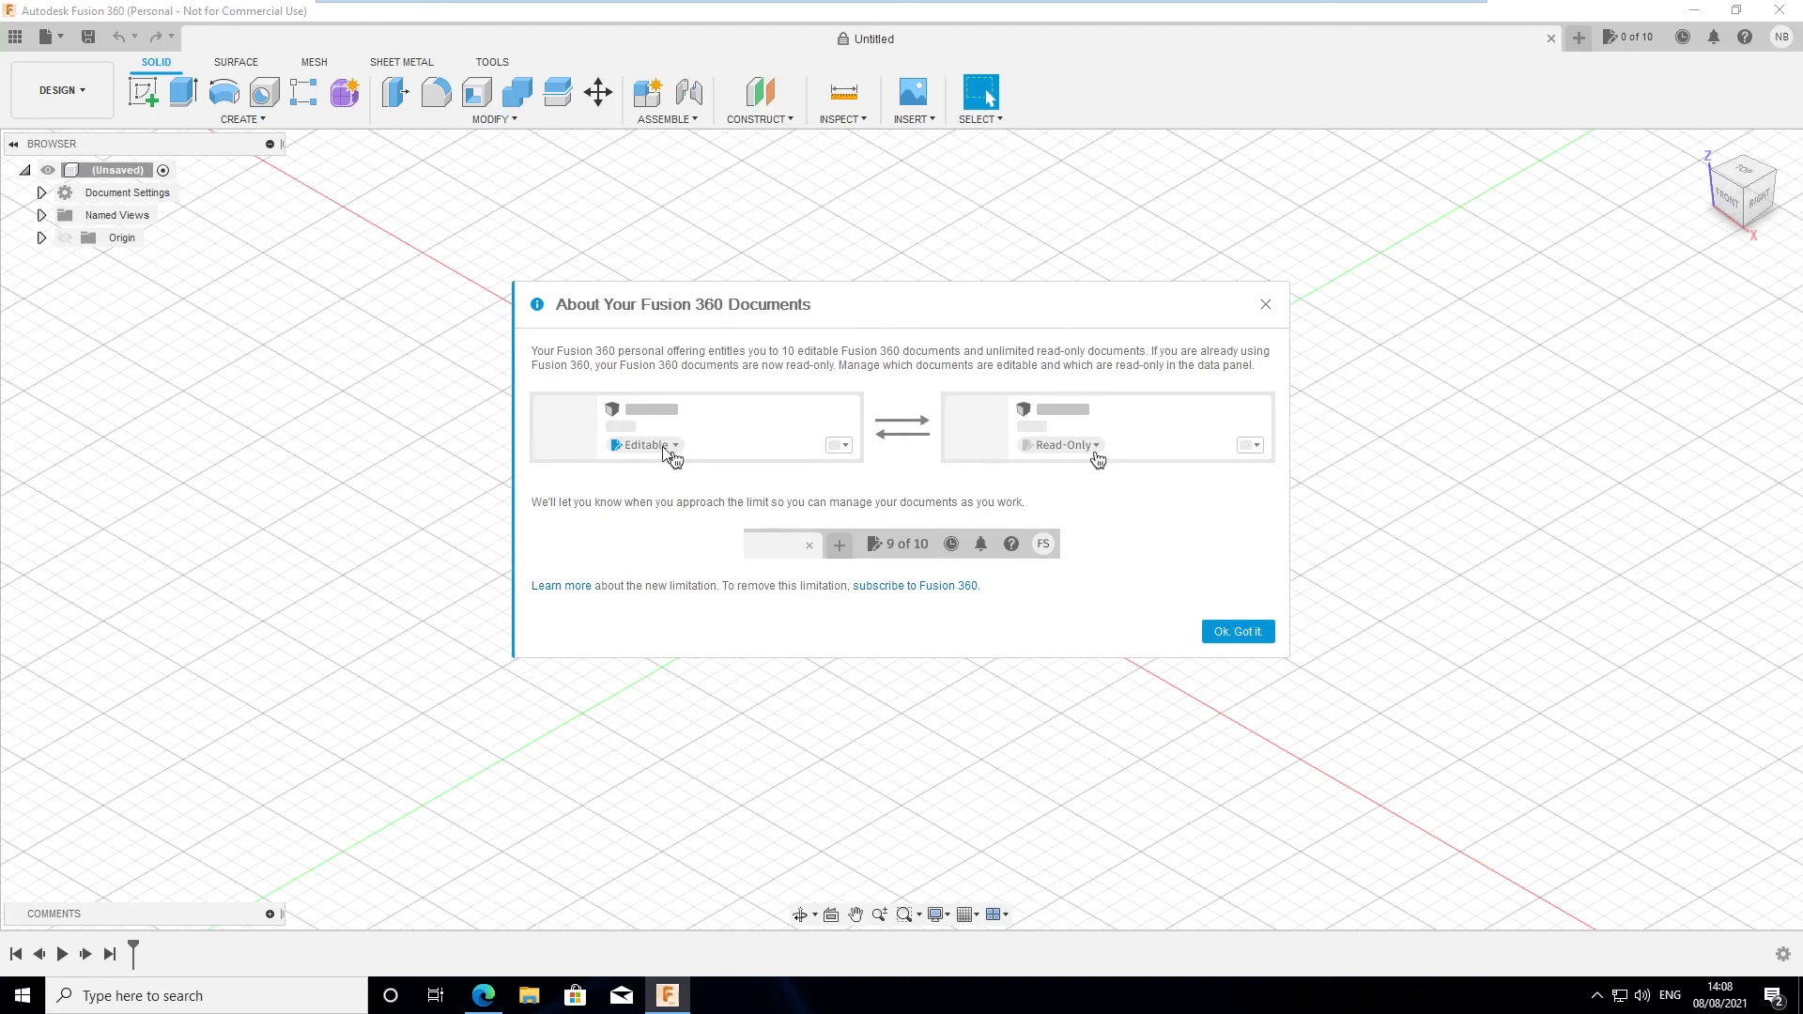
{"action": "mouse_move", "coordinate": [800, 560]}
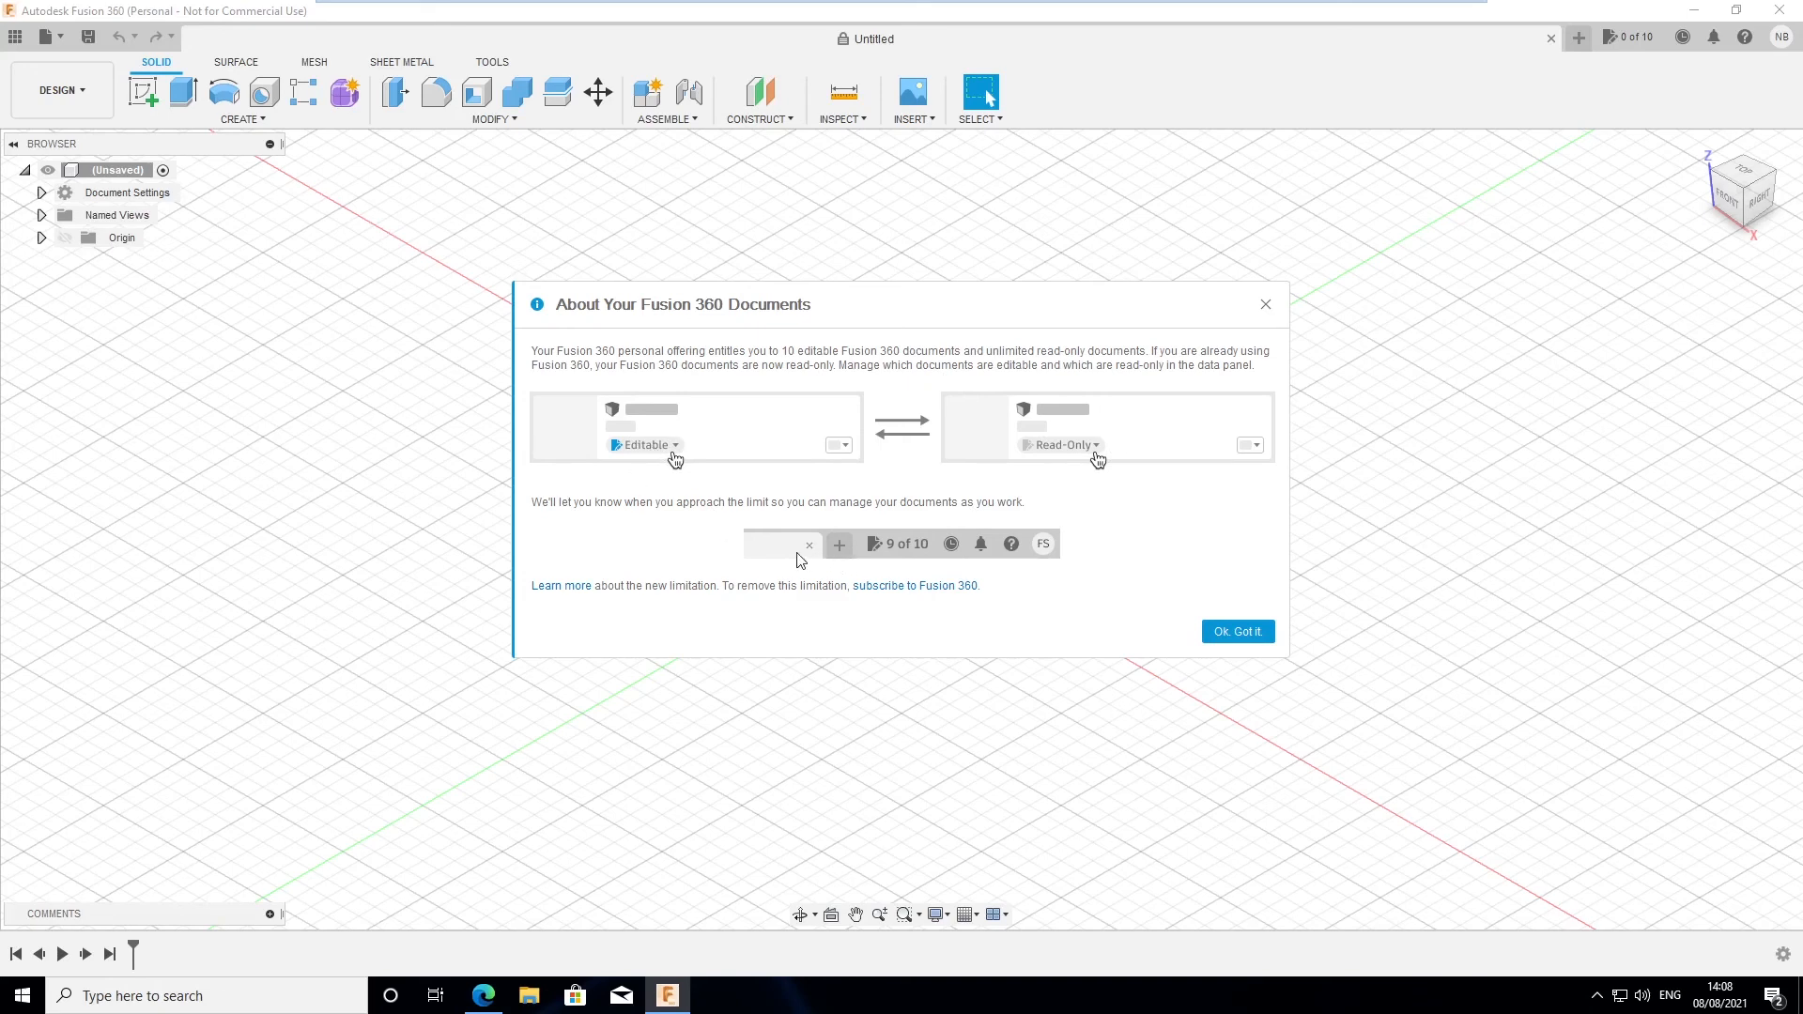
{"action": "mouse_move", "coordinate": [774, 495]}
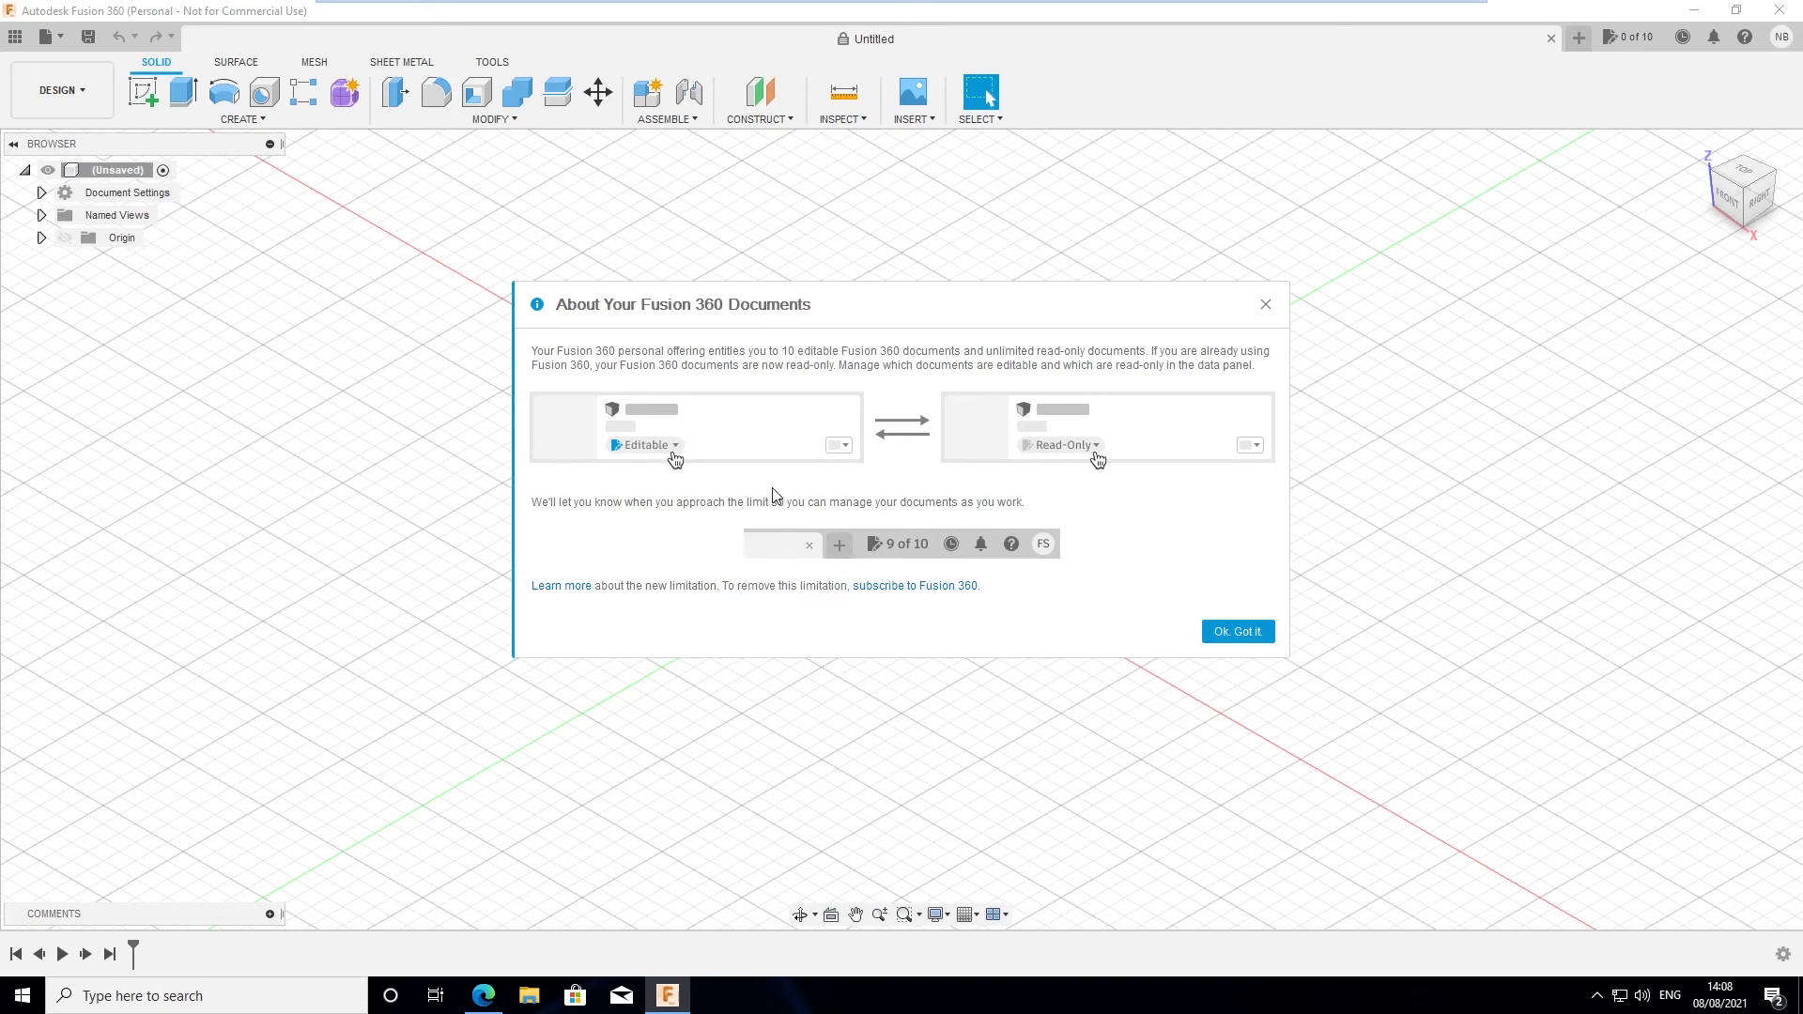
{"action": "mouse_move", "coordinate": [1128, 627]}
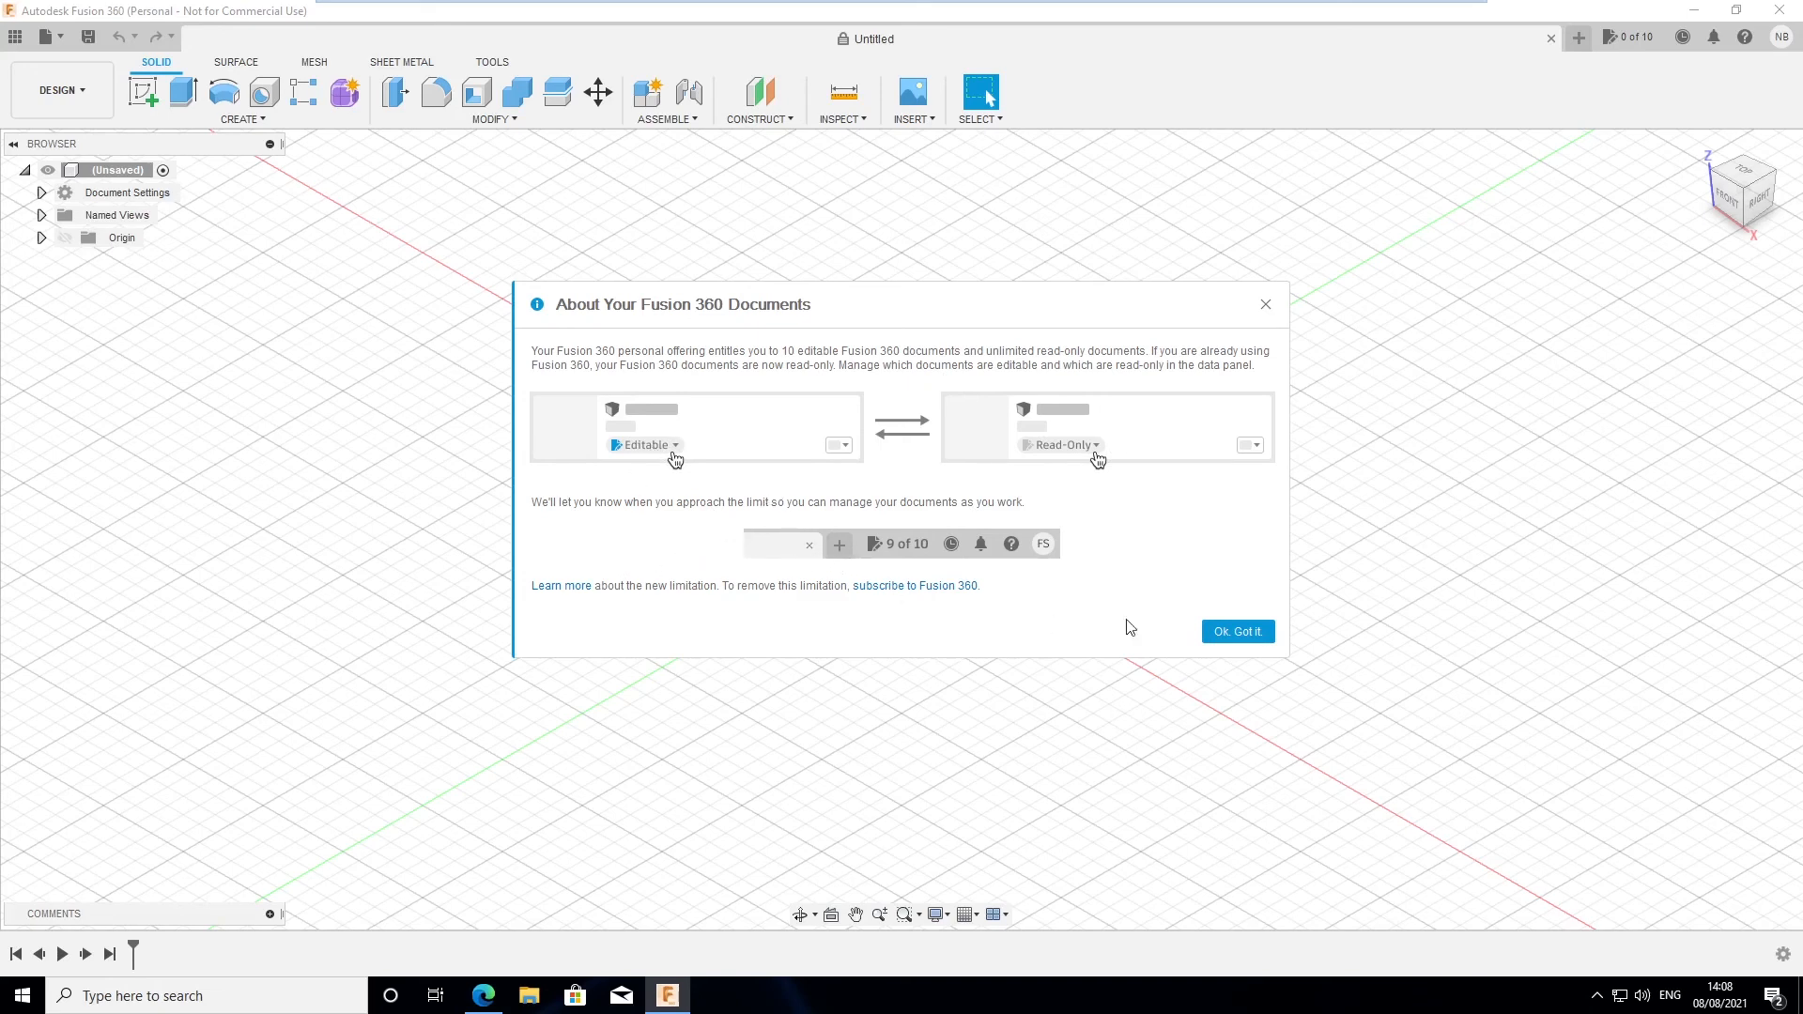
{"action": "mouse_move", "coordinate": [1123, 637]}
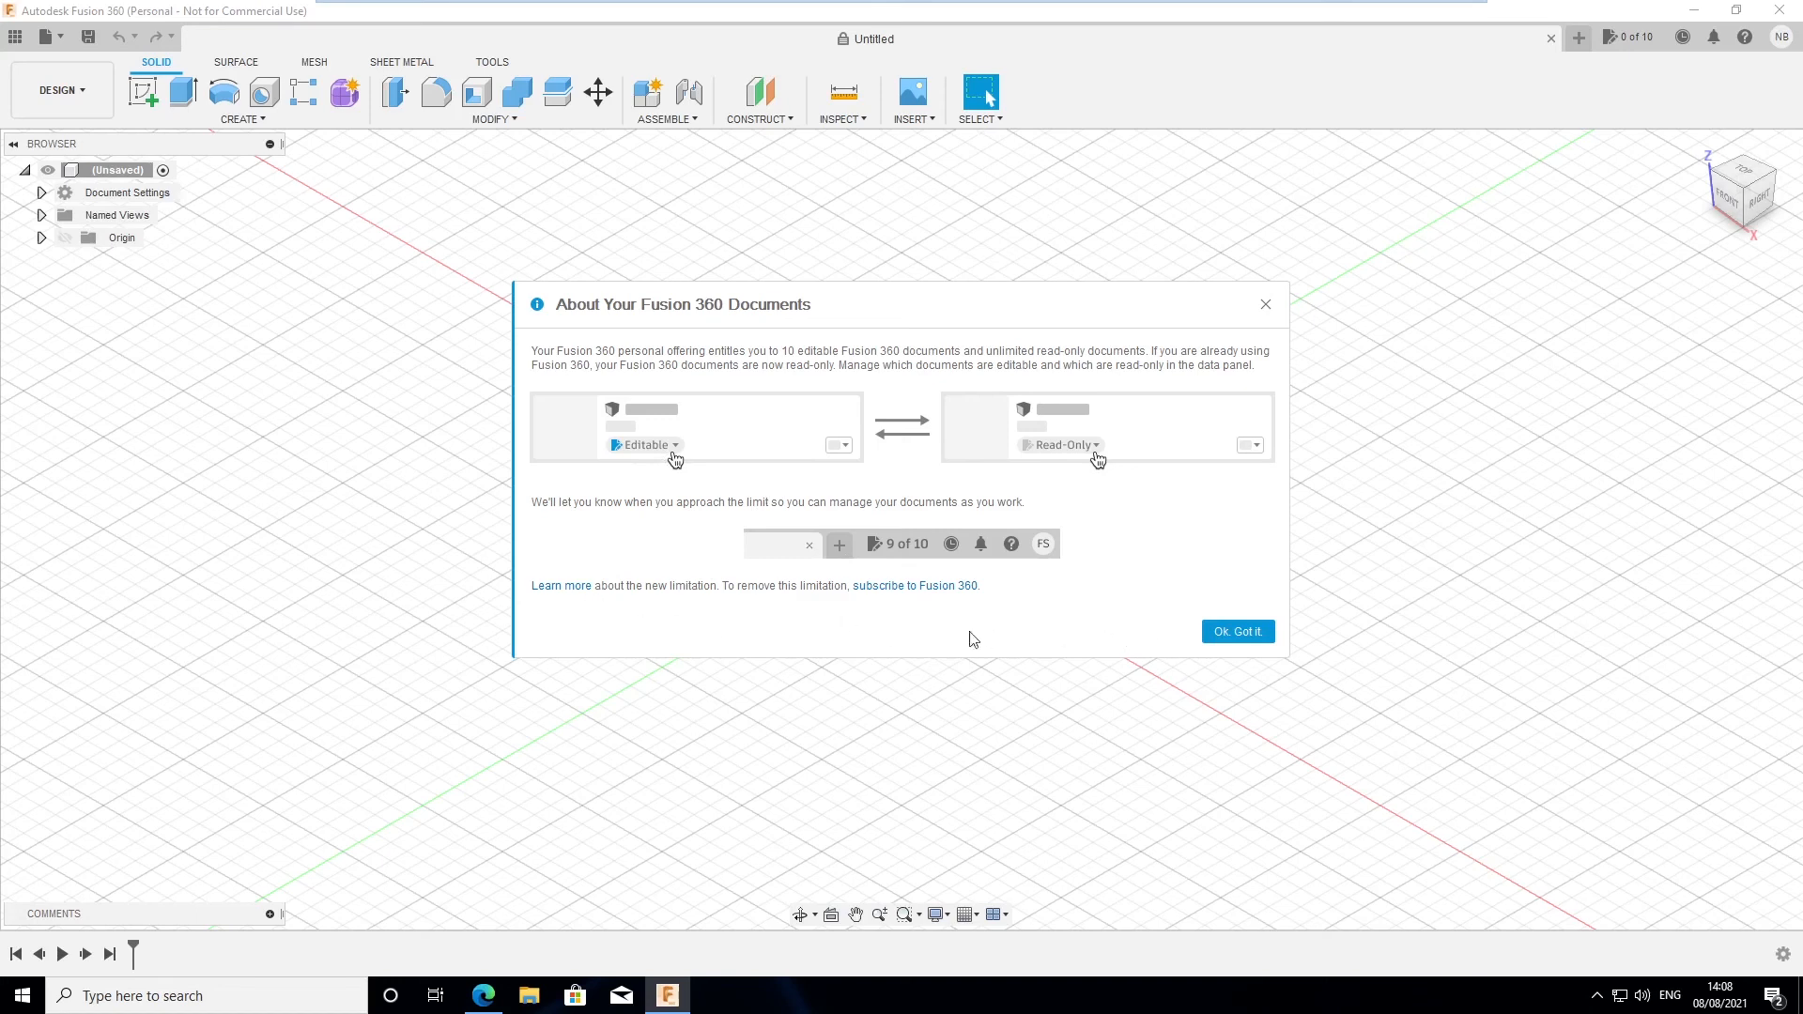
{"action": "mouse_move", "coordinate": [1165, 636]}
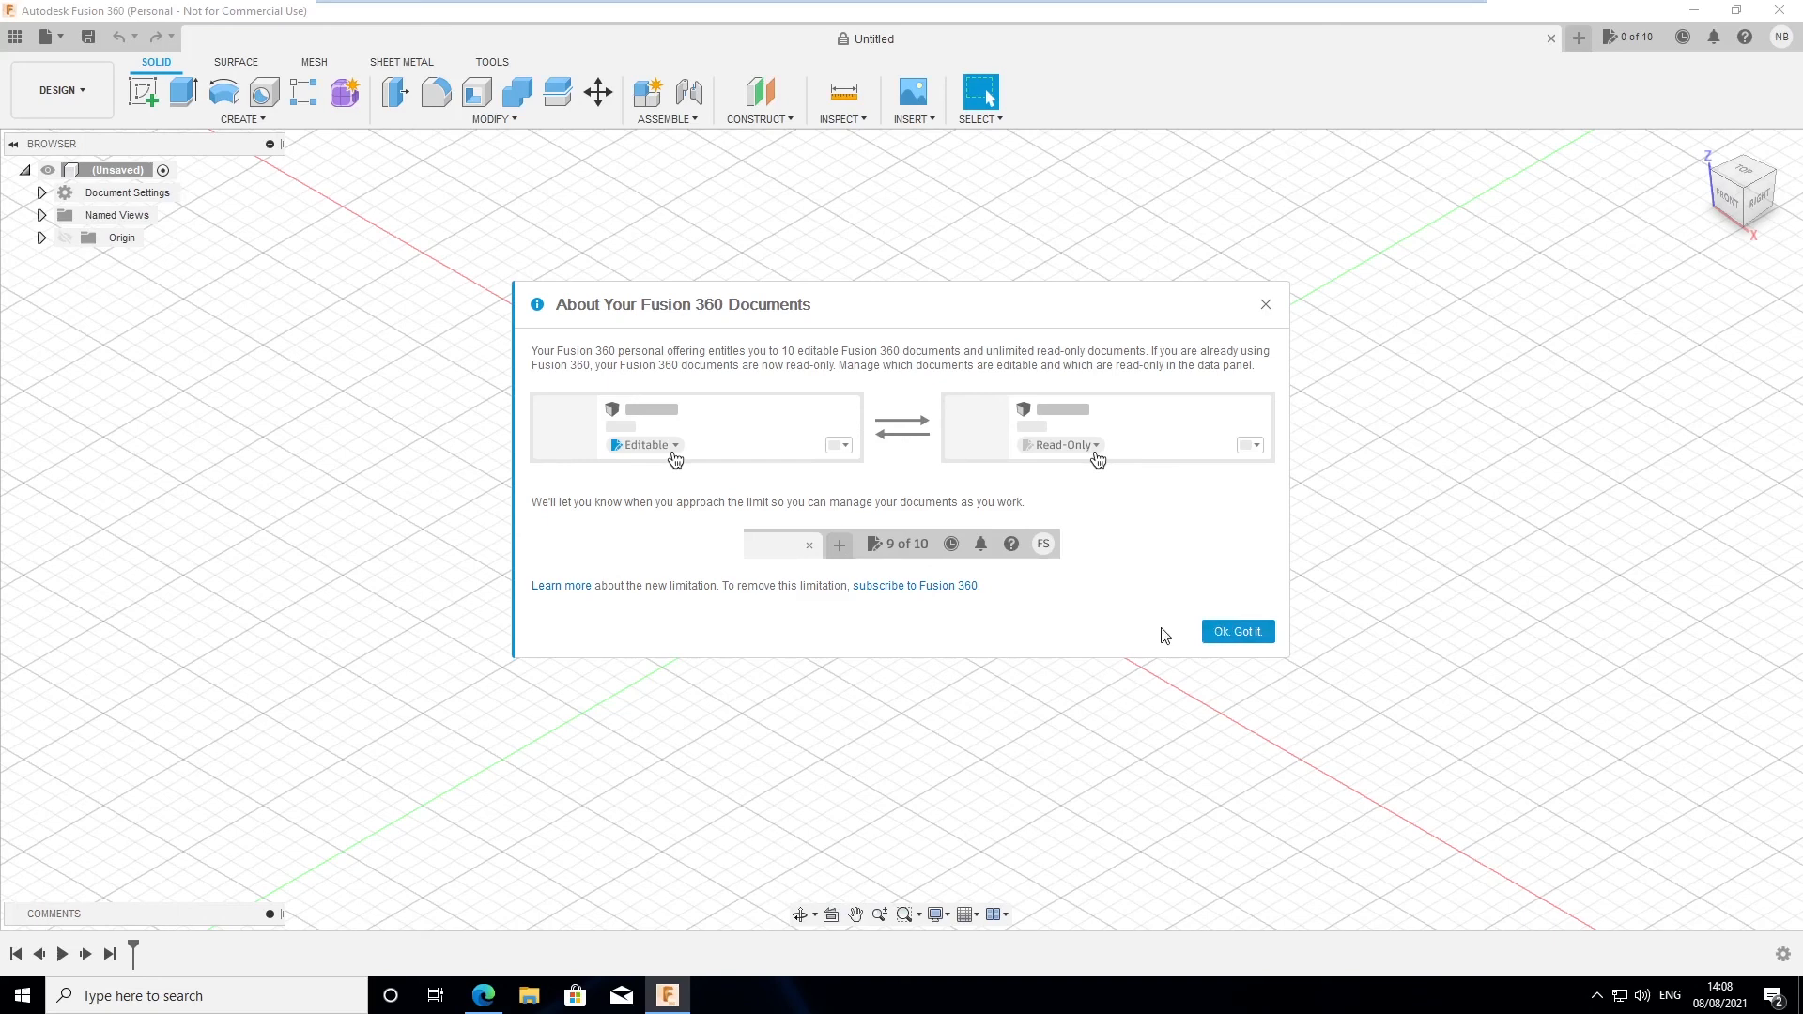
Close the 'About Your Fusion 360 Documents' 10-document limit dialog with 'Ok, Got it'.
{"action": "left_click", "coordinate": [1238, 631]}
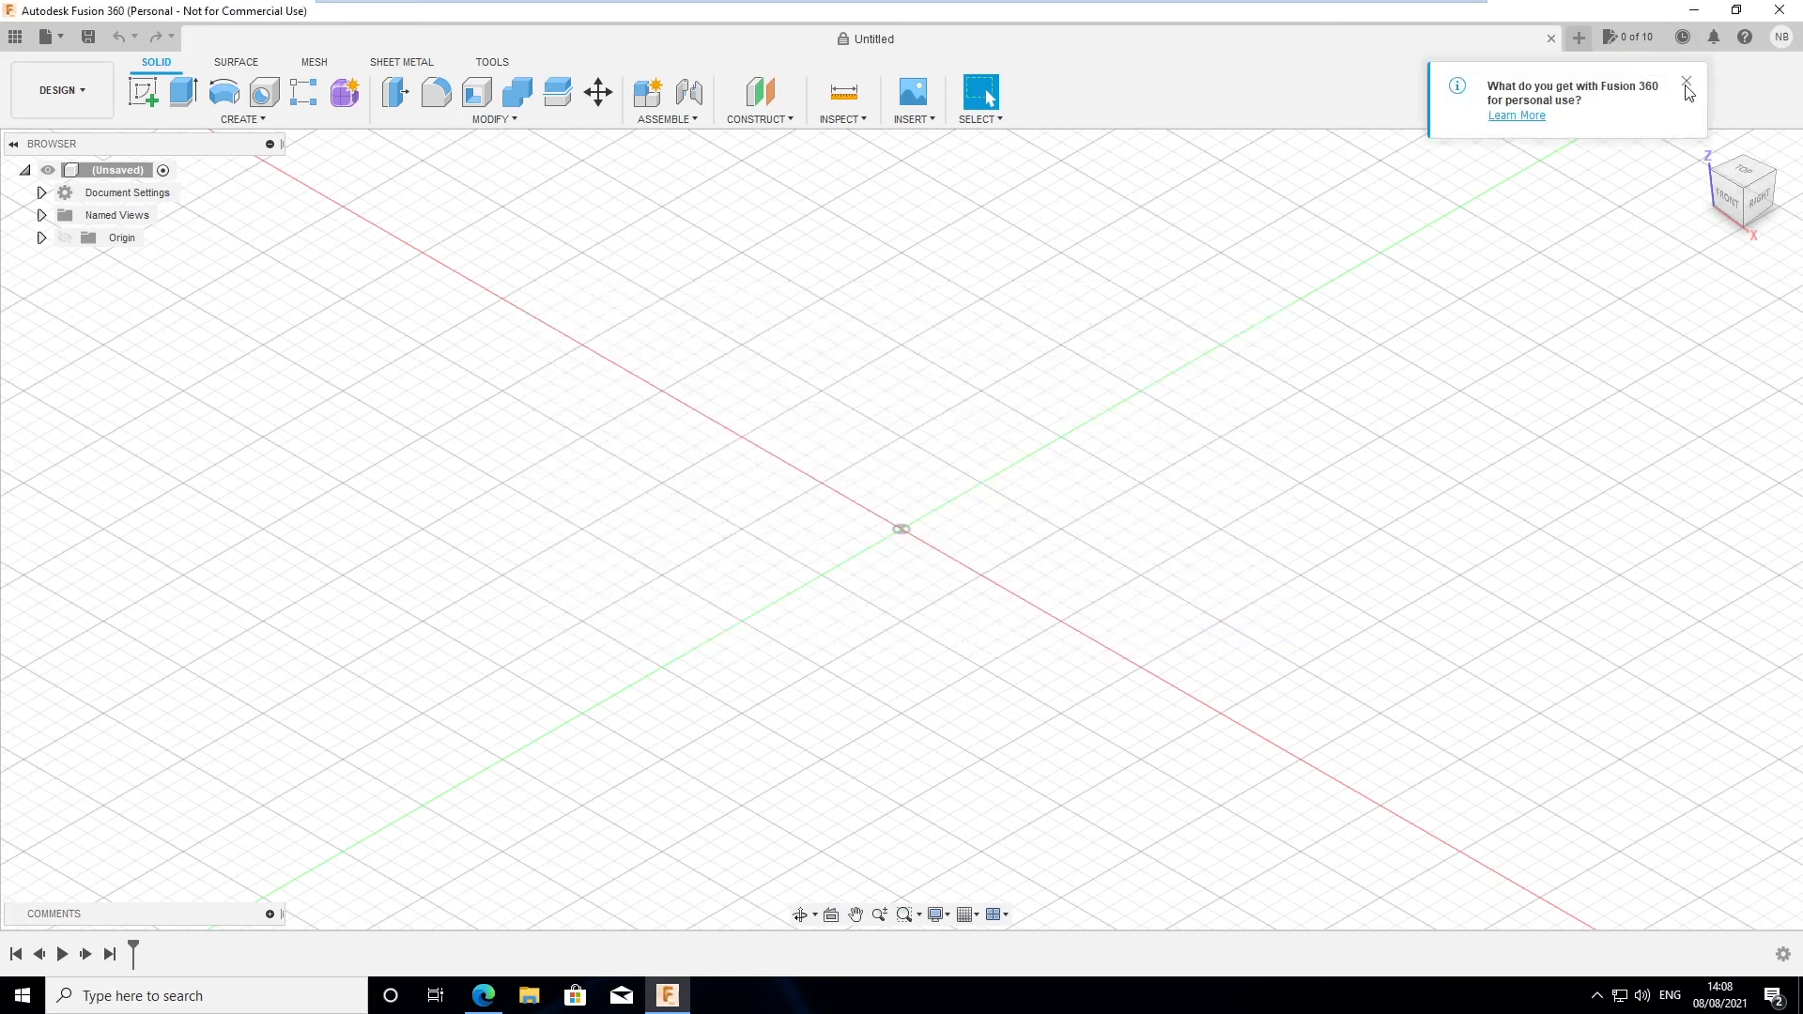
Close the 'What do you get with Fusion 360 for personal use?' toast and browse the CREATE menu.
{"action": "left_click", "coordinate": [1686, 86]}
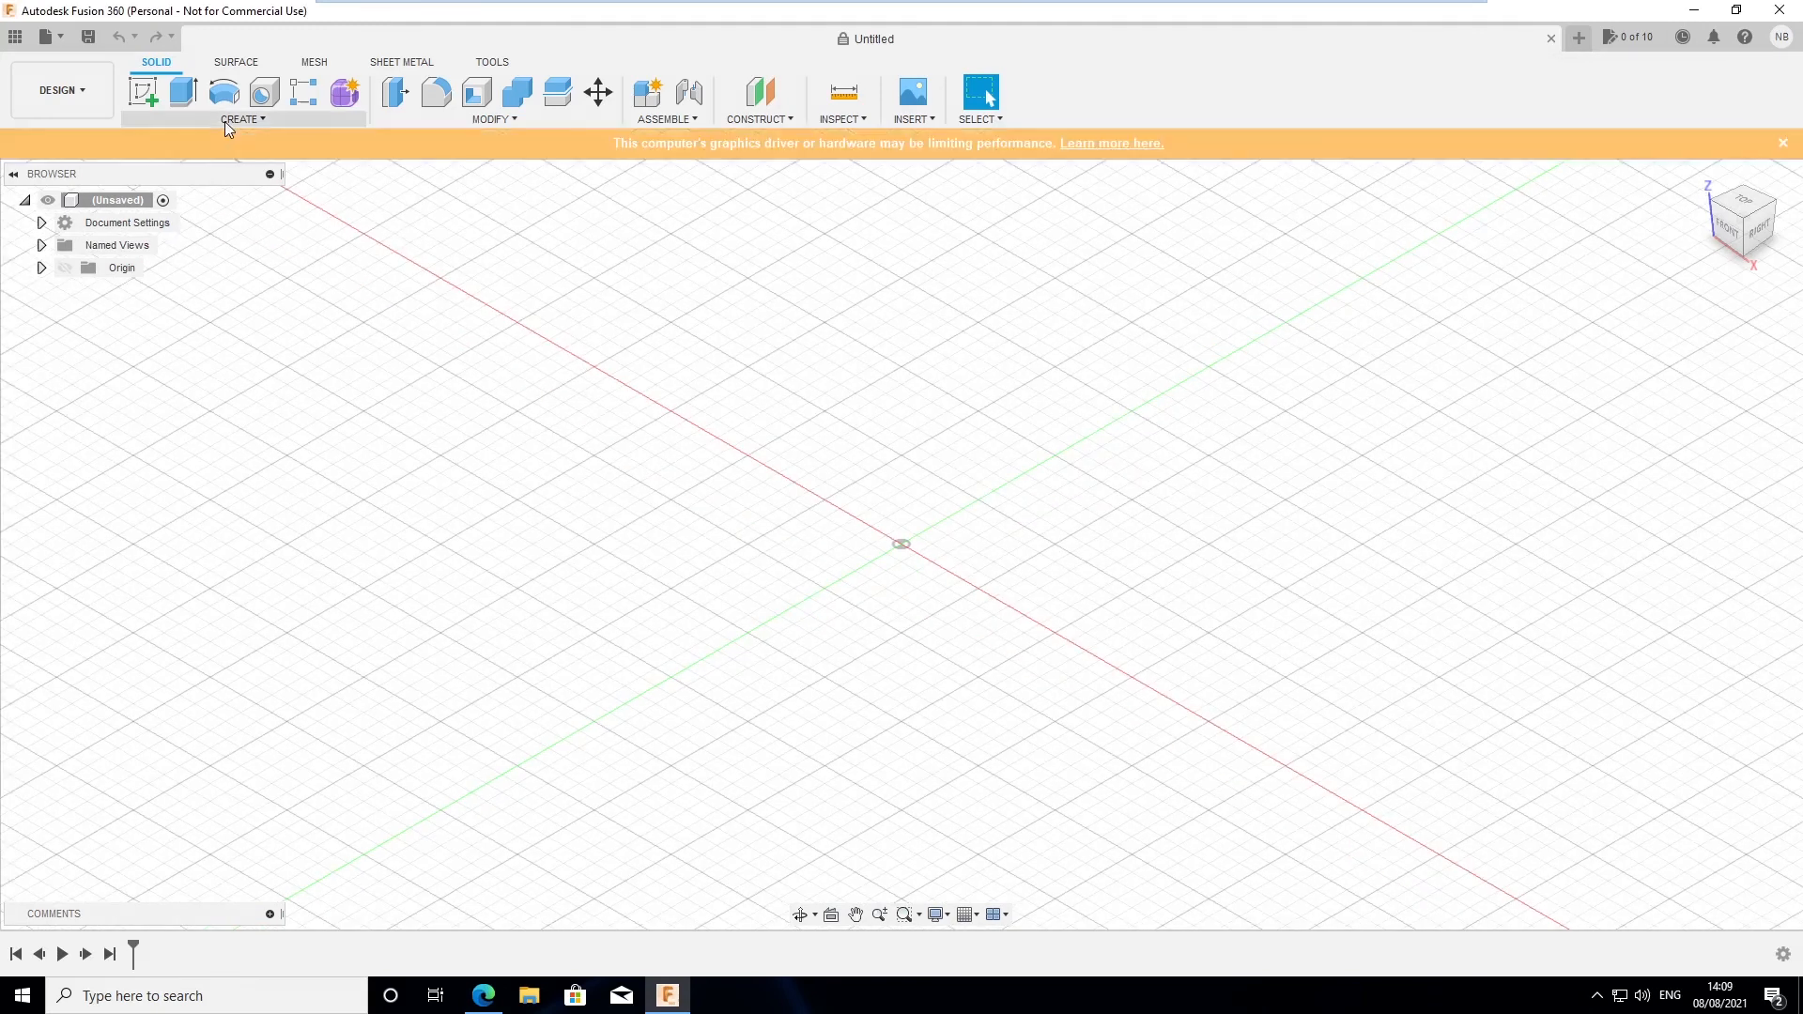
{"action": "left_click", "coordinate": [242, 119]}
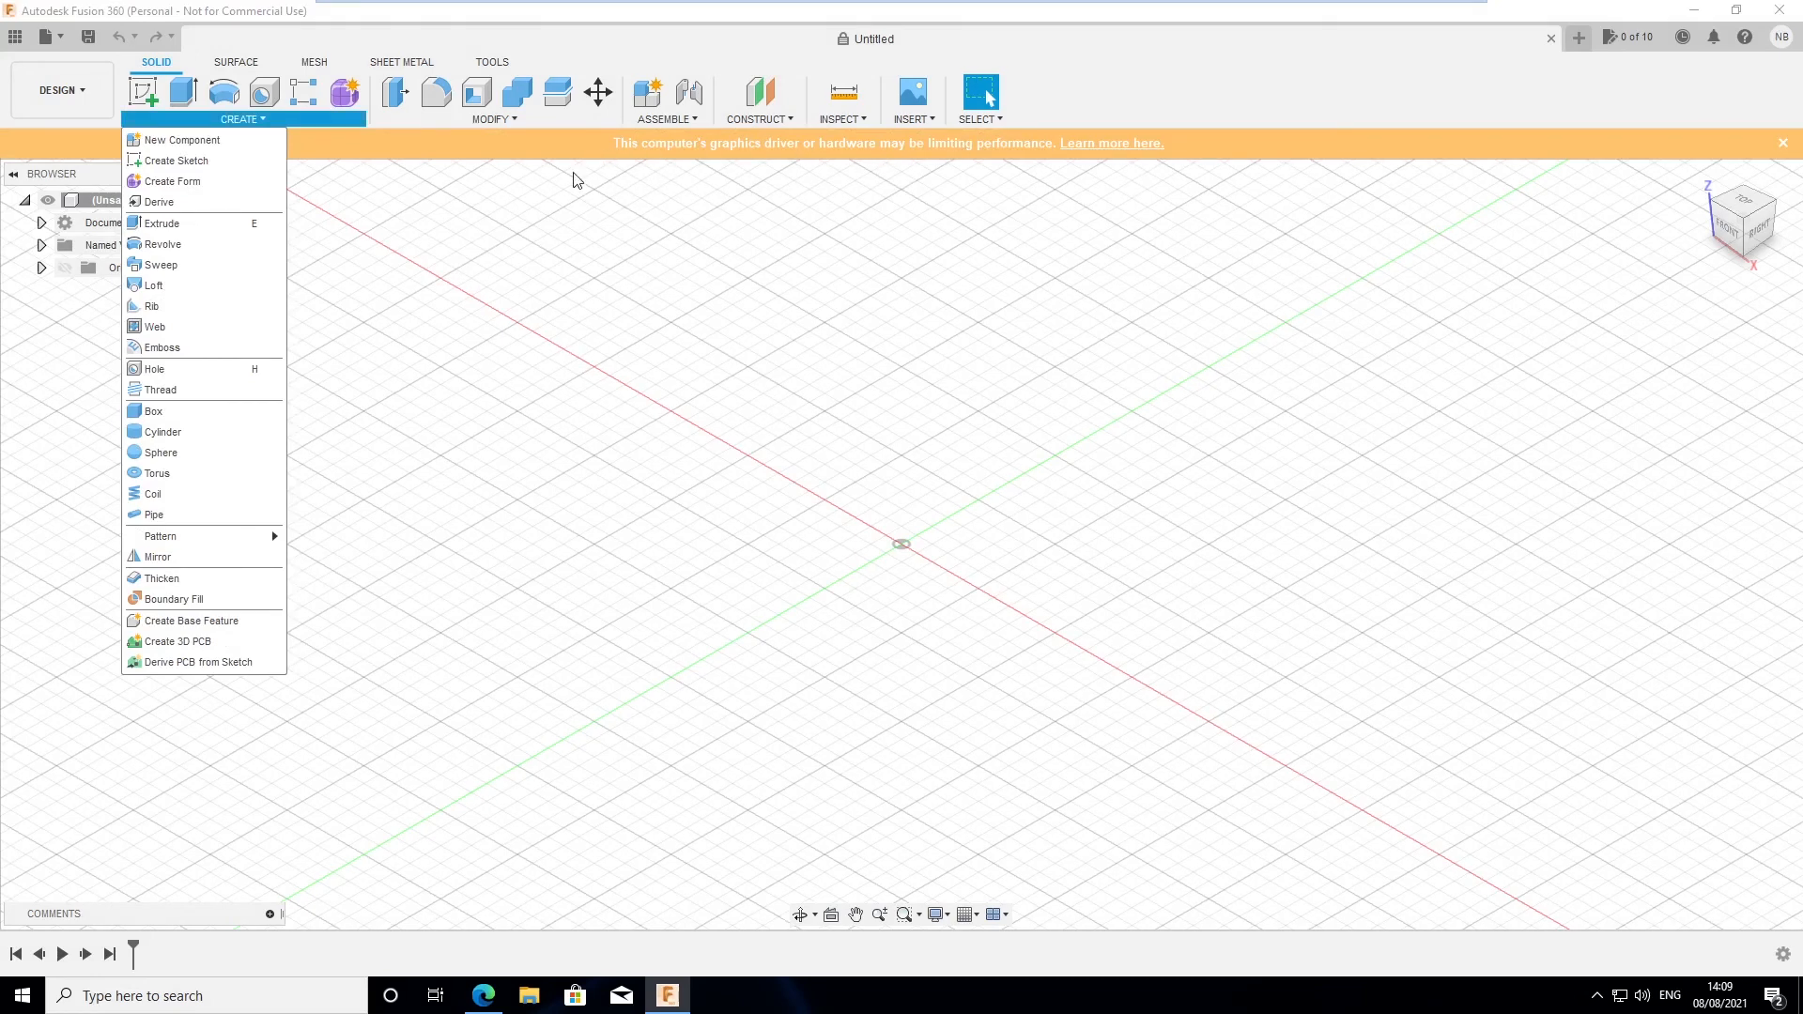
{"action": "mouse_move", "coordinate": [1274, 155]}
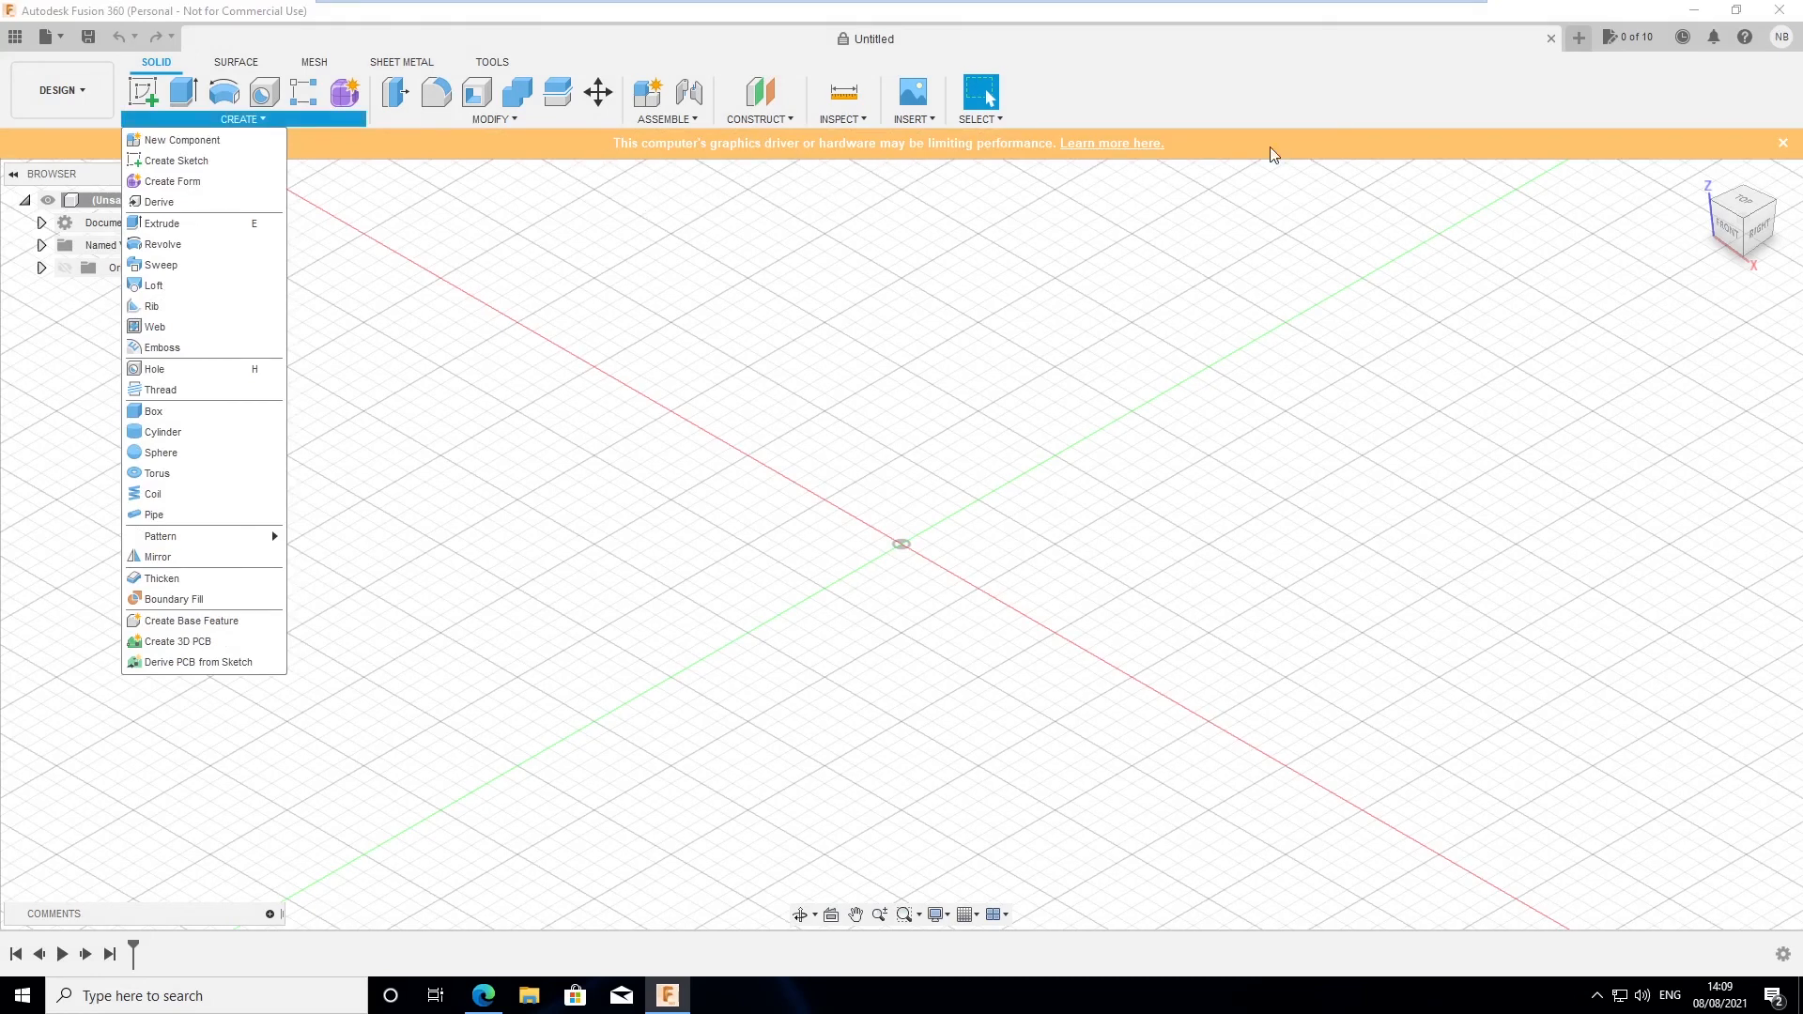
{"action": "mouse_move", "coordinate": [1313, 155]}
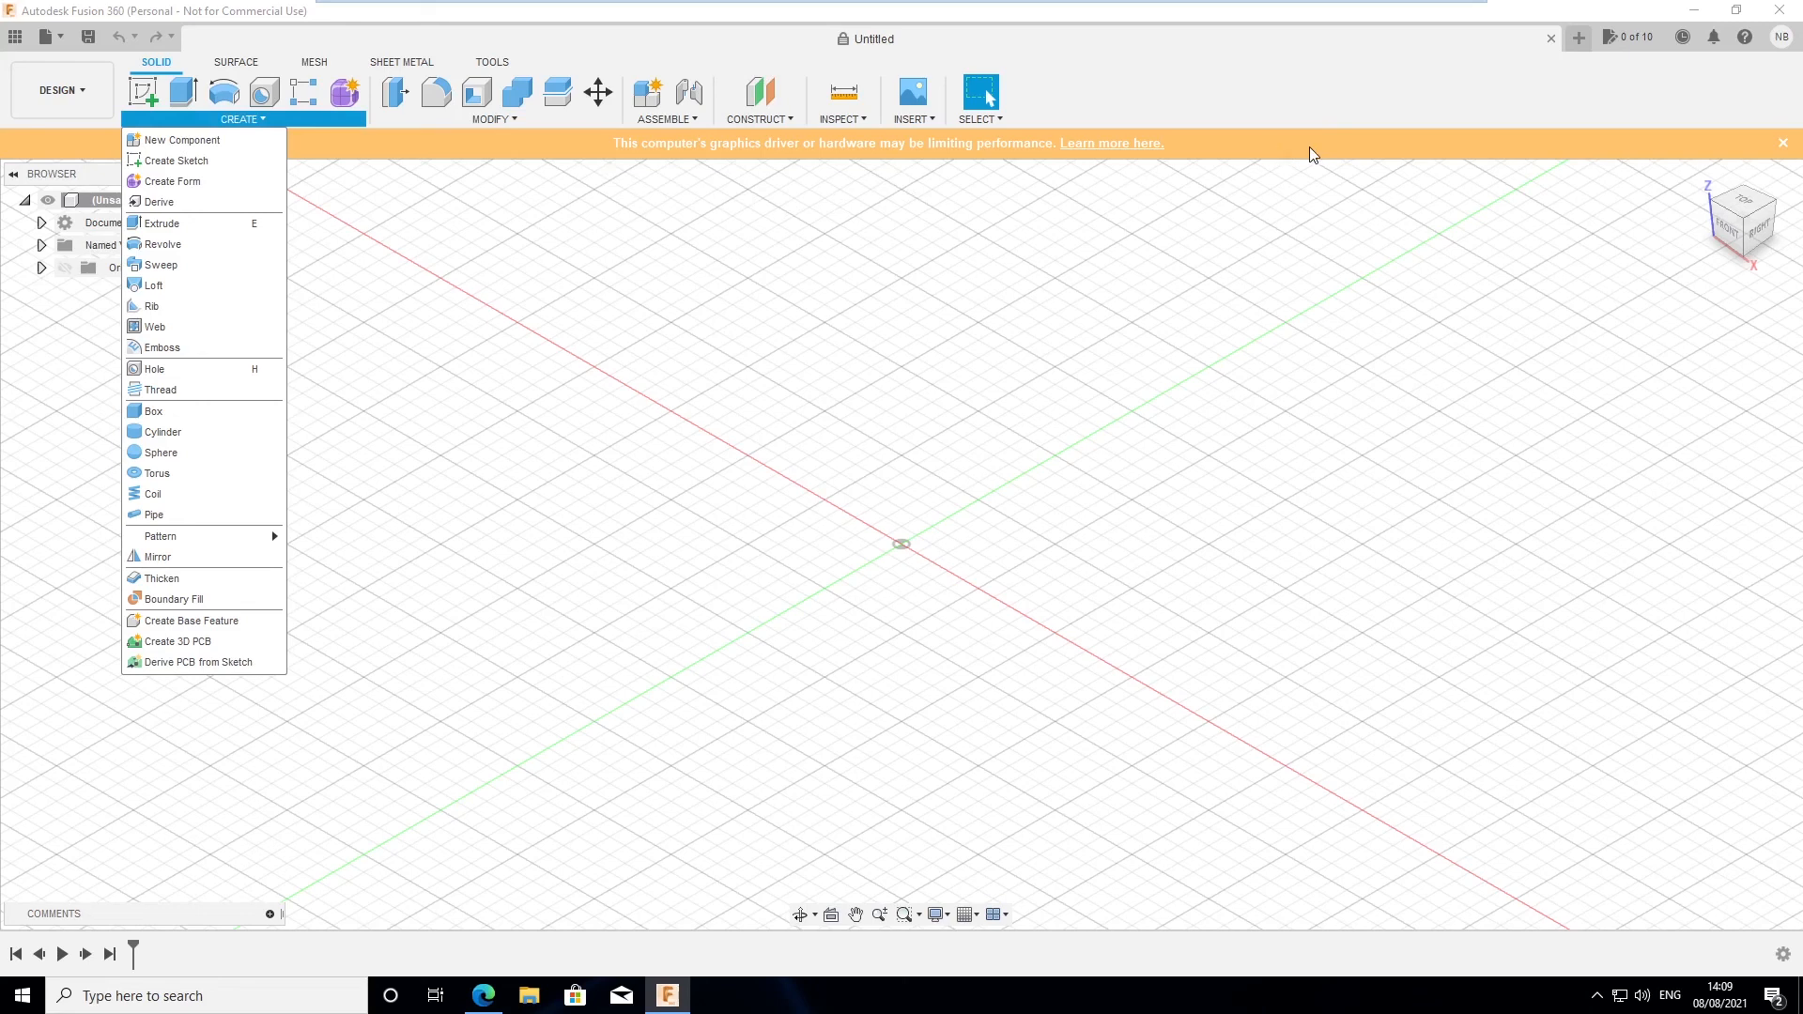
{"action": "mouse_move", "coordinate": [1243, 103]}
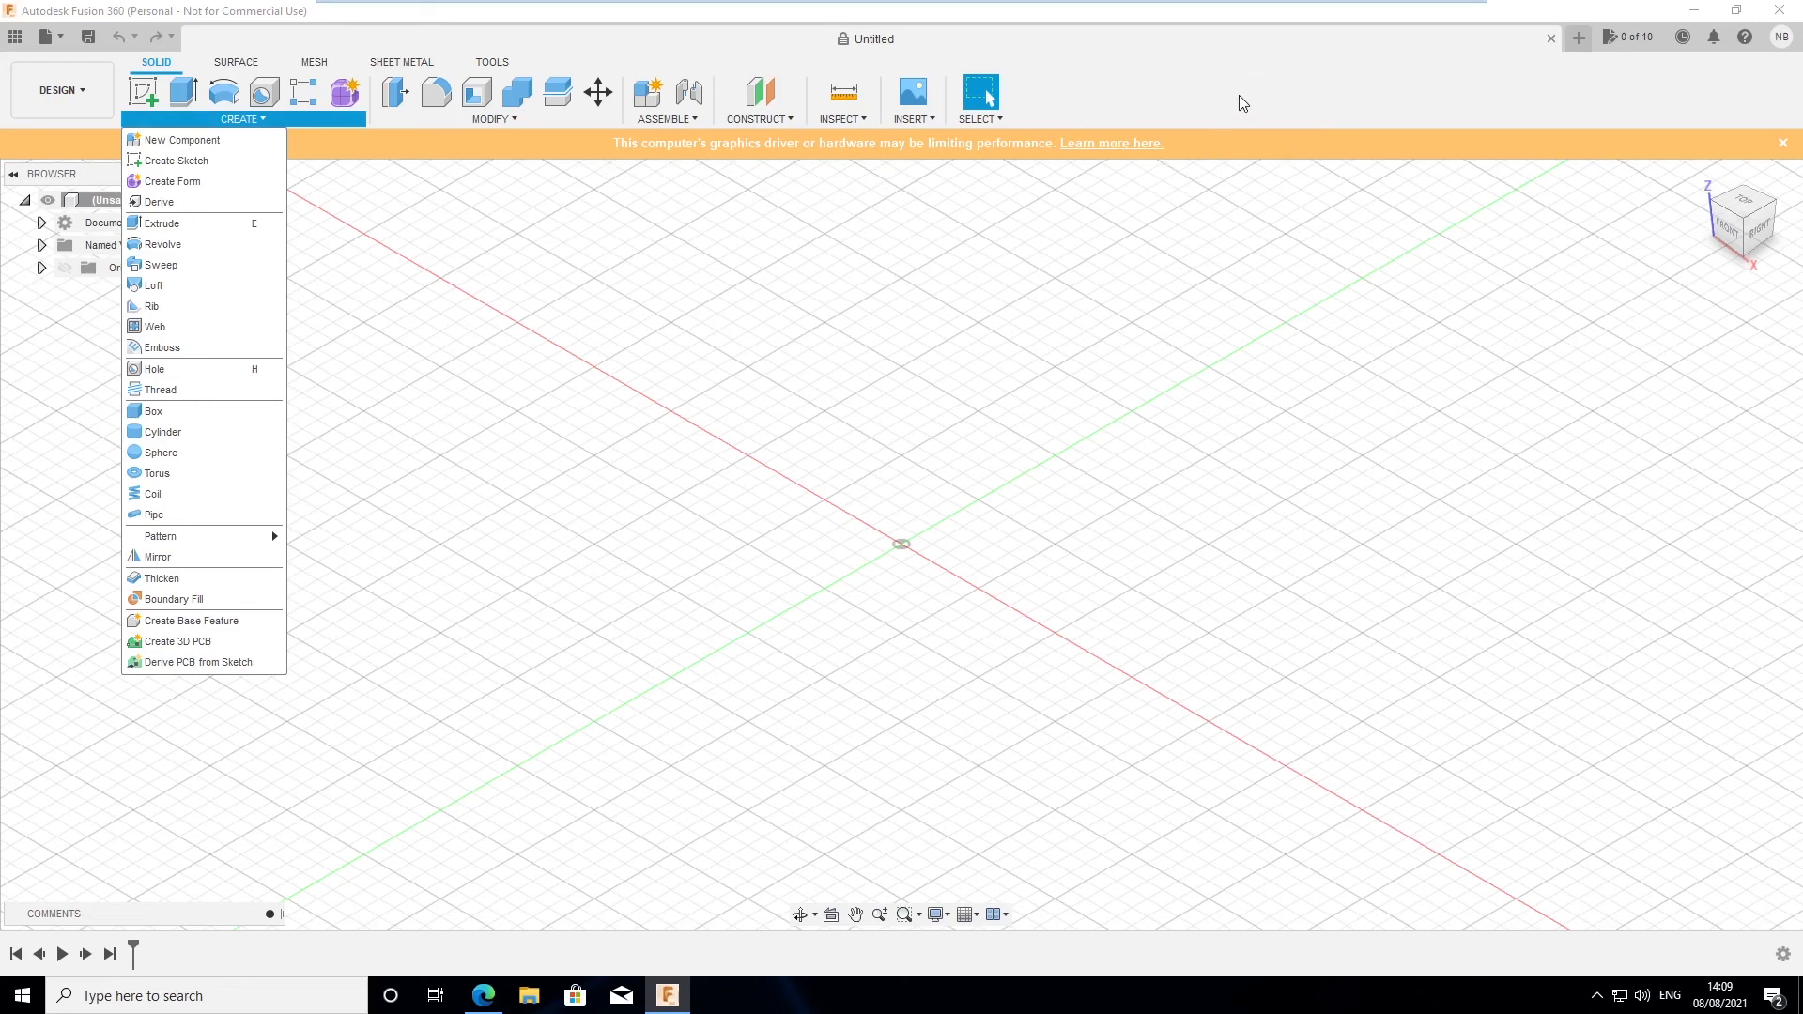
{"action": "left_click", "coordinate": [795, 215]}
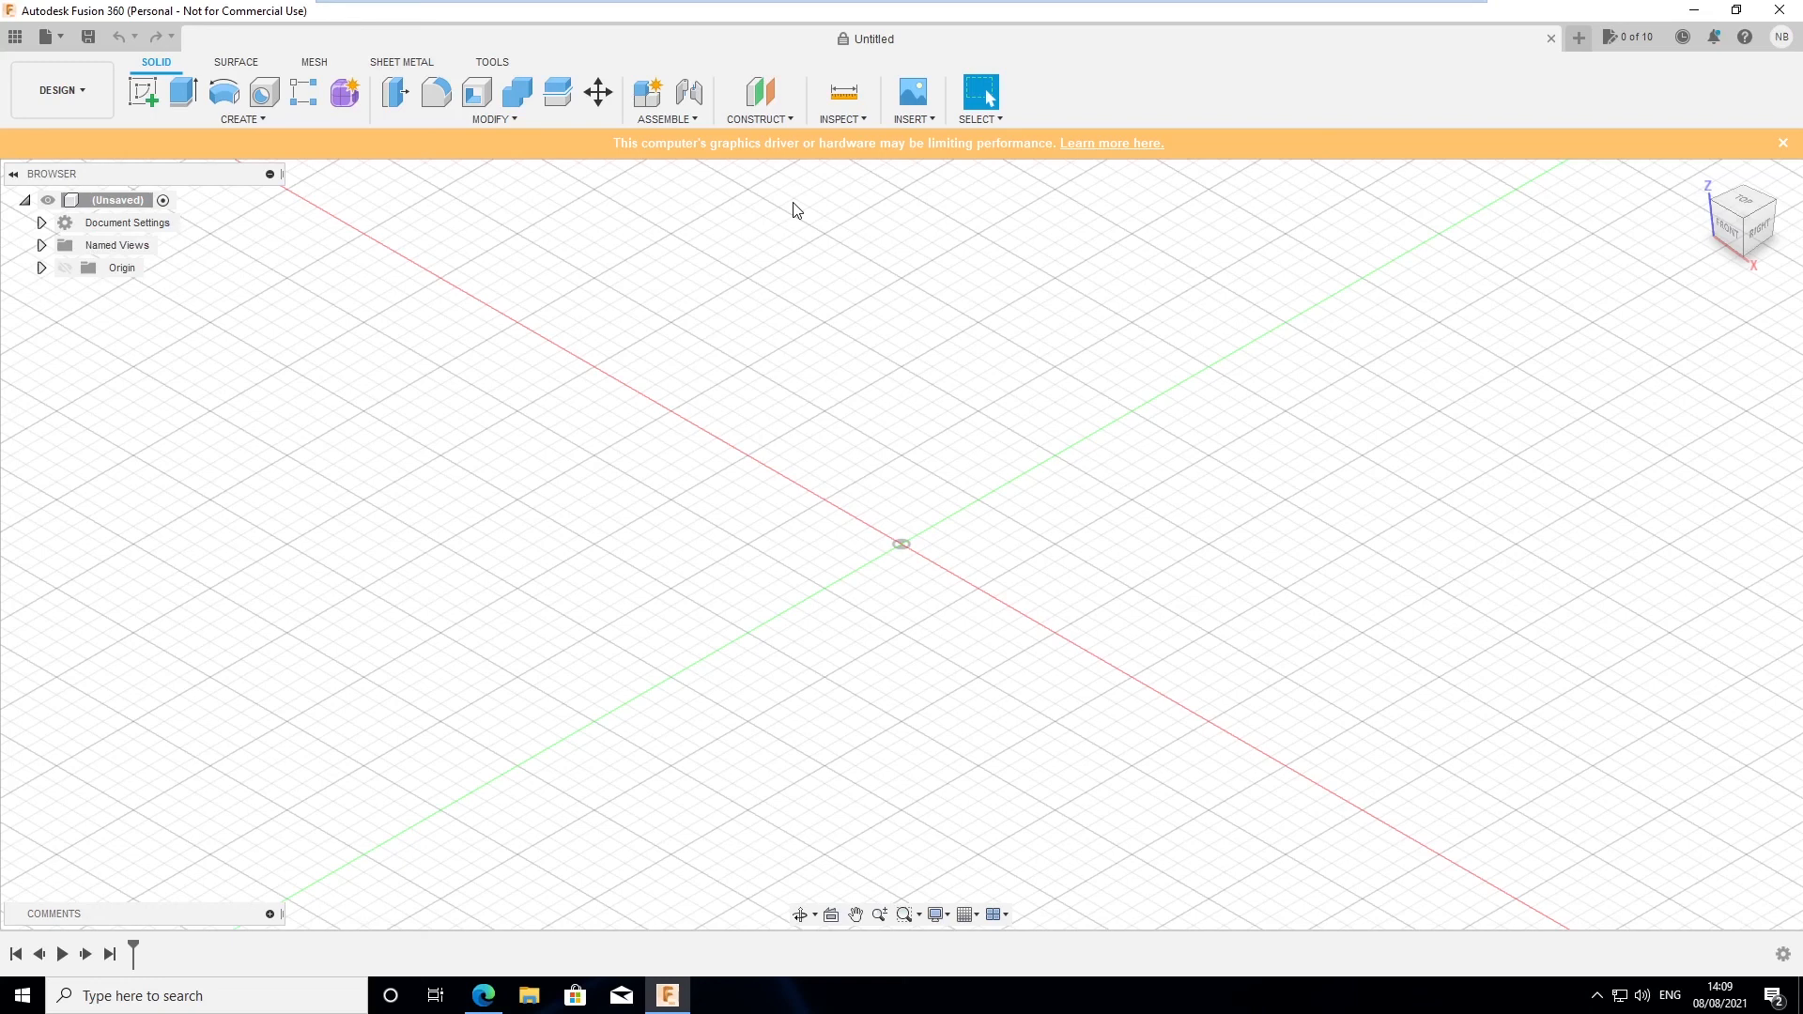
{"action": "mouse_move", "coordinate": [804, 234]}
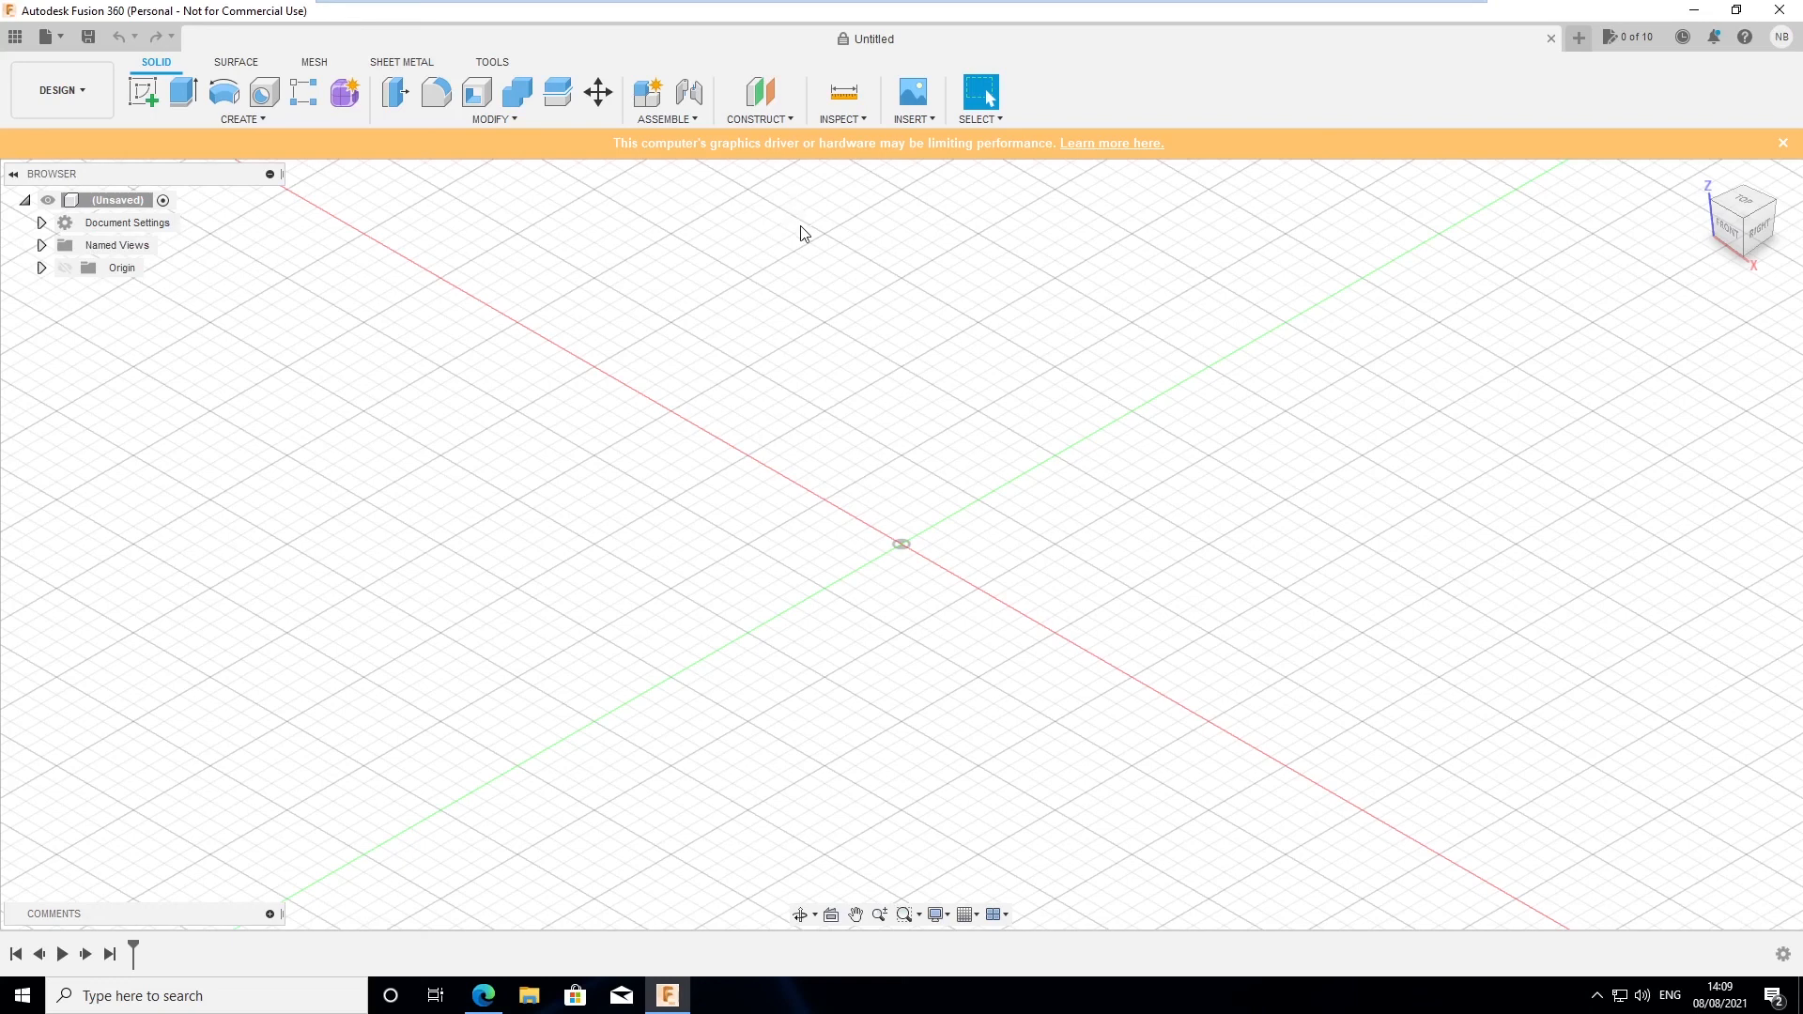
{"action": "mouse_move", "coordinate": [1331, 113]}
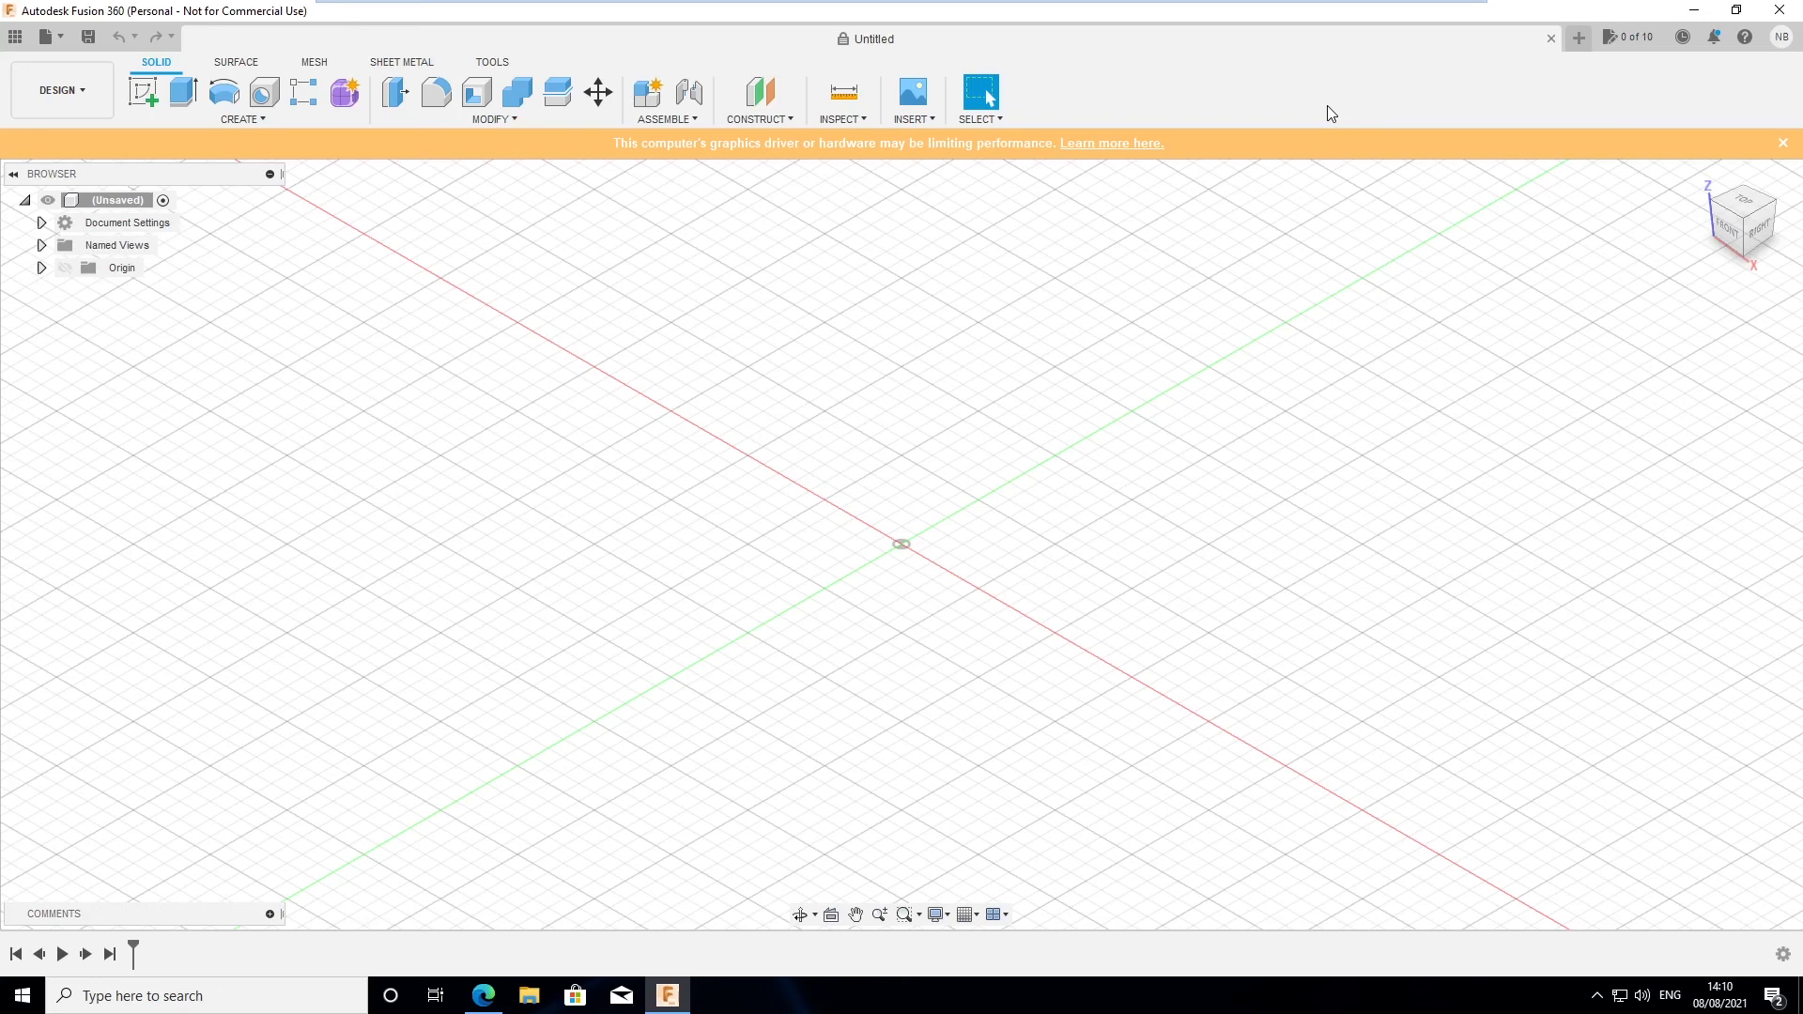
{"action": "mouse_move", "coordinate": [1433, 559]}
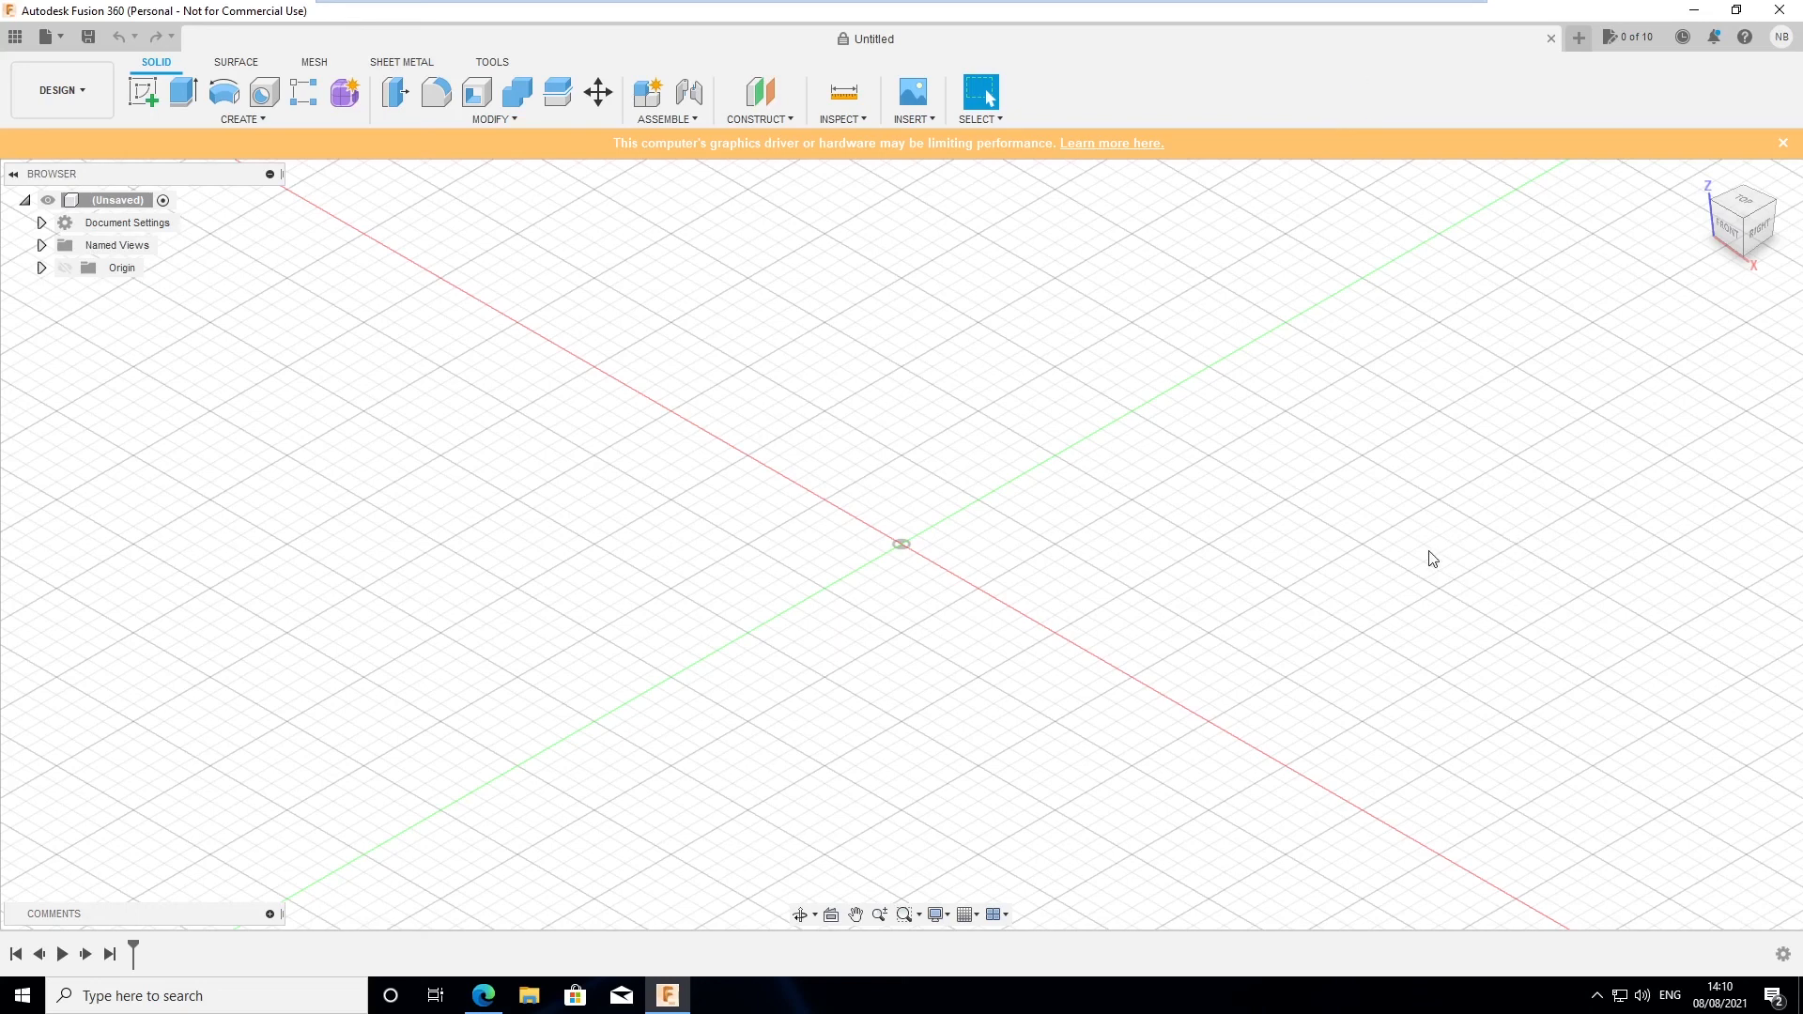
{"action": "mouse_move", "coordinate": [1434, 497]}
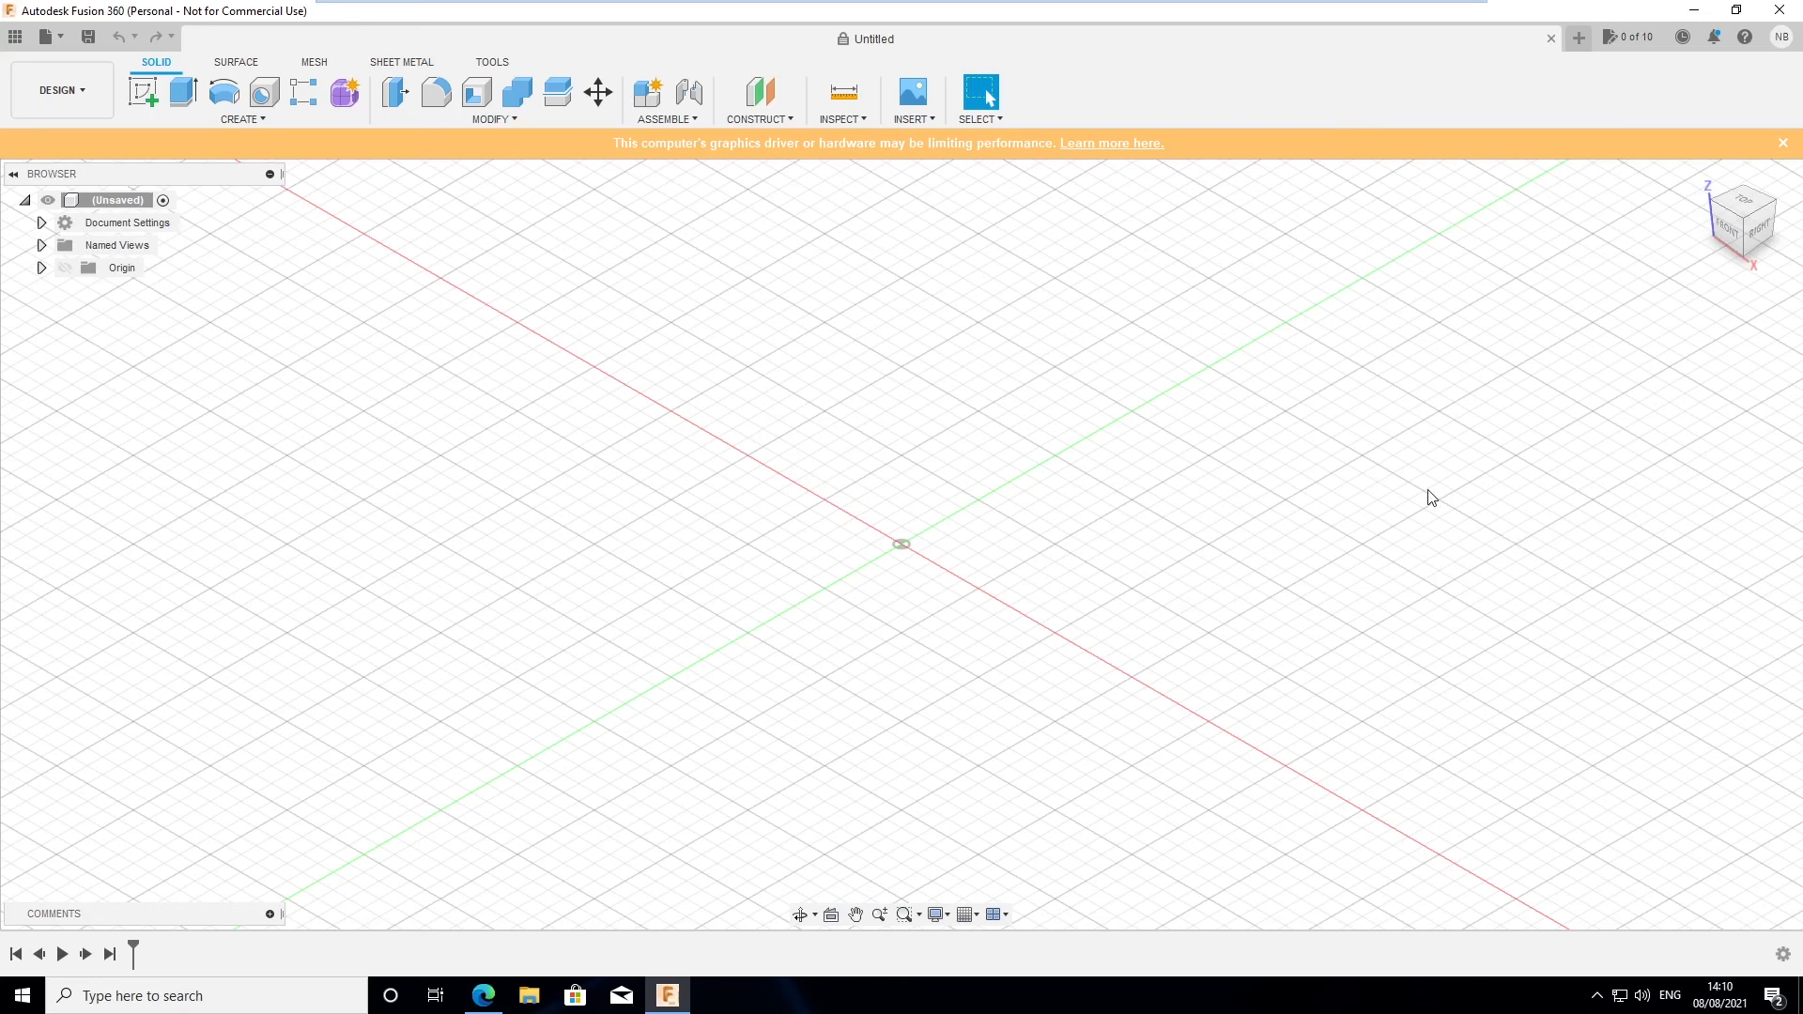
{"action": "mouse_move", "coordinate": [596, 66]}
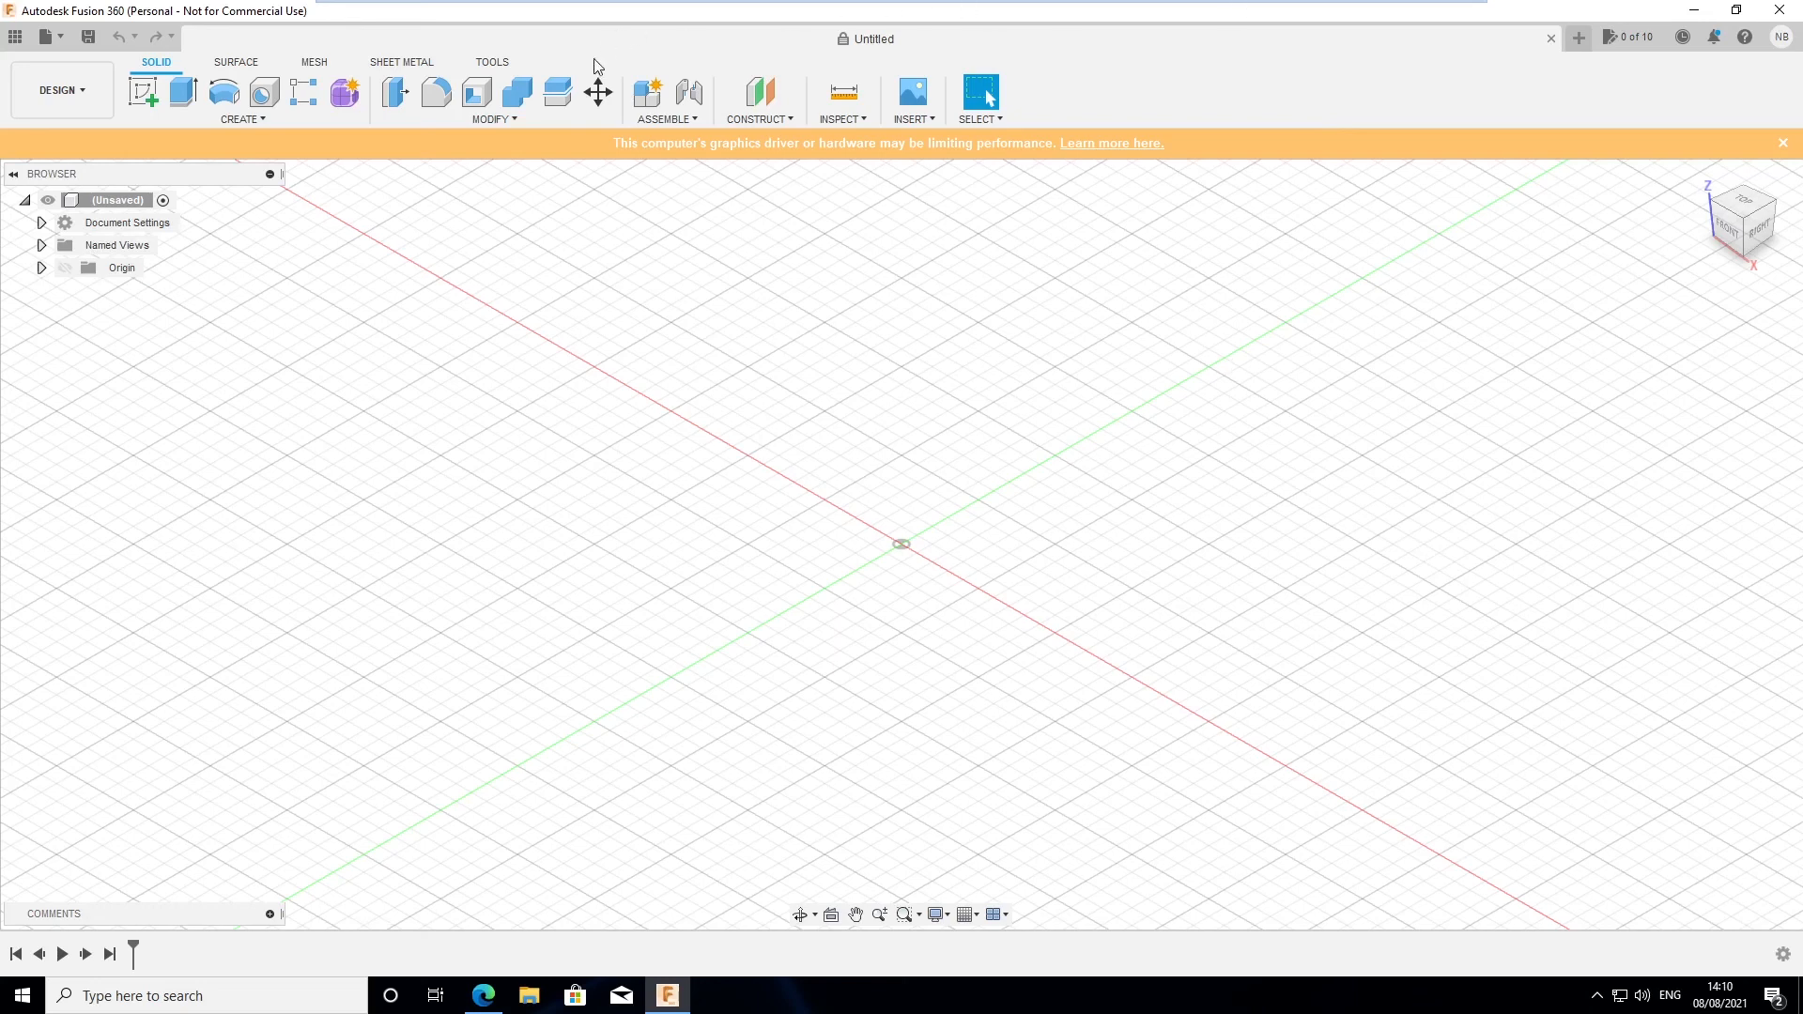
{"action": "mouse_move", "coordinate": [394, 123]}
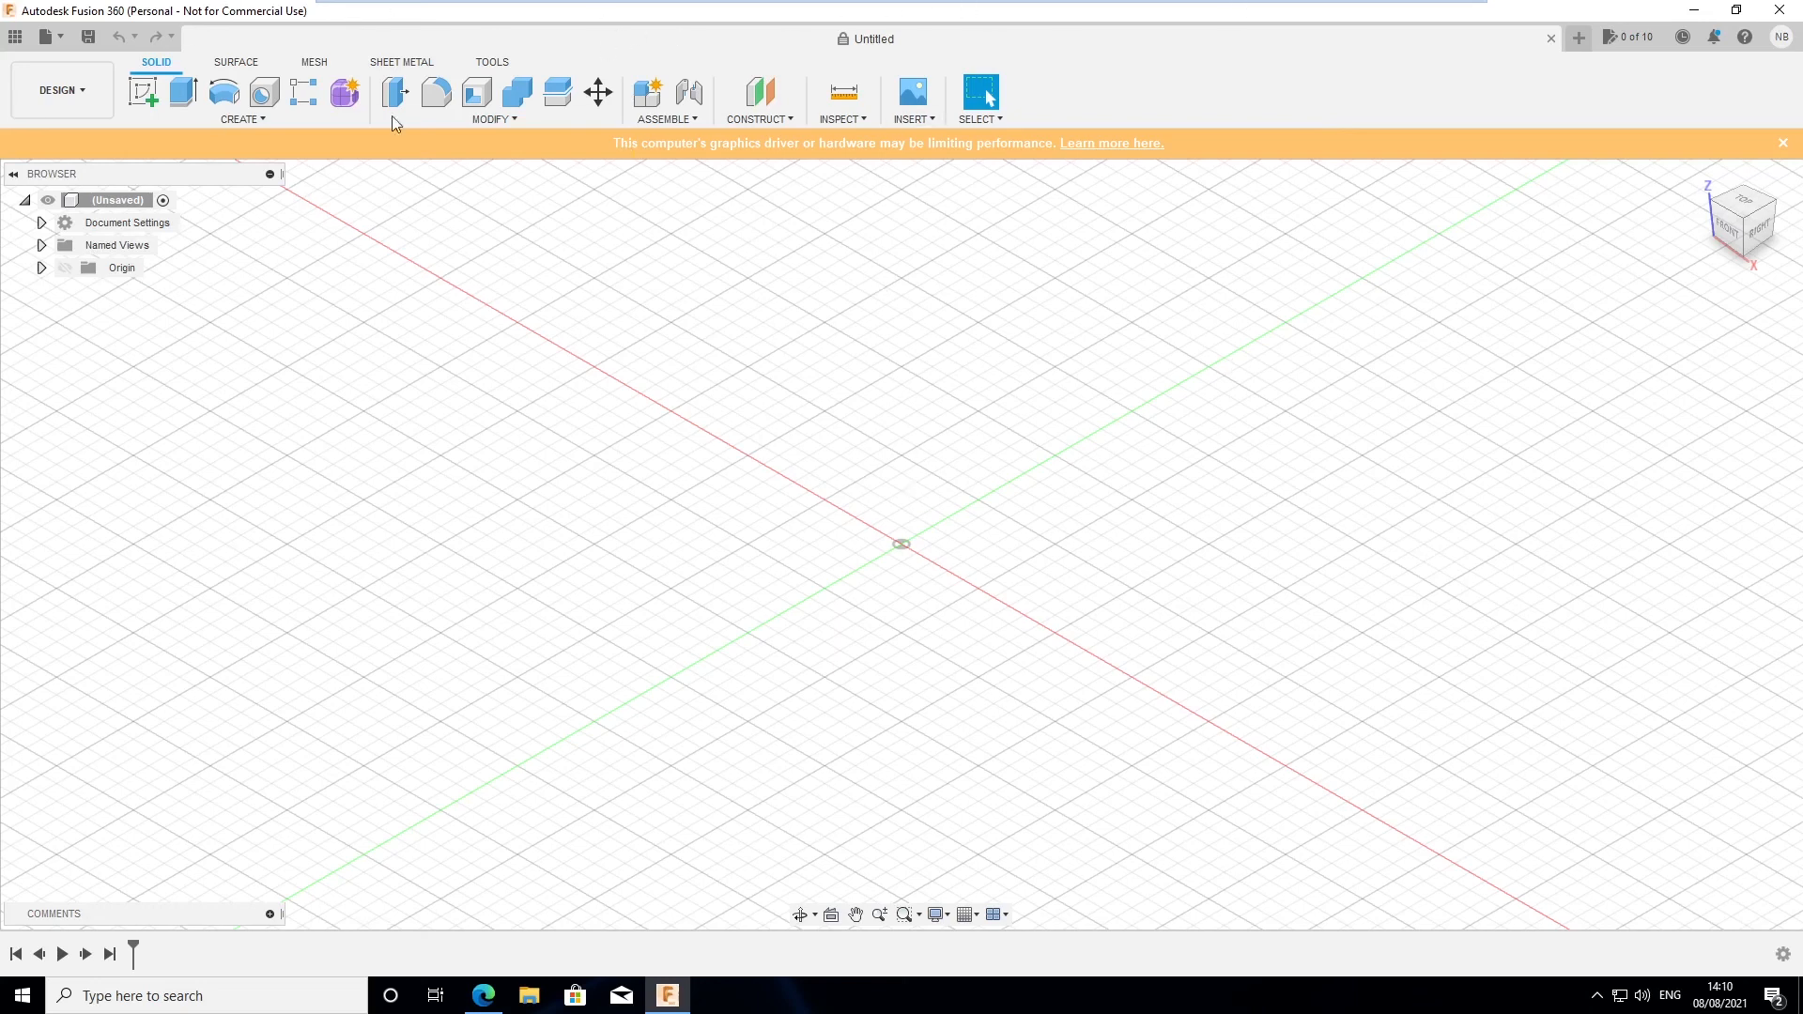
{"action": "mouse_move", "coordinate": [1457, 255]}
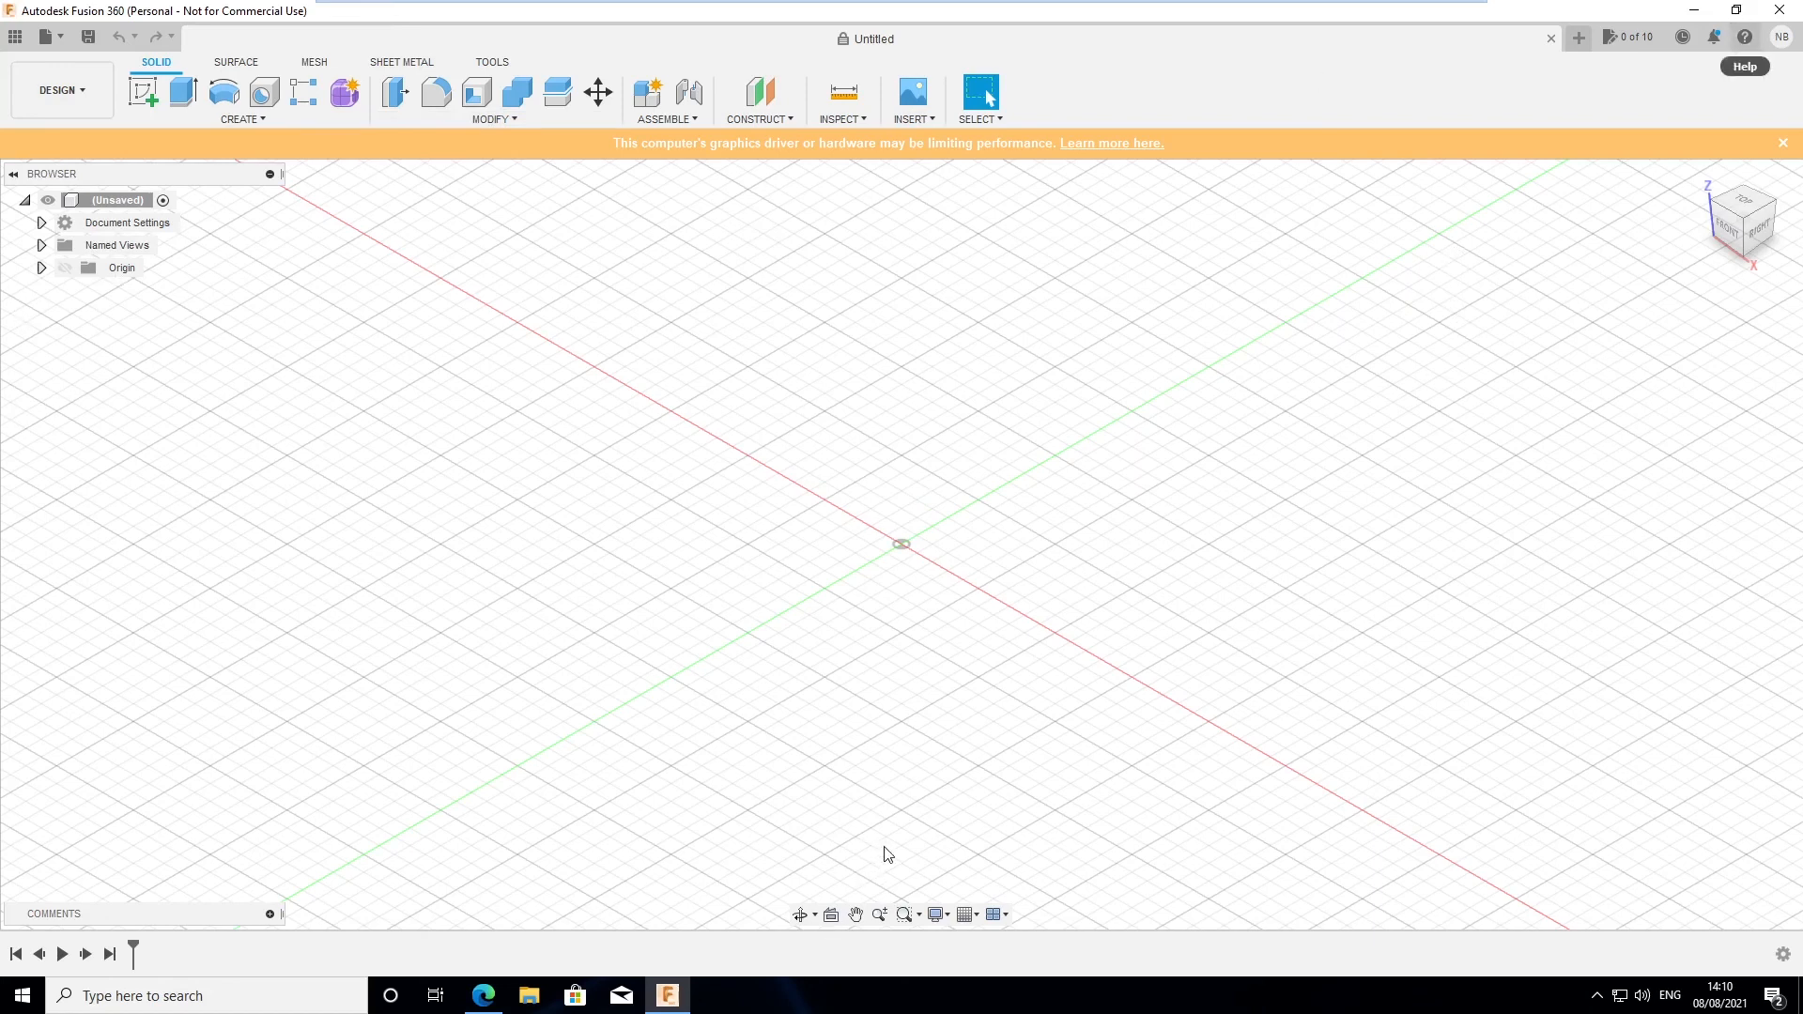
{"action": "mouse_move", "coordinate": [1799, 849]}
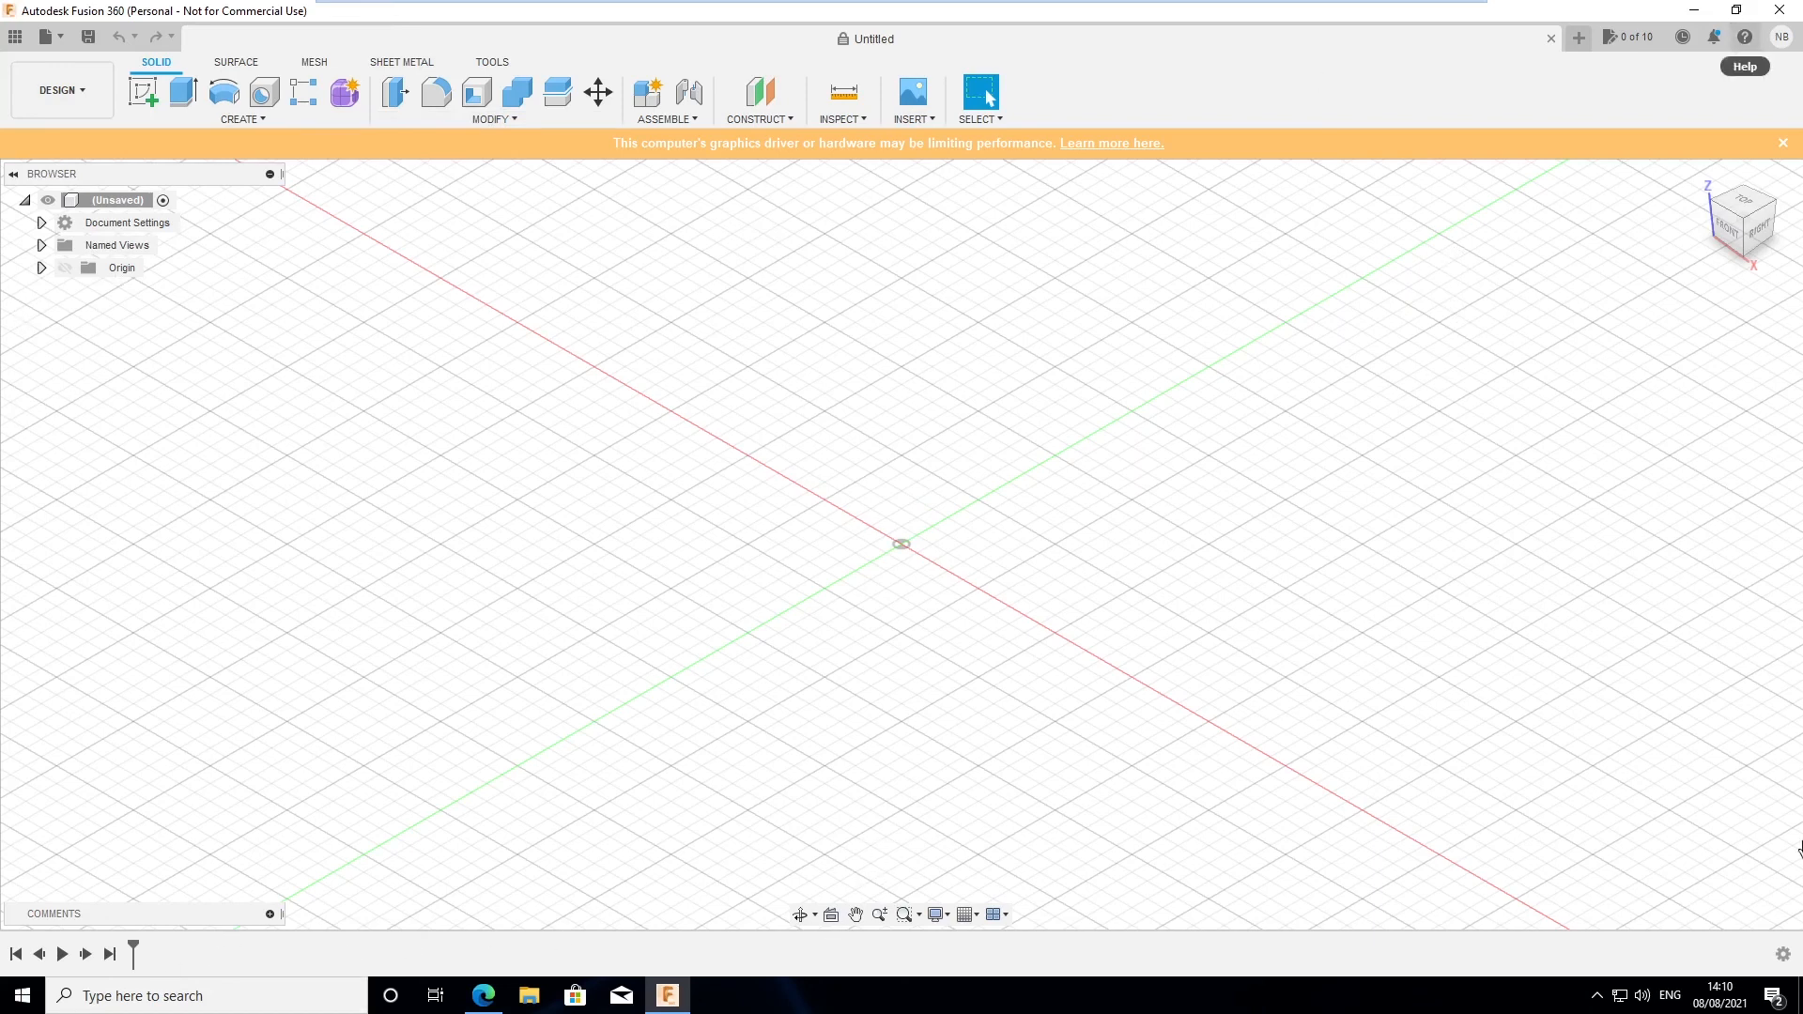
{"action": "mouse_move", "coordinate": [305, 583]}
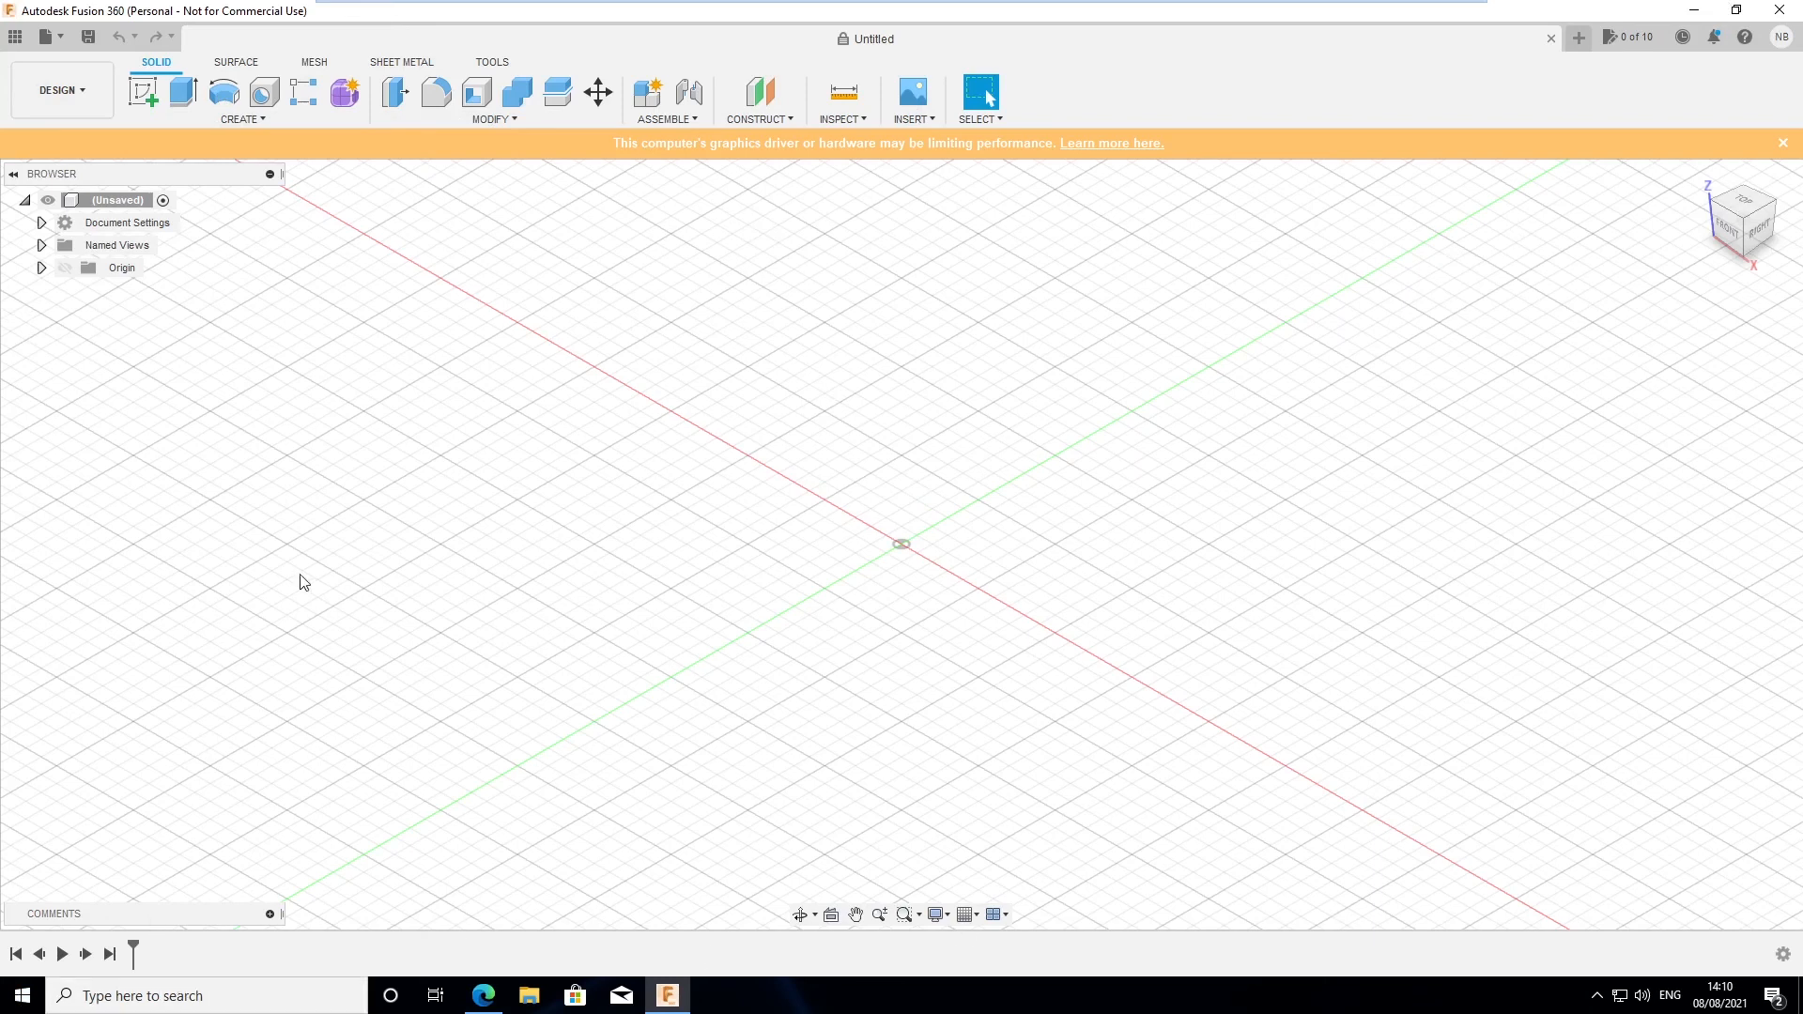